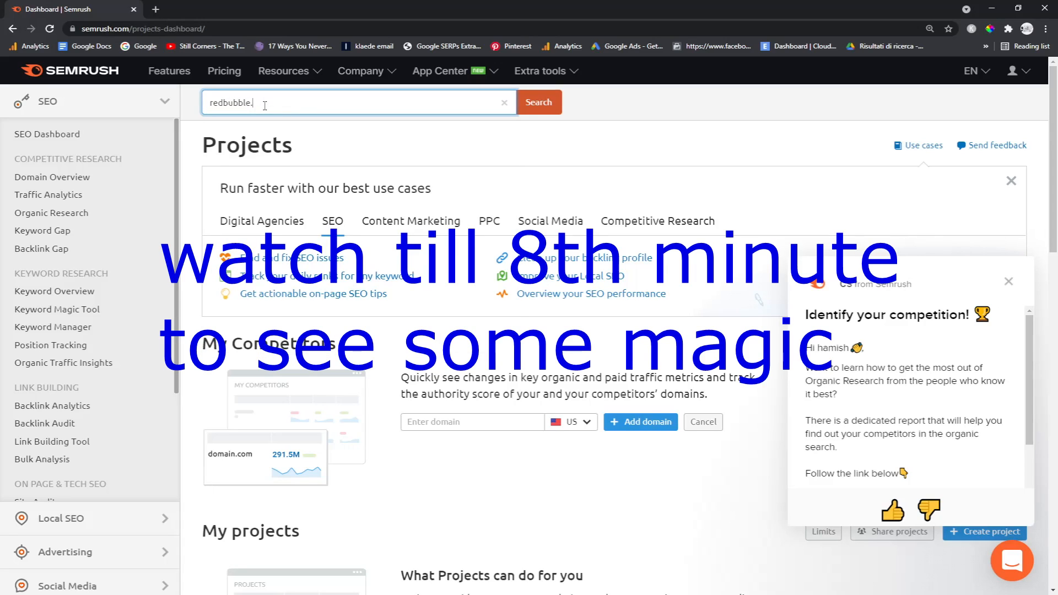
- Load the redbubble.com Domain Overview on the US database and reach Top Organic Keywords
click(537, 101)
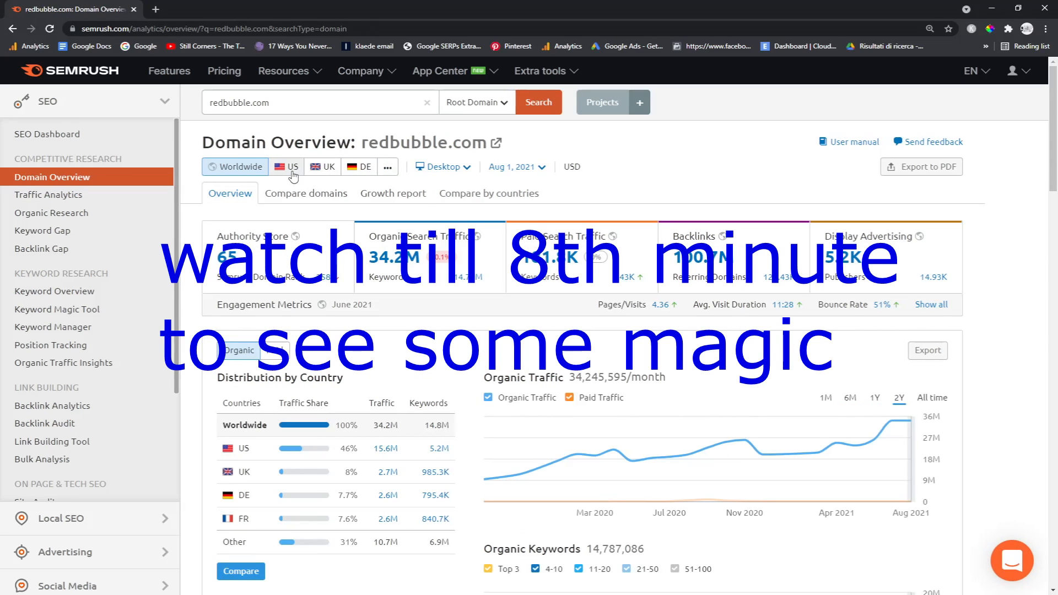
click(286, 166)
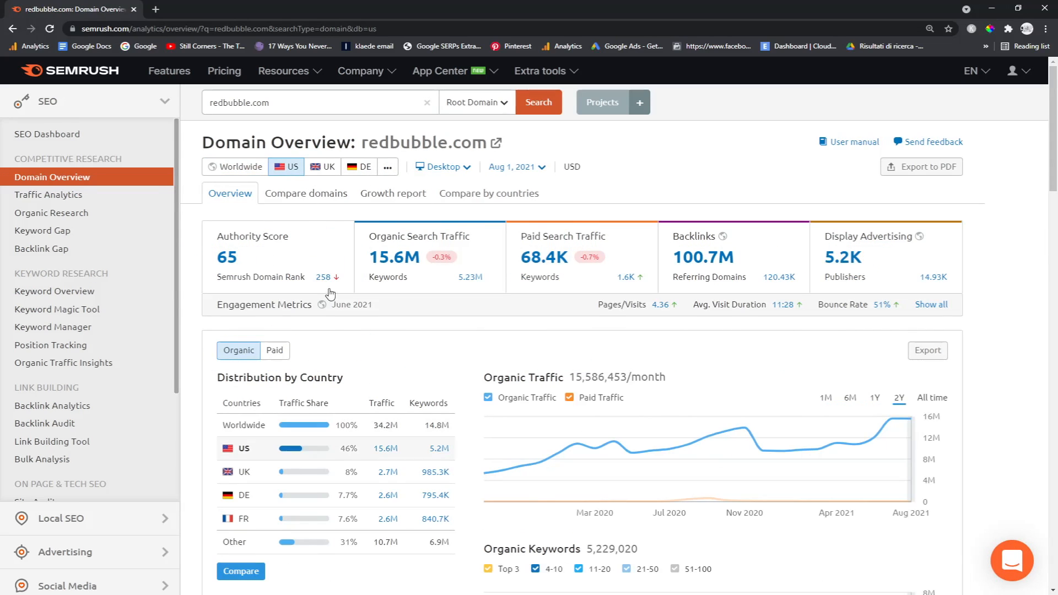
scroll(down, 3)
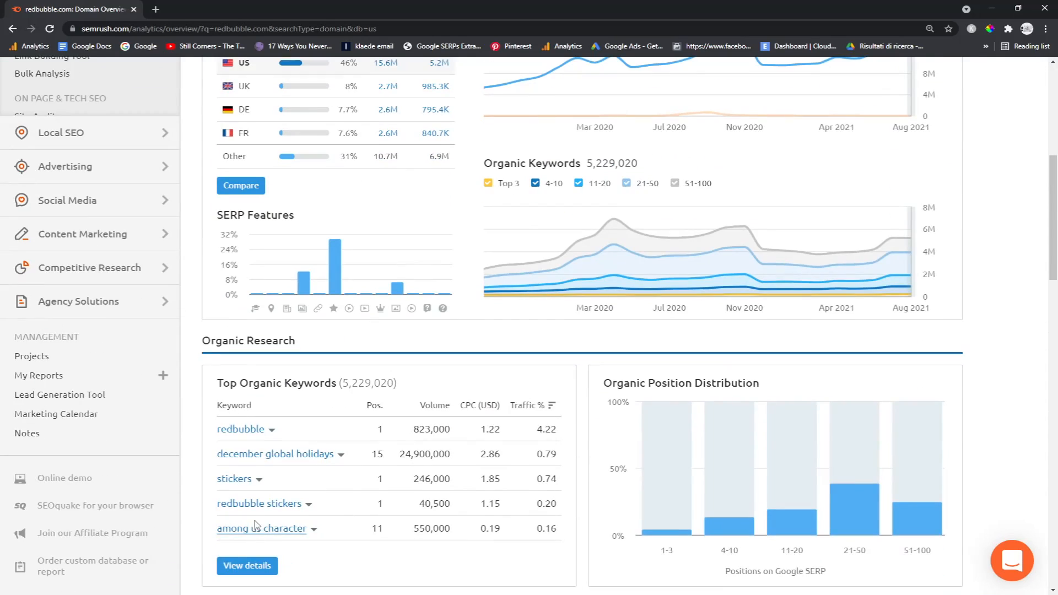
- Filter the full Organic Positions report to Top 3 rankings with 101–1,000 volume, leaving 42.4K keywords
click(246, 565)
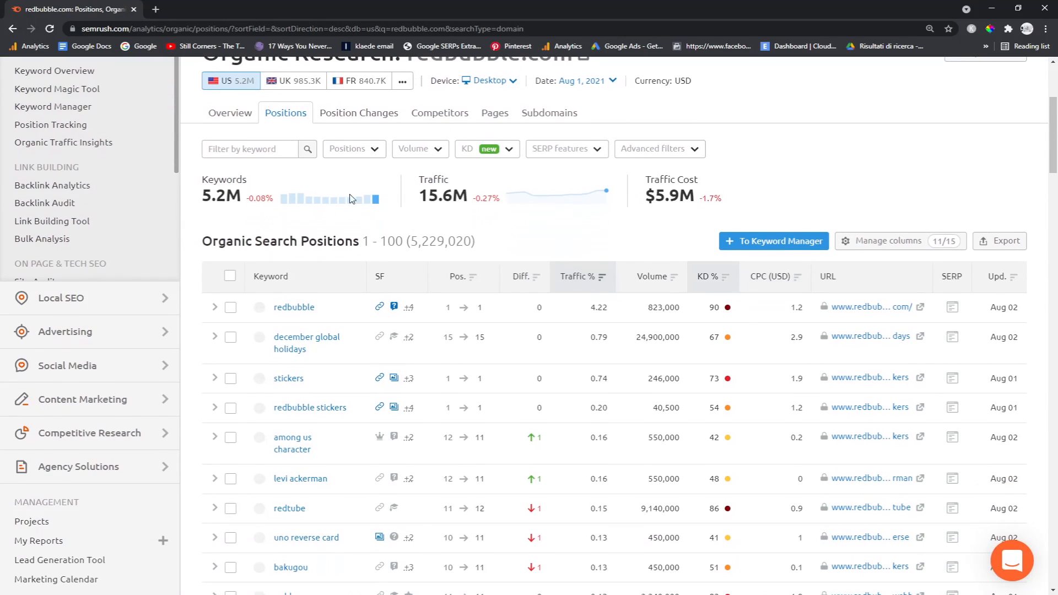
mouse_move(357, 206)
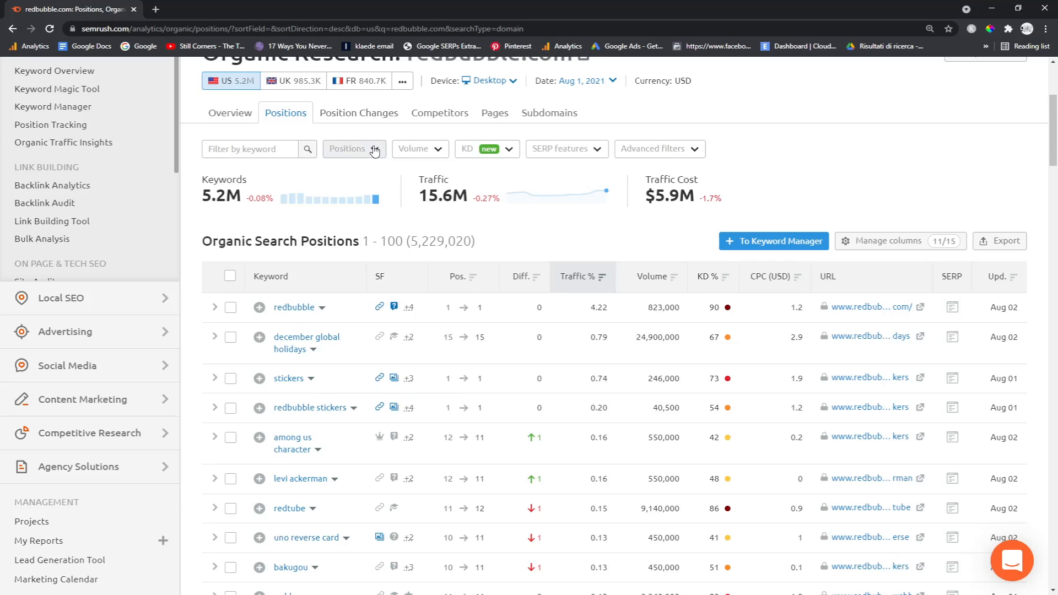
click(350, 149)
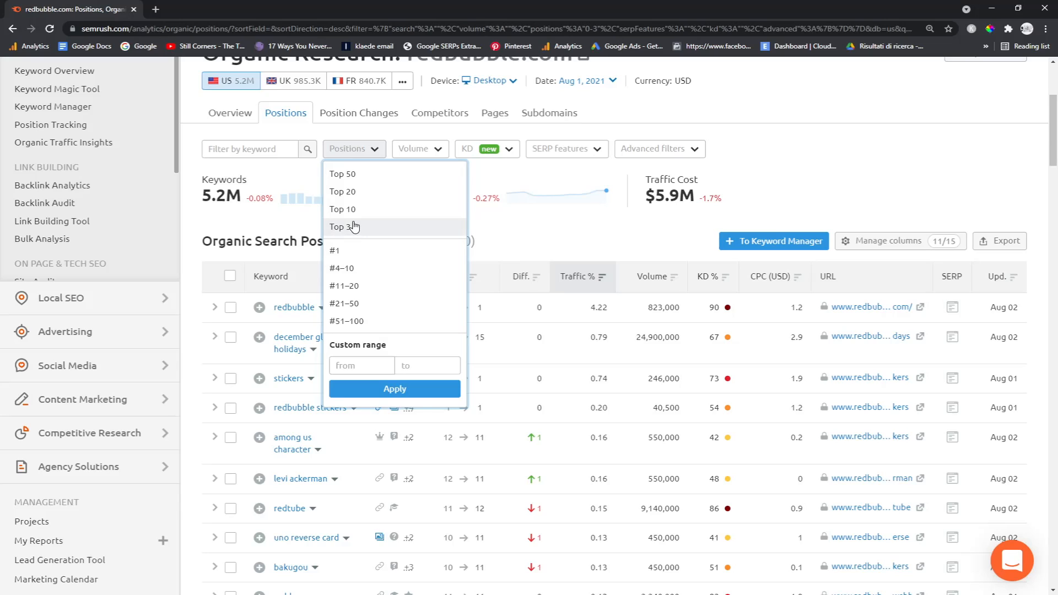
click(340, 226)
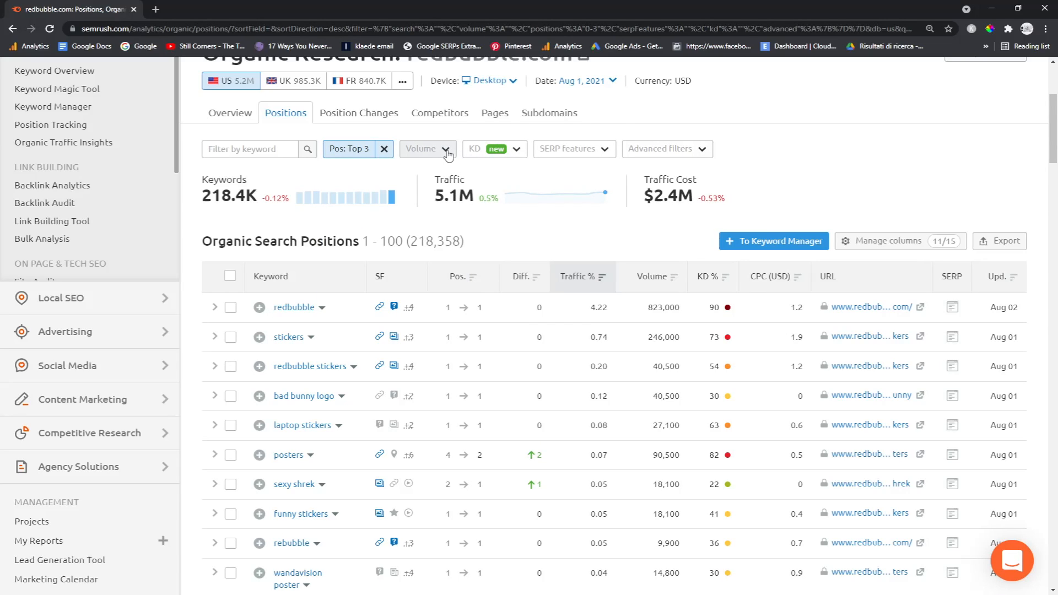
click(427, 149)
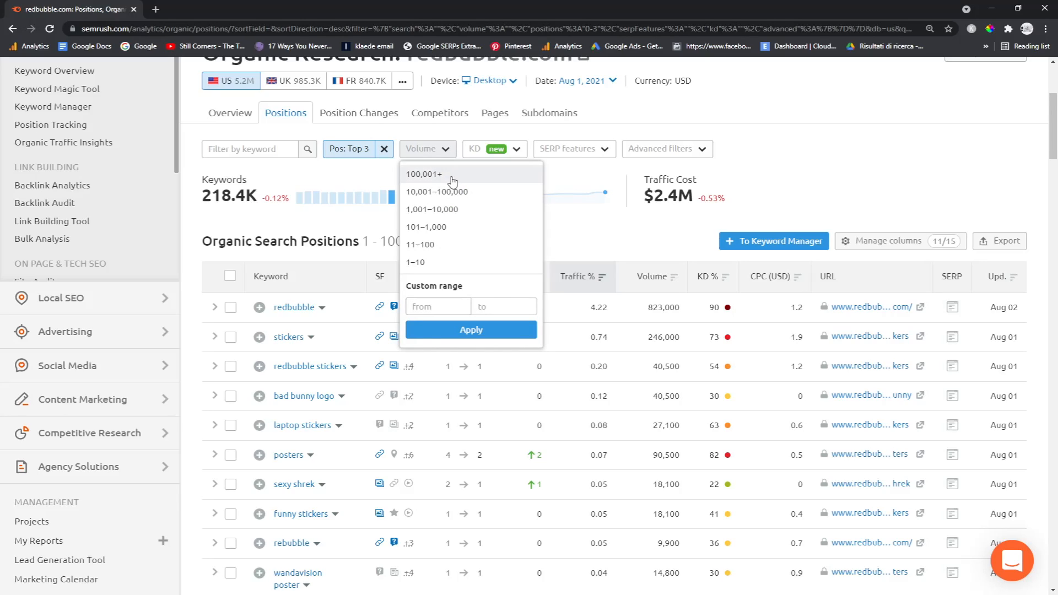
mouse_move(437, 227)
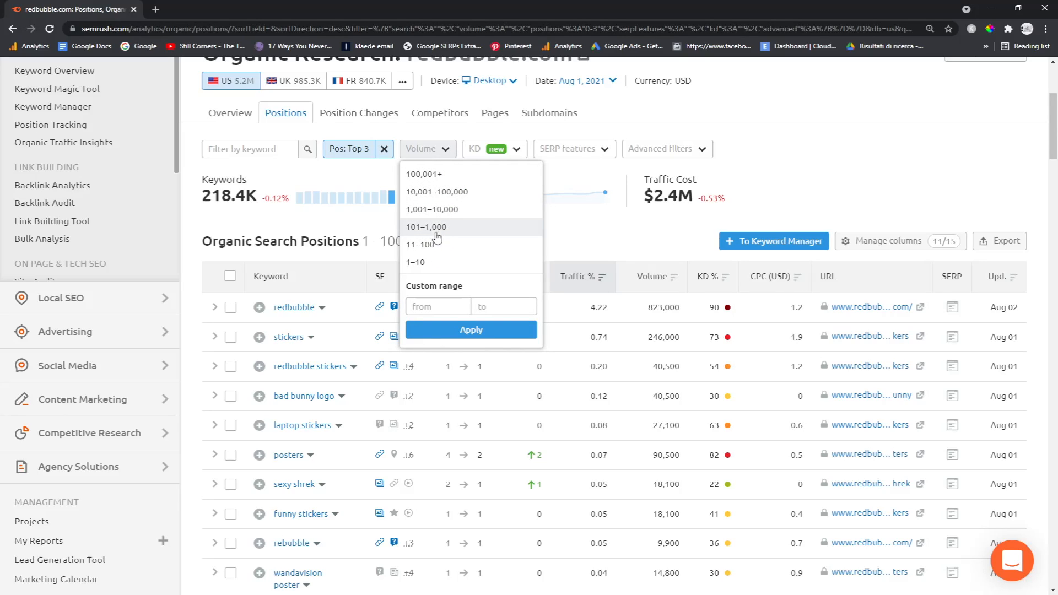
click(425, 227)
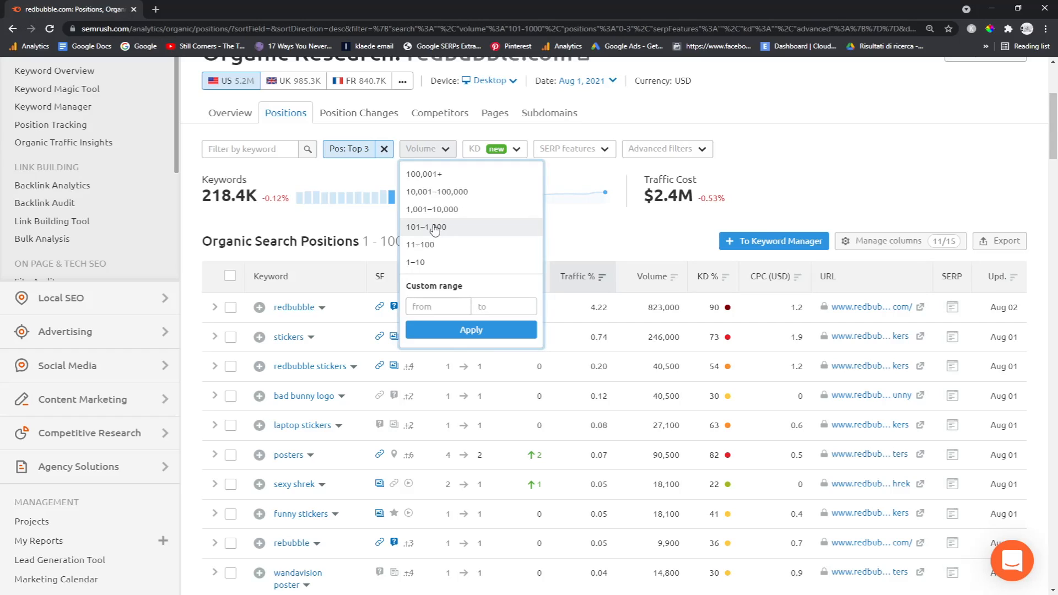
click(426, 227)
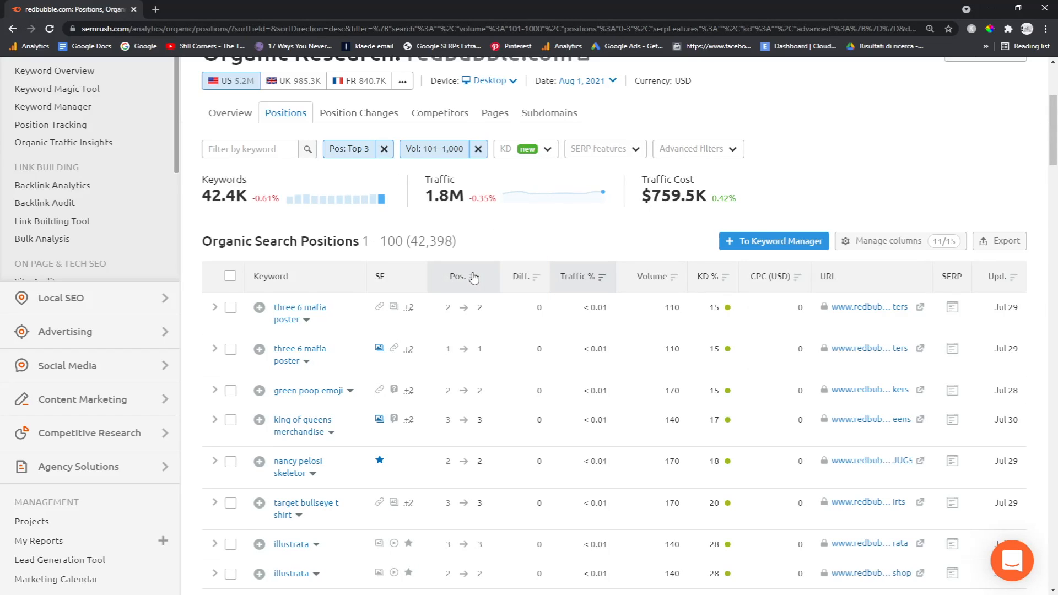
- Google the 'green poop emoji' keyword and view Redbubble's Green Poop Stickers page with 271 results
scroll(down, 3)
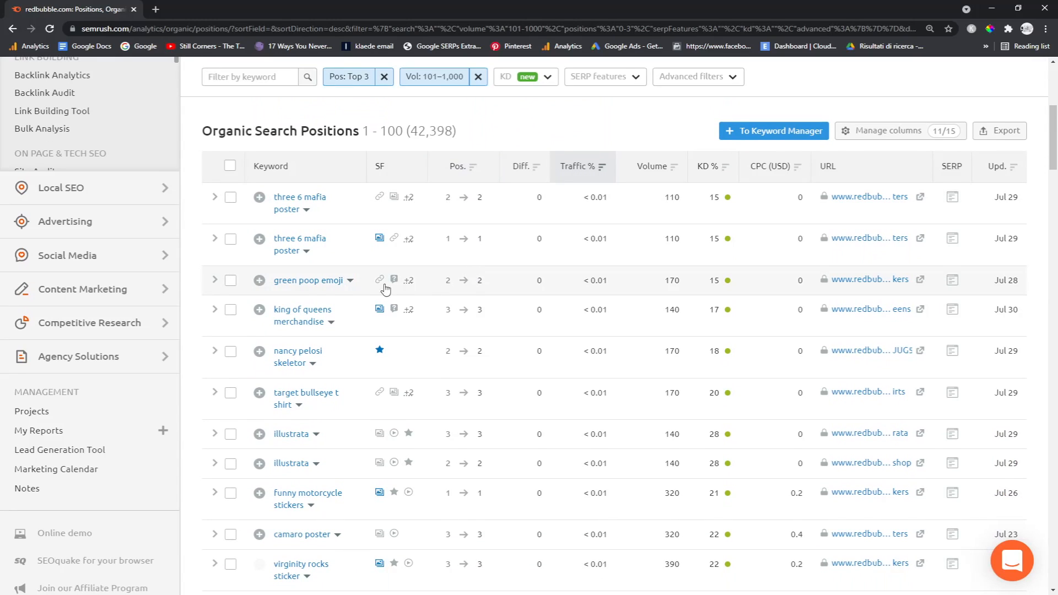
mouse_move(270, 288)
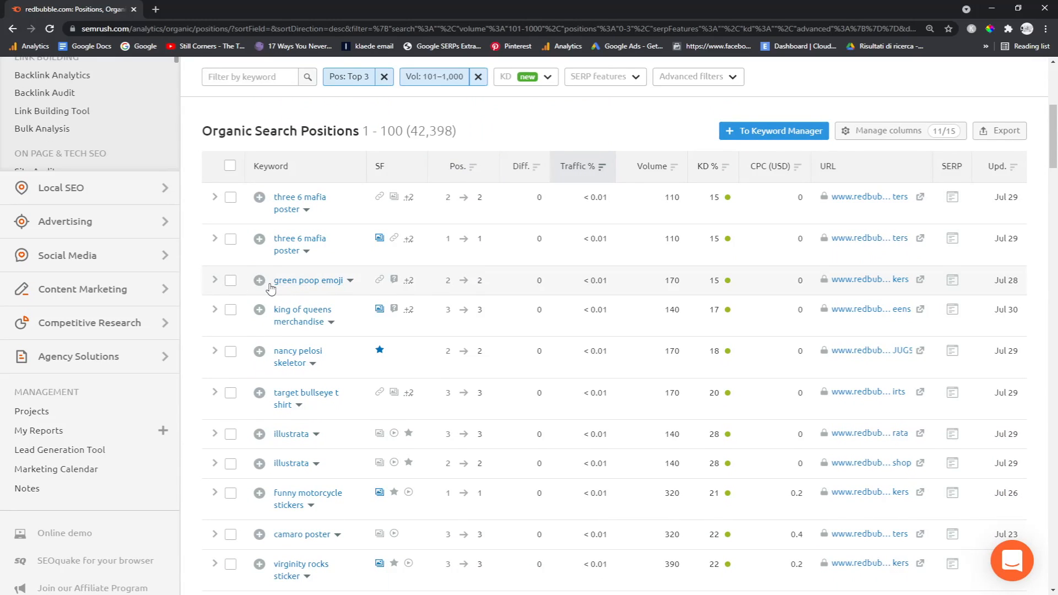
click(230, 280)
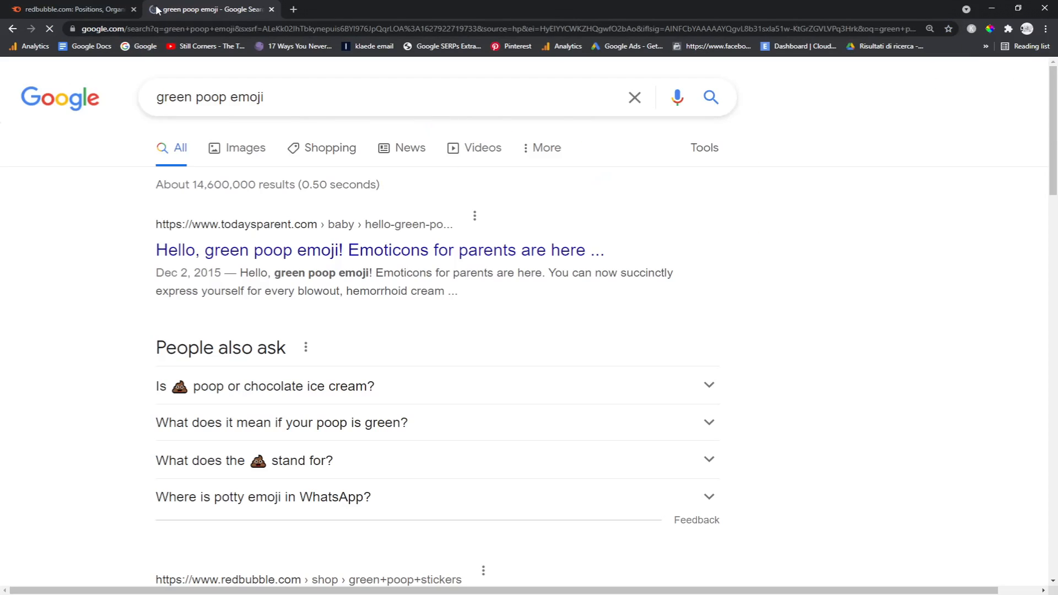
scroll(down, 3)
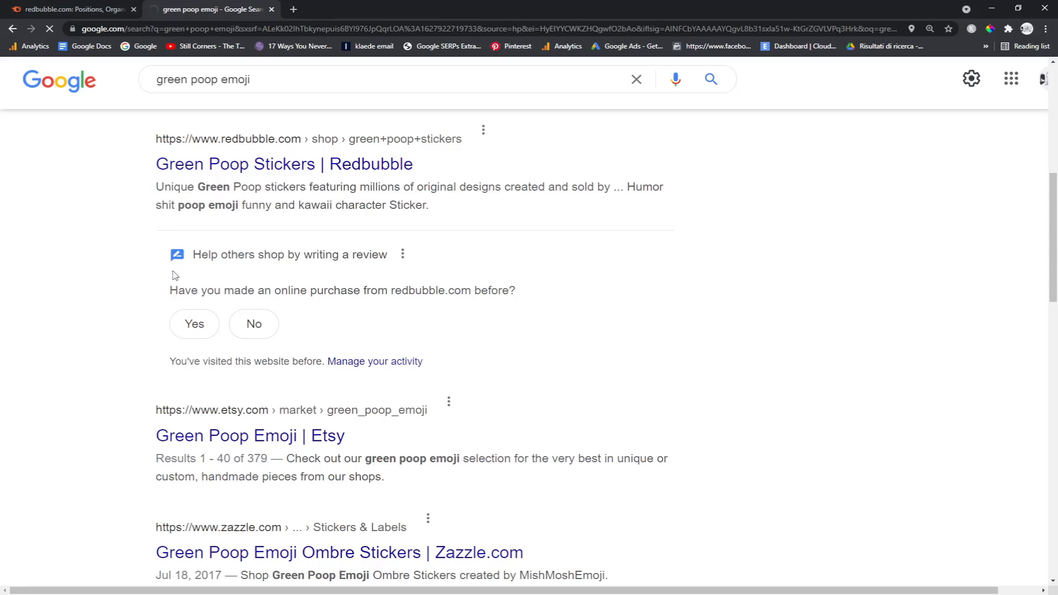
click(283, 164)
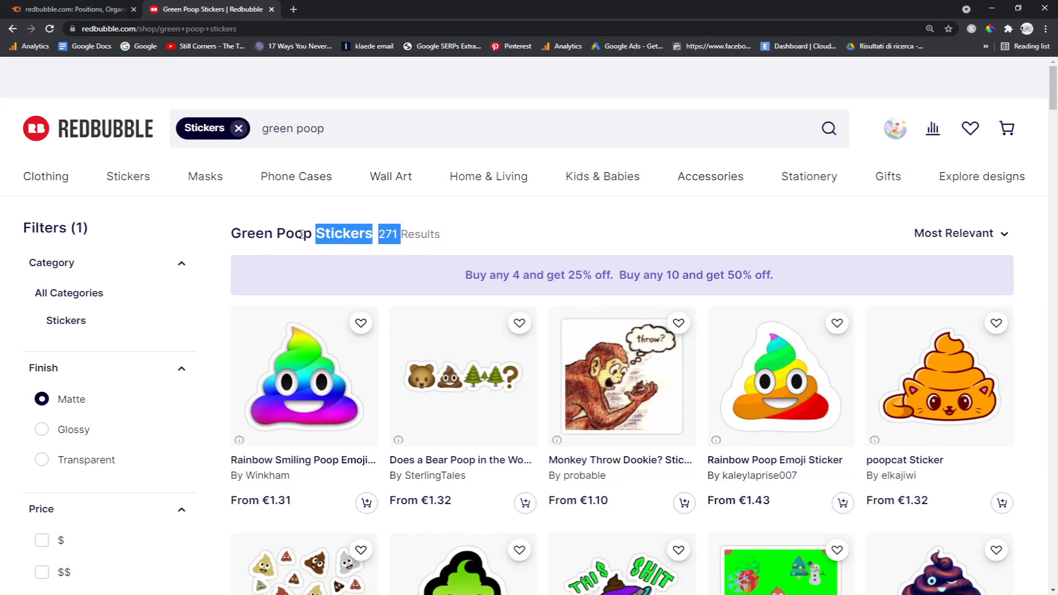
scroll(down, 3)
text(green poop emoji)
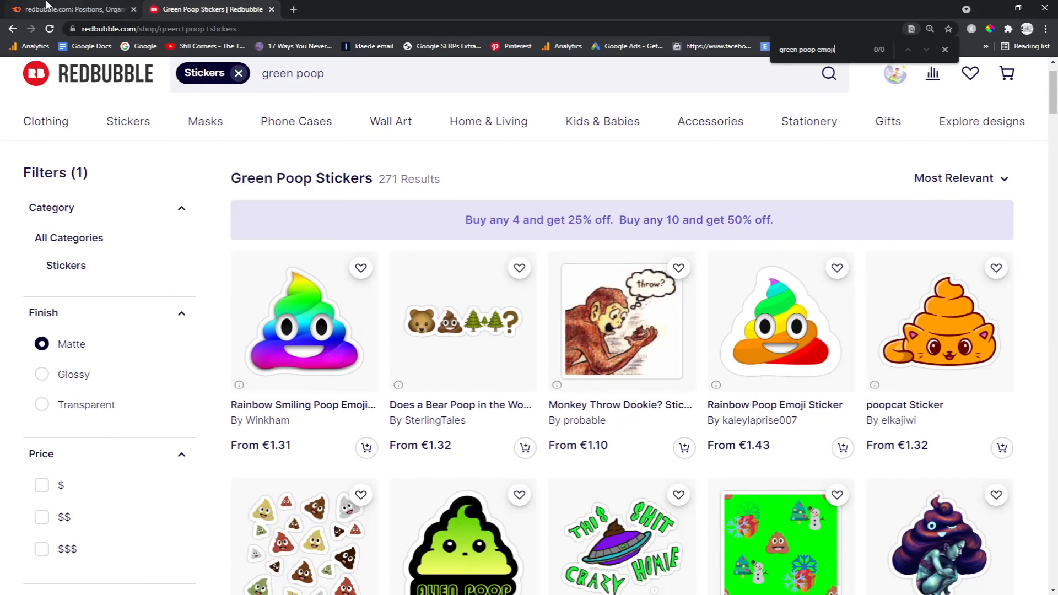
- Check 'target bullseye t shirt' from the Semrush list and view Redbubble's Bullseye T-Shirts page
click(67, 9)
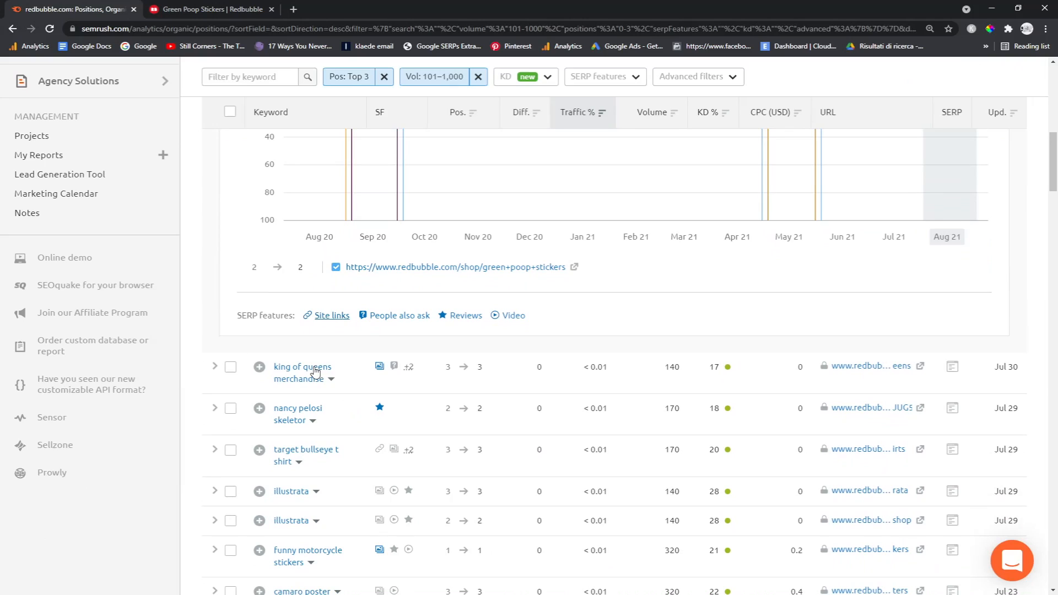
scroll(down, 3)
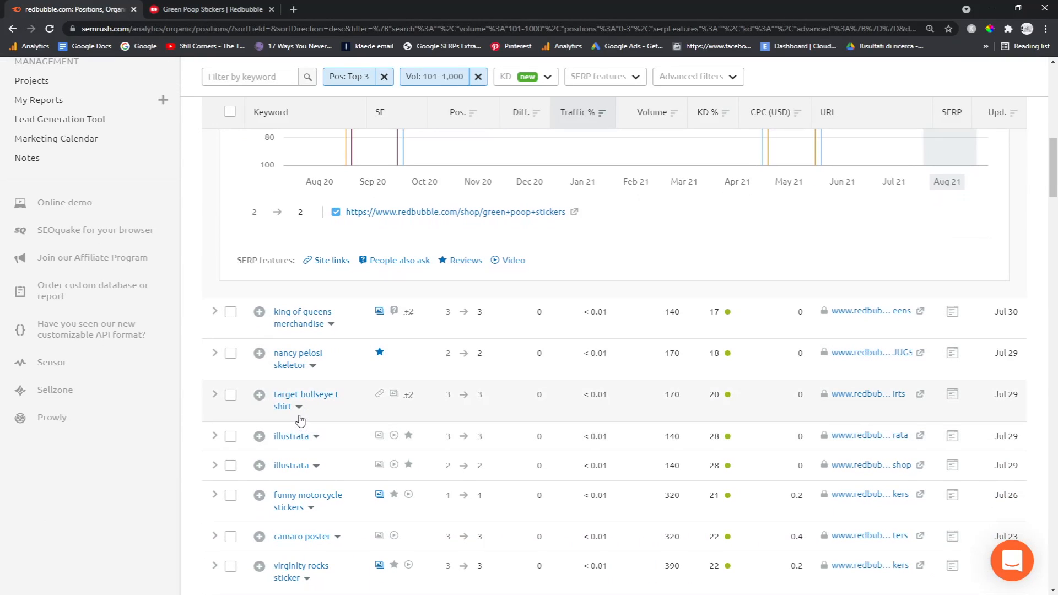
mouse_move(268, 359)
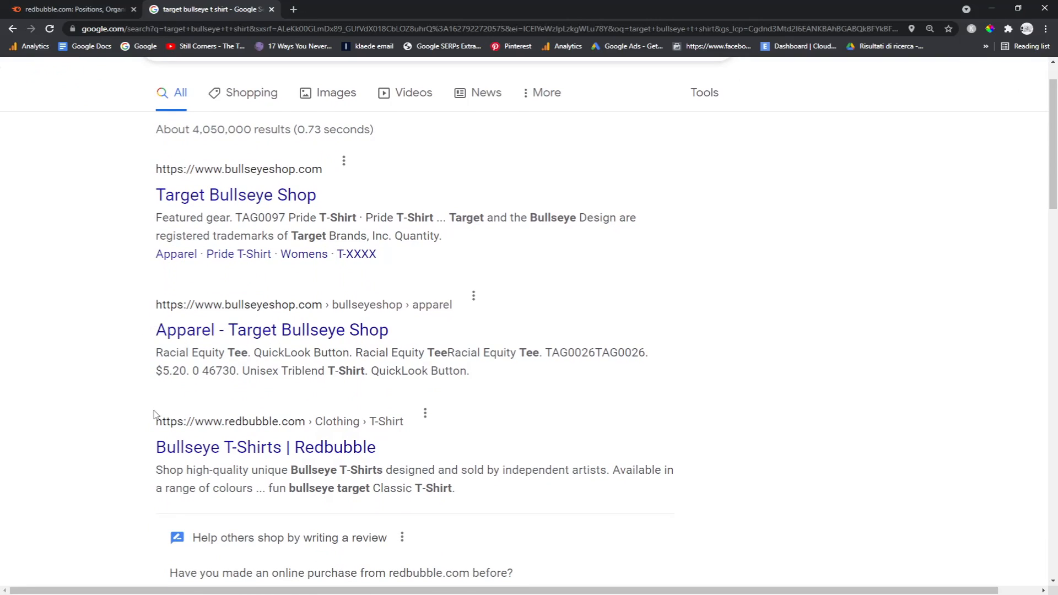
click(71, 8)
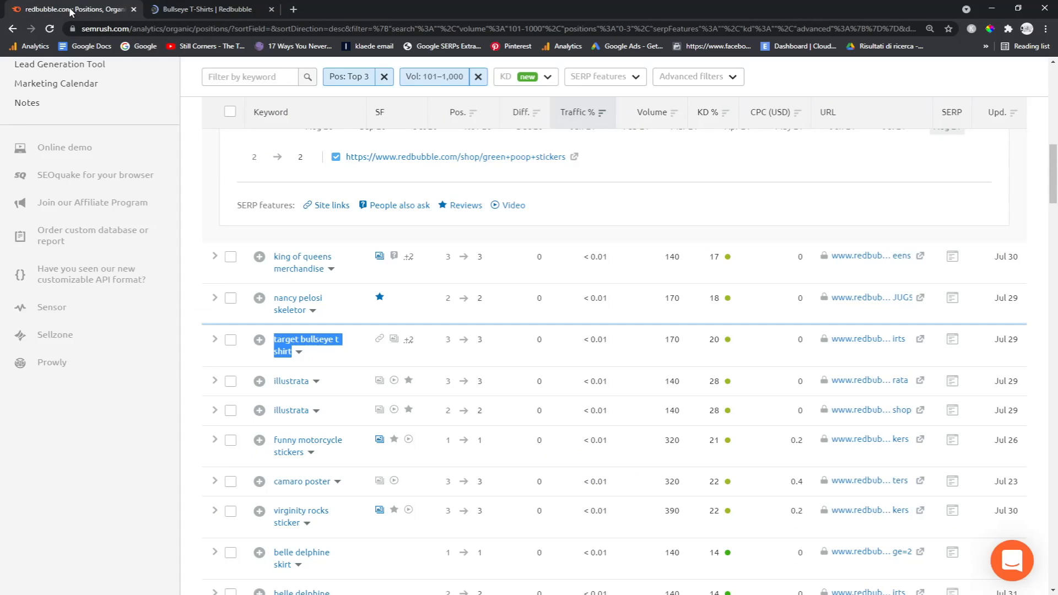
- Scroll further down the filtered keyword table sorted by search volume
scroll(down, 3)
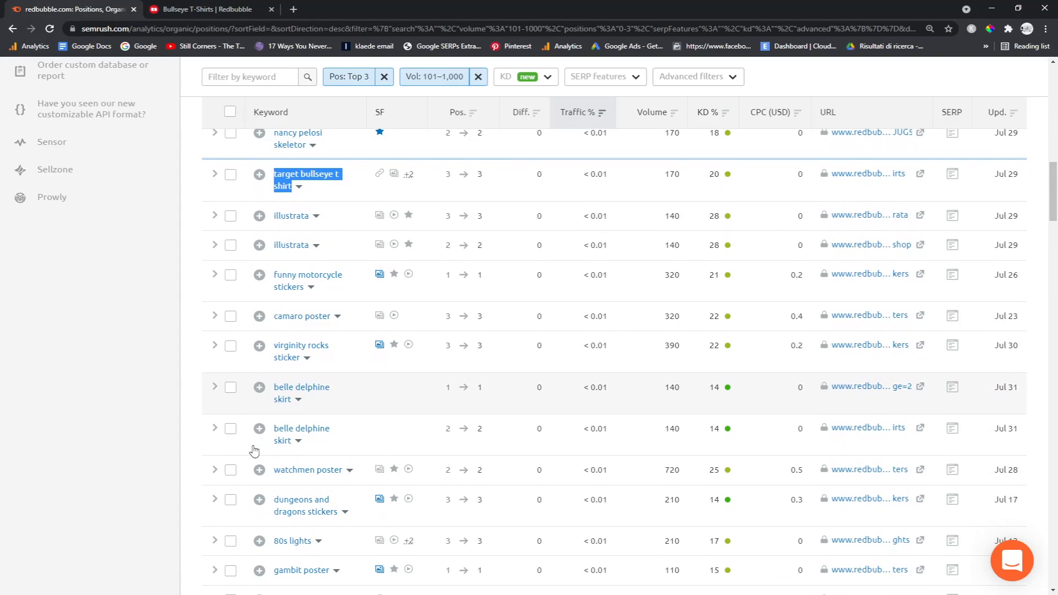
scroll(down, 3)
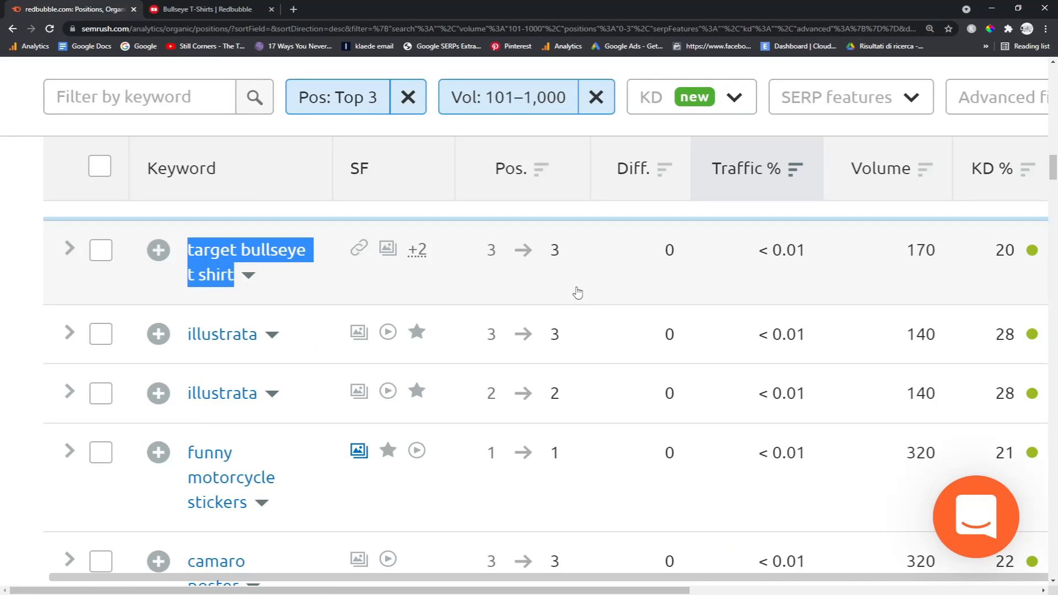
scroll(down, 3)
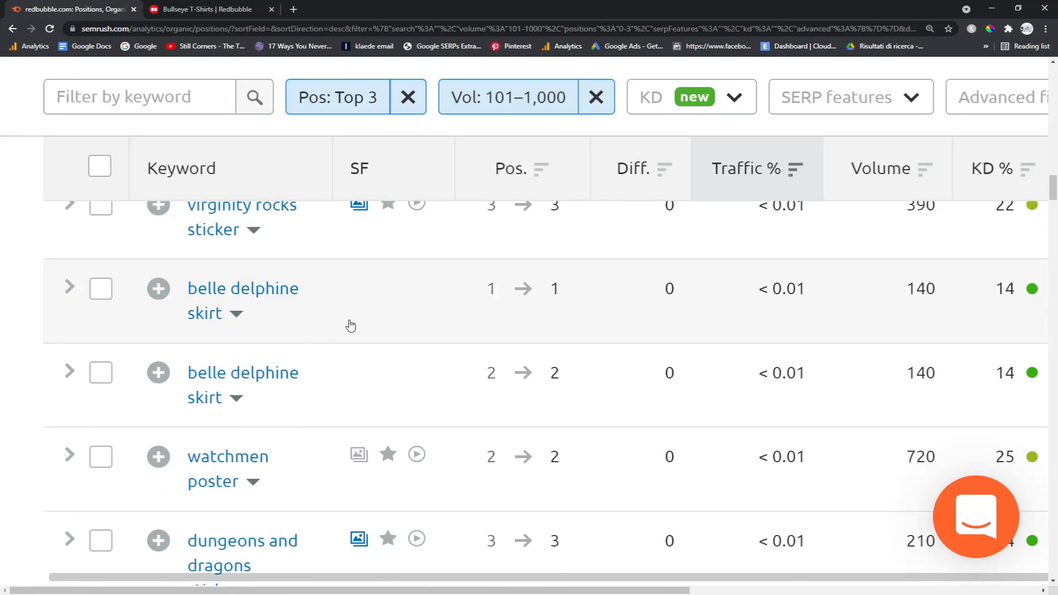
scroll(down, 3)
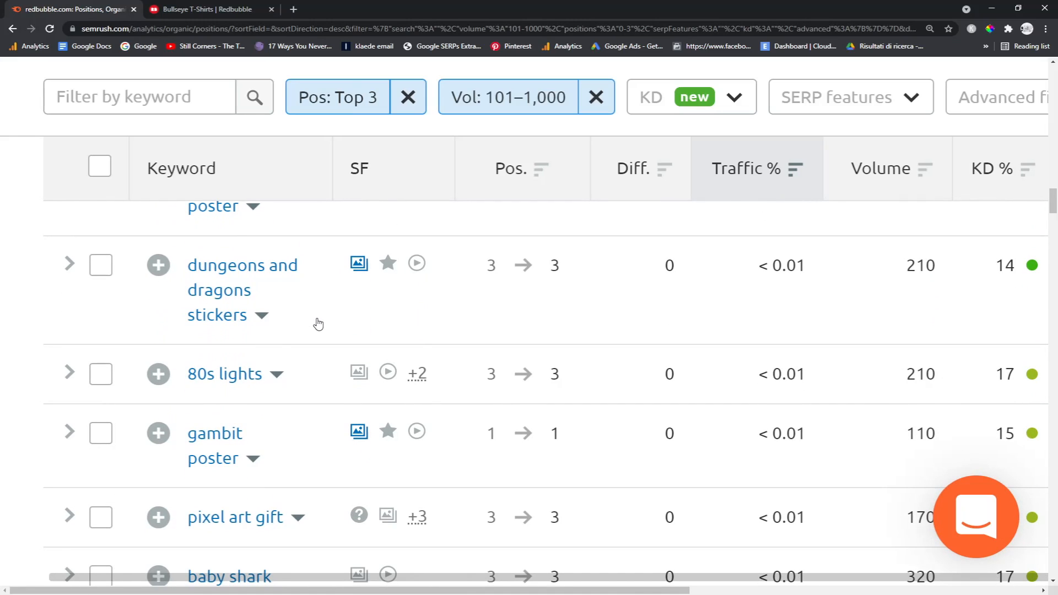
scroll(down, 3)
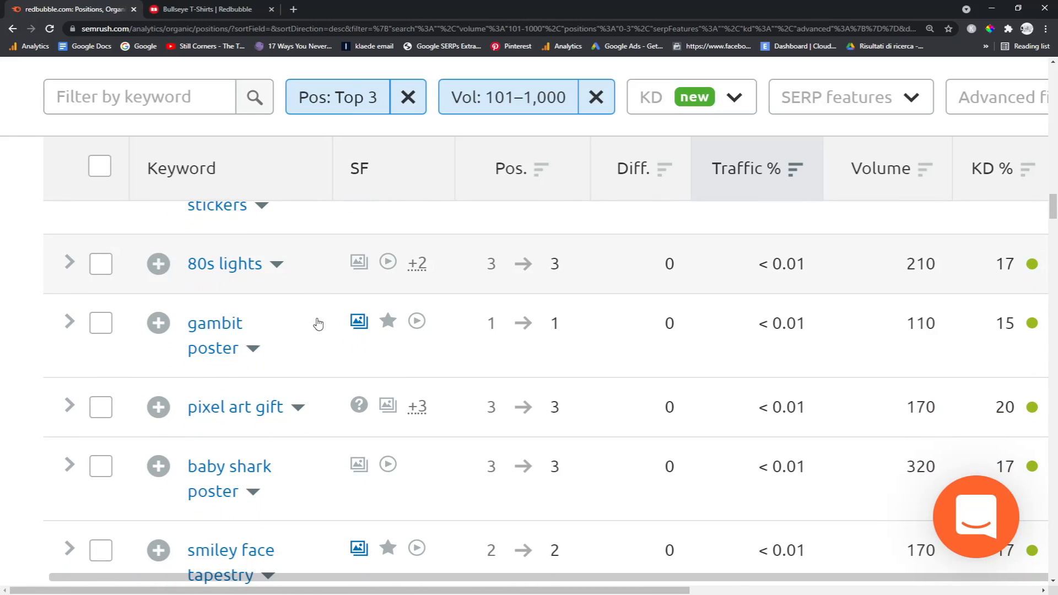
scroll(down, 3)
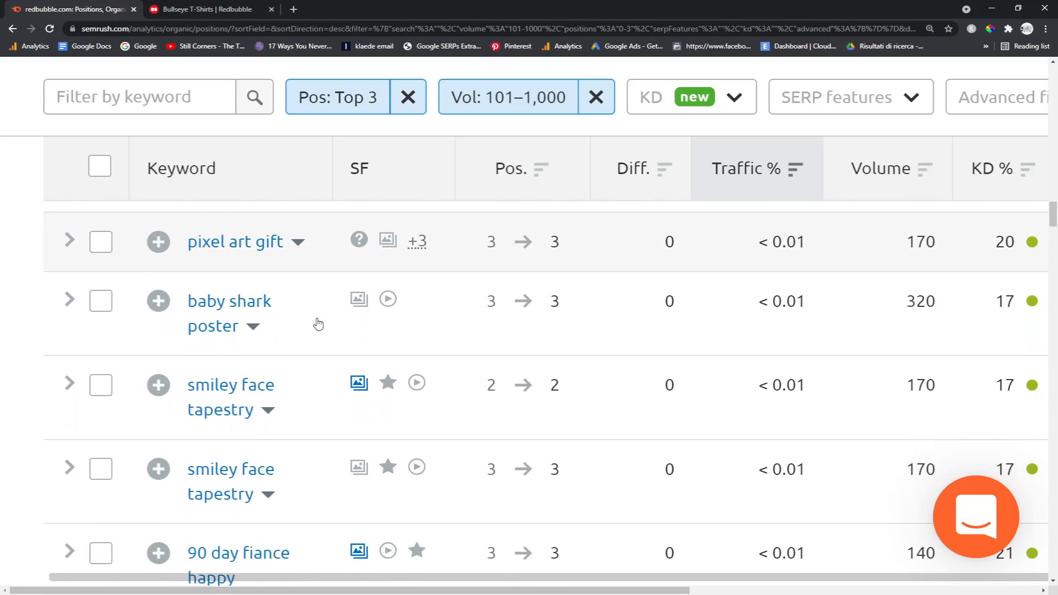
scroll(down, 3)
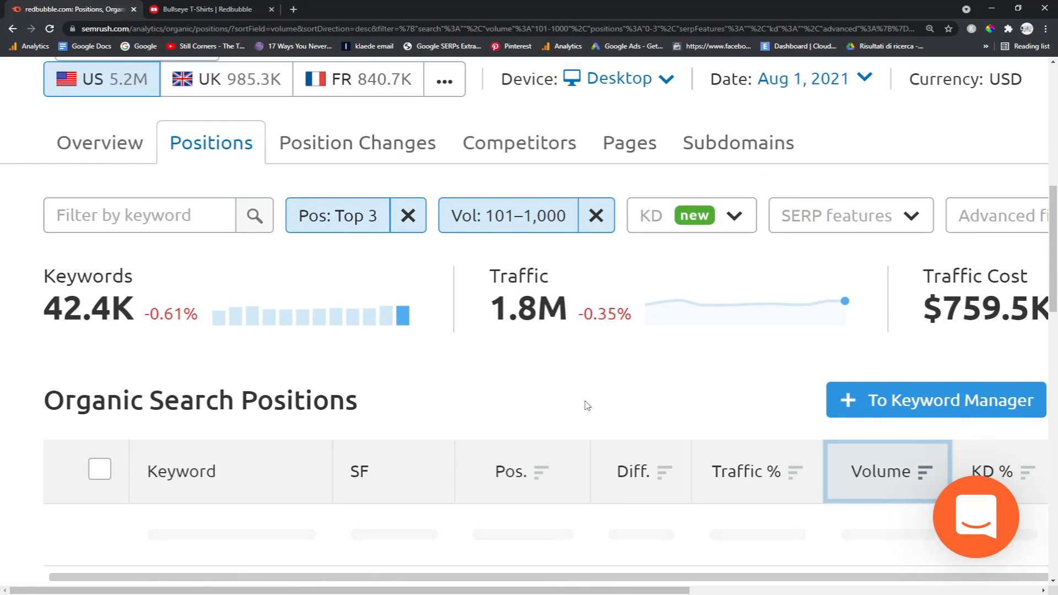
- Google 'big trouble in little china shirt', see Redbubble's T-Shirts page with 697 results, and return to Semrush
scroll(down, 3)
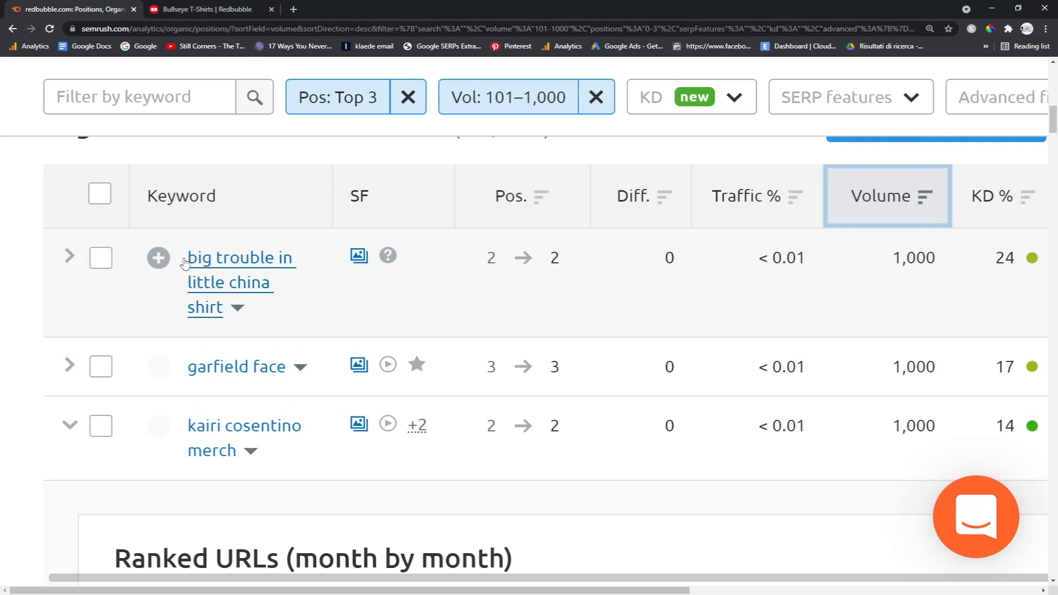
click(203, 9)
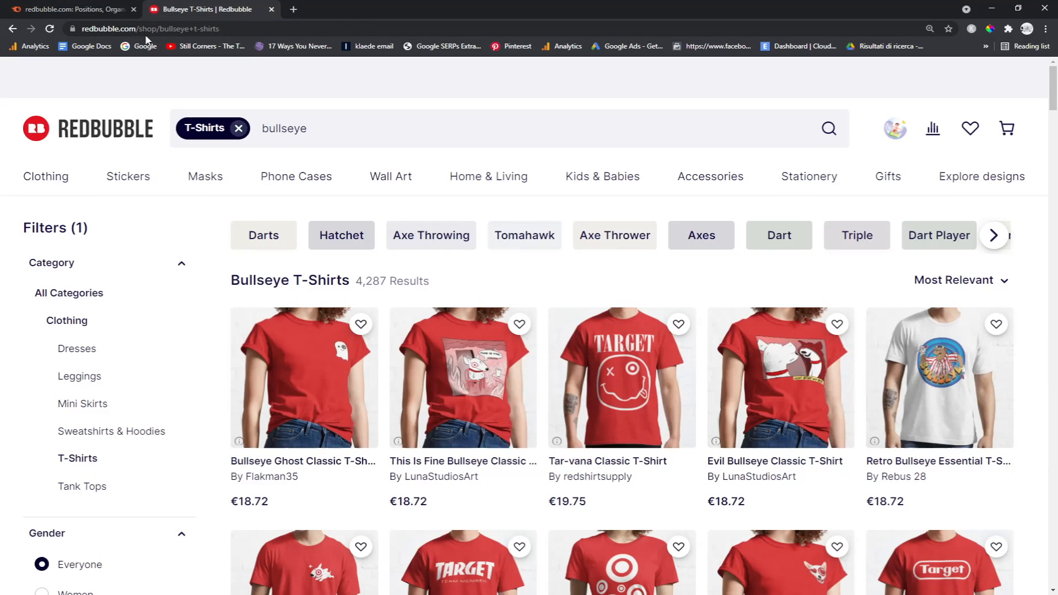
click(209, 9)
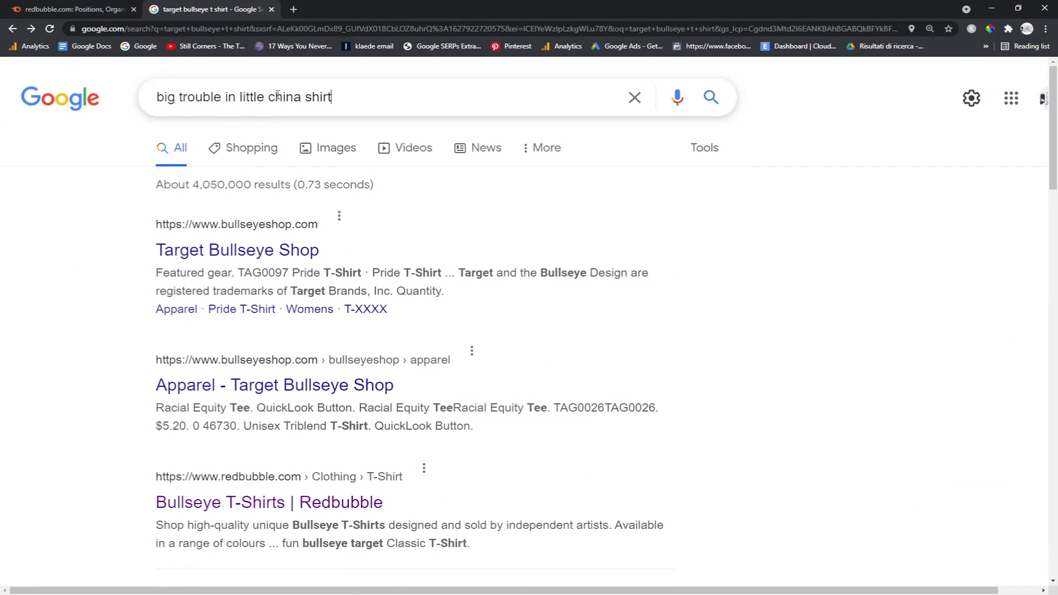
key(Return)
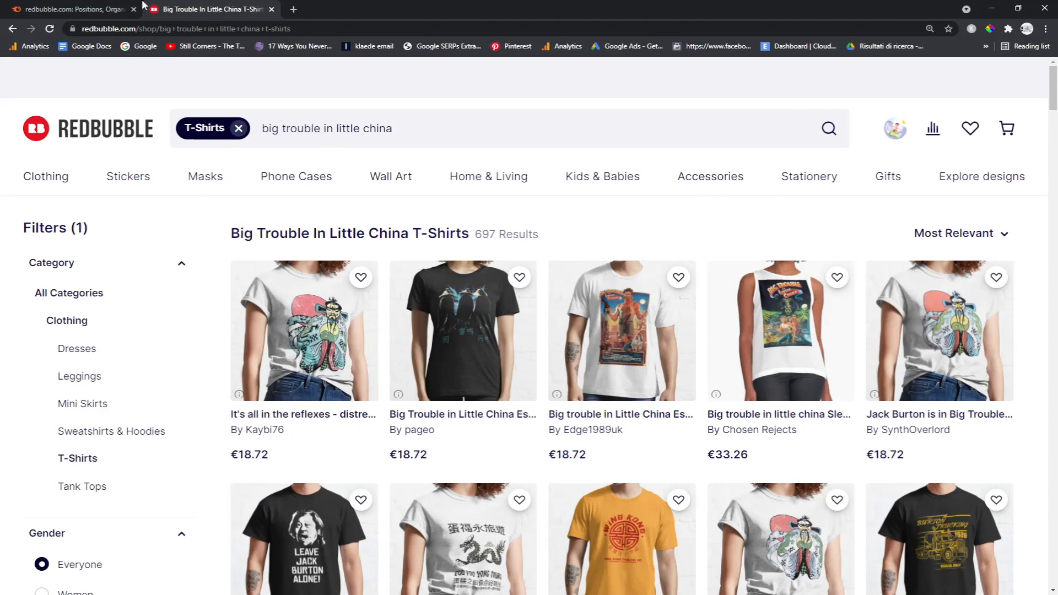
click(74, 9)
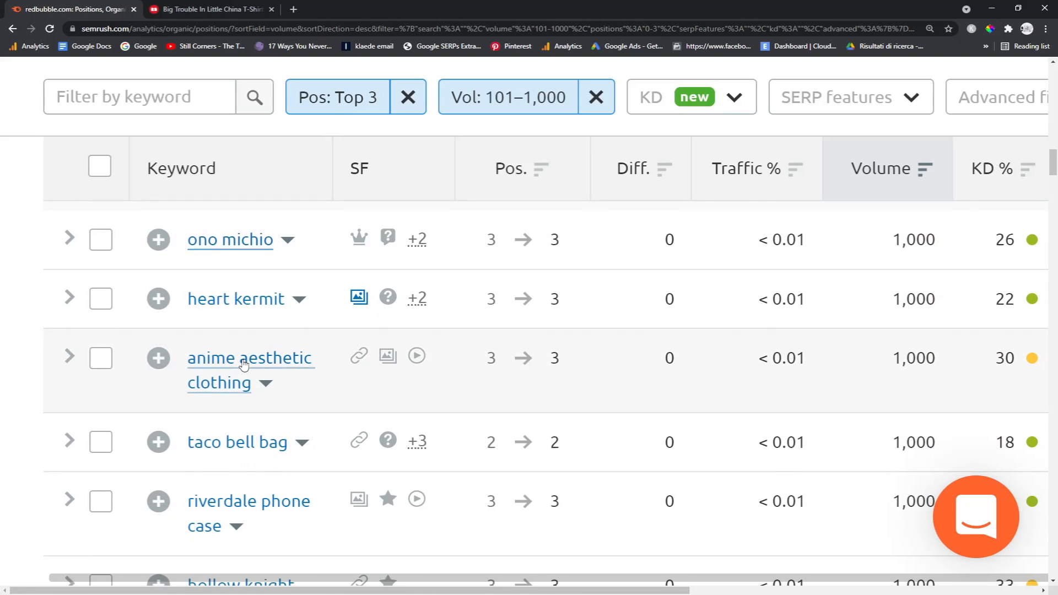
- Spot-check 'track symbol' on Google, searching Redbubble's results page for the term
scroll(down, 3)
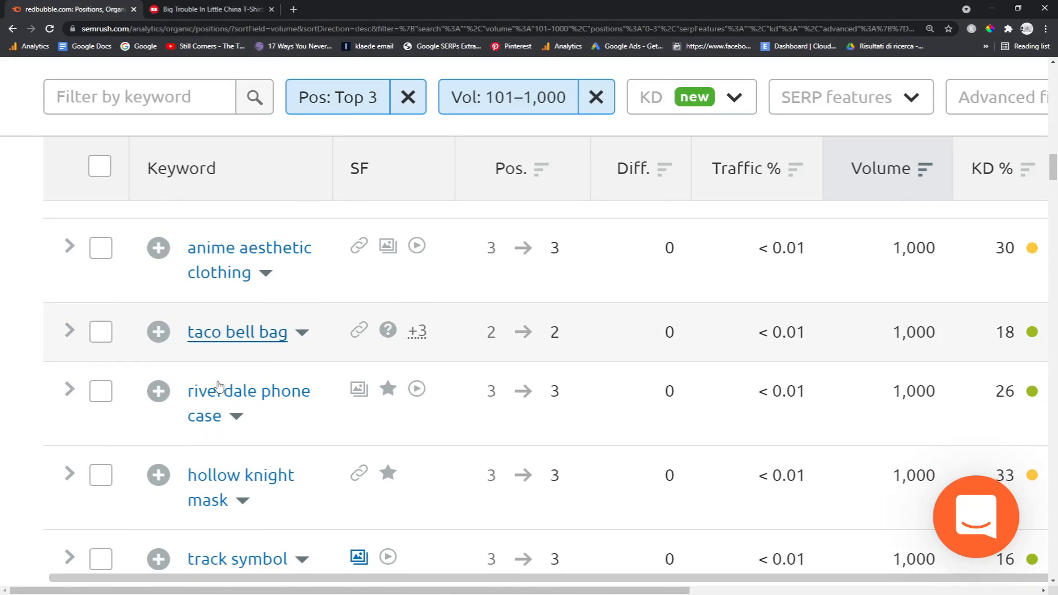
scroll(down, 3)
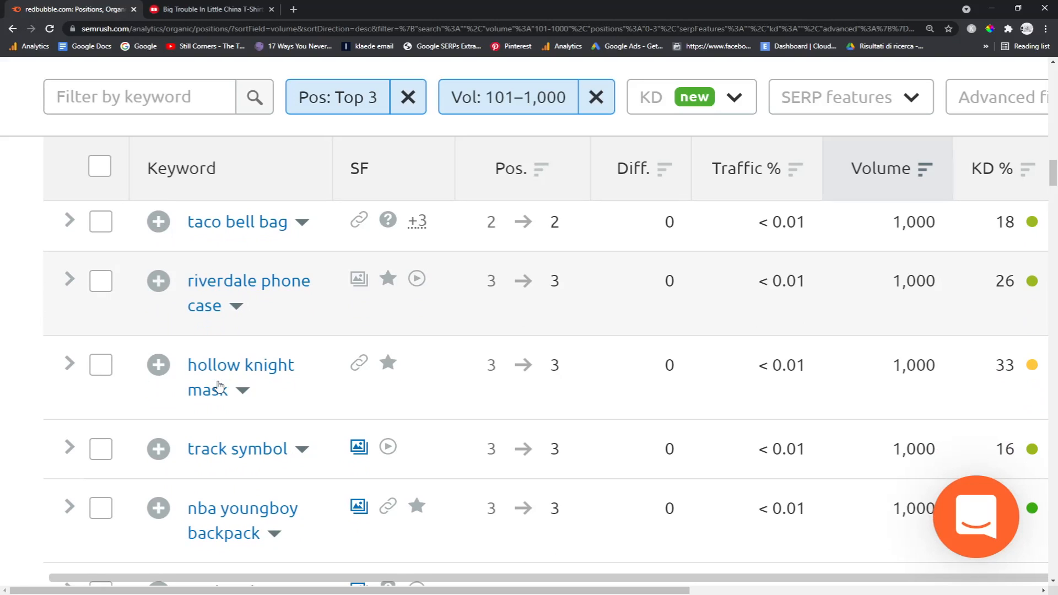
scroll(down, 3)
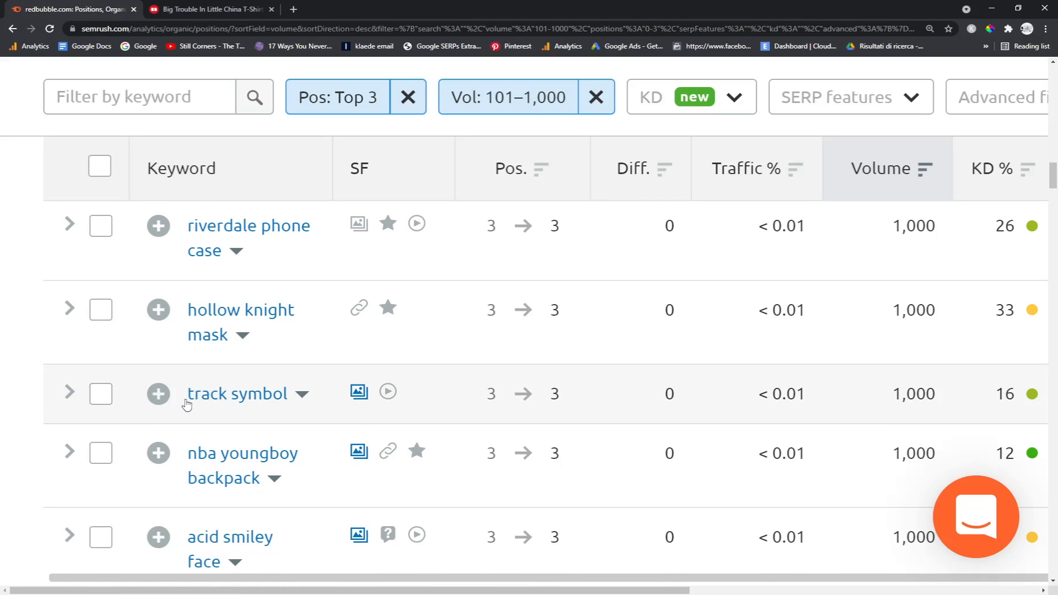
click(210, 9)
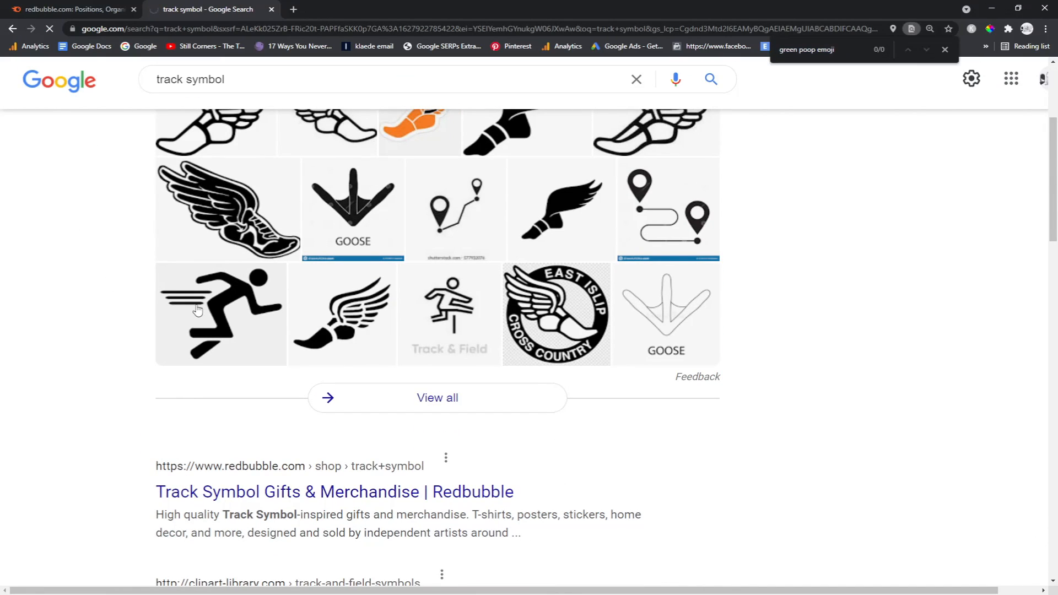
click(334, 491)
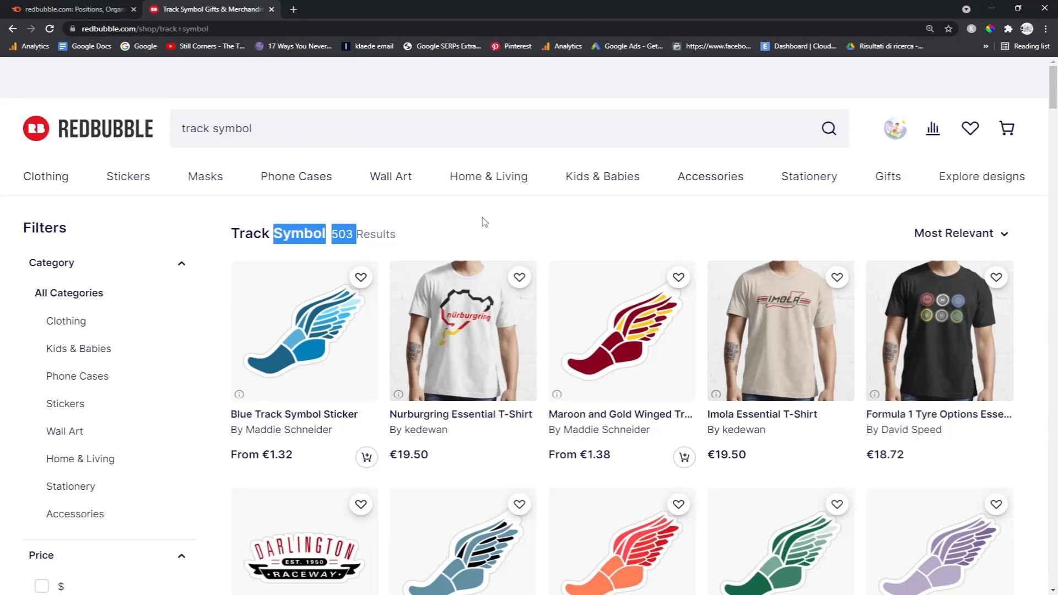
key(ctrl+f)
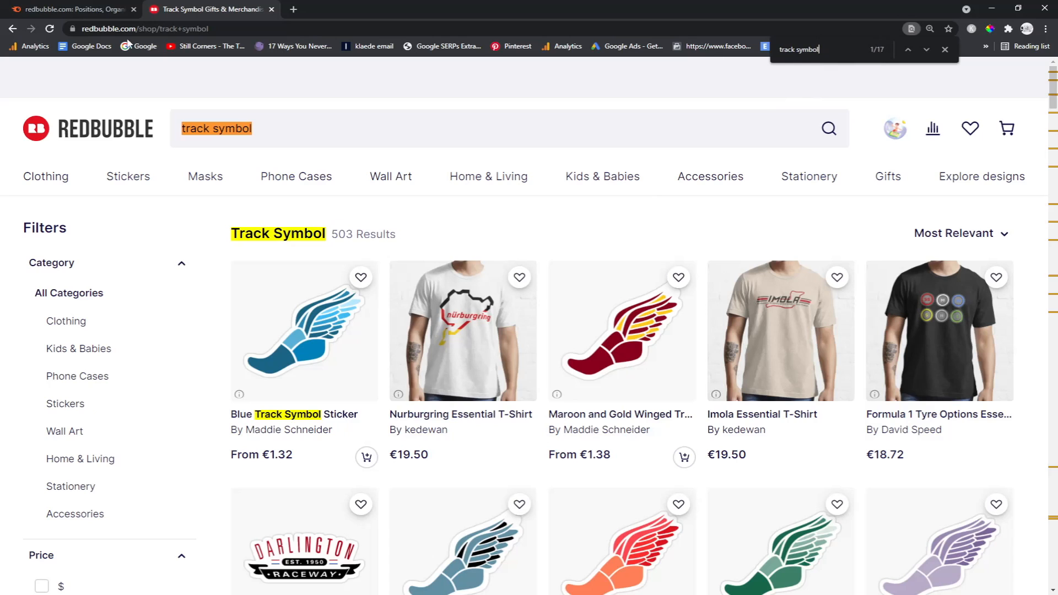
click(71, 9)
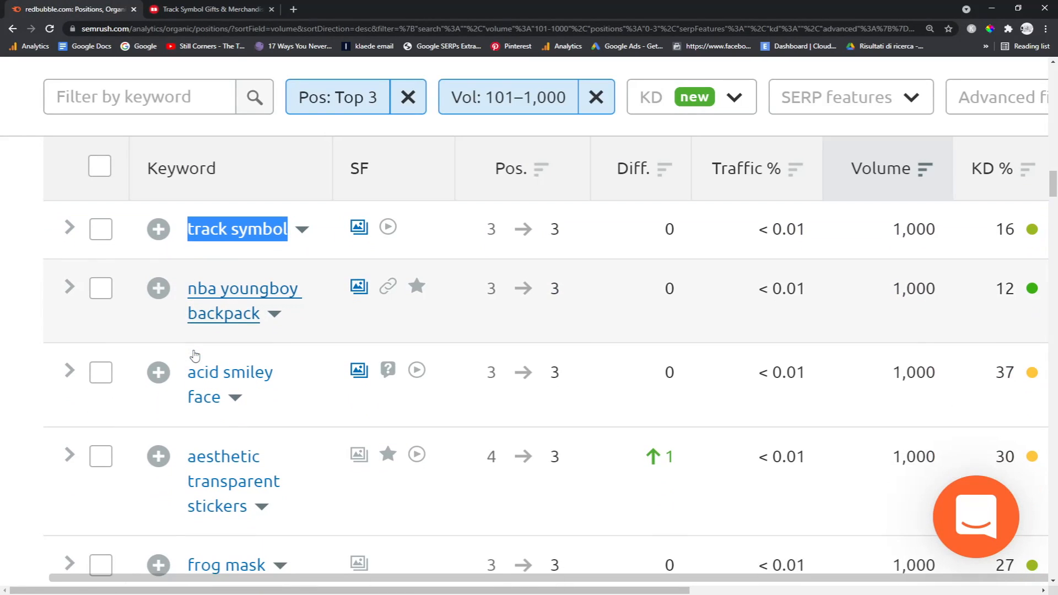
- Pick 'pepe smoking' from the list and search it on Google
scroll(down, 3)
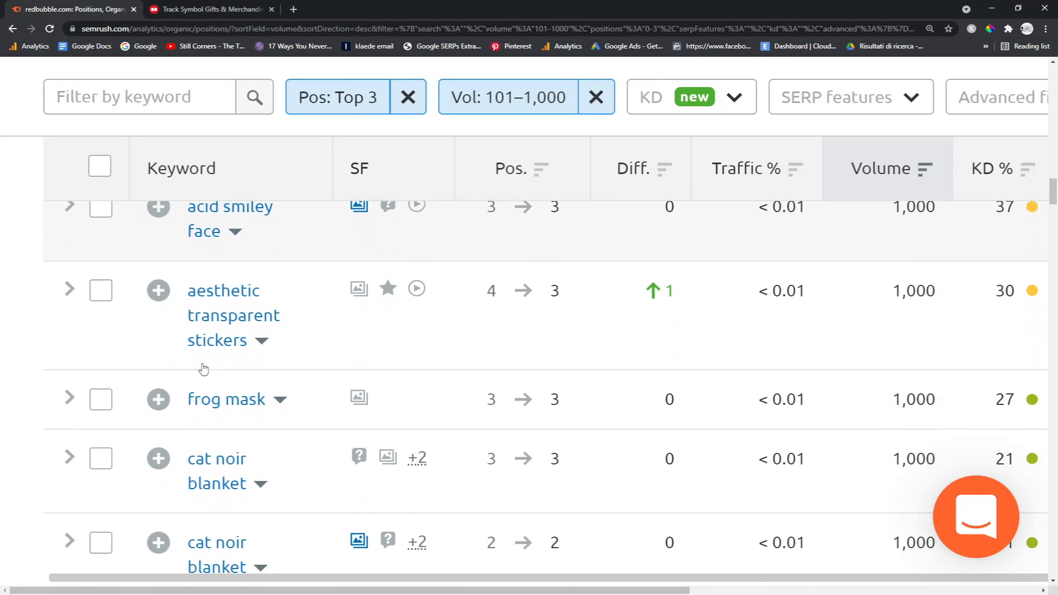
scroll(down, 3)
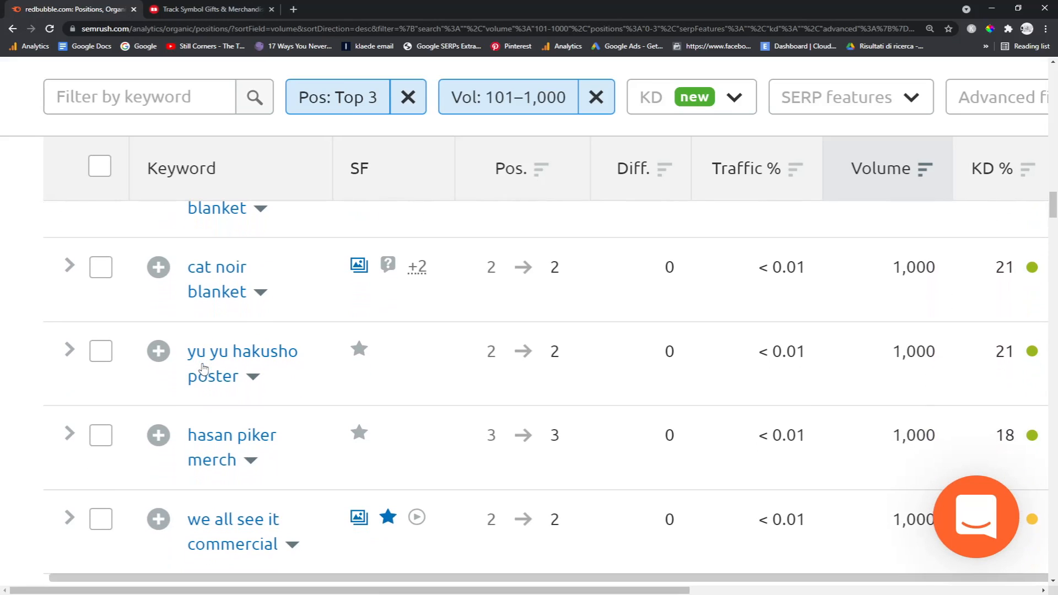
scroll(down, 3)
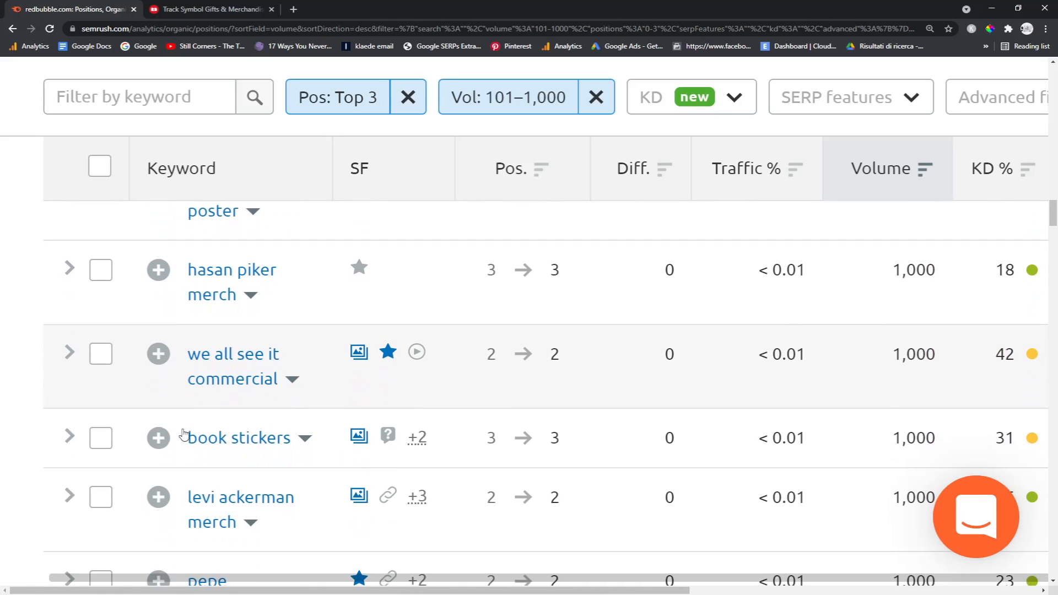
scroll(down, 3)
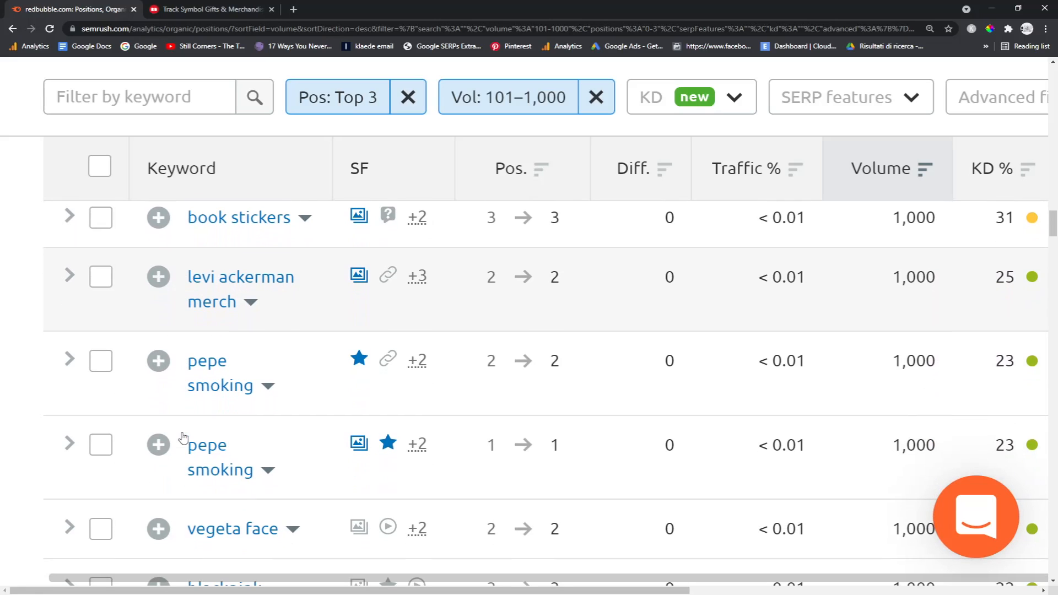
double_click(206, 360)
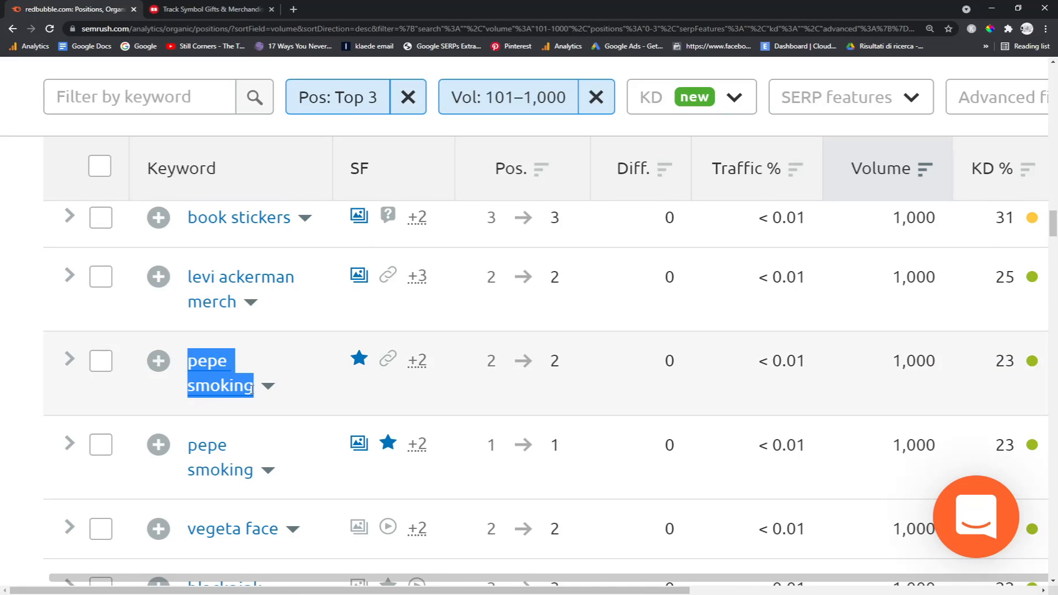
click(209, 9)
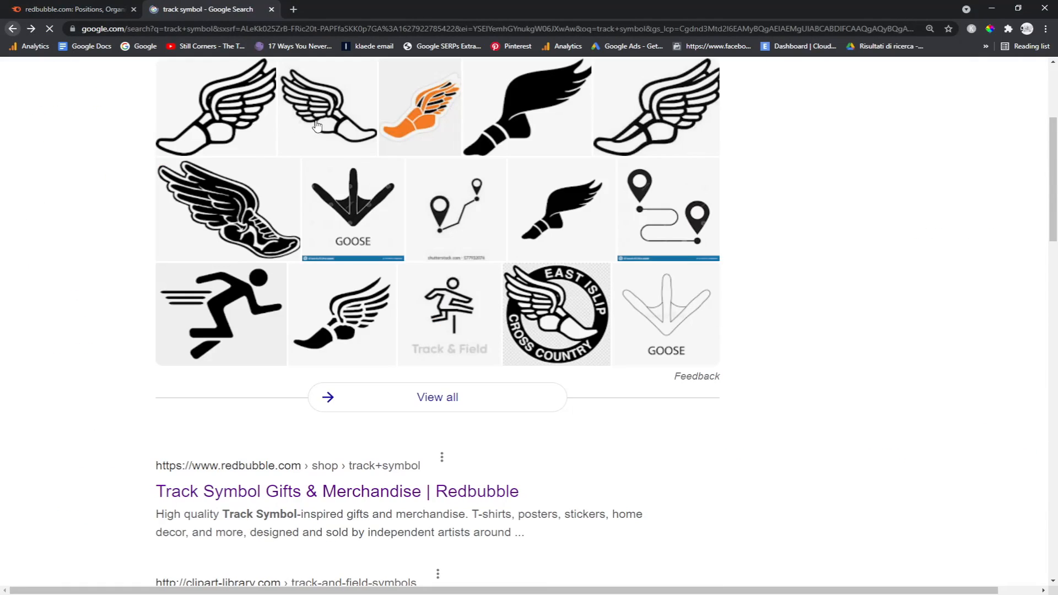
text(pepe smoking)
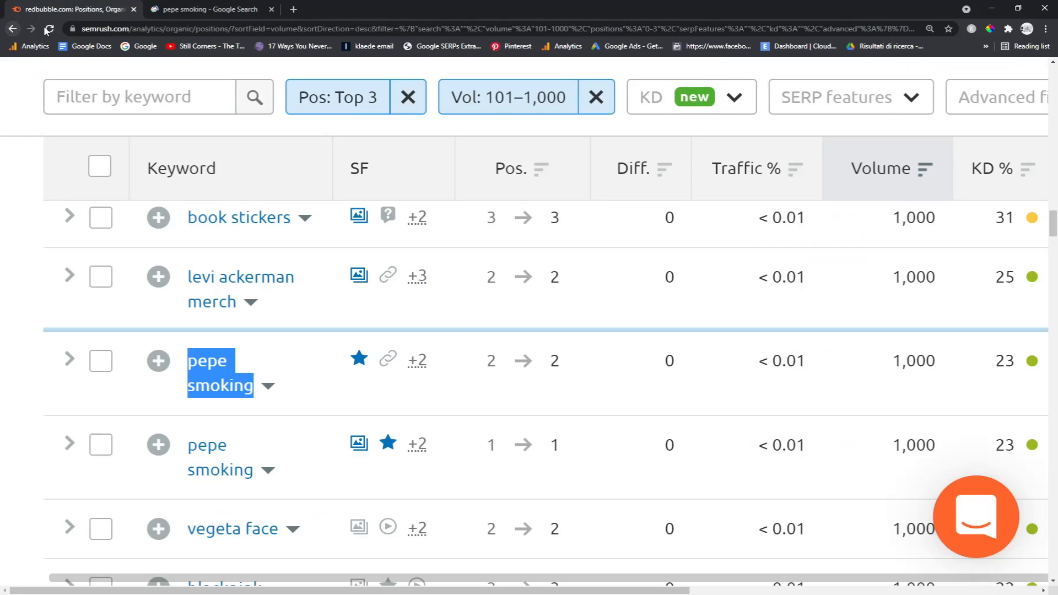
scroll(down, 3)
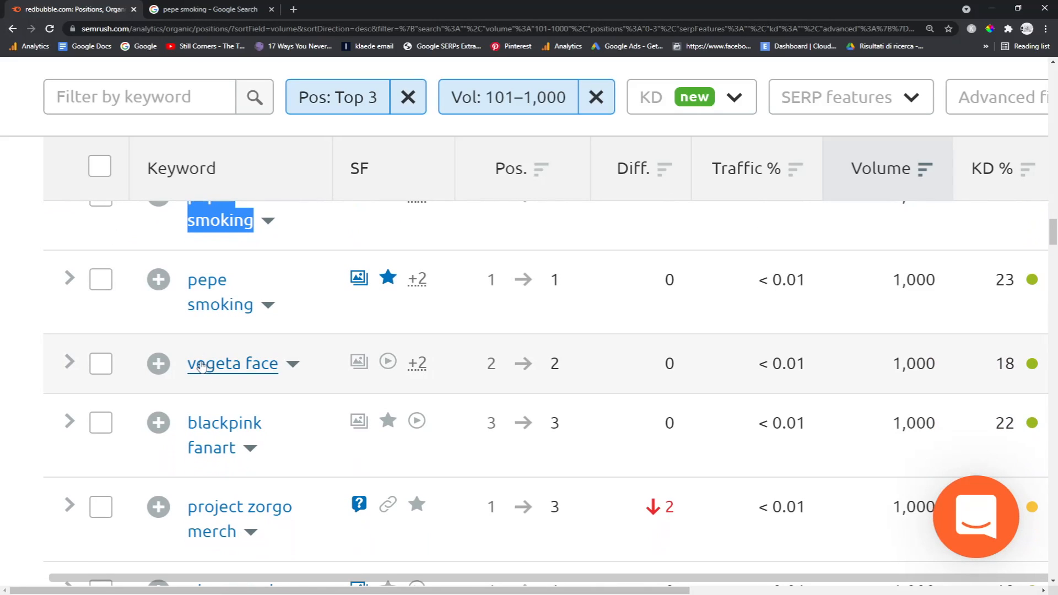
- Pick 'vegeta face' from the list and search it on Google
double_click(233, 362)
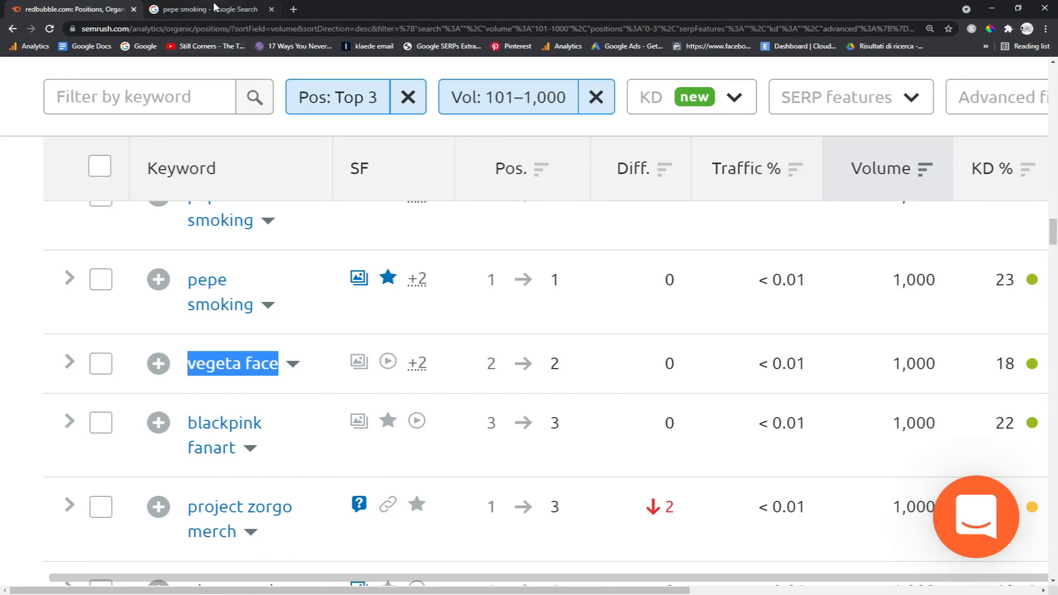
click(203, 8)
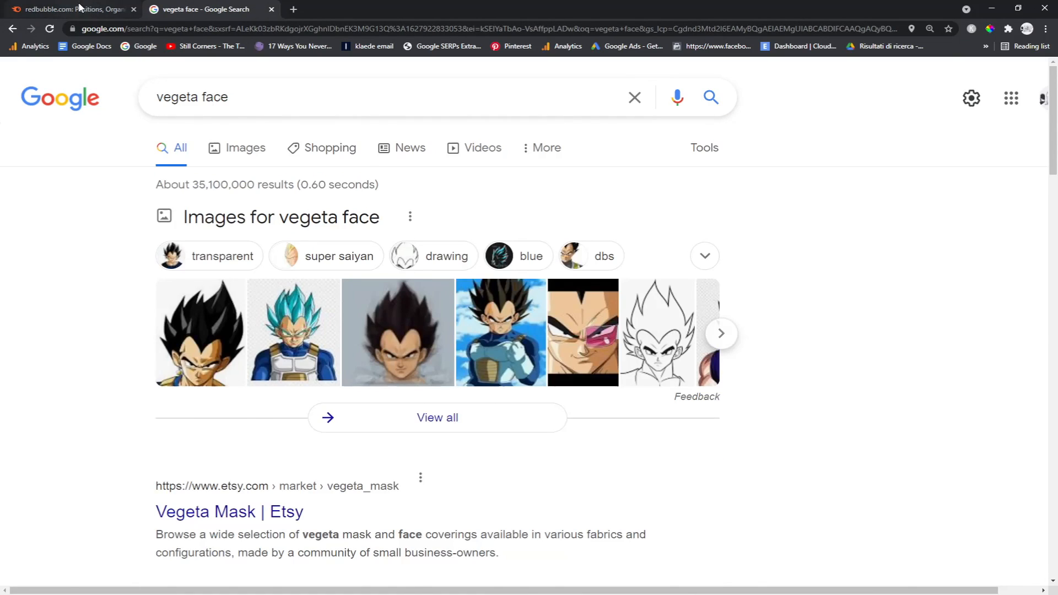
click(67, 9)
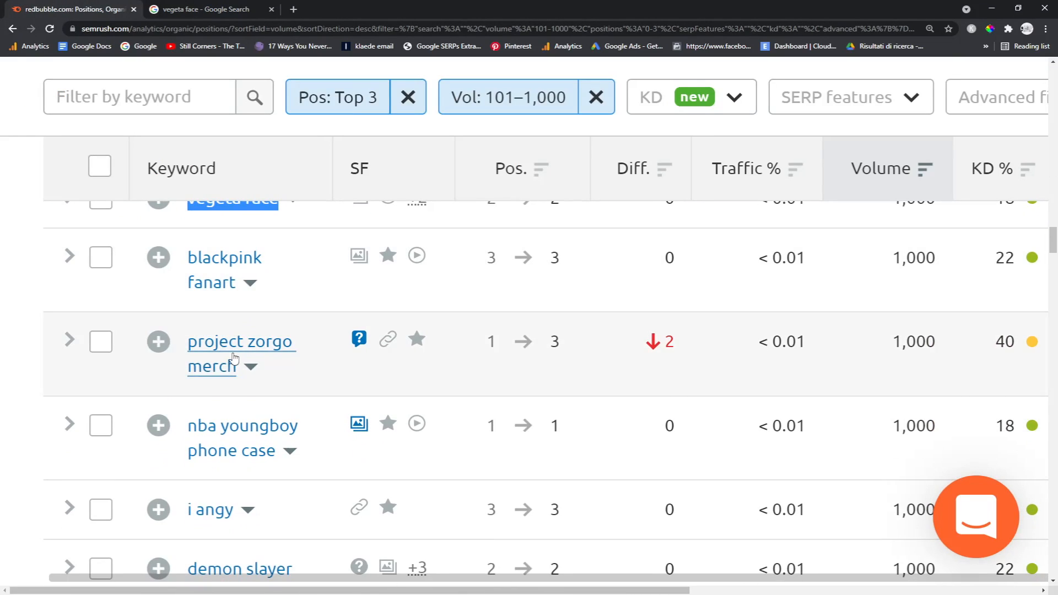
scroll(down, 3)
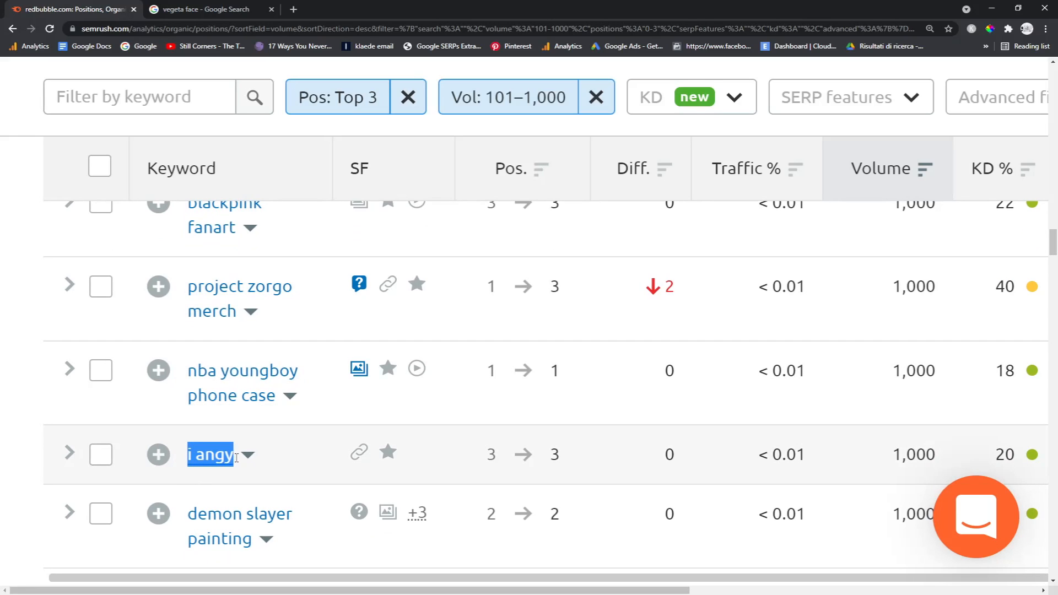
- Look up 'i angy' on Google and view Redbubble's Im Angy page with 368 results
click(203, 8)
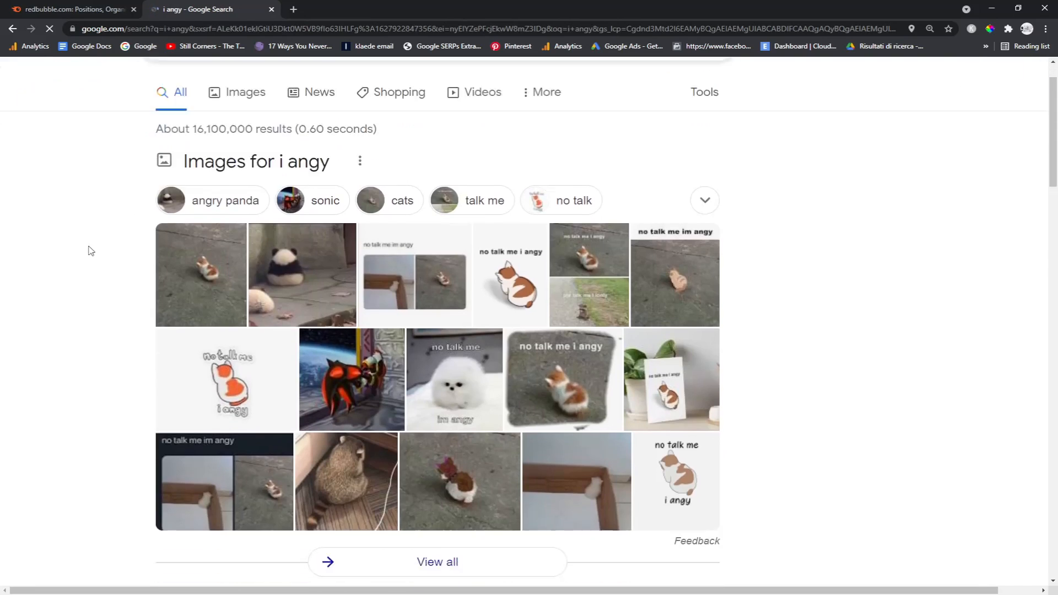
scroll(down, 3)
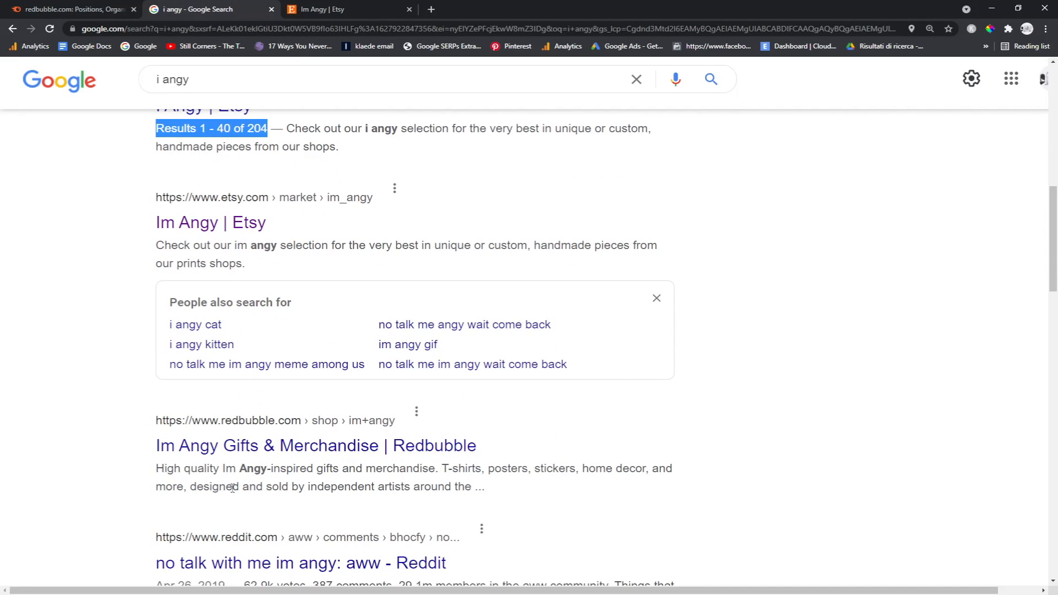
click(316, 445)
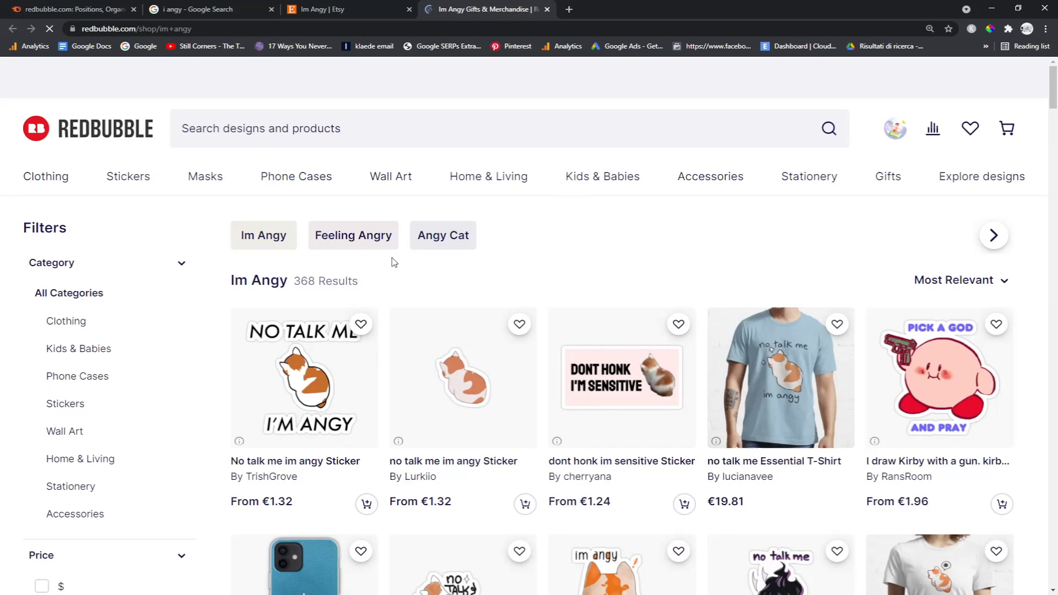
click(74, 9)
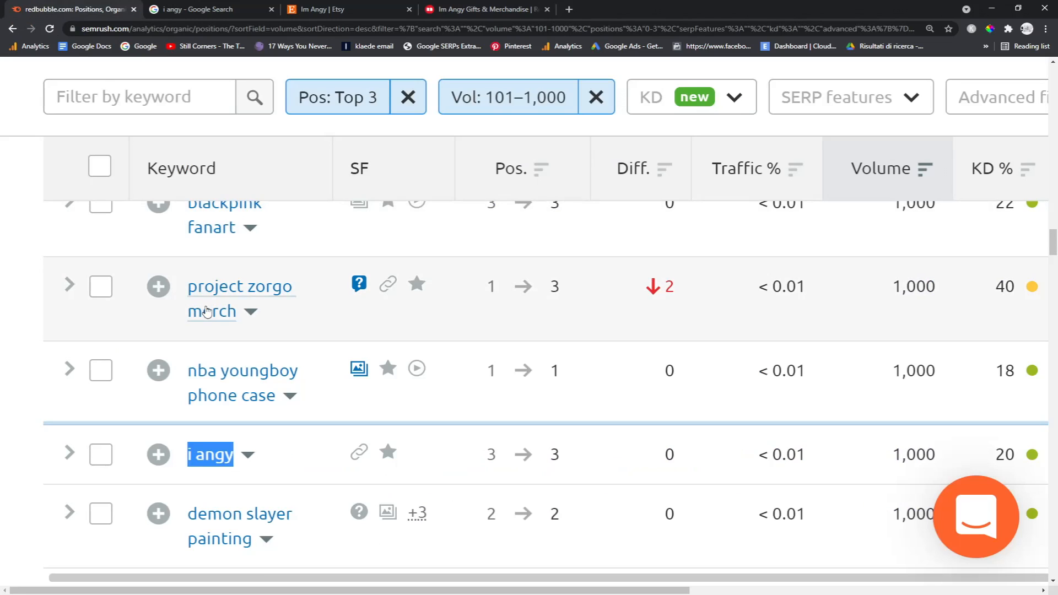
scroll(down, 3)
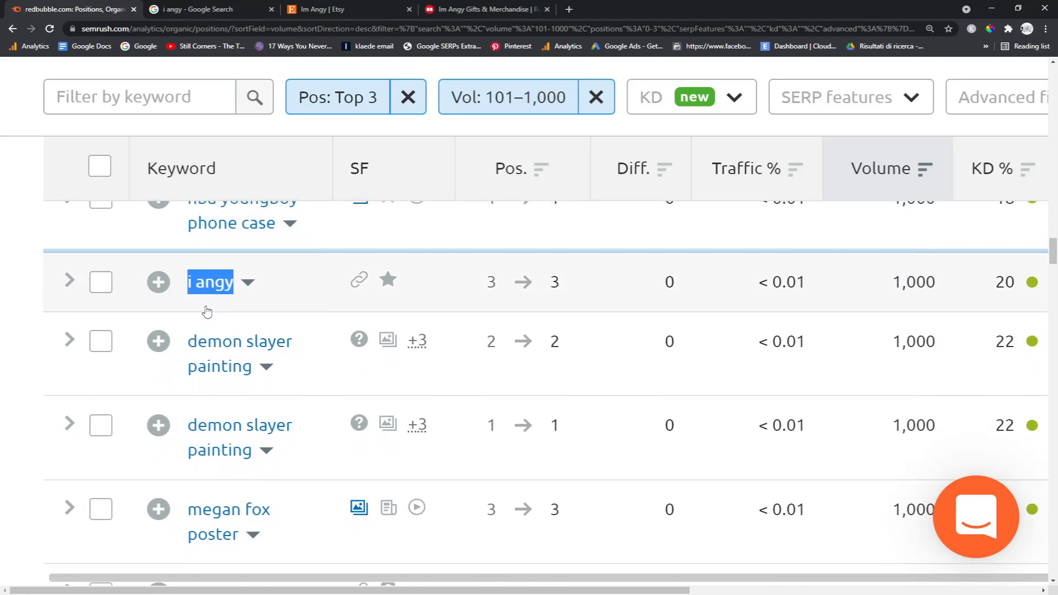
scroll(down, 3)
text(ok this is epic)
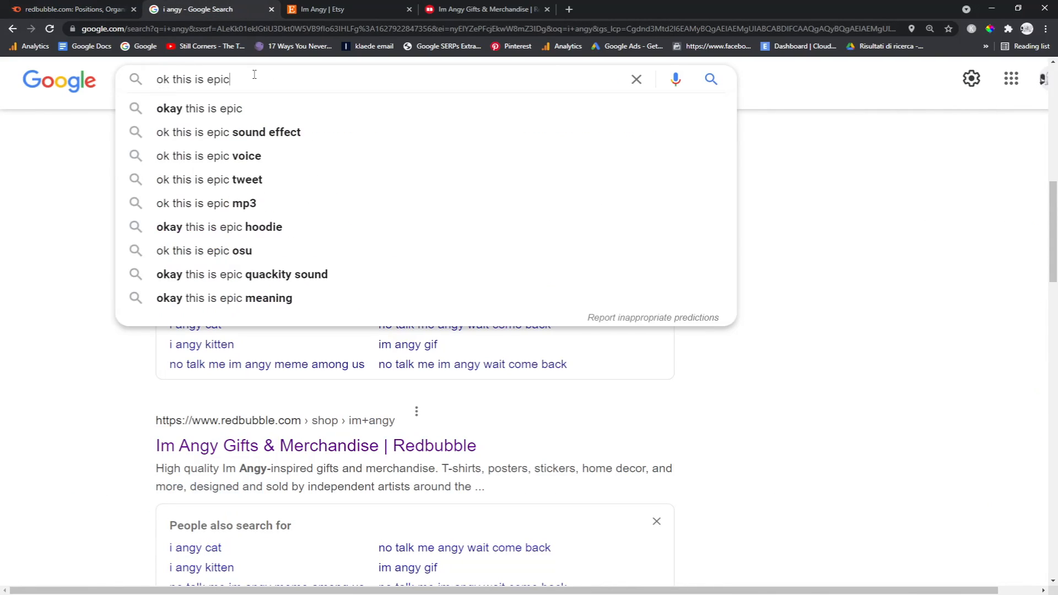
- Search 'ok this is epic' on Google and view Redbubble's Okay This Is Epic results
key(Return)
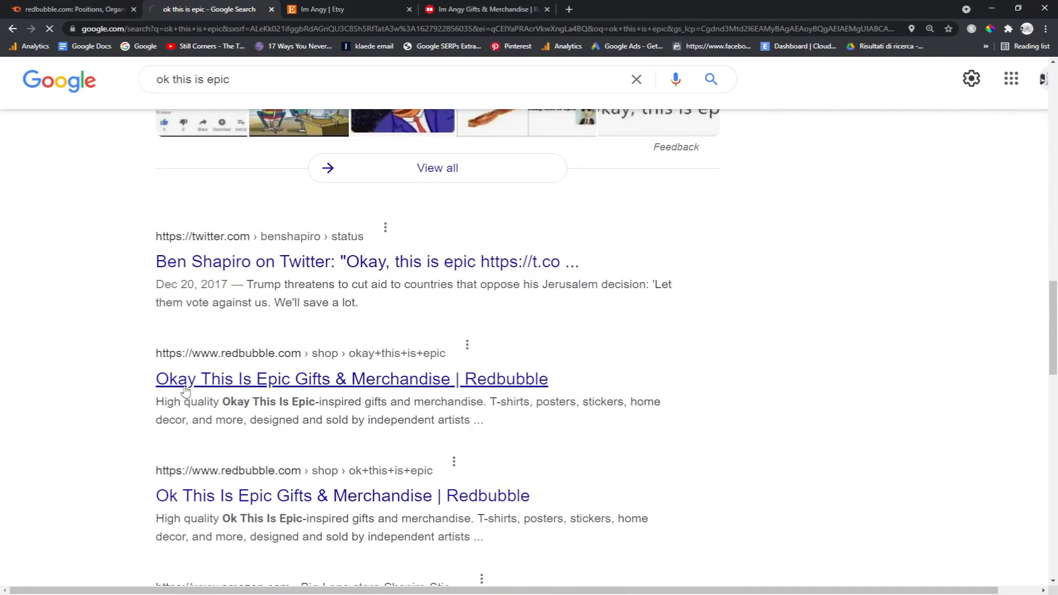
click(350, 378)
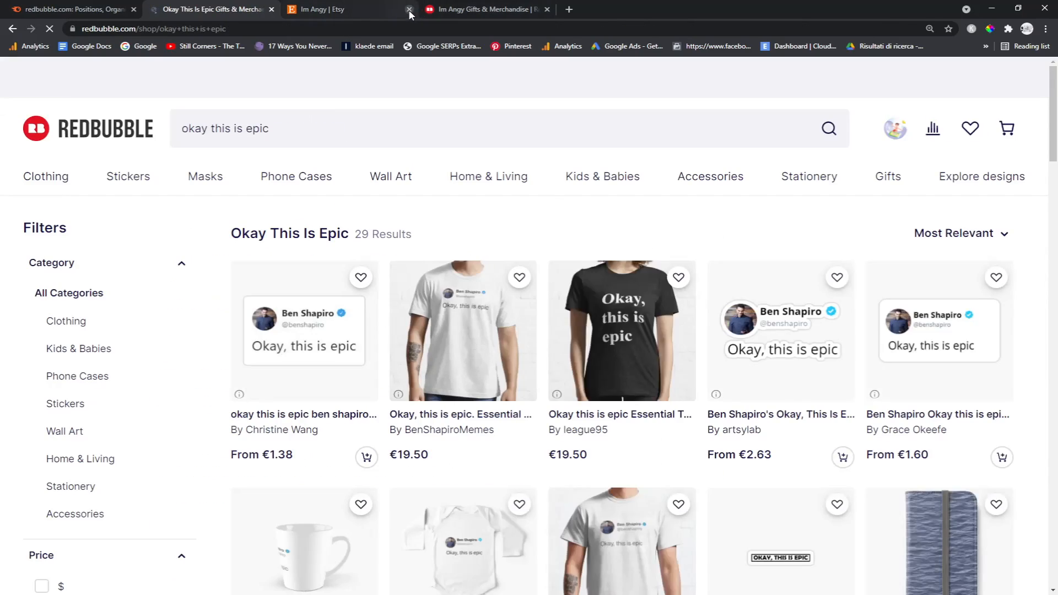
click(409, 9)
text(ok this is epic)
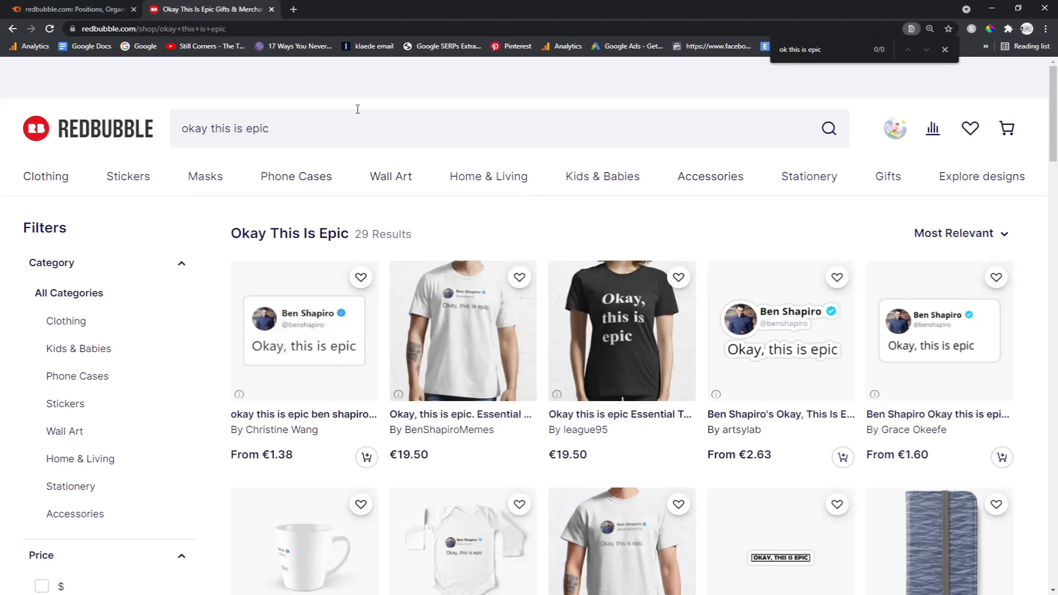
click(74, 9)
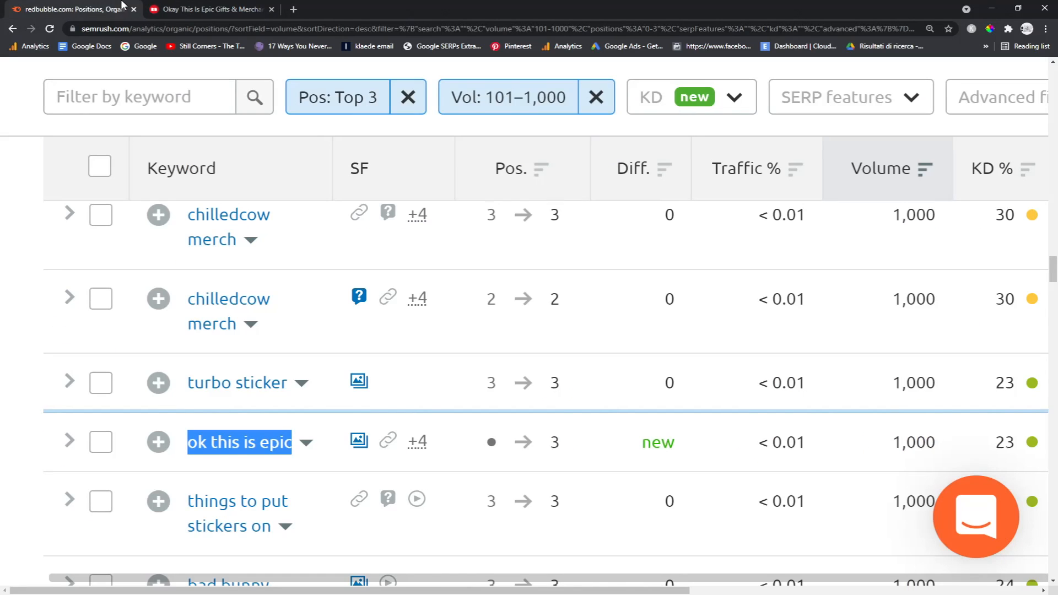
- Search 'off white sticker' on Google and return to the Semrush list
scroll(down, 3)
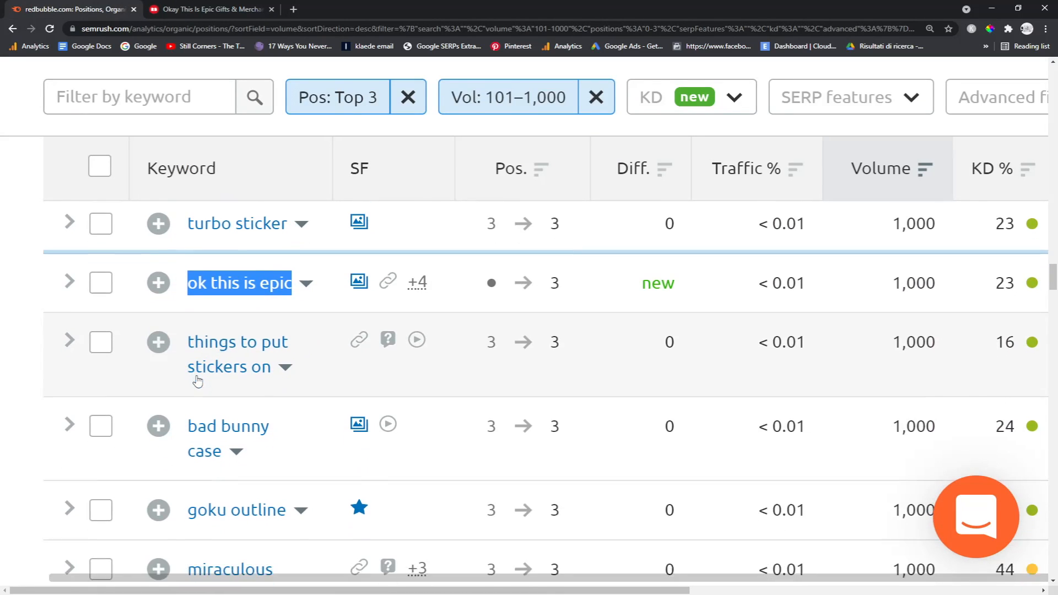
scroll(down, 3)
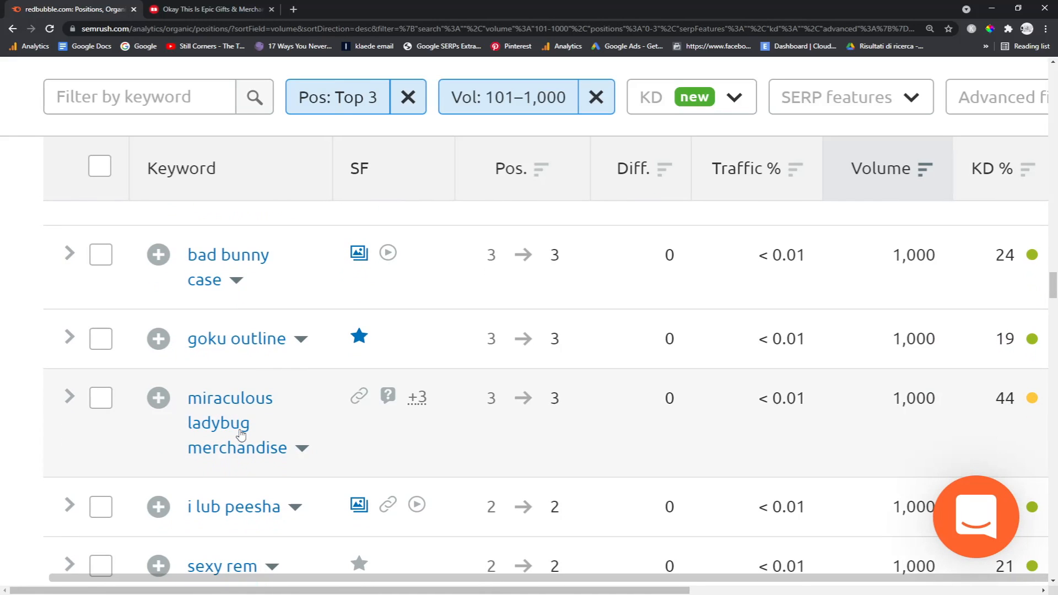
scroll(down, 3)
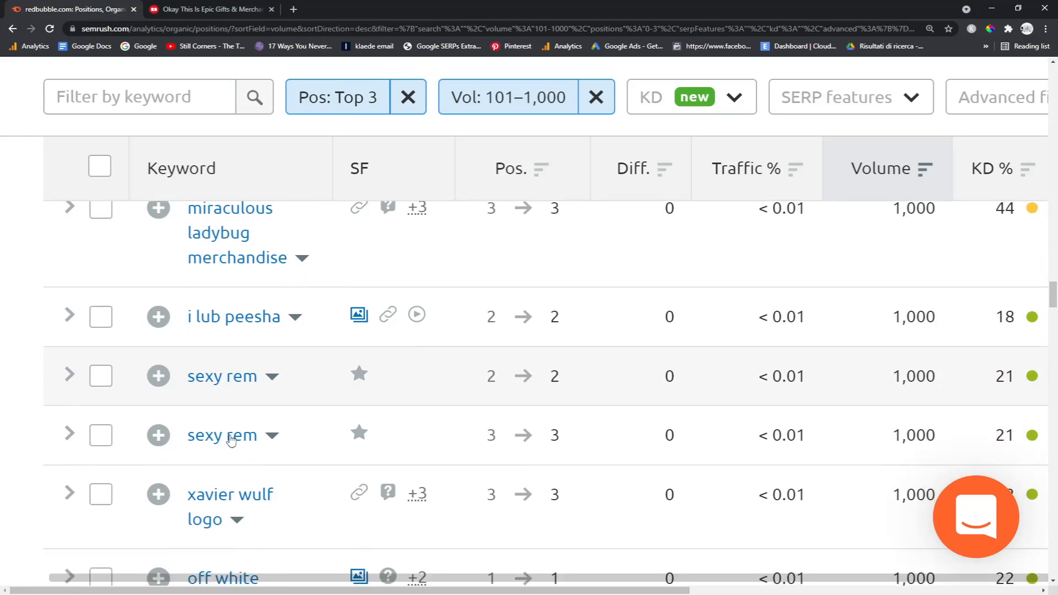
scroll(down, 3)
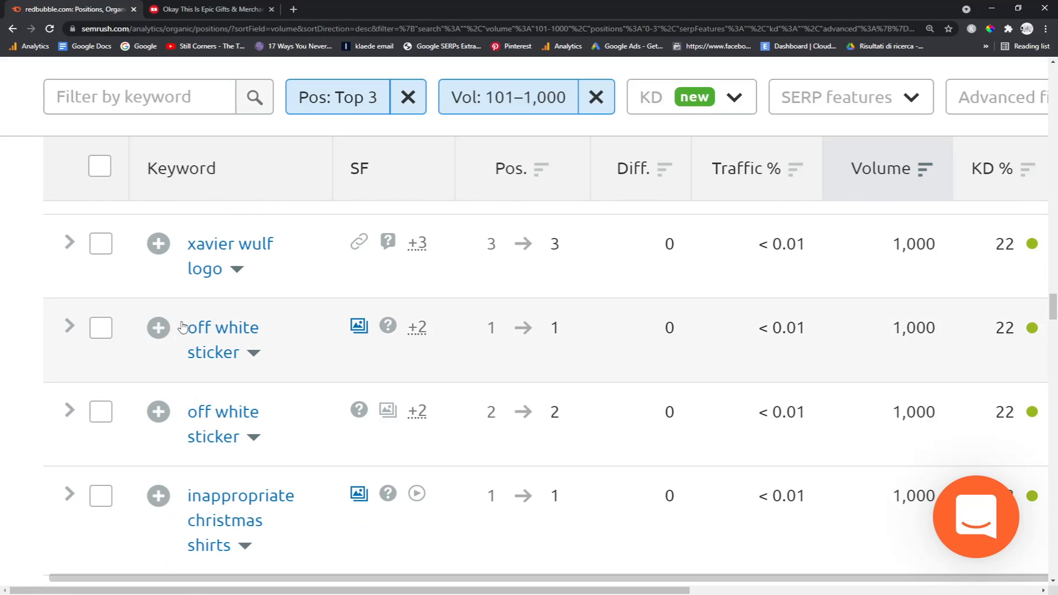
click(211, 8)
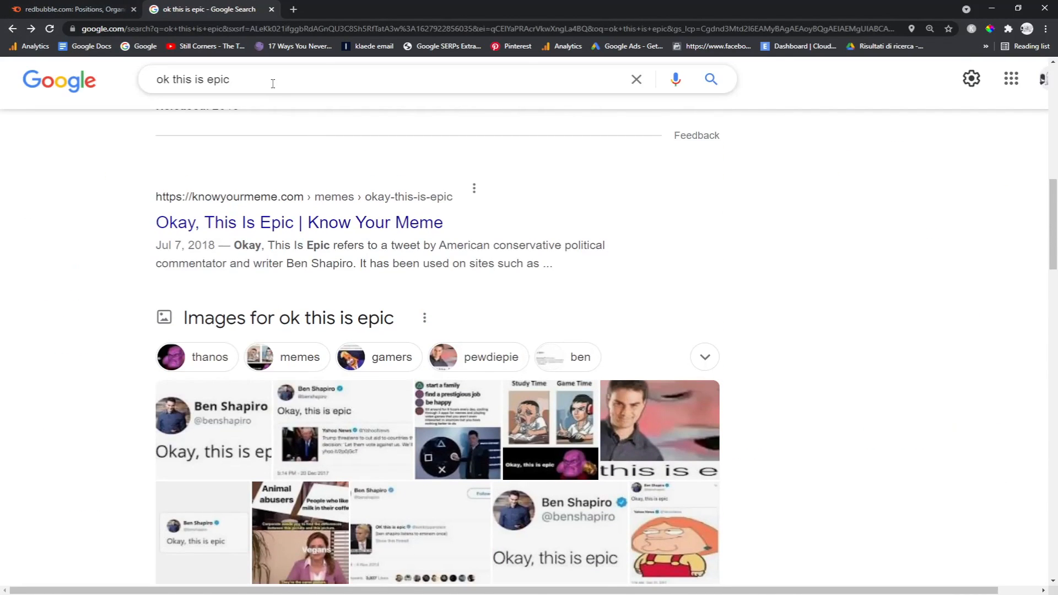
text(off white sticker)
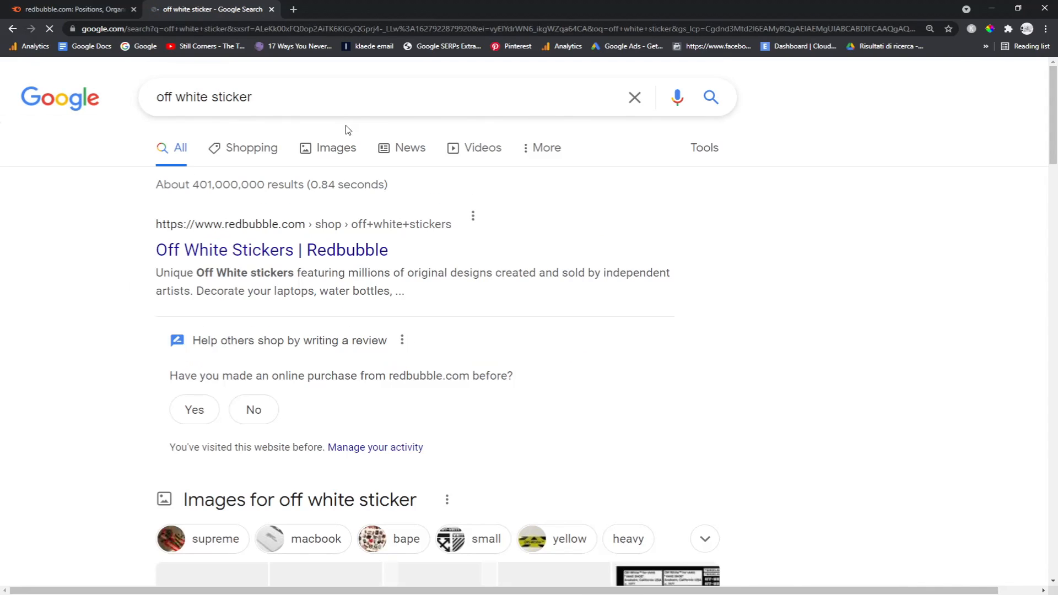
mouse_move(234, 241)
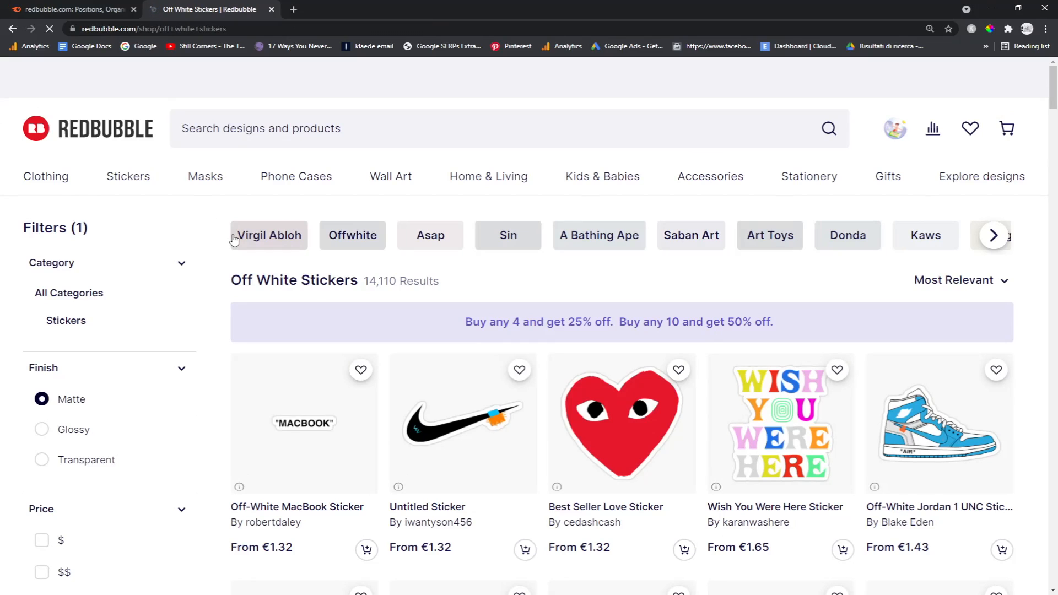
click(71, 9)
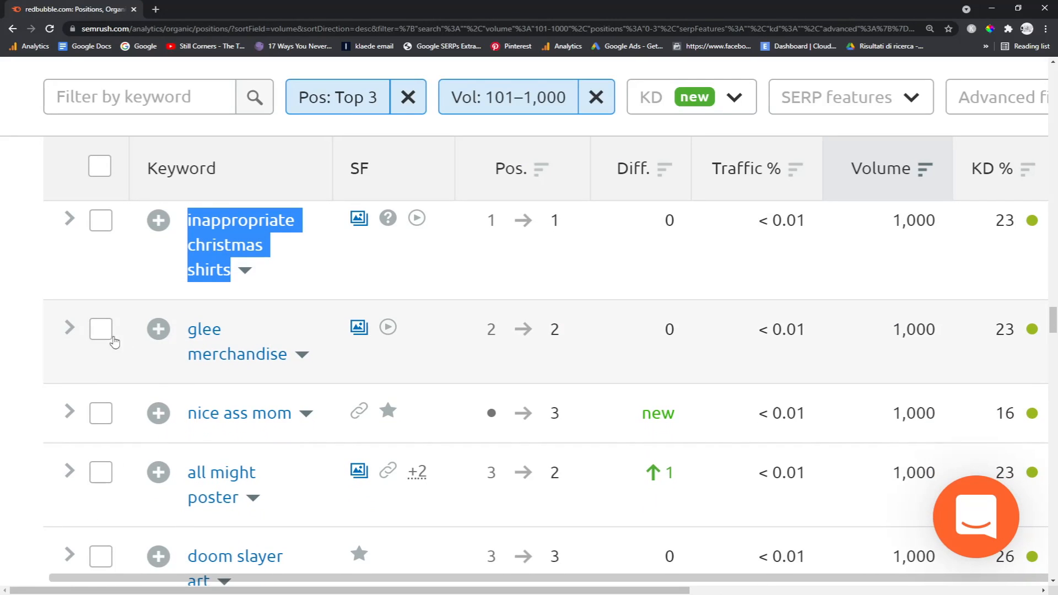
- Search 'what is real will prosper' on Google, noting Redbubble's T-shirt ranking, and return to the list
scroll(down, 3)
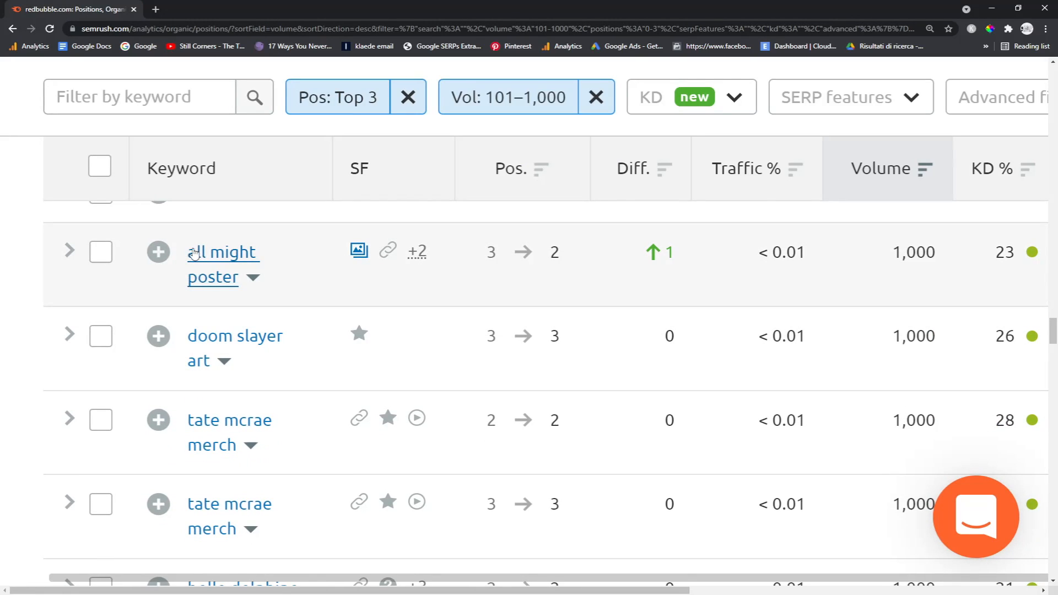
scroll(down, 3)
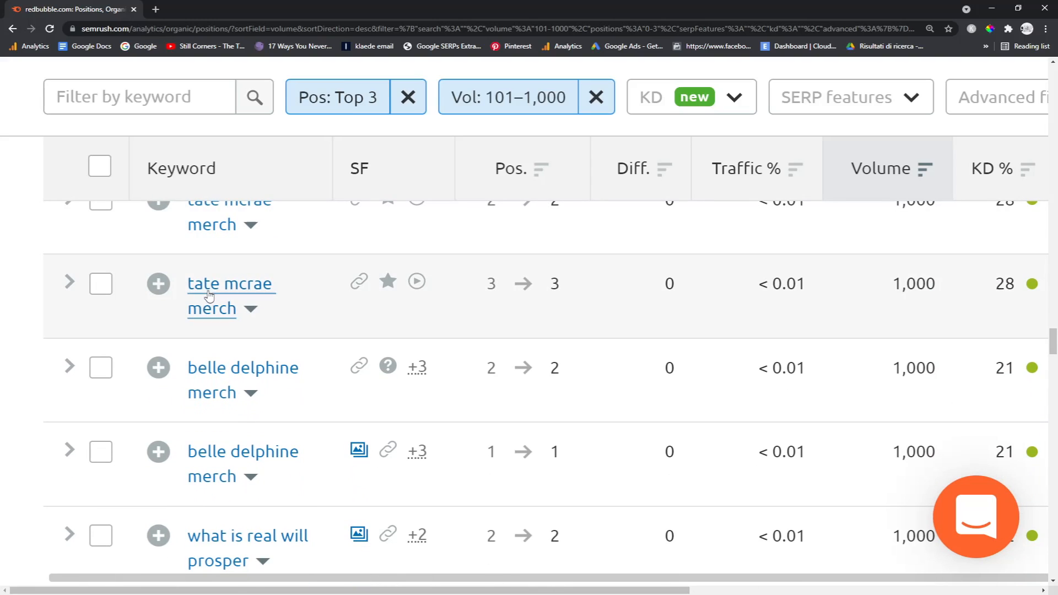
scroll(down, 3)
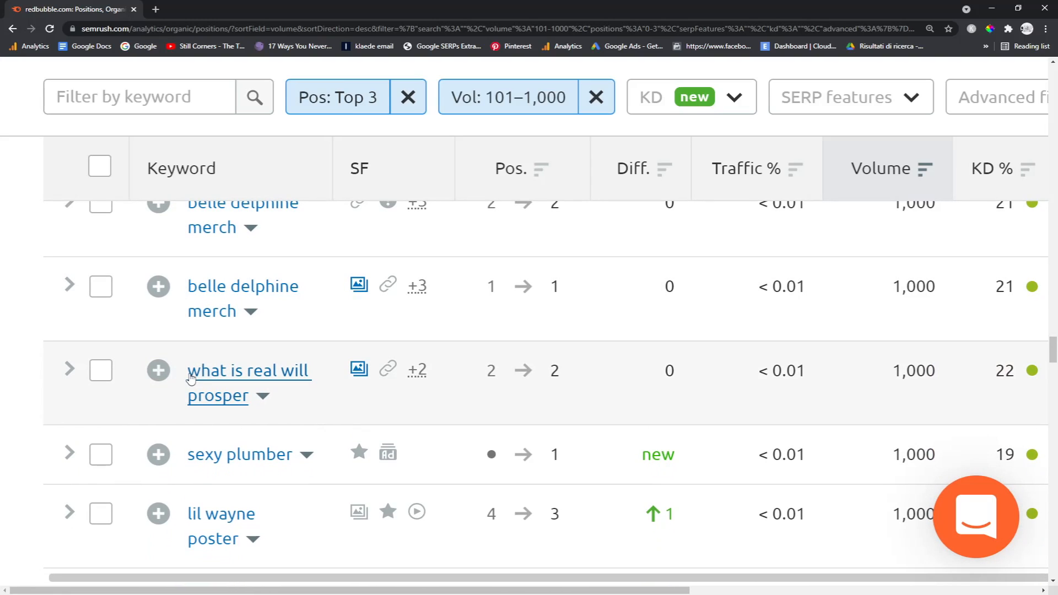
double_click(248, 382)
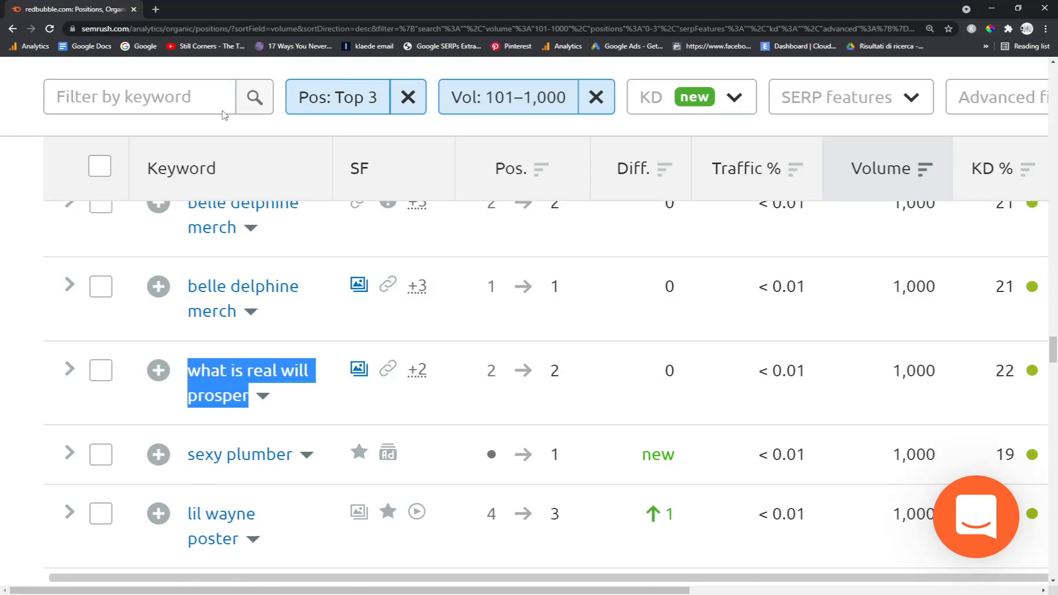
click(209, 9)
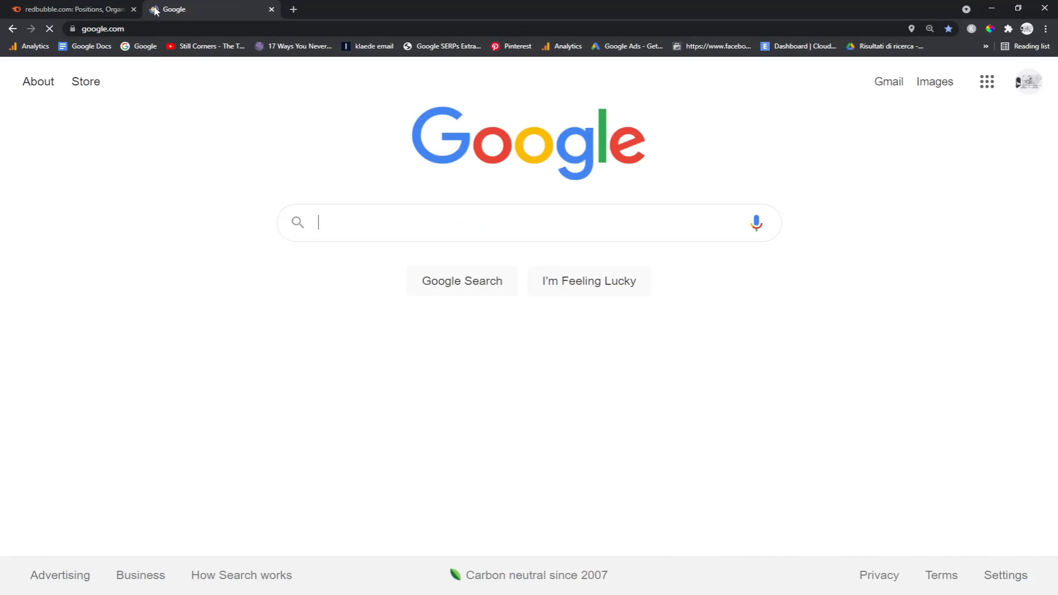
text(what is real will prosper)
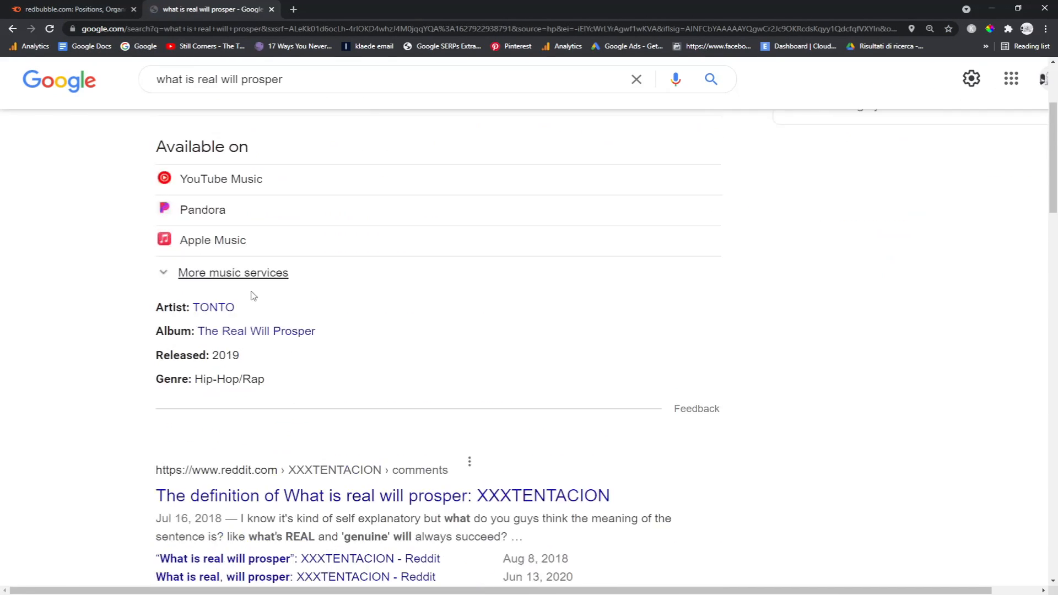
scroll(down, 3)
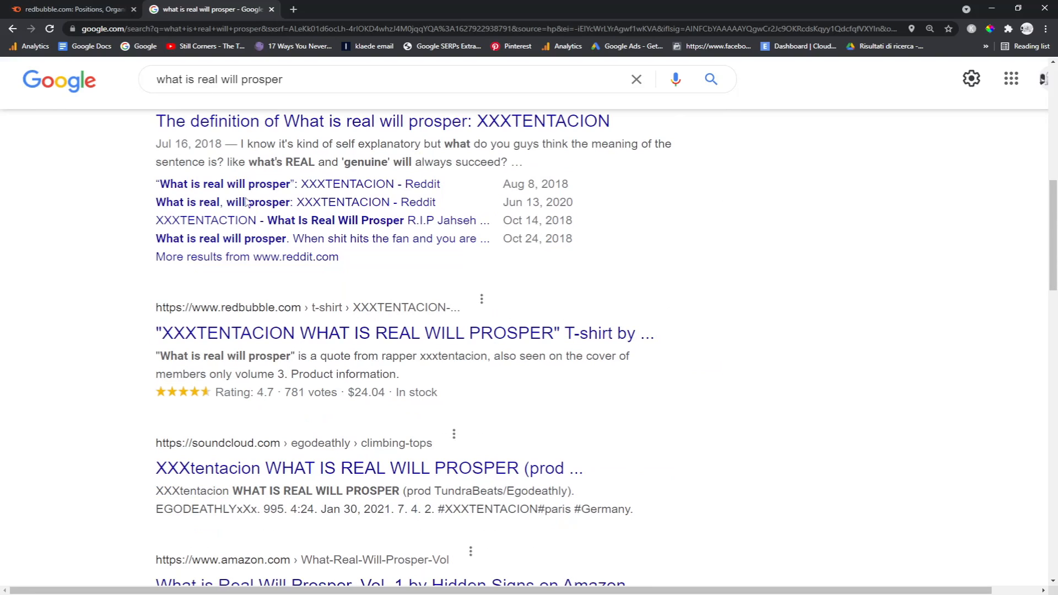
click(71, 8)
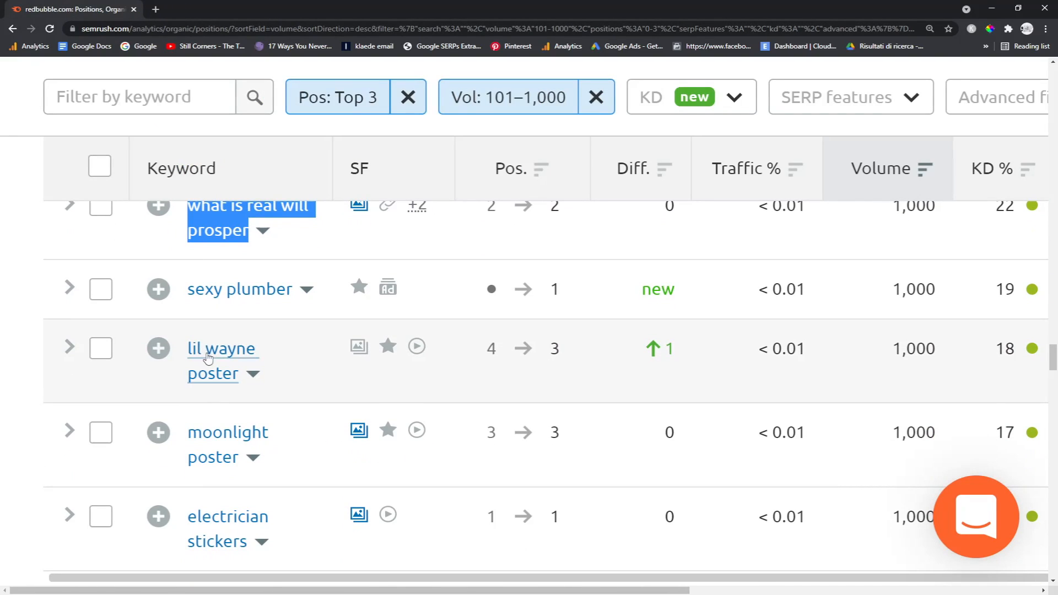
- Scroll down the Top 3, 101–1,000 volume keyword table to the lower-volume terms
scroll(down, 3)
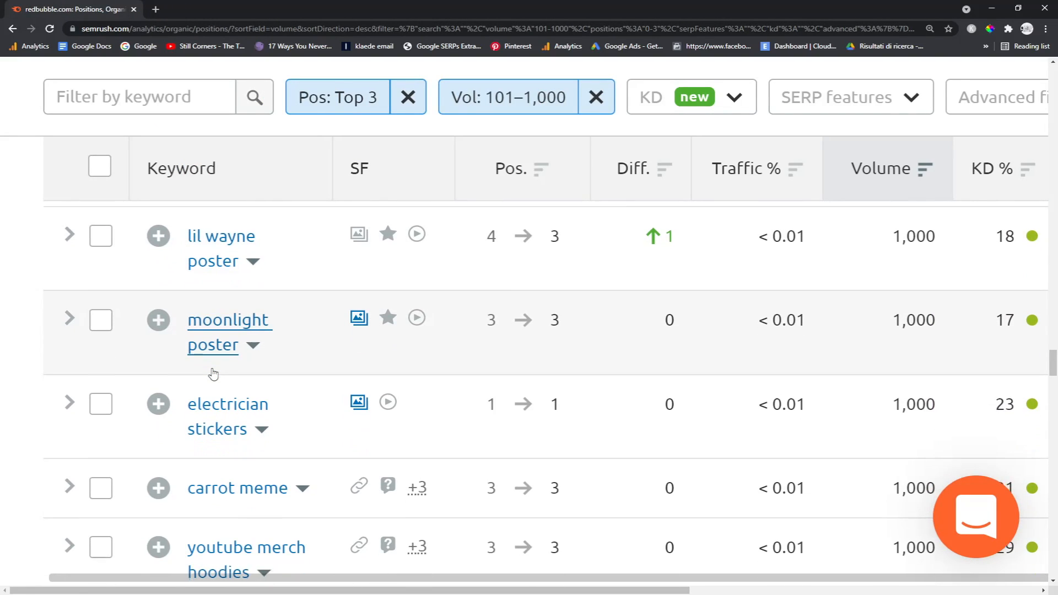
scroll(down, 3)
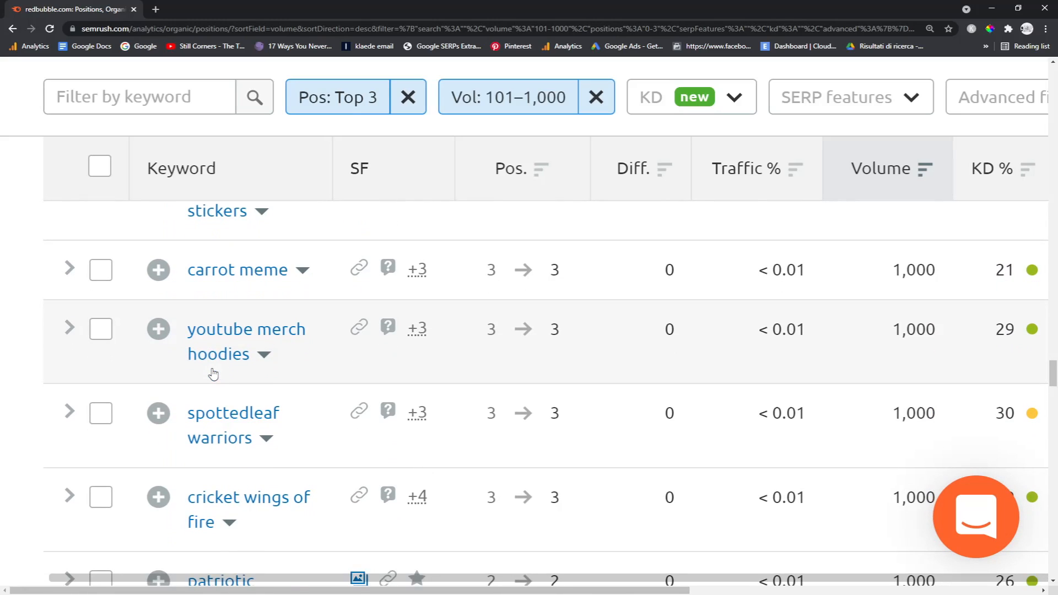
scroll(down, 3)
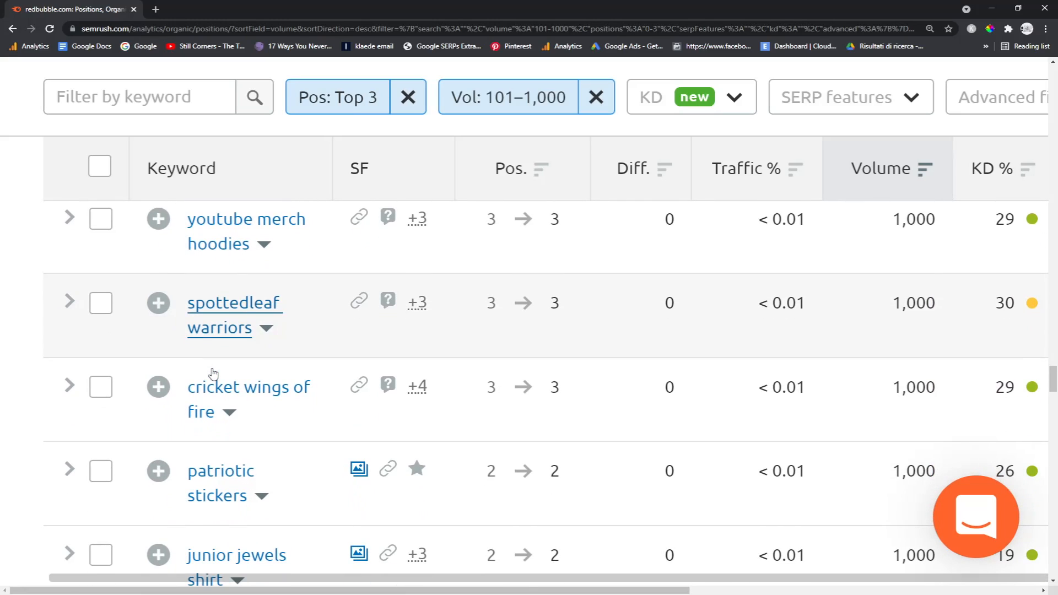
scroll(down, 3)
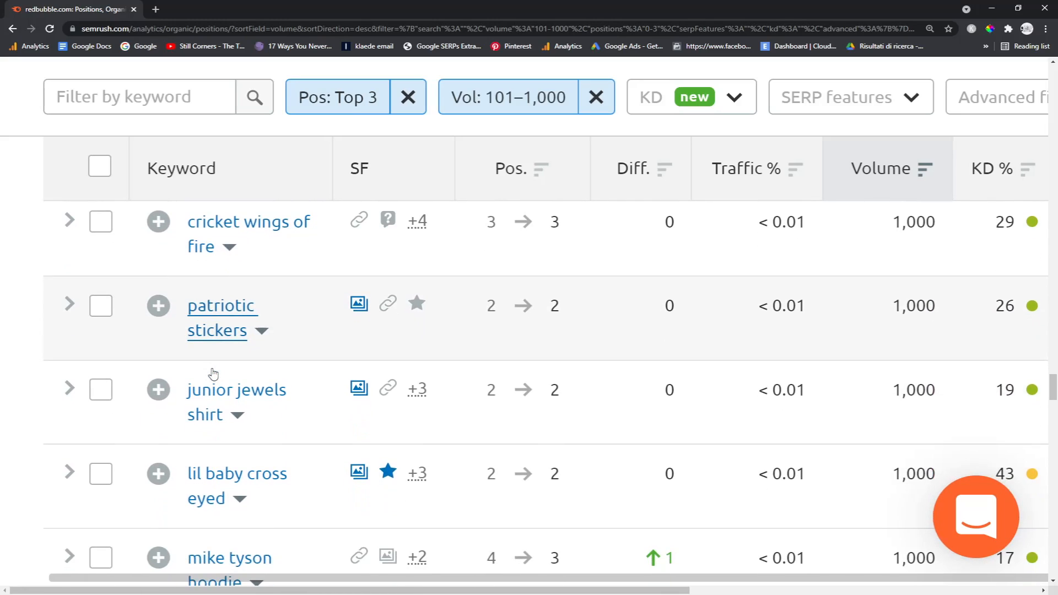
scroll(down, 3)
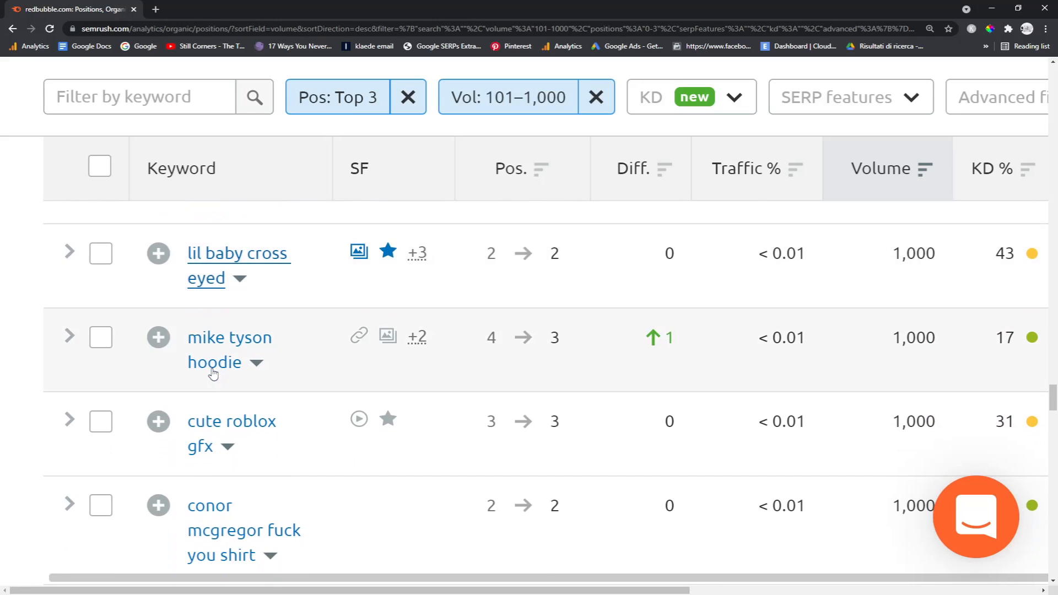
scroll(down, 3)
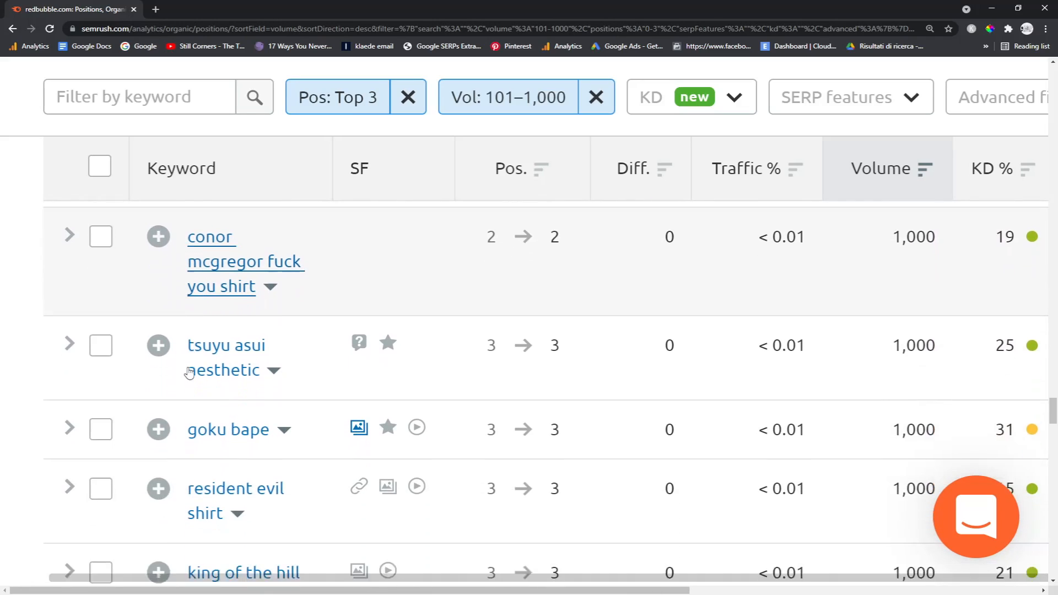
scroll(down, 3)
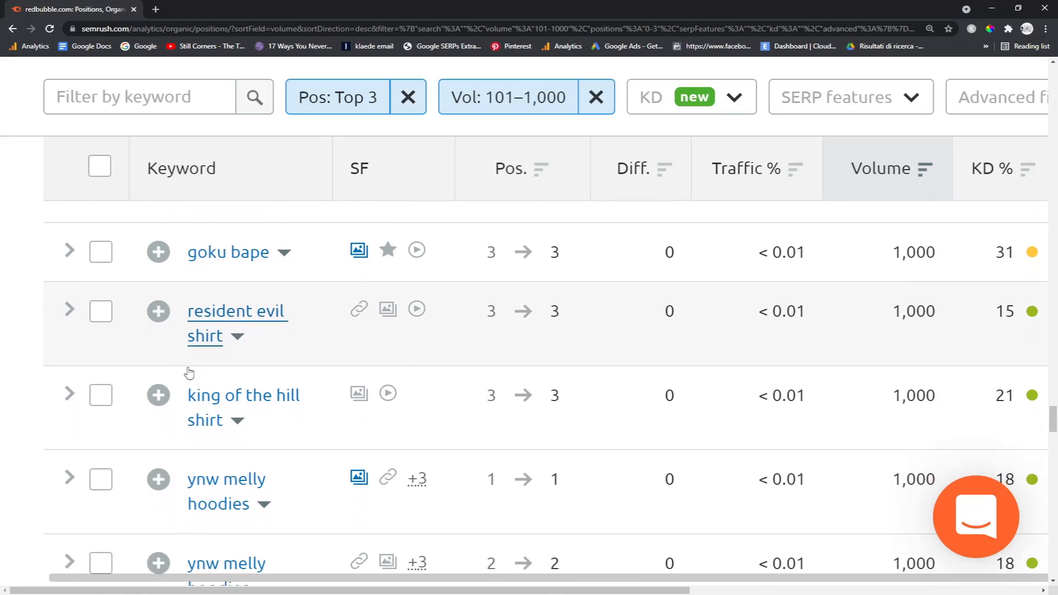
scroll(down, 3)
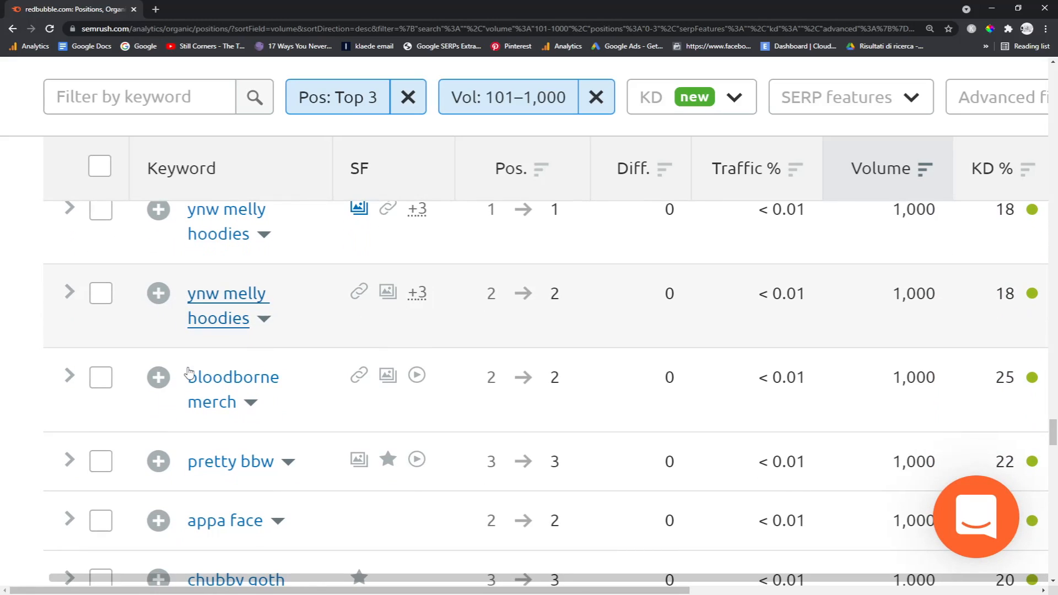
scroll(down, 3)
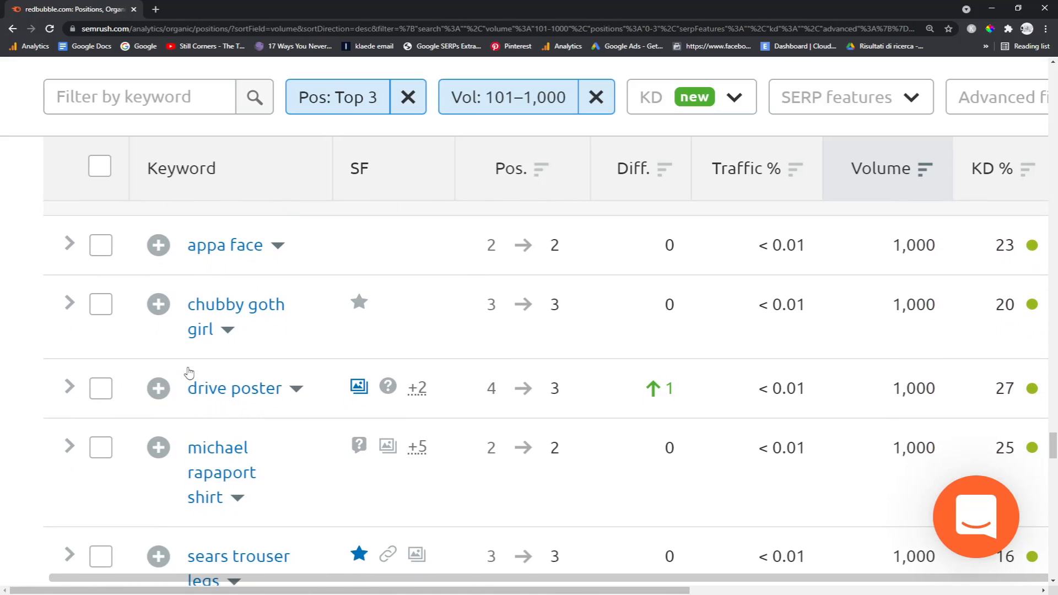
scroll(down, 3)
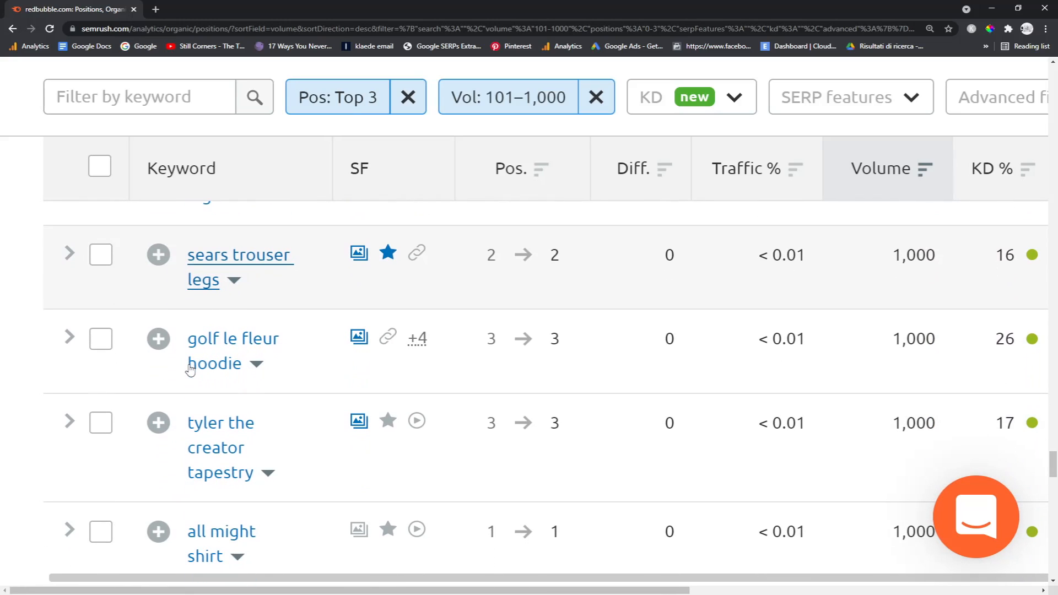
scroll(down, 3)
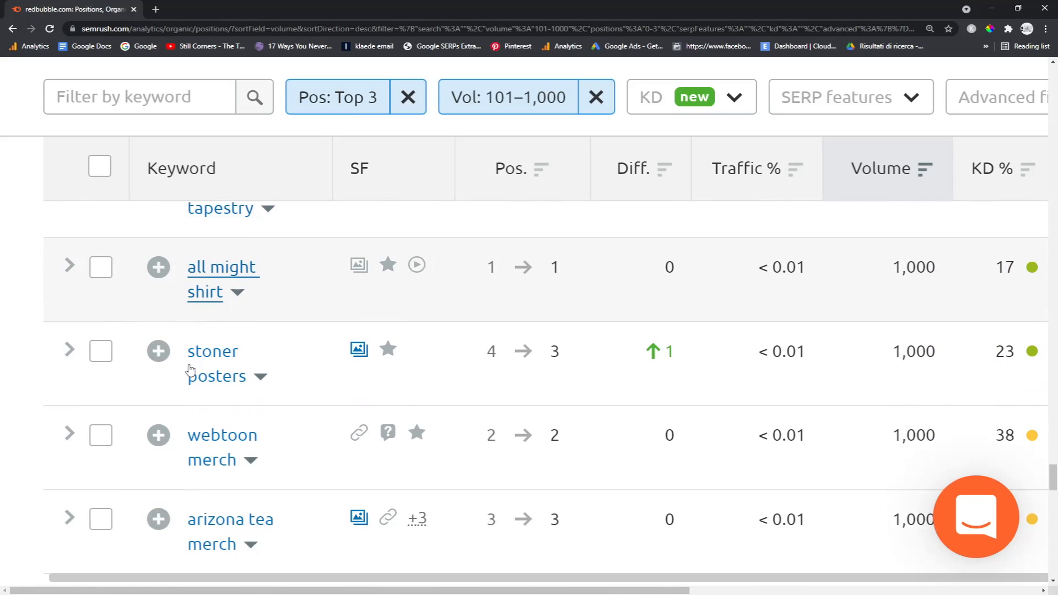
scroll(down, 3)
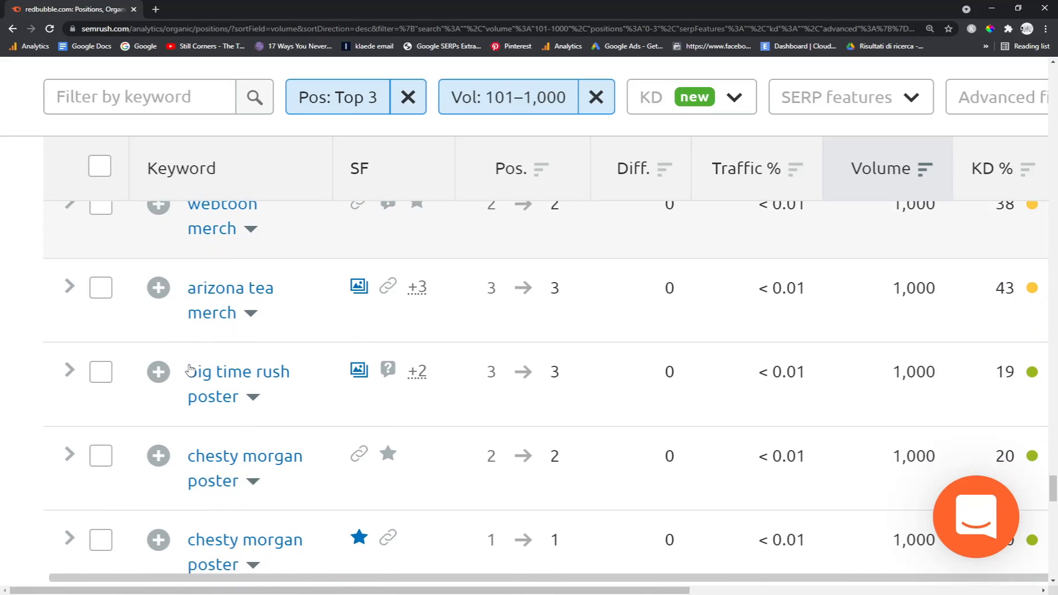
scroll(down, 3)
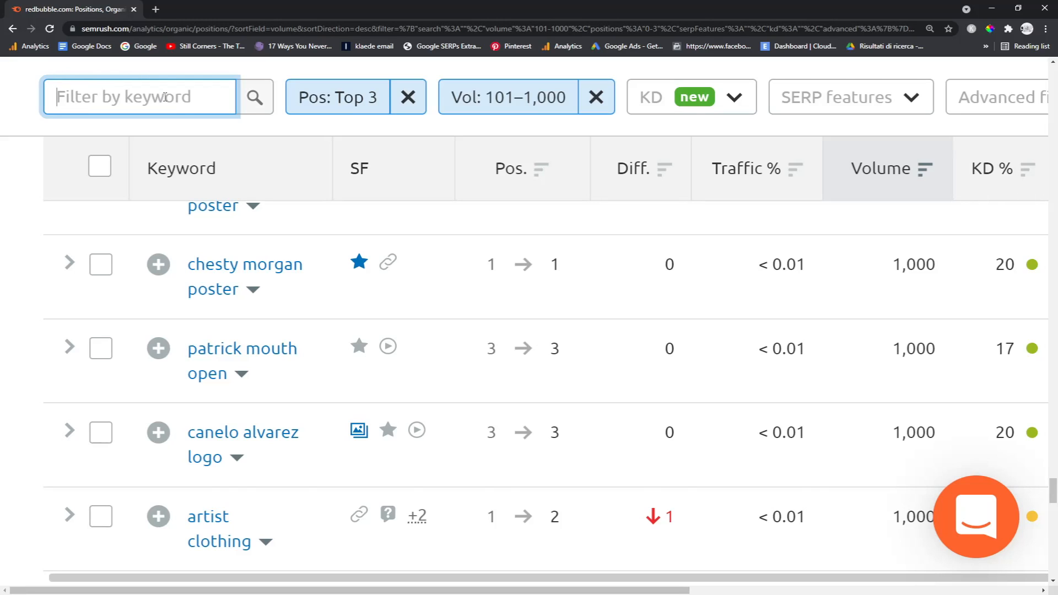
- Filter the list by 'tapestry' and browse tapestry keywords down to the 880 and 720 volume terms
text(tapestry)
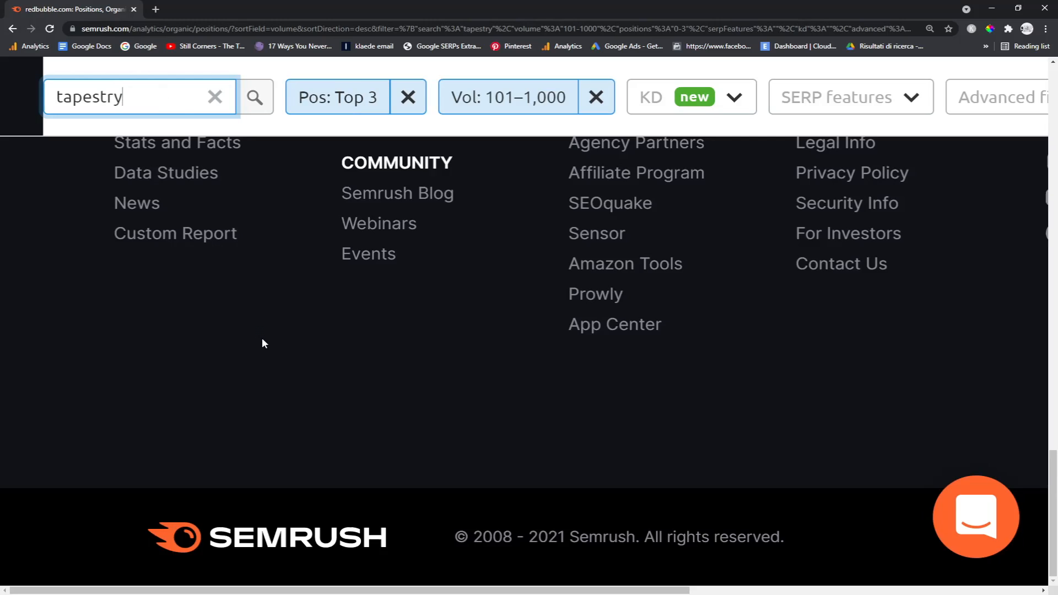
scroll(up, 3)
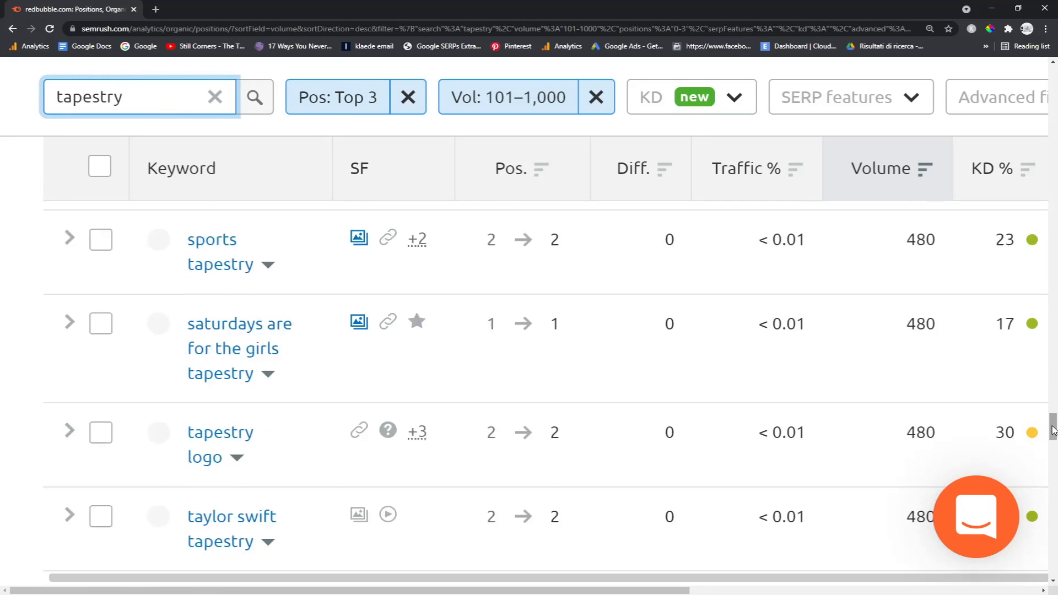
scroll(down, 3)
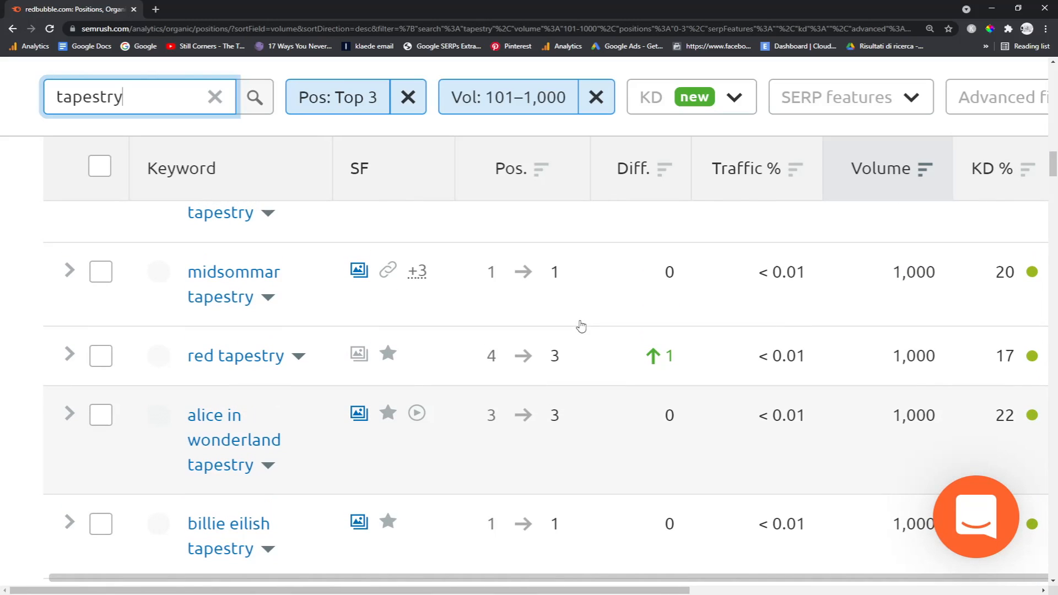
scroll(up, 3)
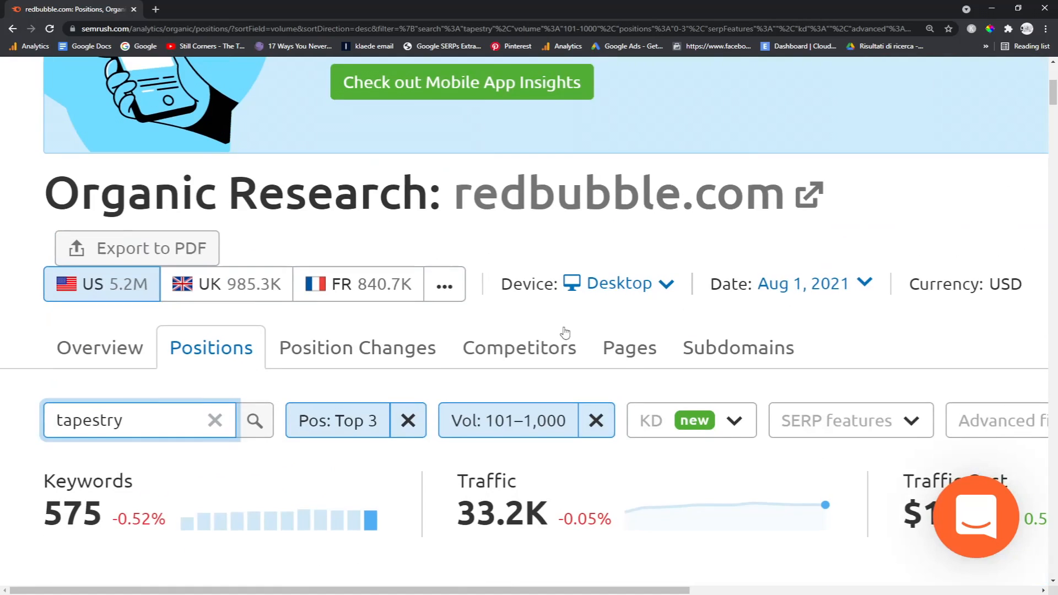
scroll(down, 3)
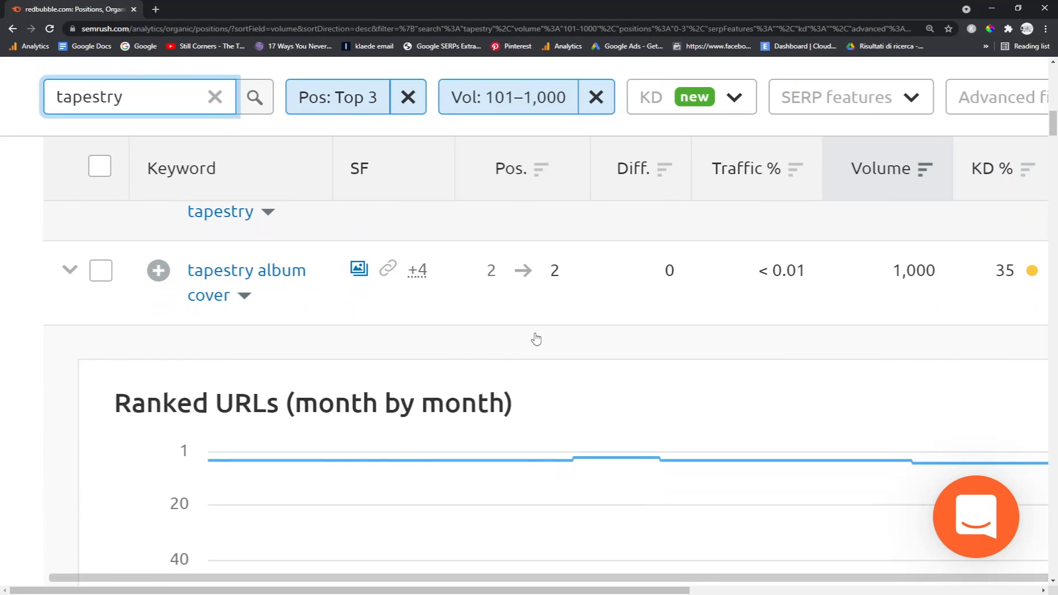
scroll(down, 3)
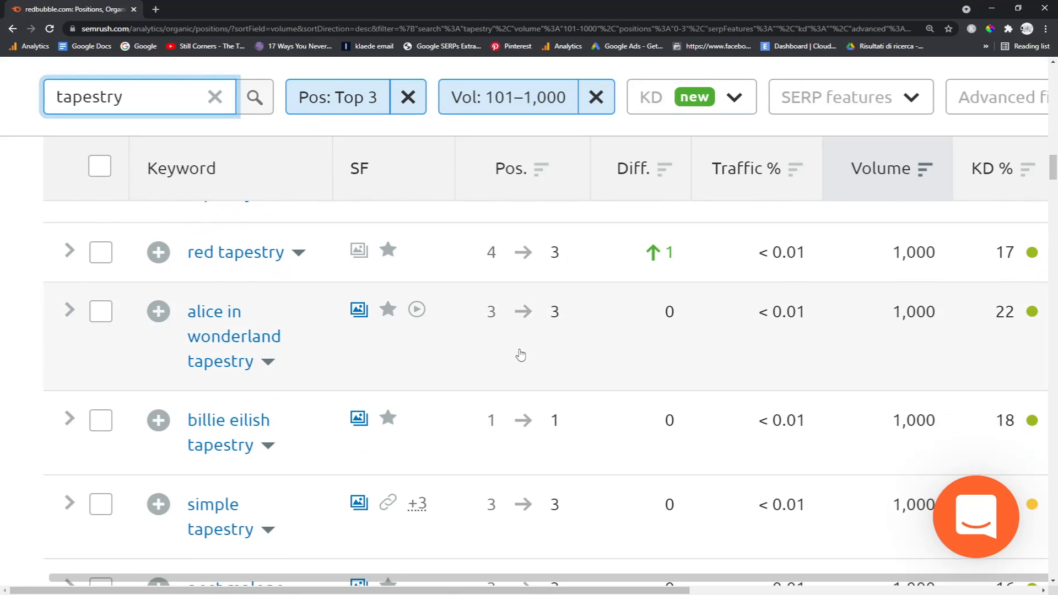
scroll(down, 3)
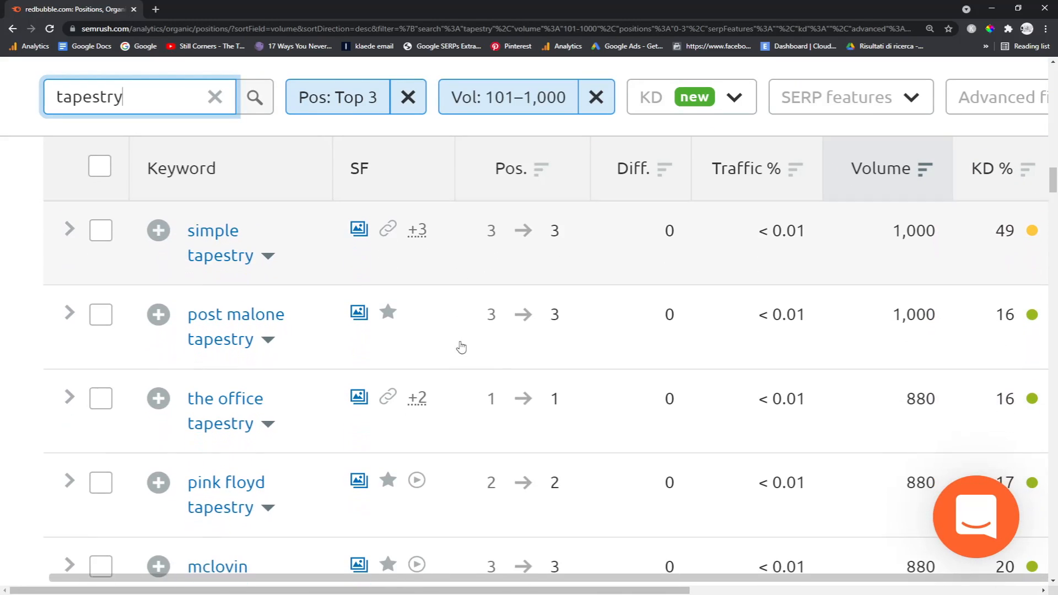
scroll(down, 3)
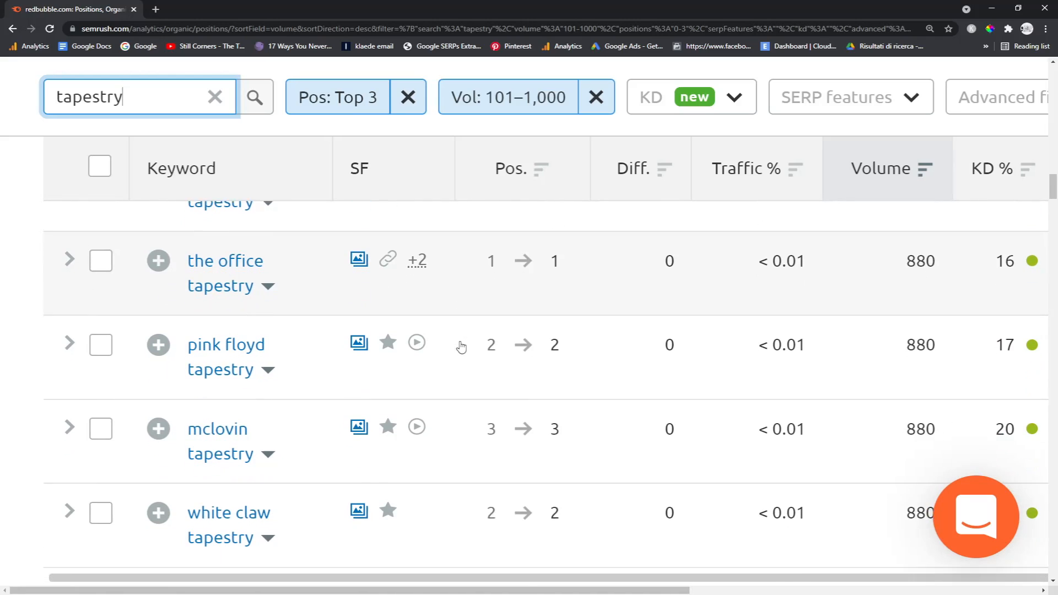
scroll(down, 3)
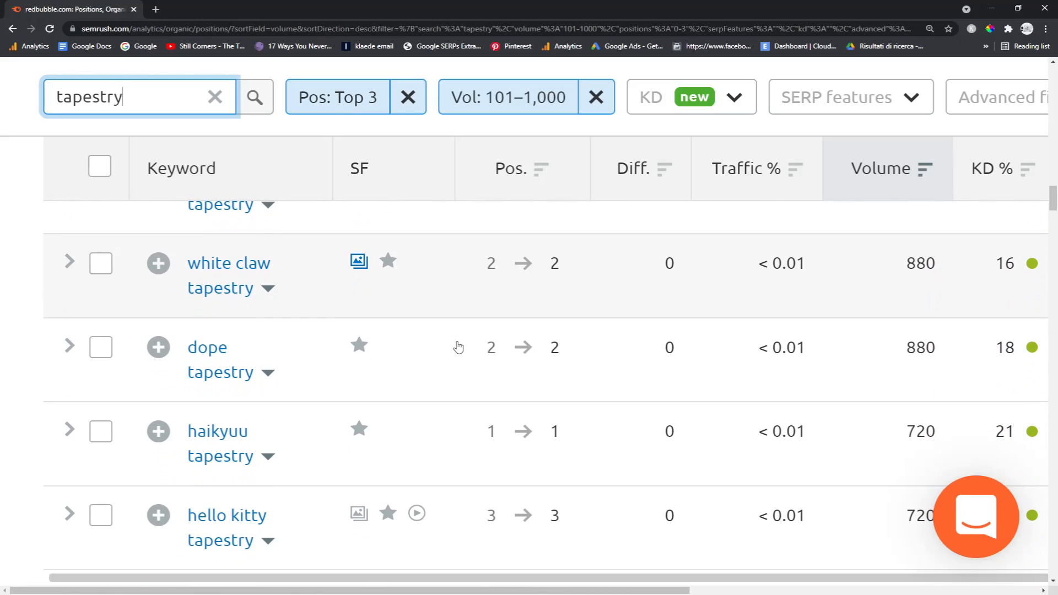
- Google 'dope tapestry', view the Society6 and Redbubble Dope Tapestries pages (29,699 results), and return to Semrush
double_click(207, 347)
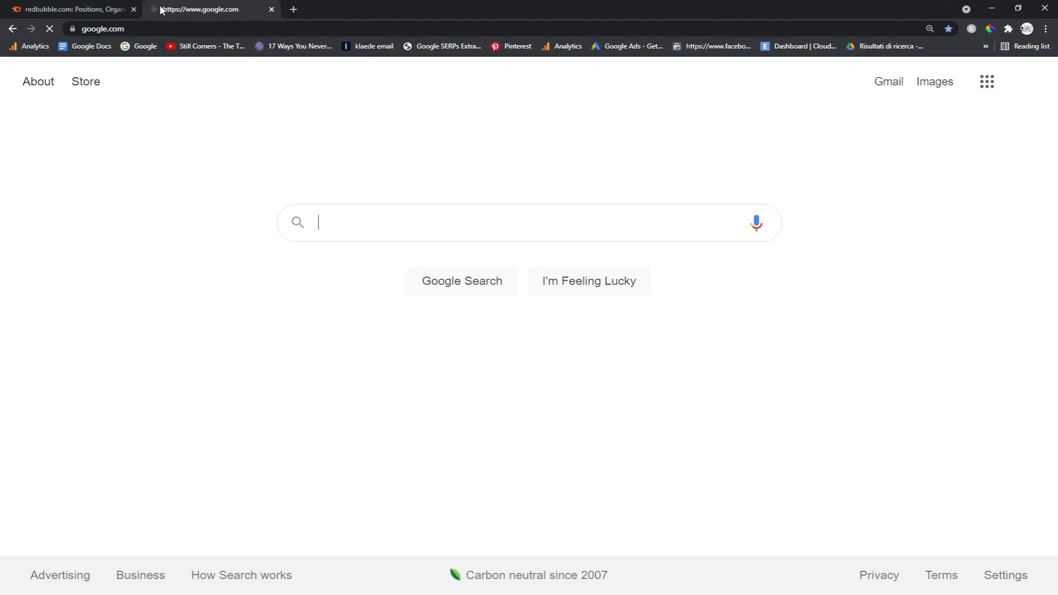
text(dope tapestry)
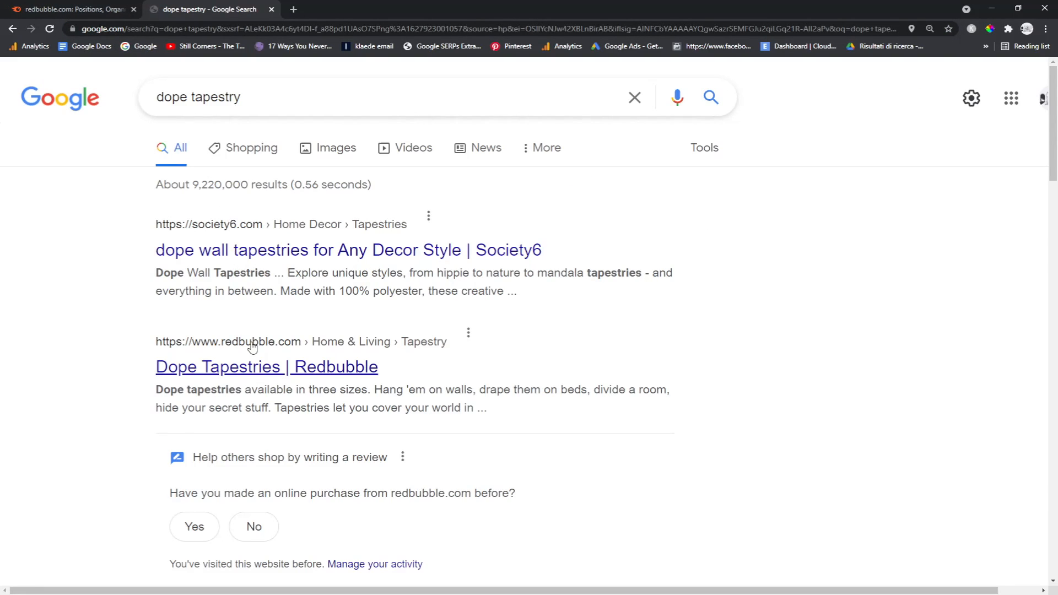
click(266, 365)
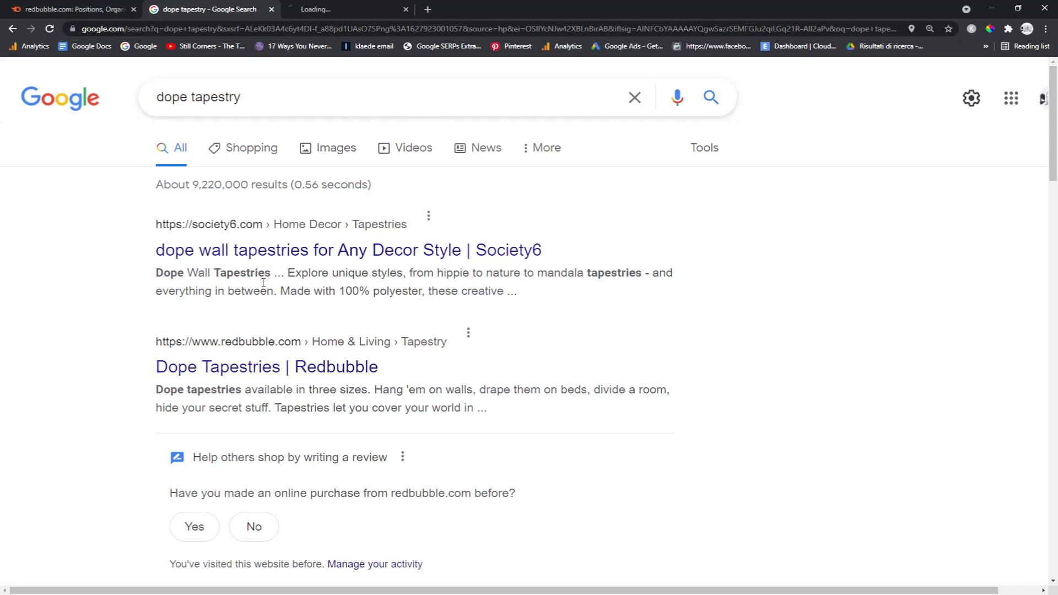
click(348, 250)
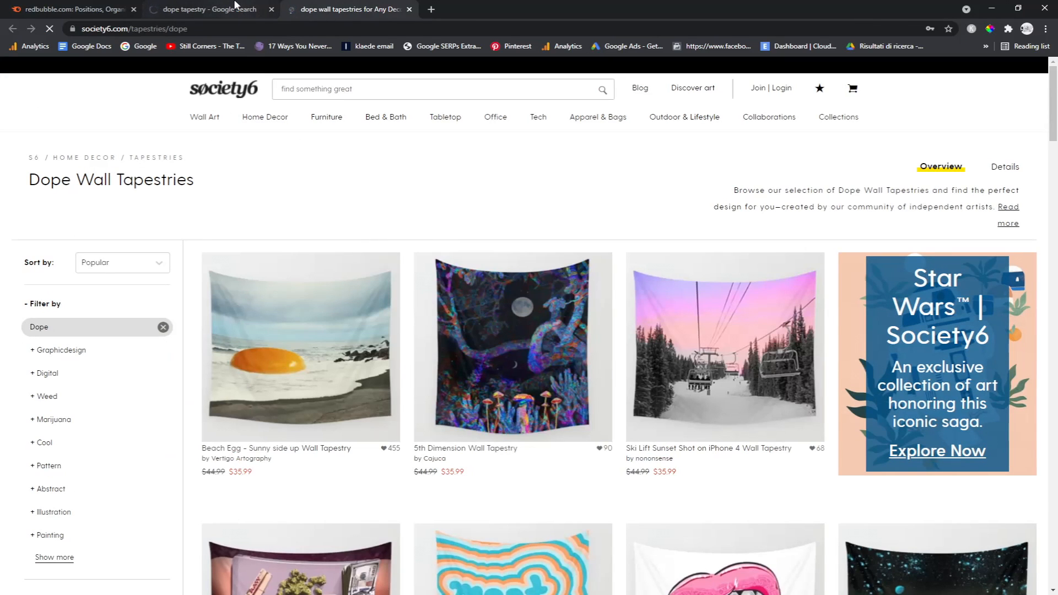
click(203, 9)
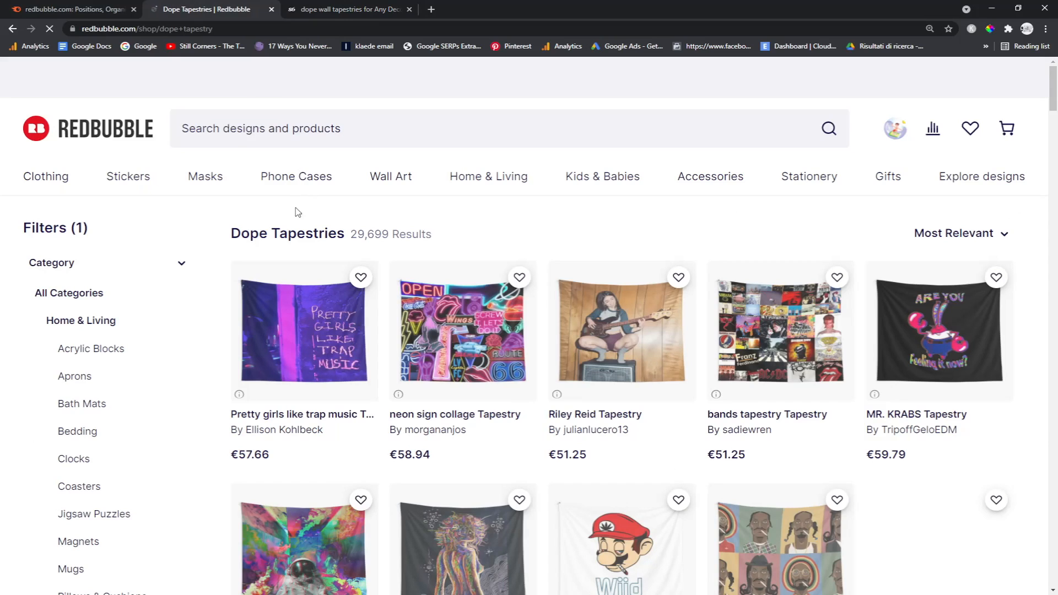
click(74, 9)
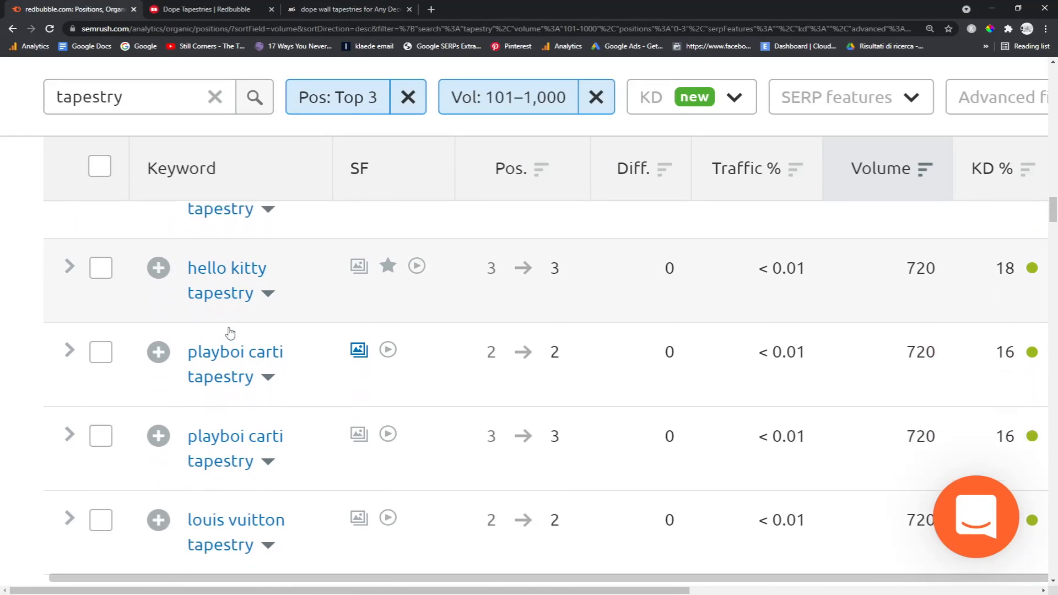
- Google 'renaissance tapestry', view the Redbubble and Amazon listings, and return to the Semrush report
scroll(down, 3)
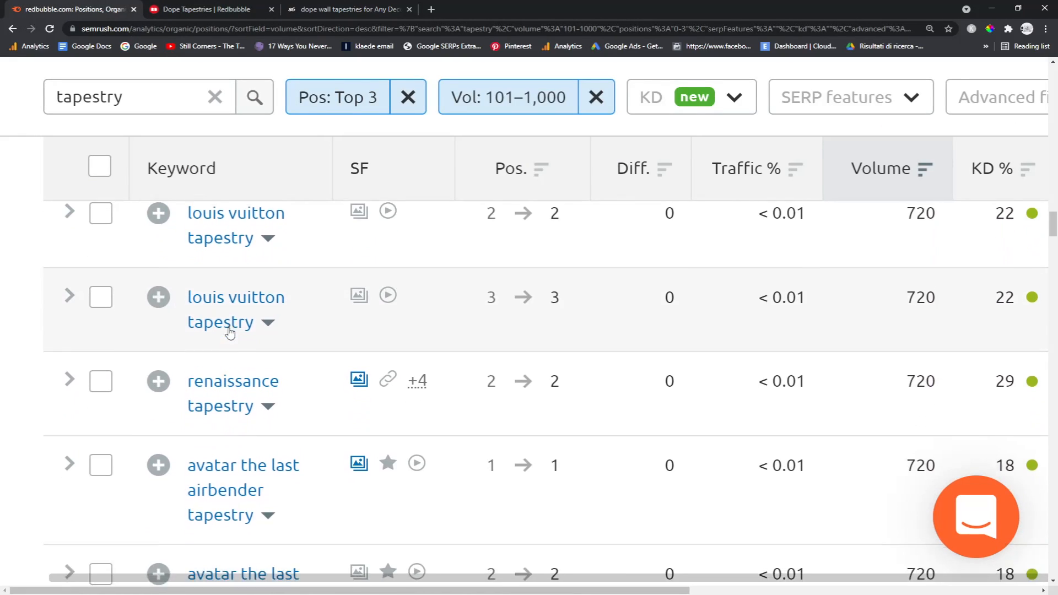
scroll(down, 3)
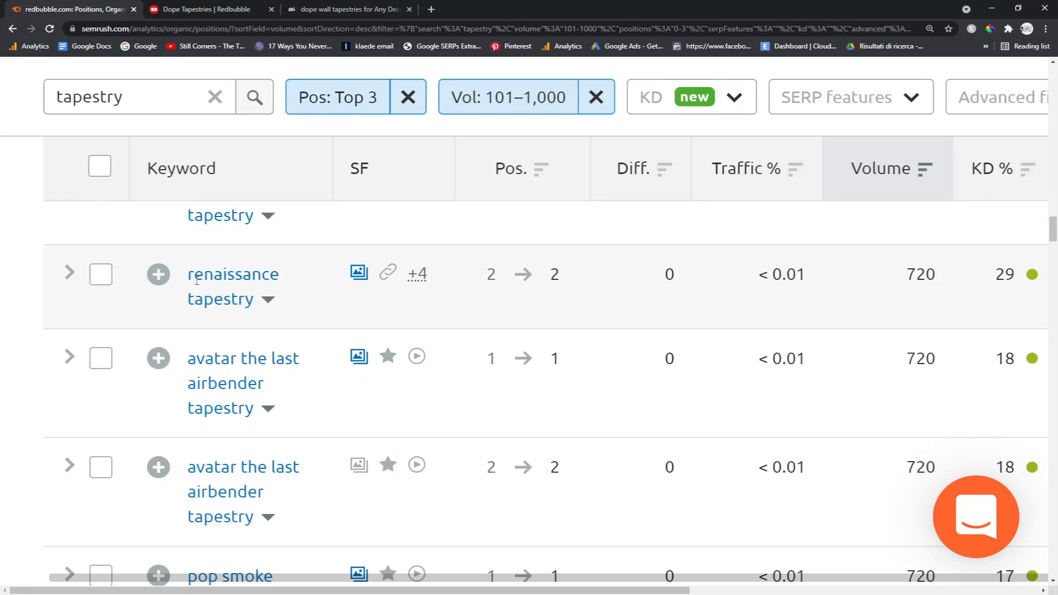
click(203, 9)
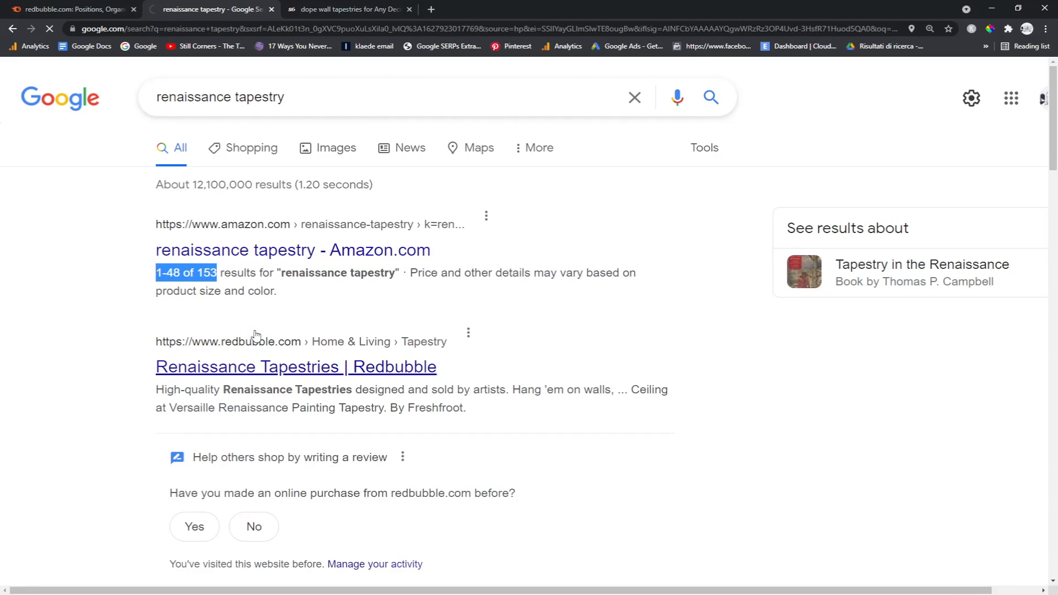
click(295, 366)
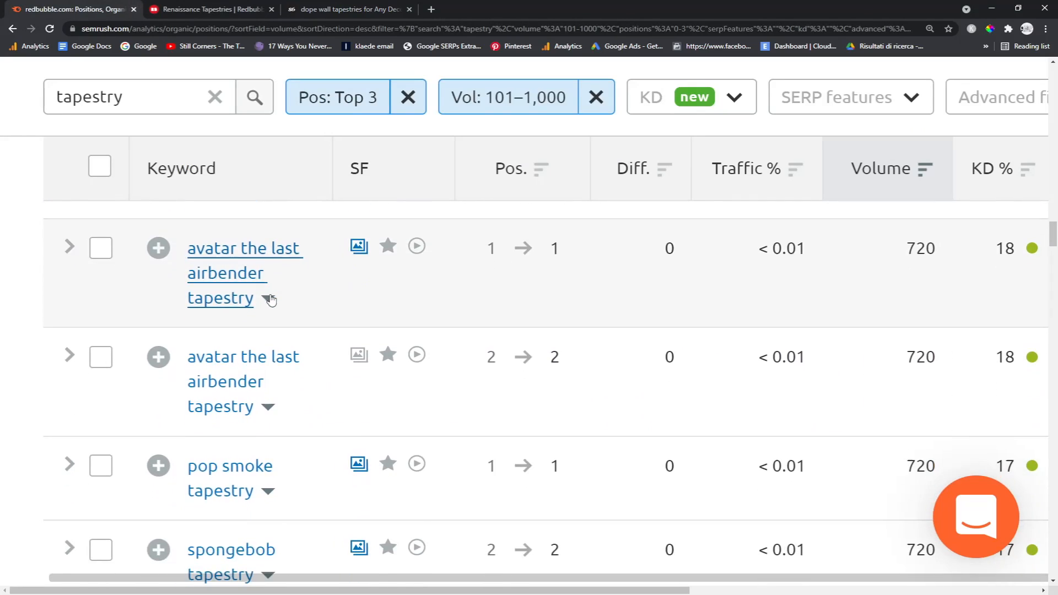
click(210, 9)
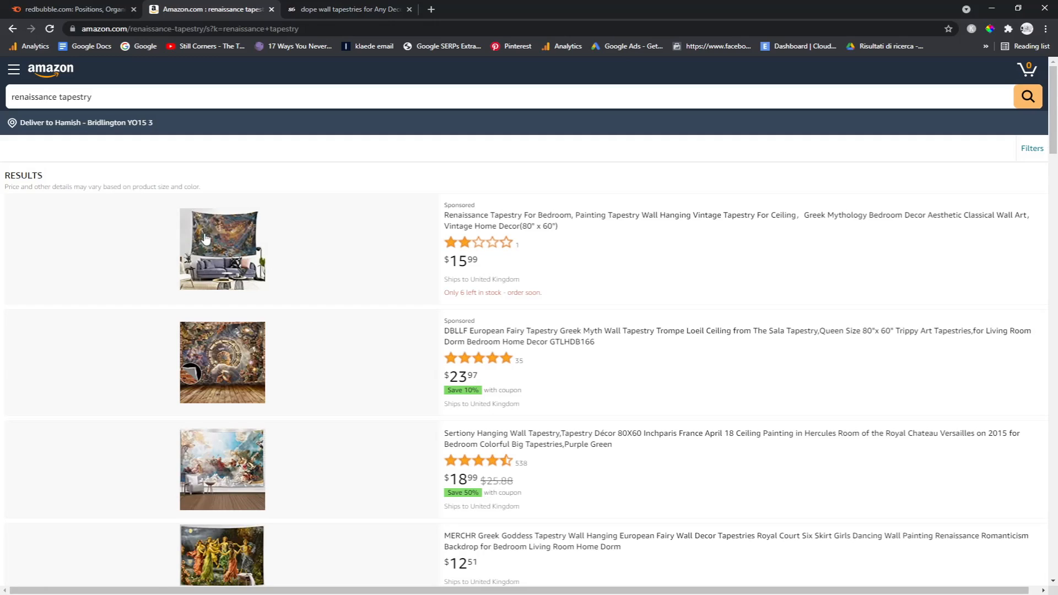
scroll(down, 3)
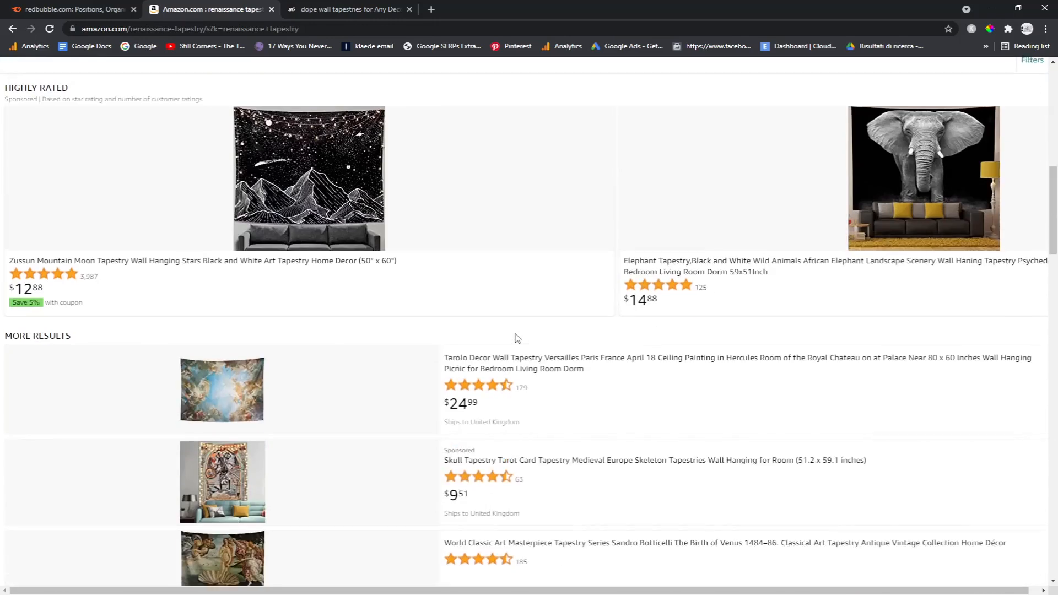
click(70, 9)
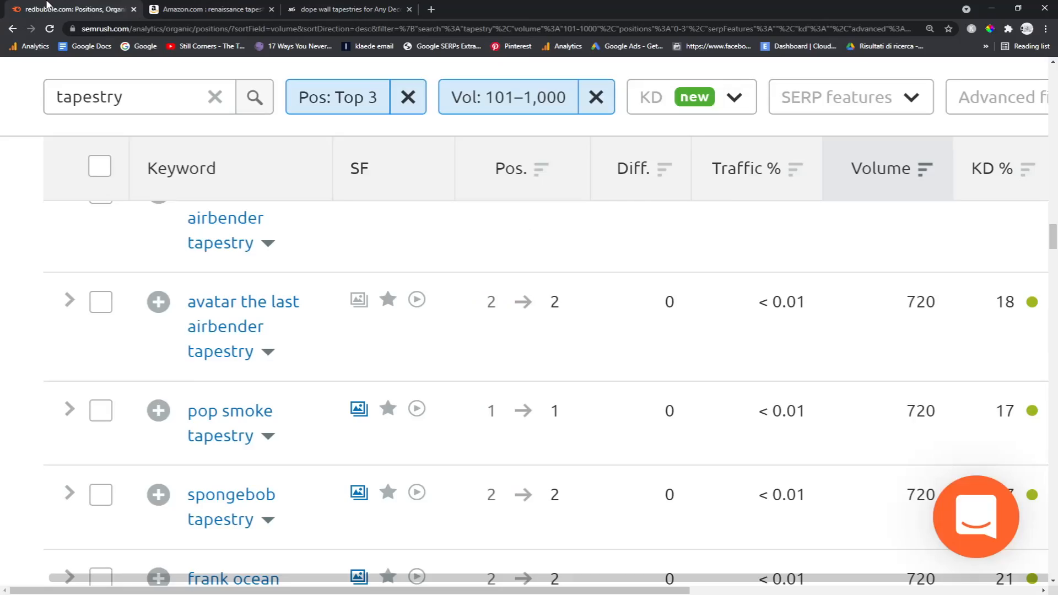
- Scroll through the current top-3 keyword list for redbubble.com before refiltering
scroll(down, 3)
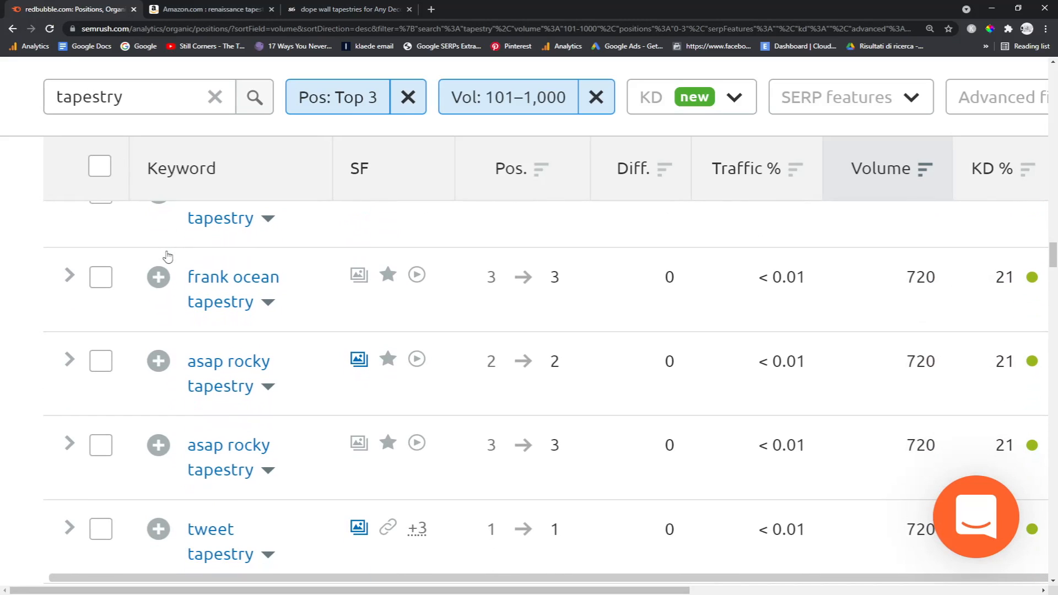
scroll(down, 3)
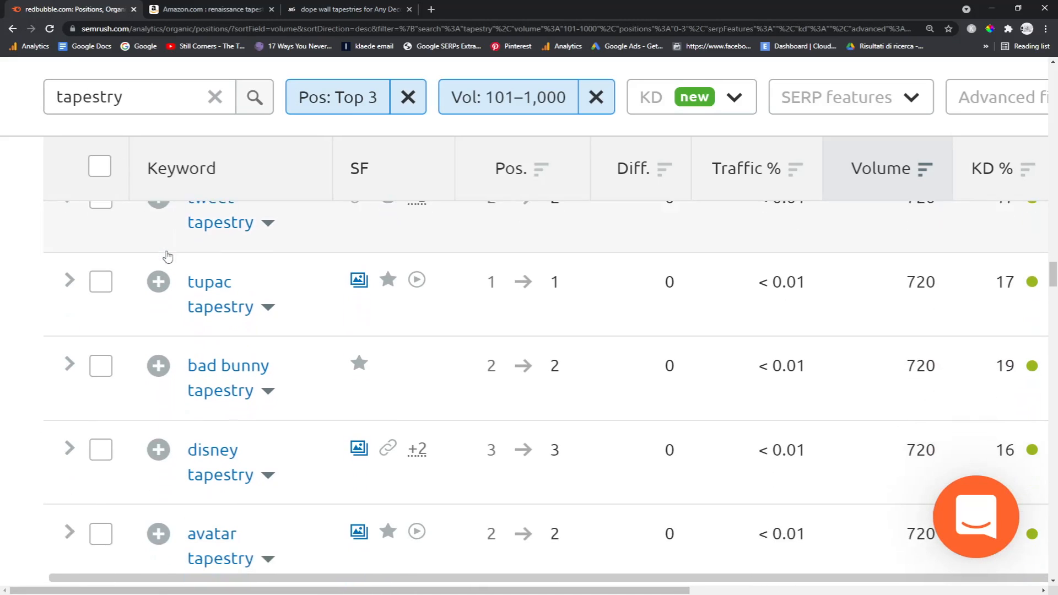
scroll(down, 3)
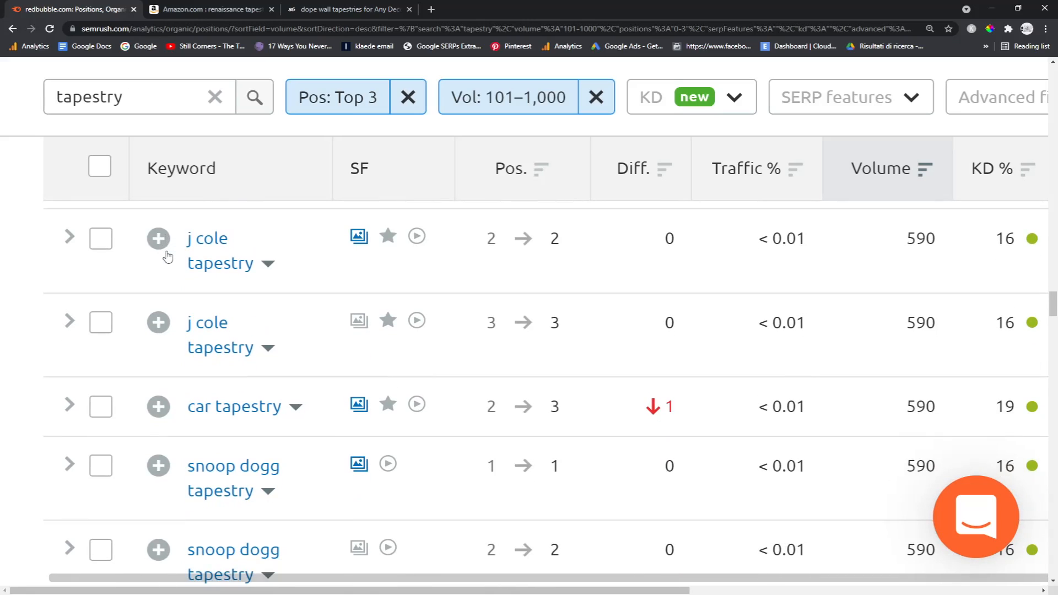
scroll(down, 3)
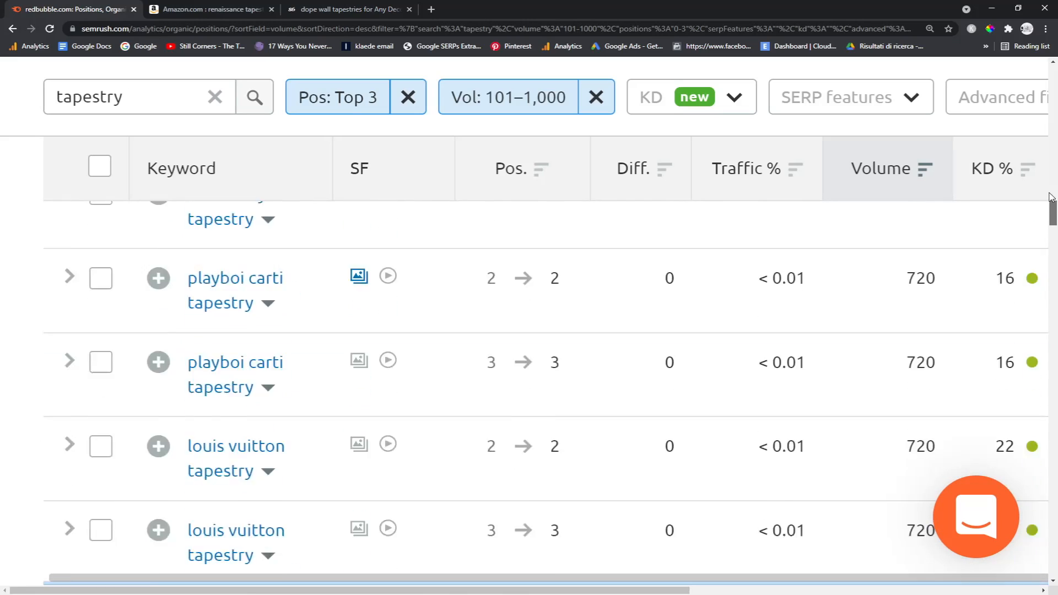
scroll(up, 3)
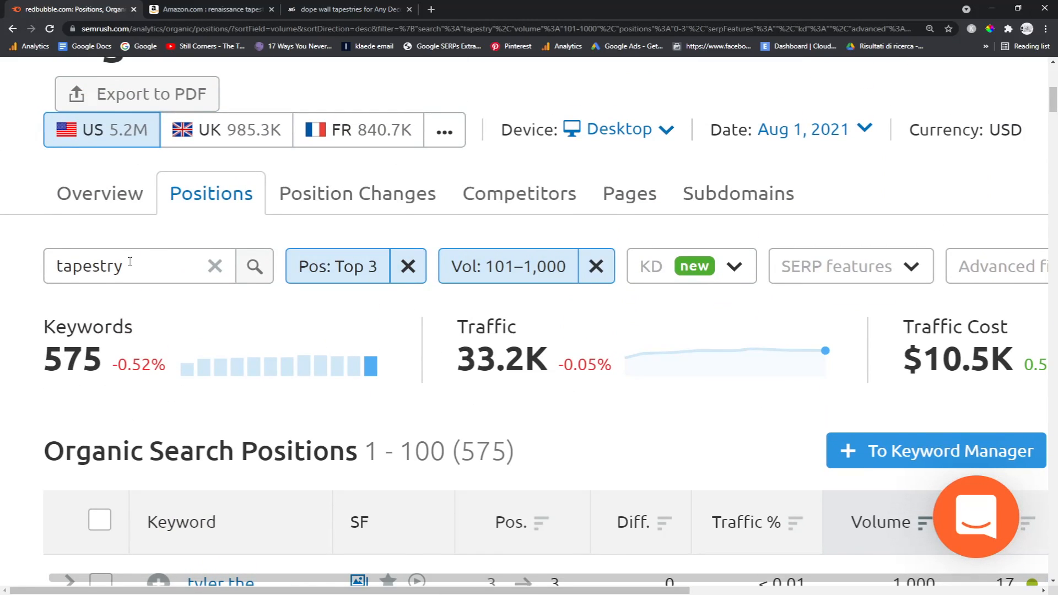
- Set the Volume filter to 11–100 (after briefly choosing 1–10) and apply it to the top-3 report
click(507, 265)
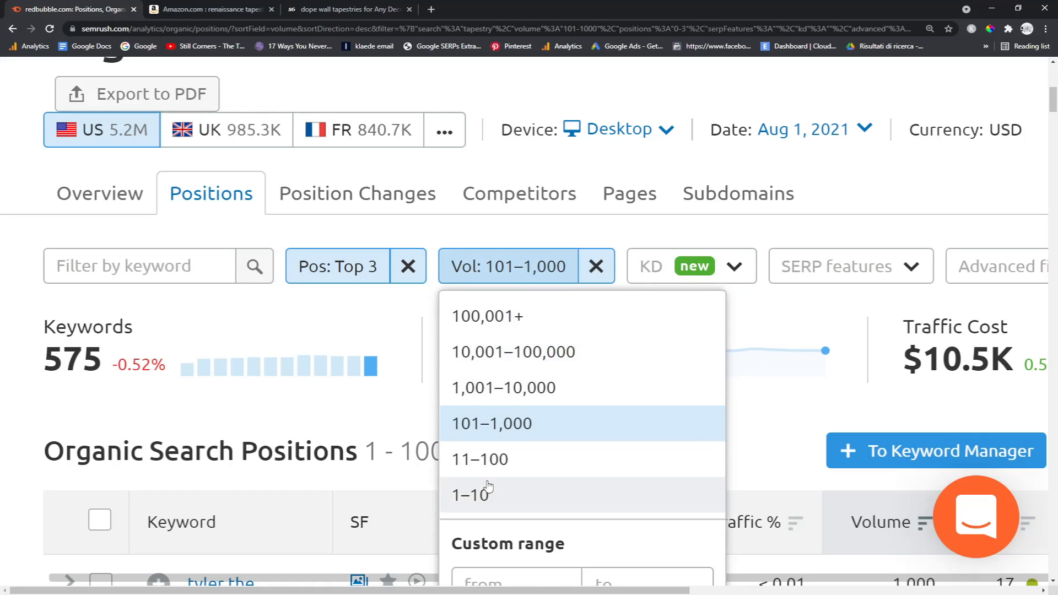
mouse_move(497, 482)
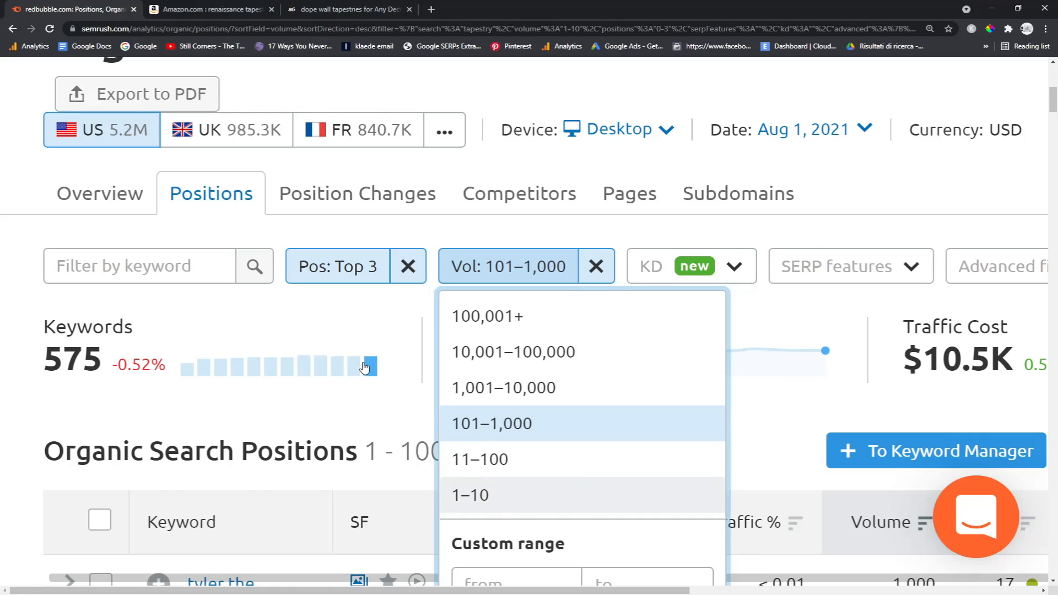
click(470, 495)
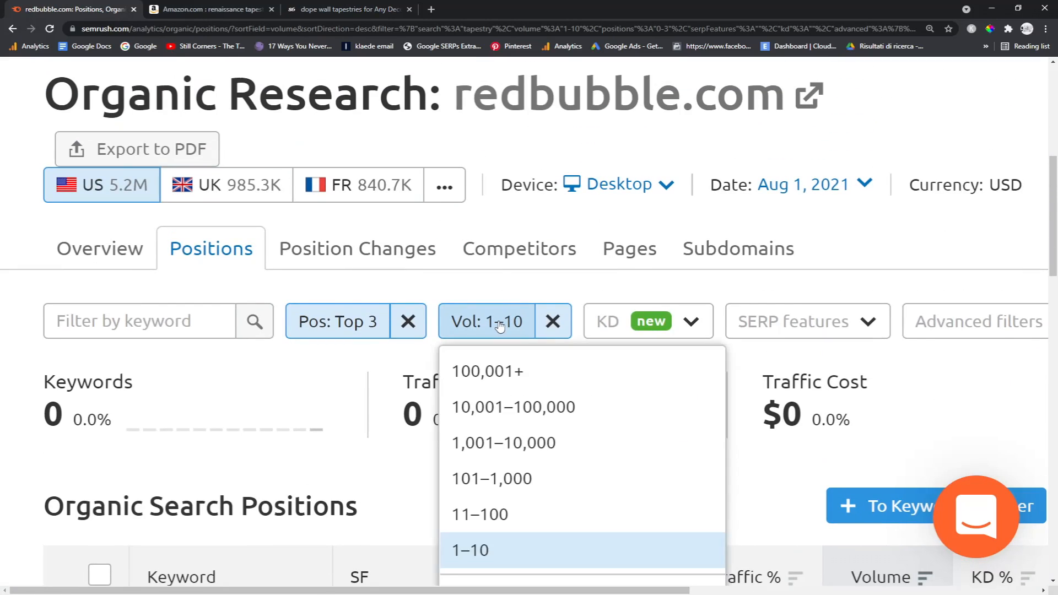
click(479, 513)
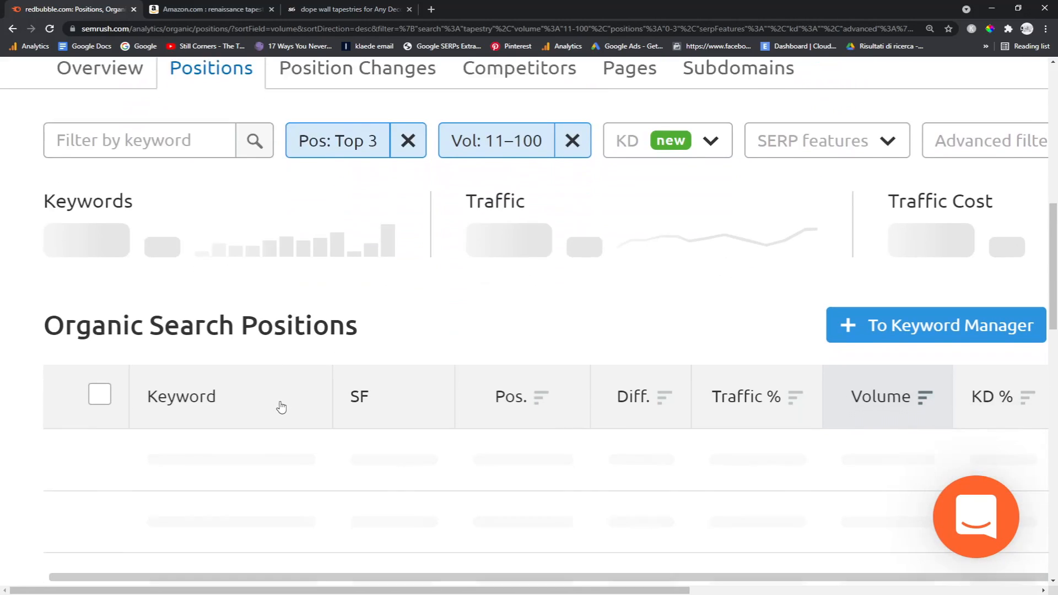
scroll(up, 3)
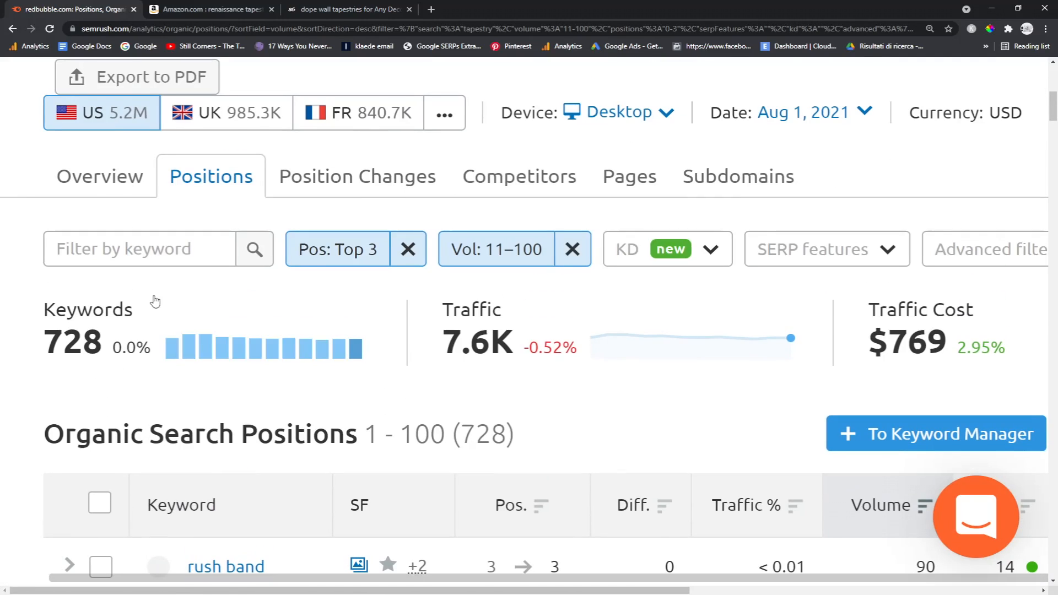
click(140, 248)
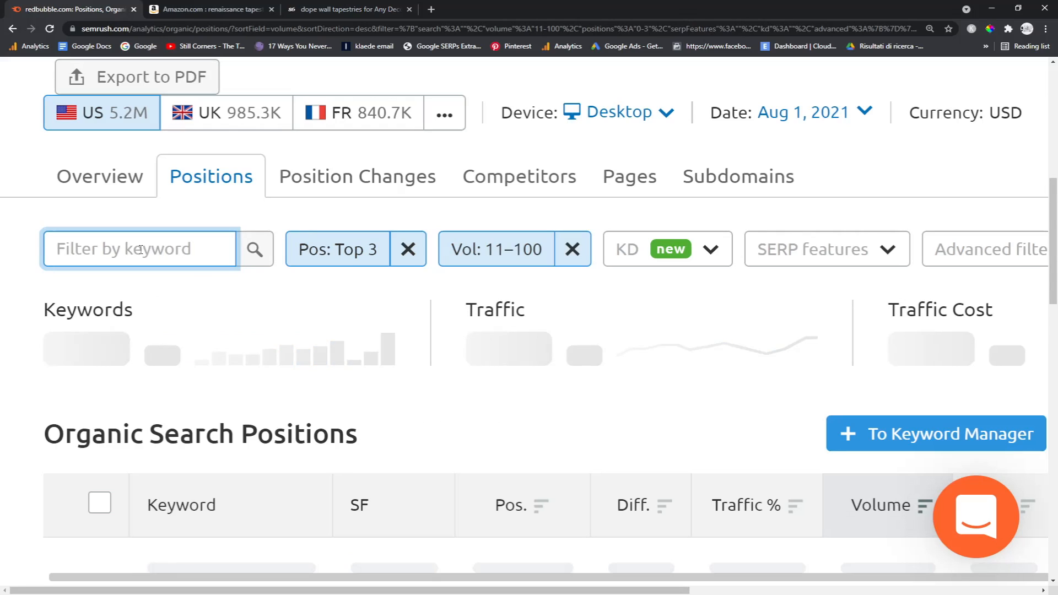
scroll(down, 3)
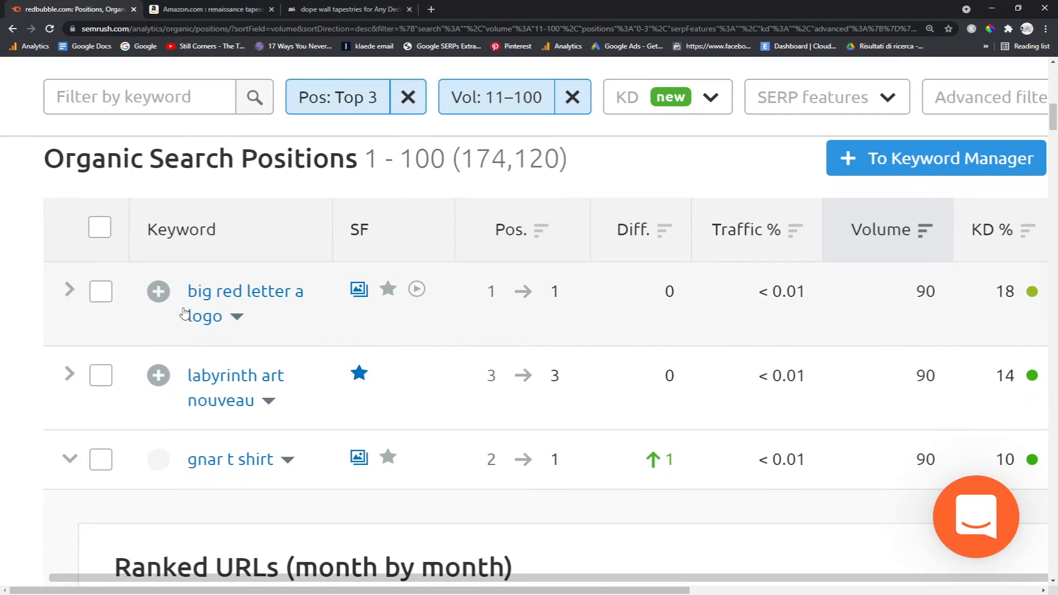
mouse_move(224, 335)
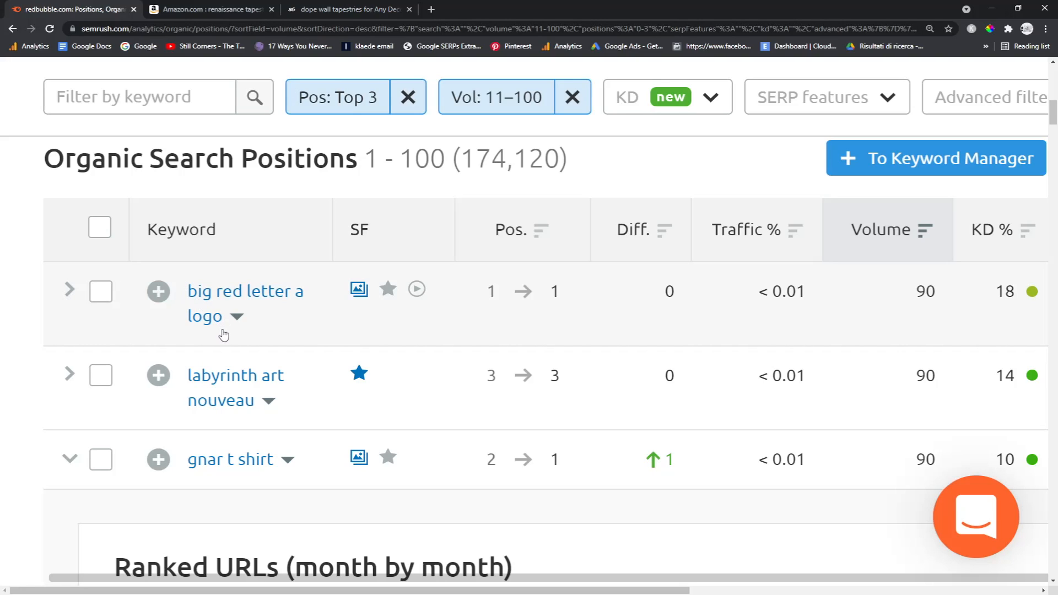
- Take 'big red letter a logo' from Semrush, open Redbubble's Big Red Letter A Stickers result on Google and note its result count
double_click(244, 291)
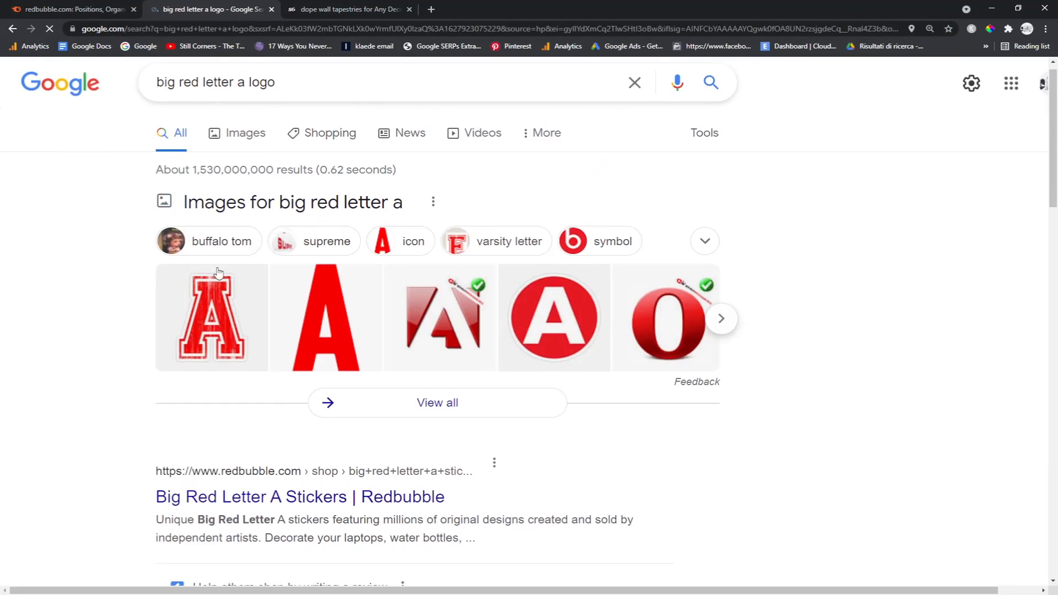
scroll(down, 3)
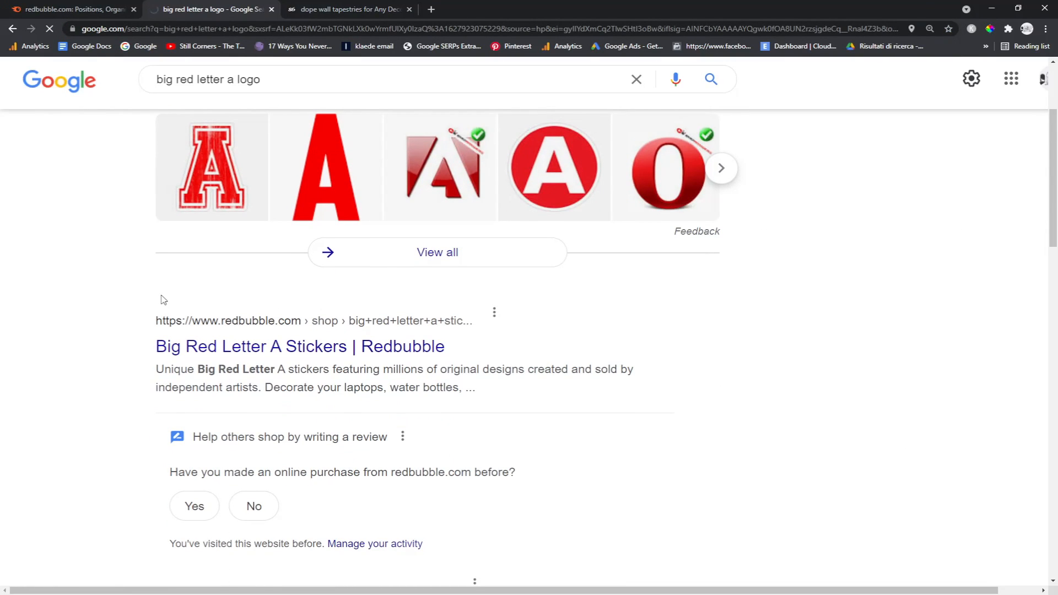
click(299, 346)
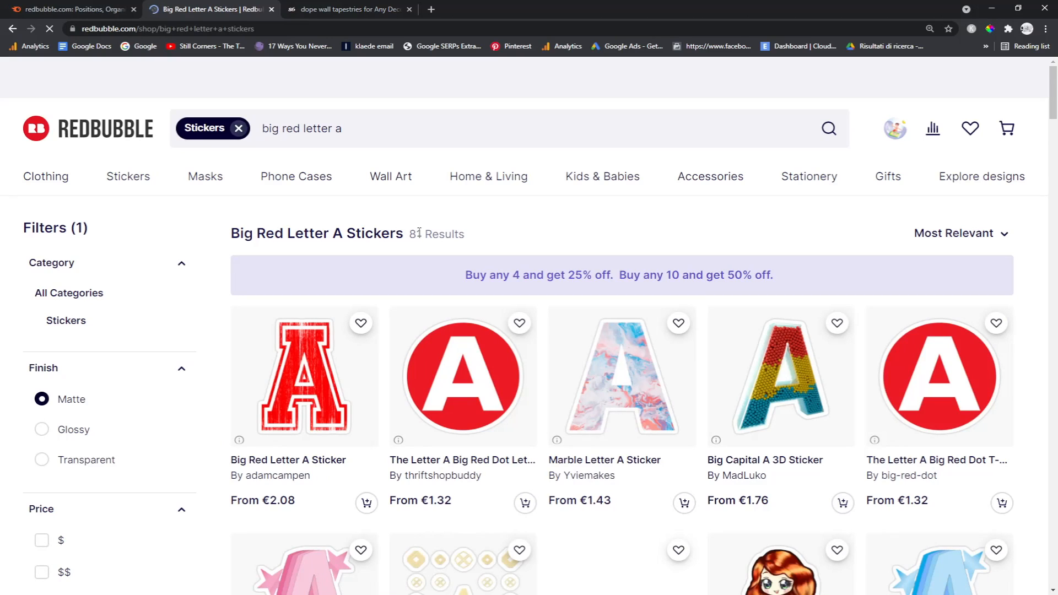
double_click(373, 233)
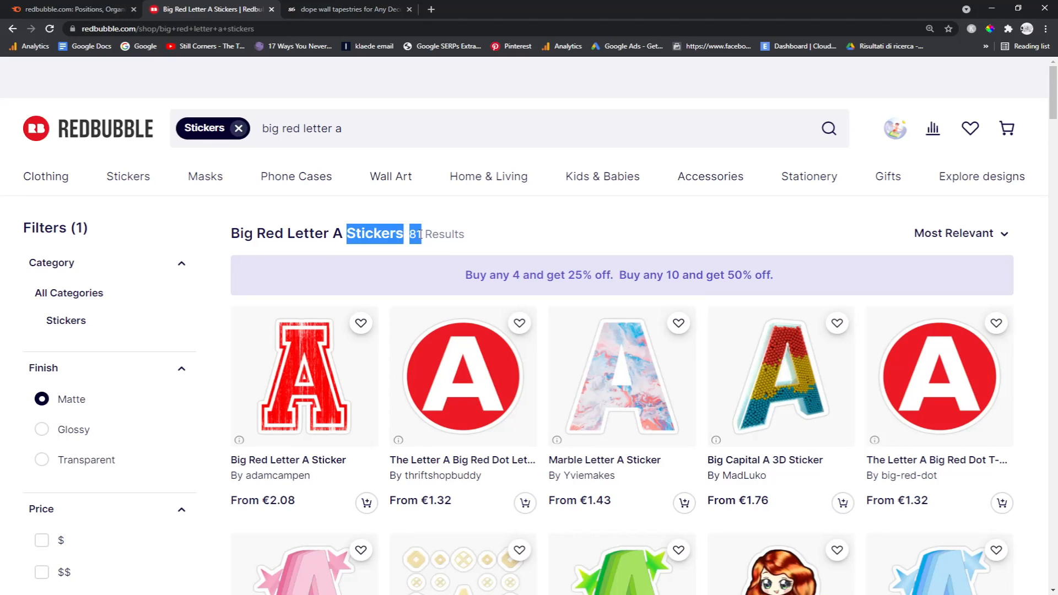
click(211, 9)
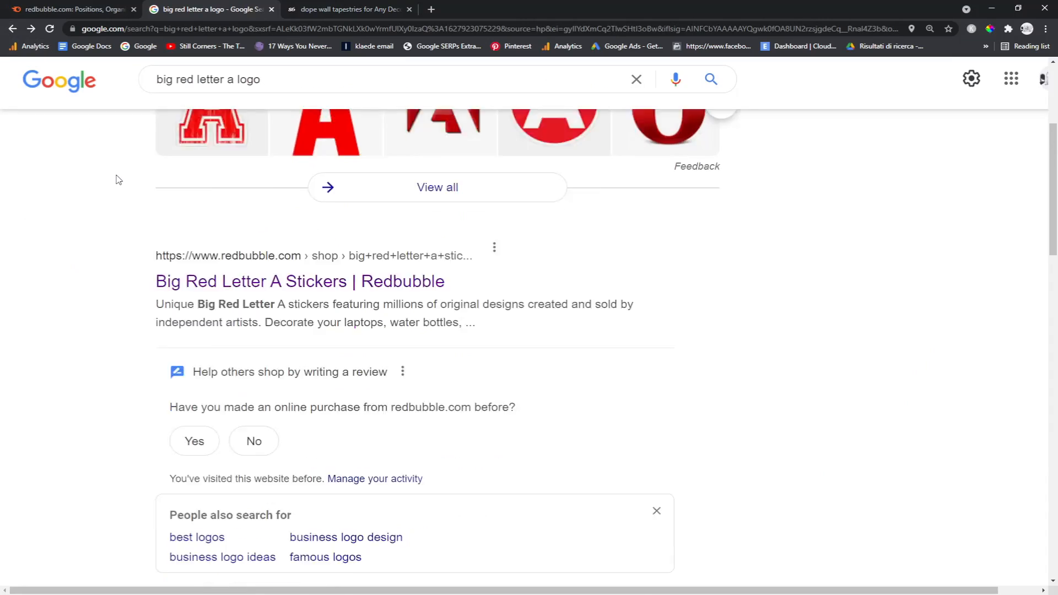
- Review the remaining Google results, glance back at Semrush, then move to the Etsy tab
scroll(down, 3)
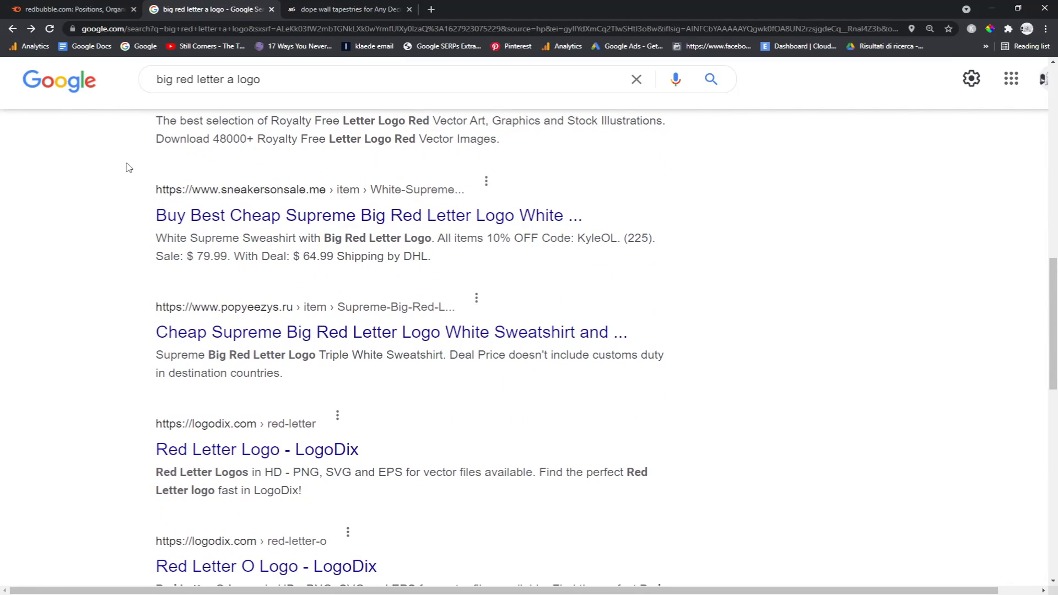
scroll(down, 3)
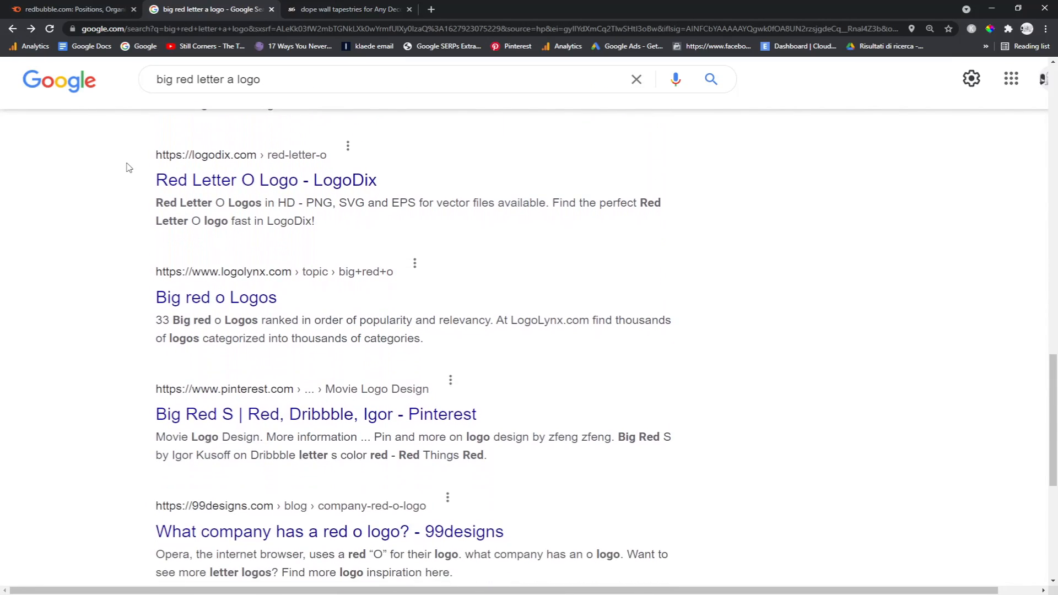
scroll(up, 3)
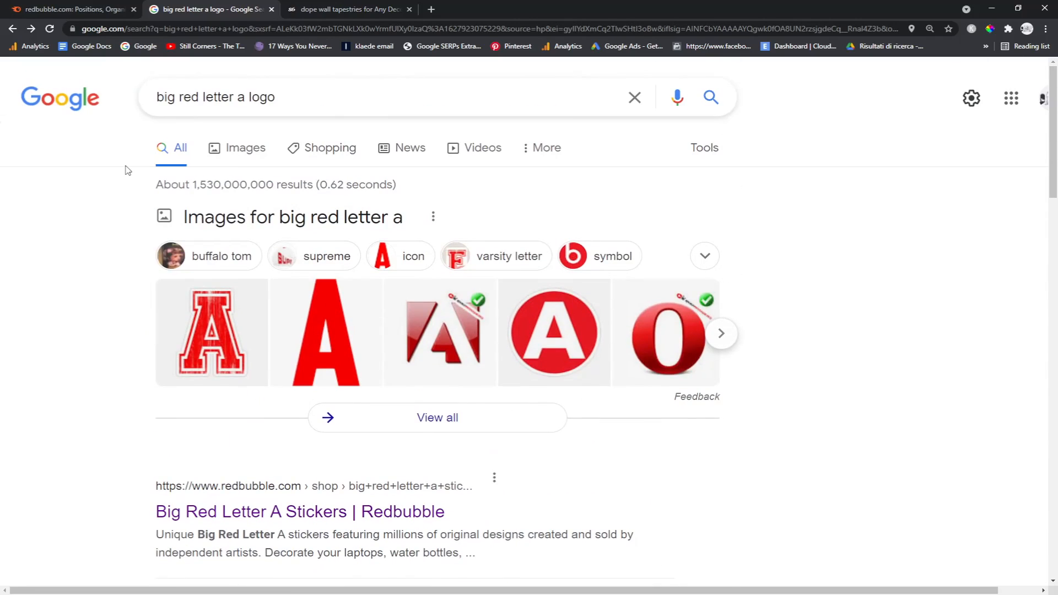
click(67, 9)
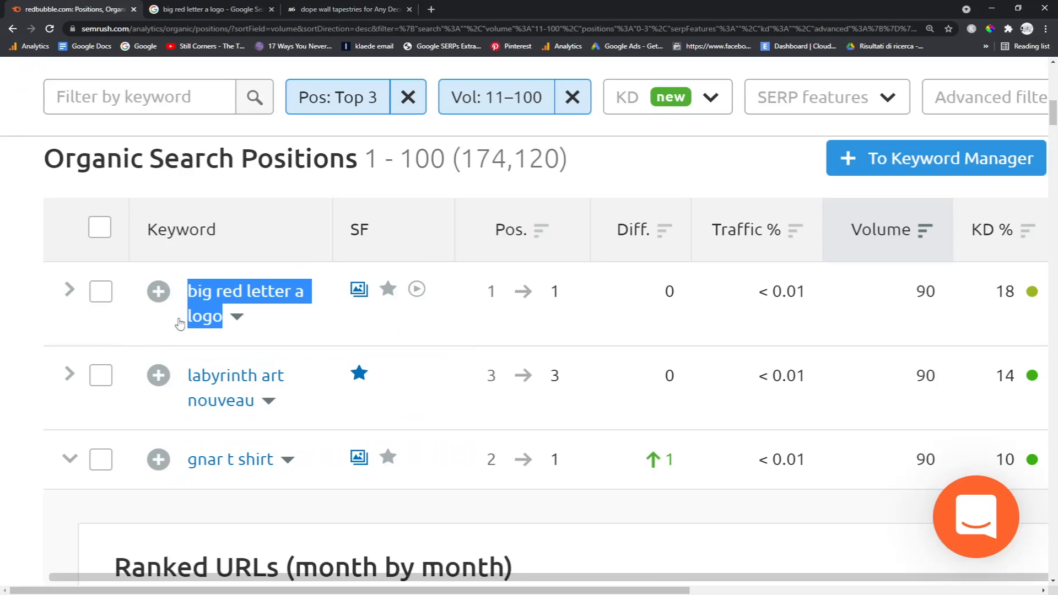
scroll(down, 3)
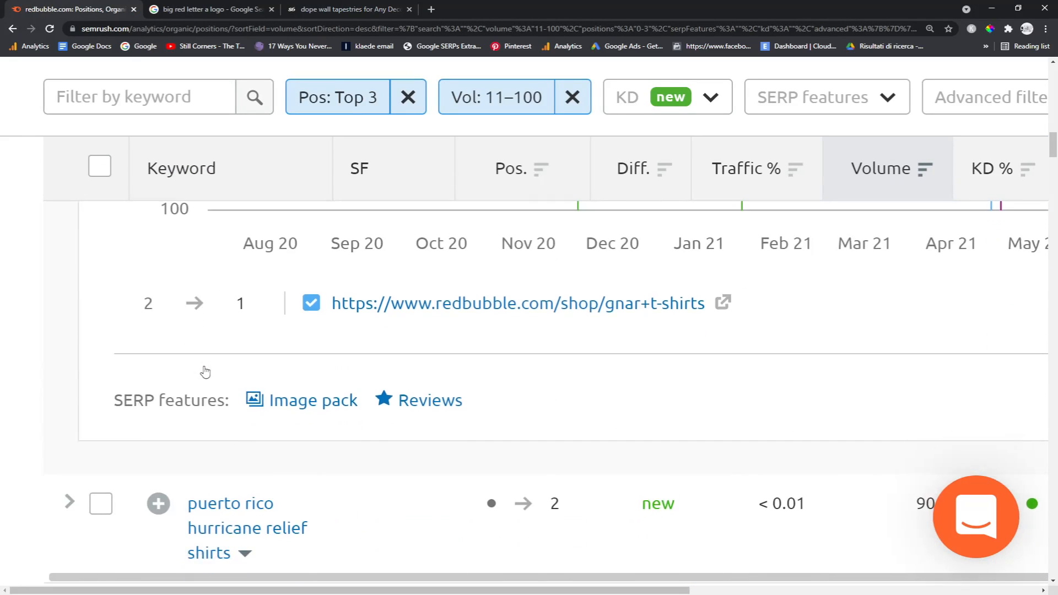
click(209, 9)
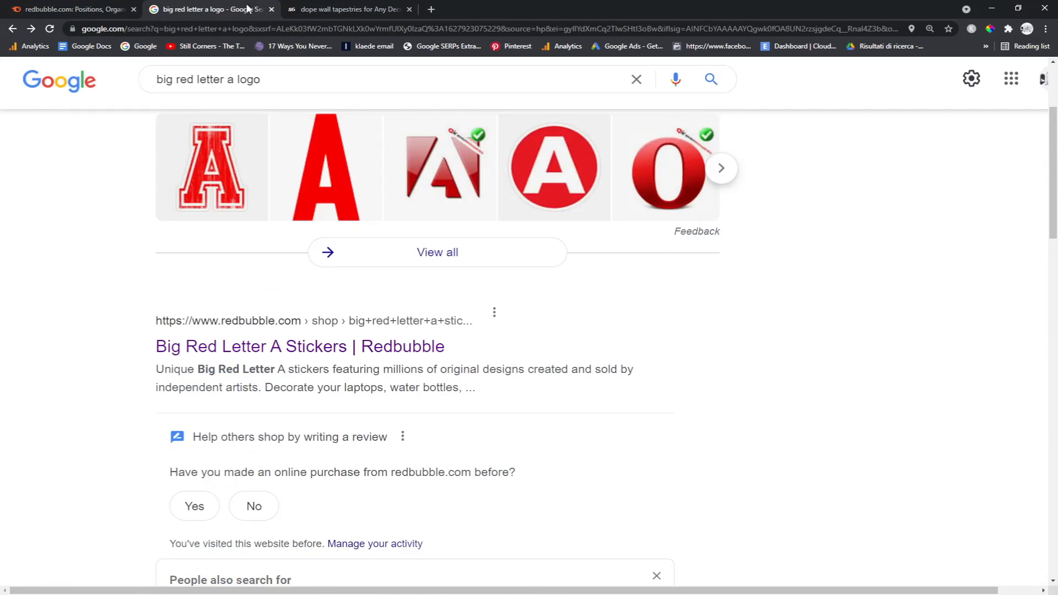
click(347, 8)
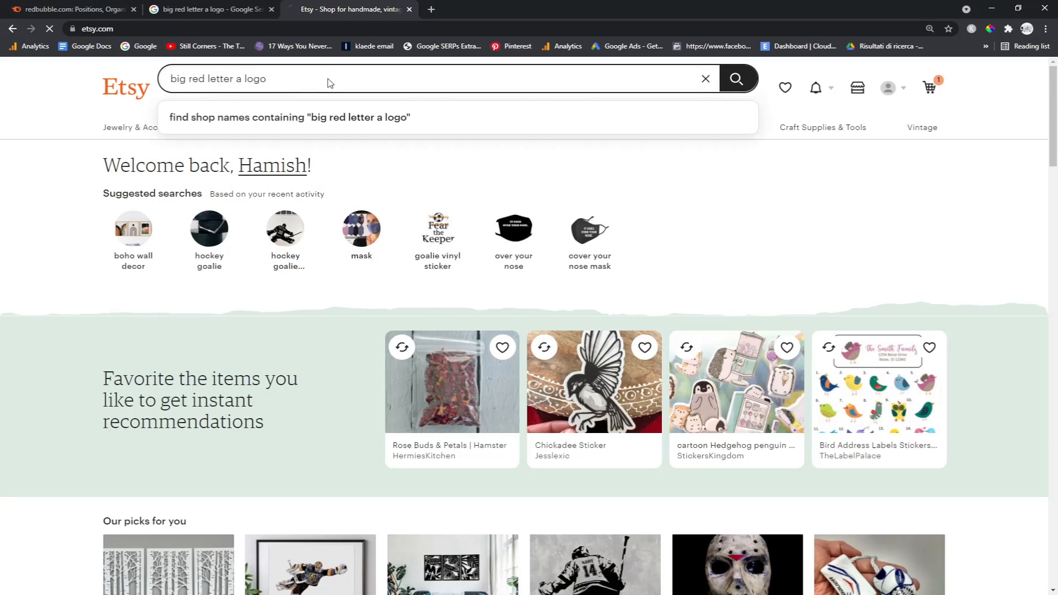
- Search Etsy for 'big red letter a logo' and remove the Ships to United Kingdom filter, checking back against Semrush
click(735, 79)
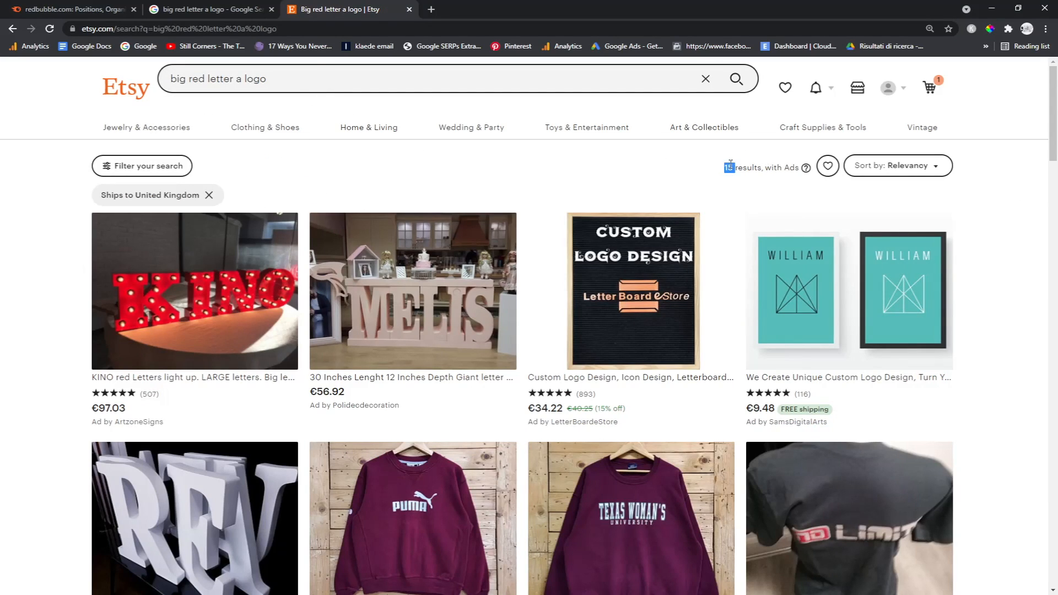
click(209, 195)
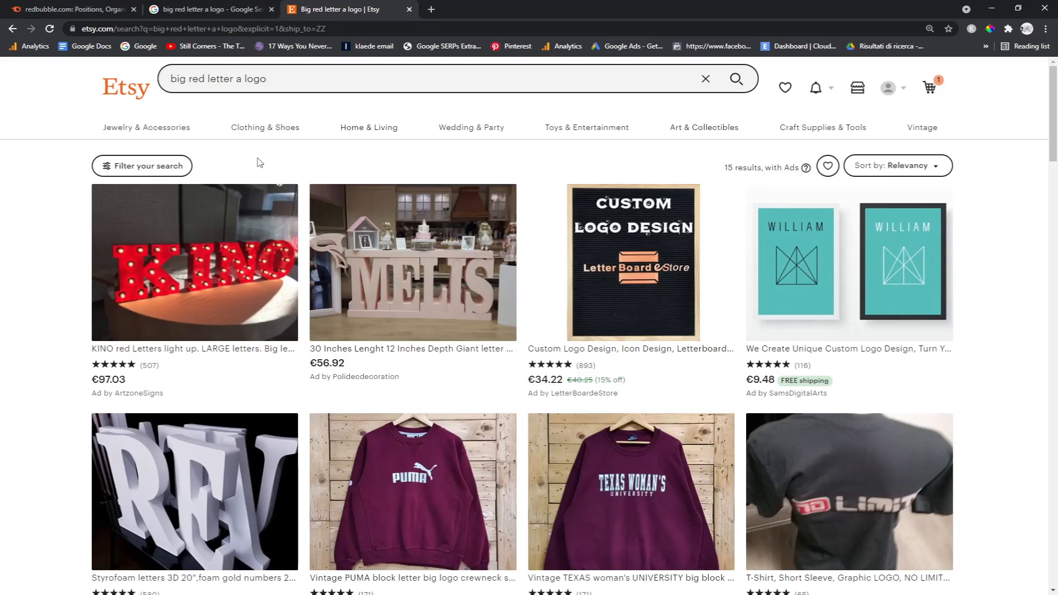
scroll(down, 3)
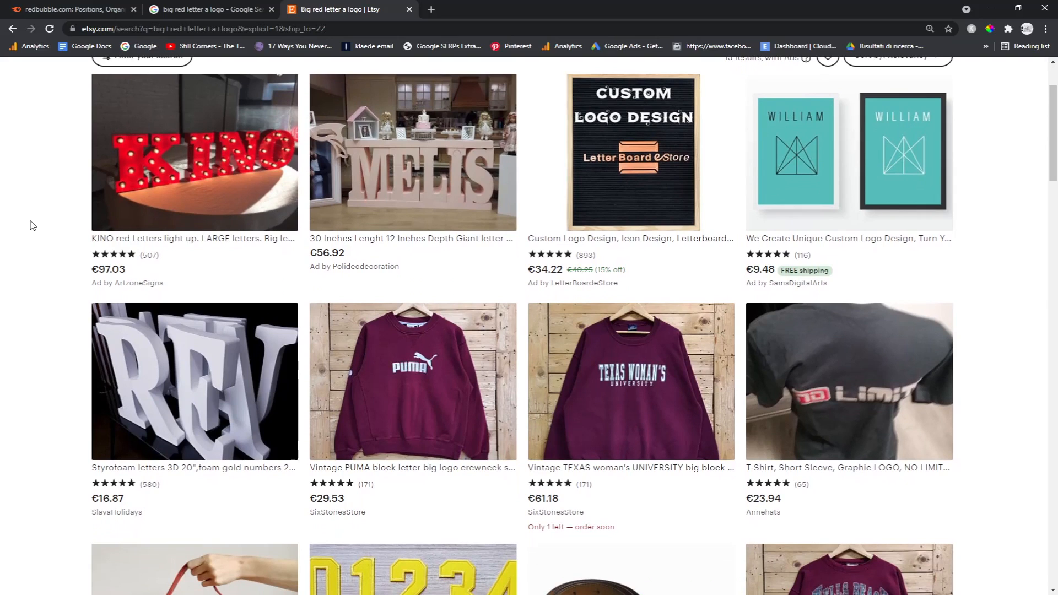
click(74, 9)
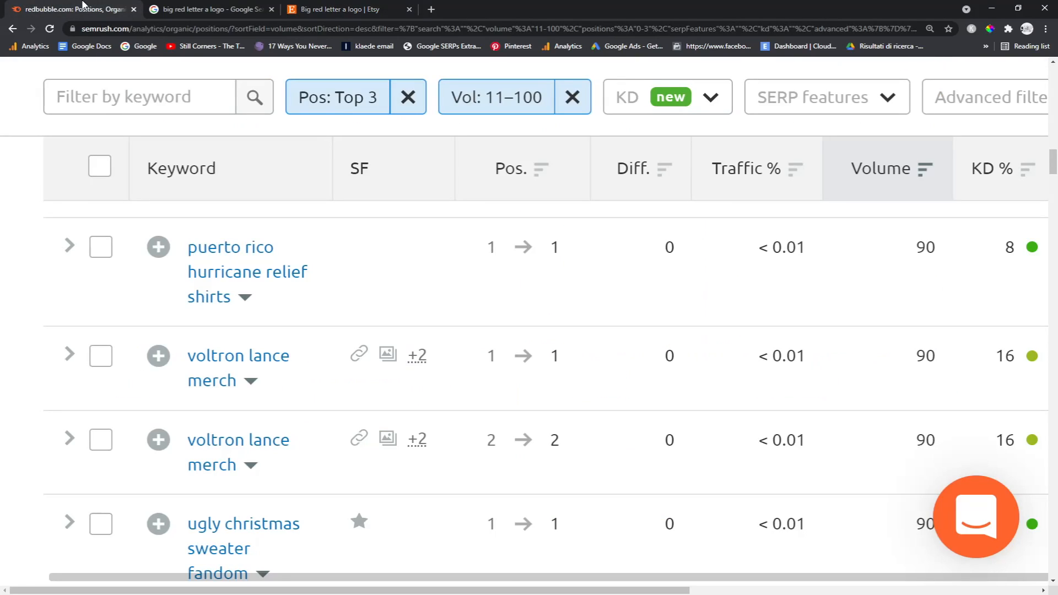
scroll(up, 3)
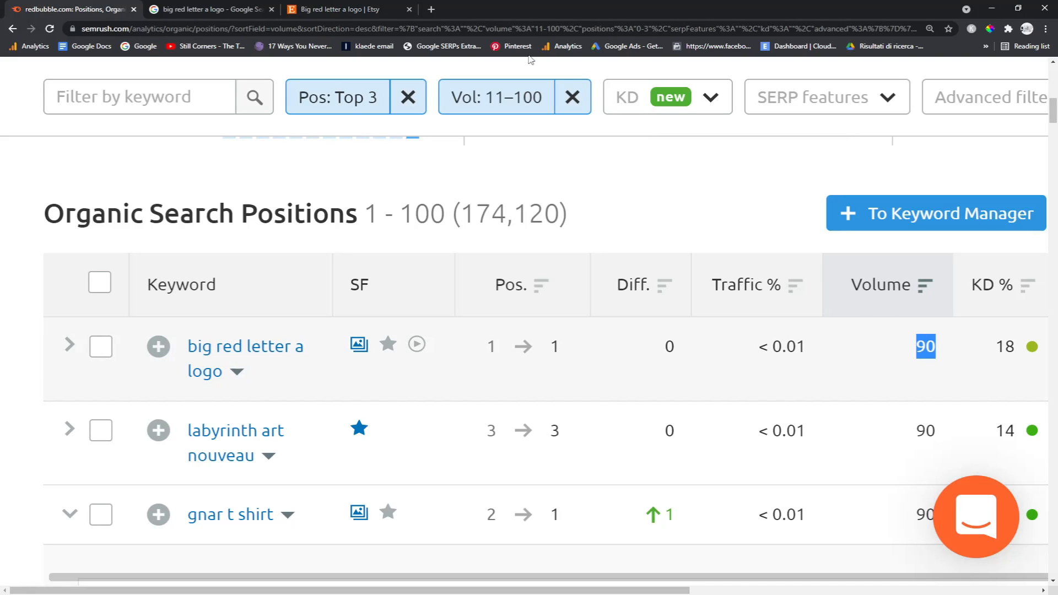
click(347, 9)
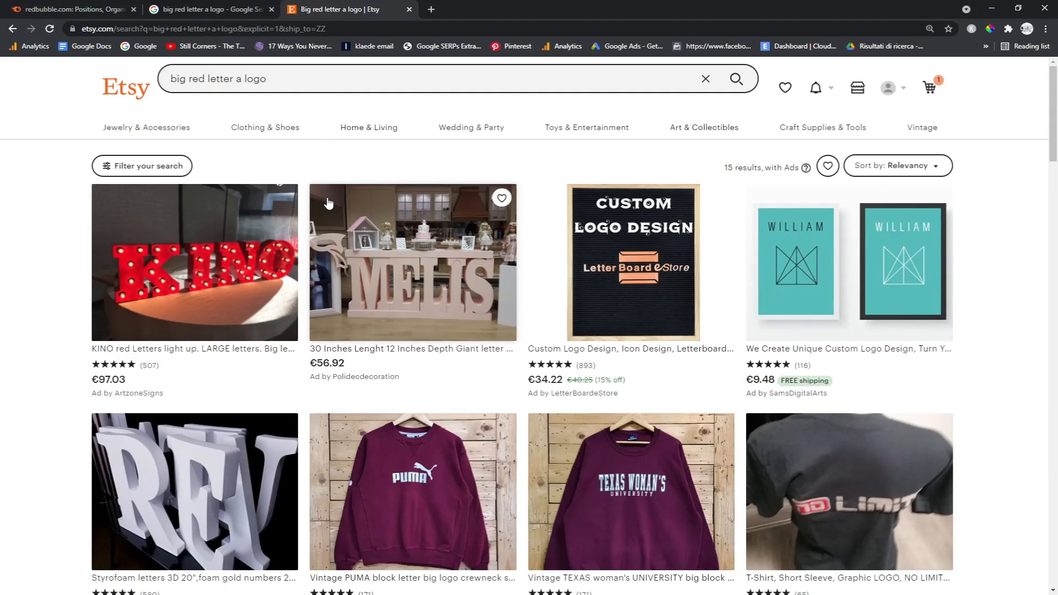
- Use find-in-page for the phrase and scroll through Etsy's 15 mostly unrelated listings
key(ctrl+f)
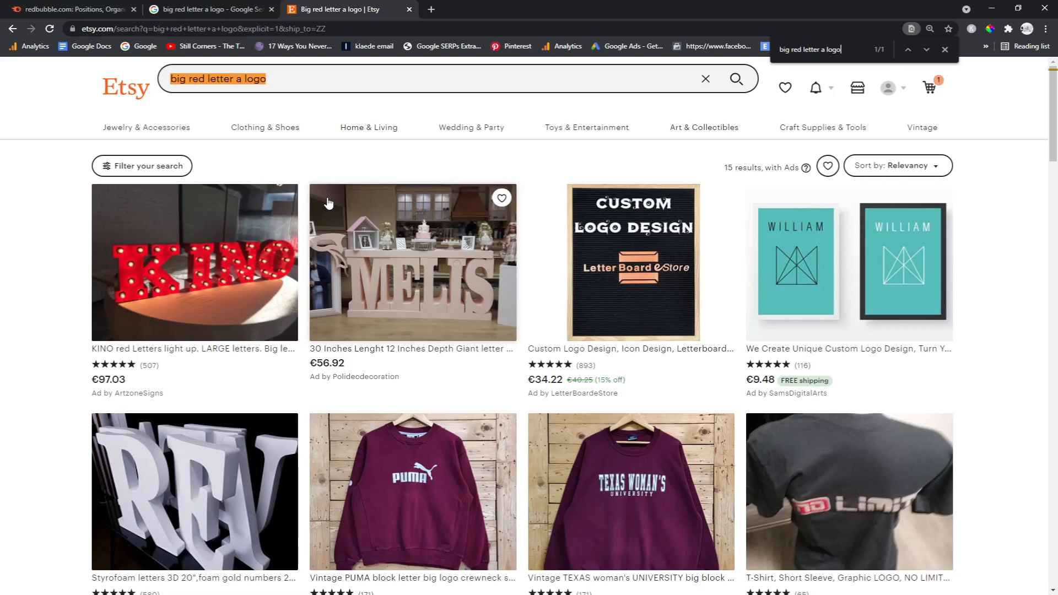
scroll(down, 3)
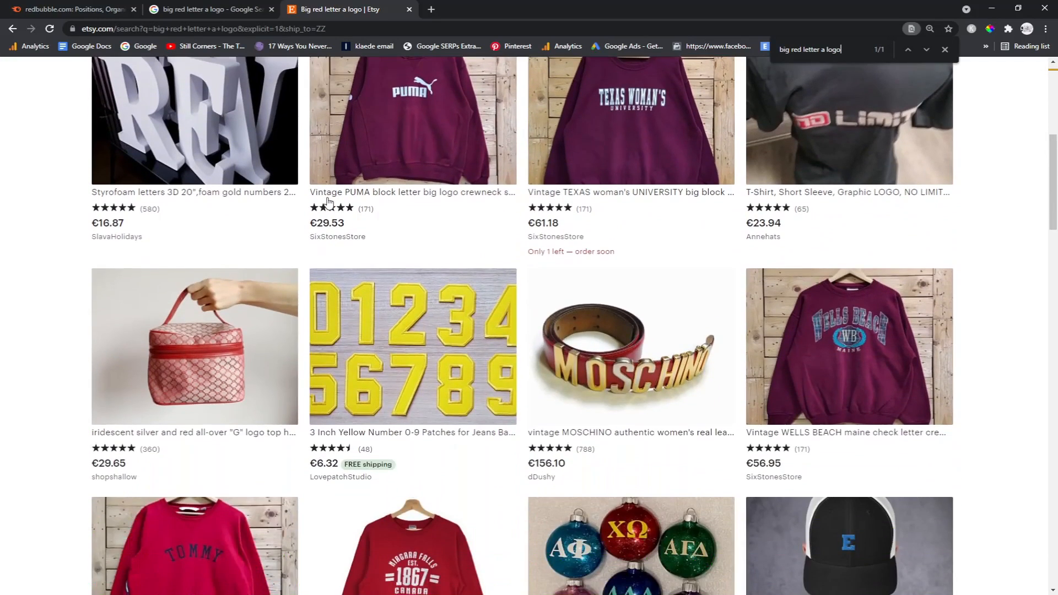
scroll(down, 3)
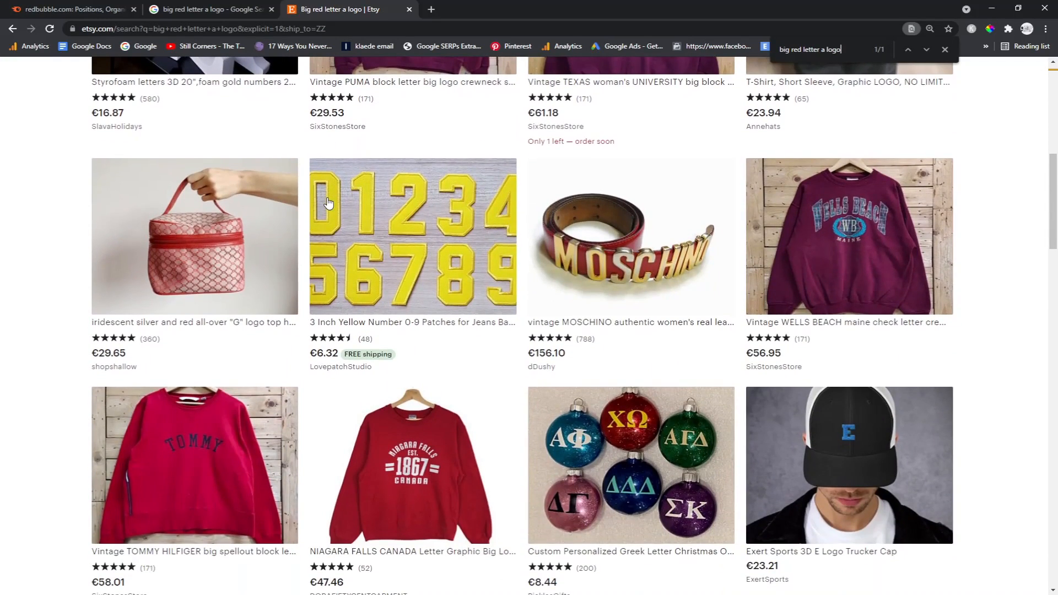
scroll(down, 3)
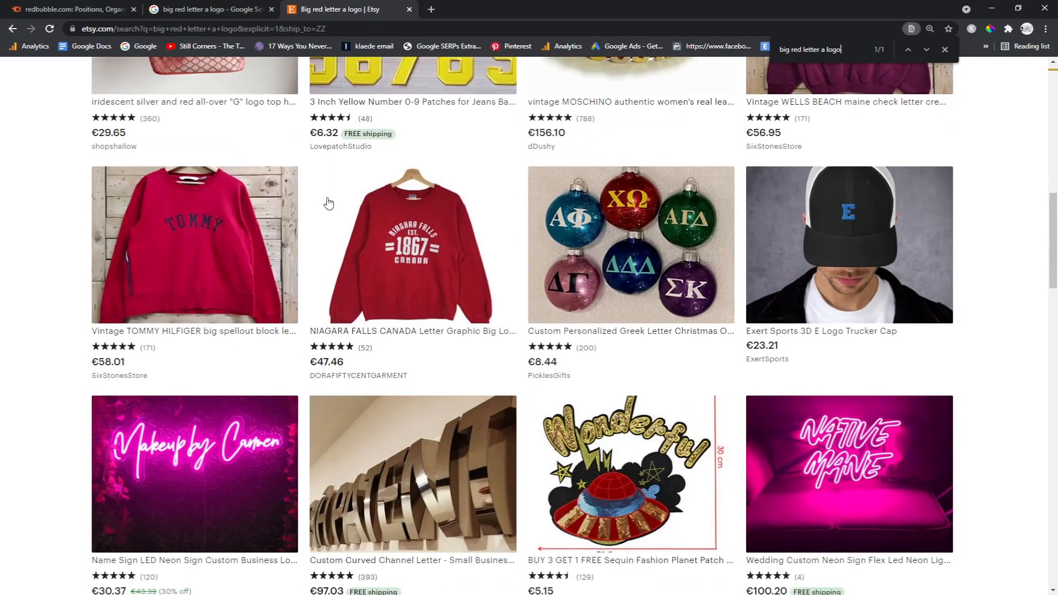
scroll(up, 3)
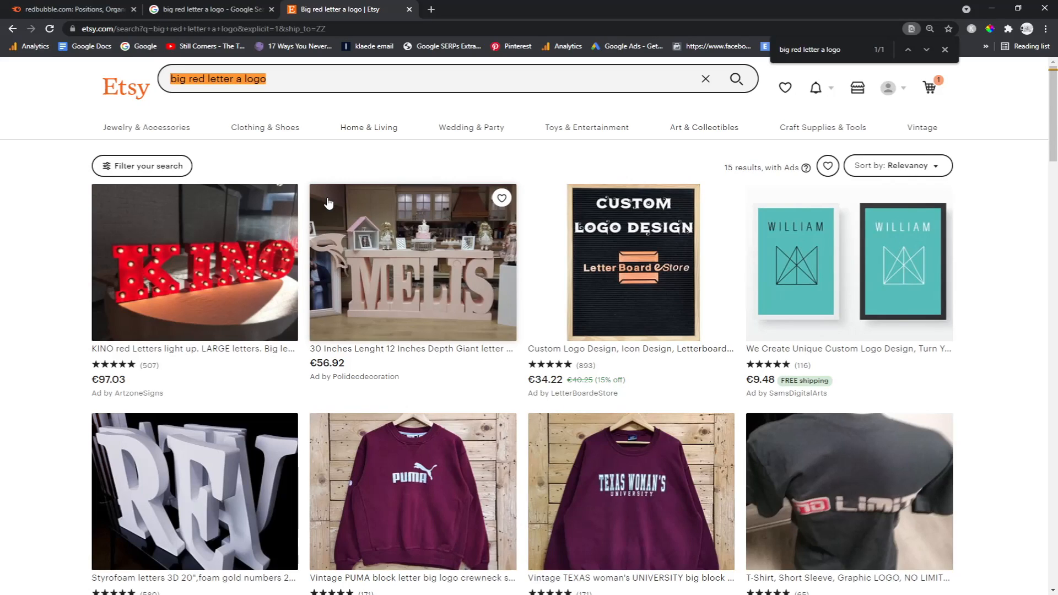
mouse_move(948, 158)
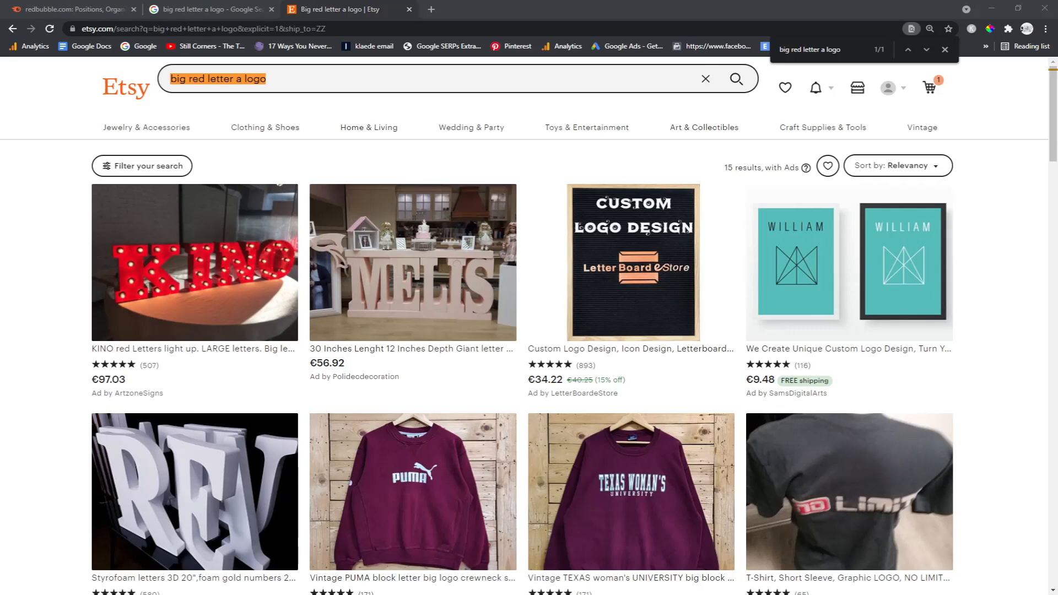
mouse_move(804, 559)
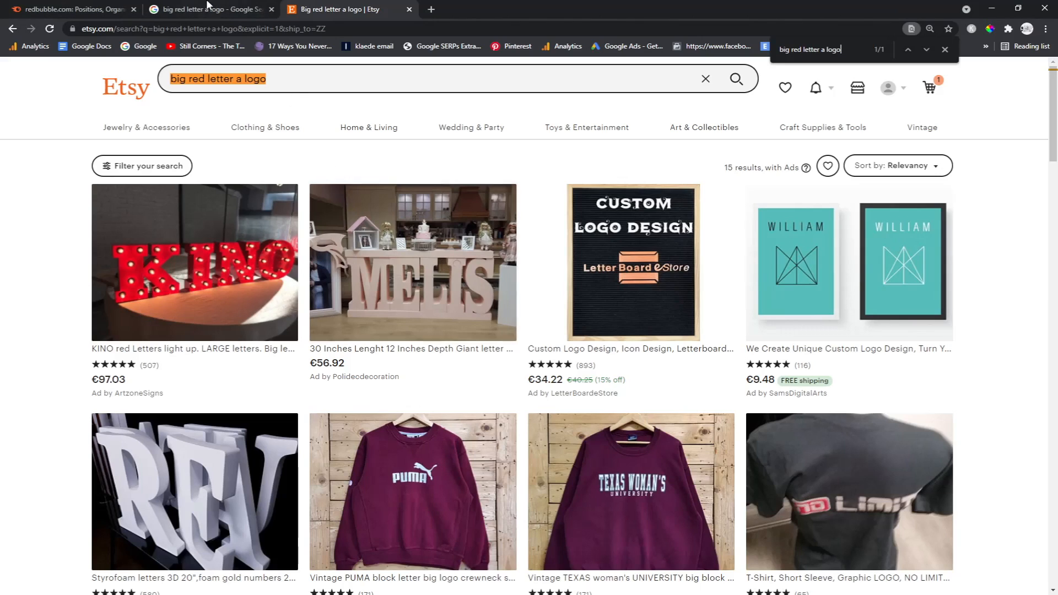
- Reopen Redbubble's stickers result from Google and compare it with the Etsy results and Semrush report
click(211, 10)
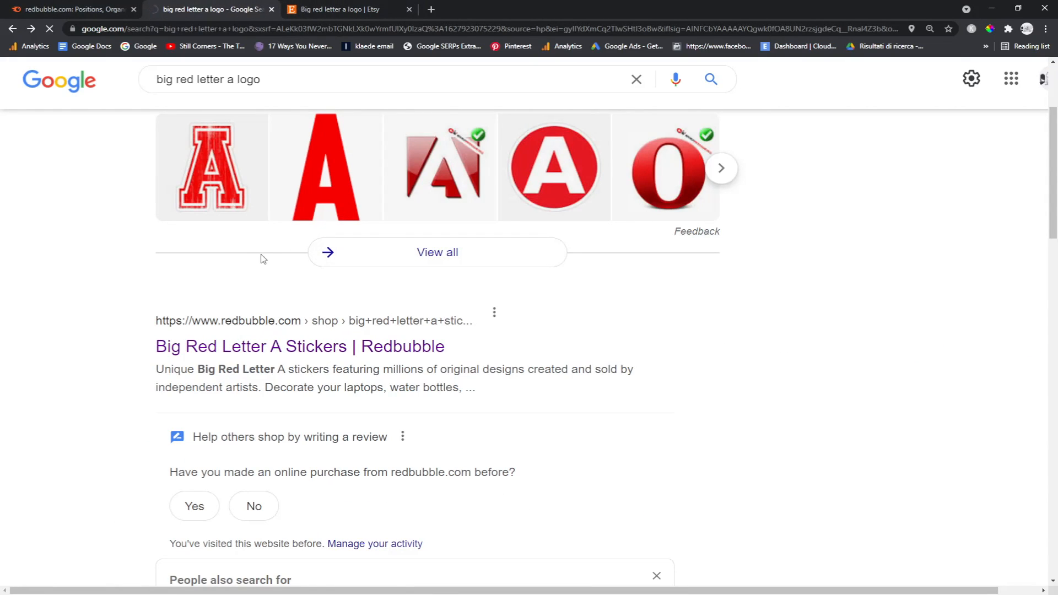
click(299, 346)
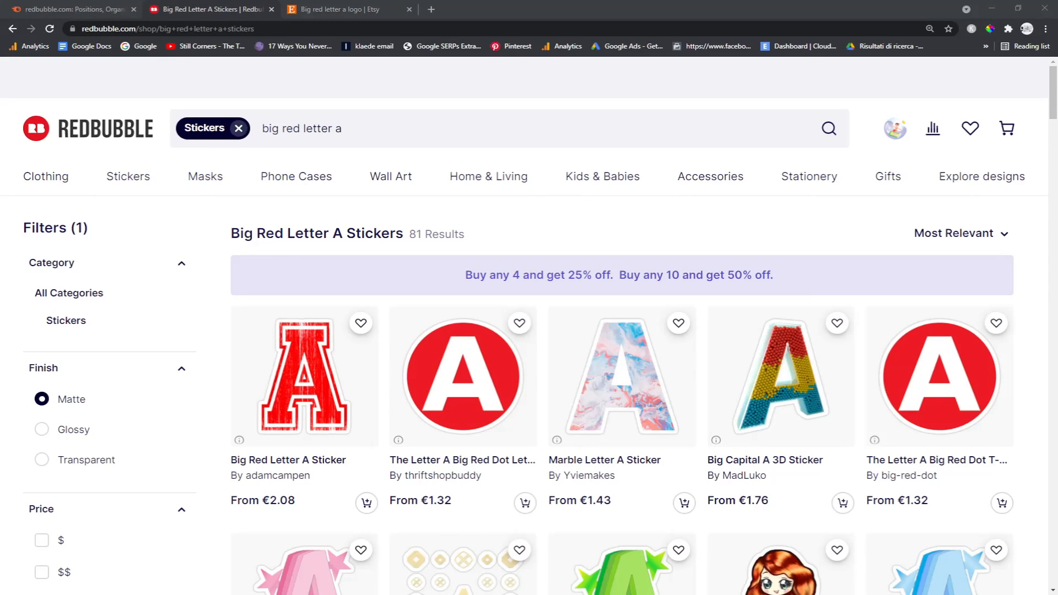
mouse_move(261, 250)
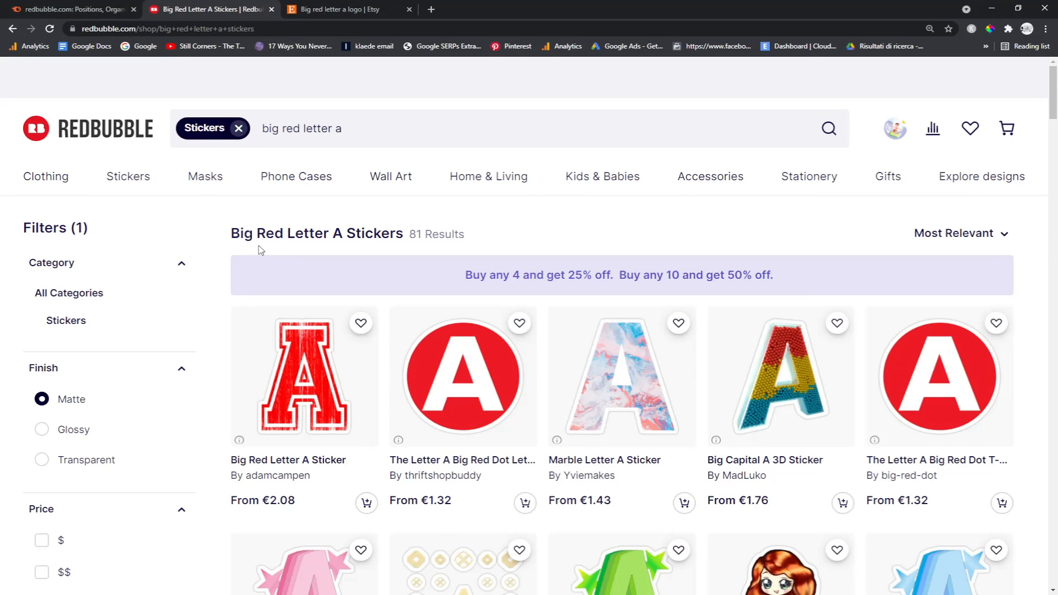
mouse_move(479, 225)
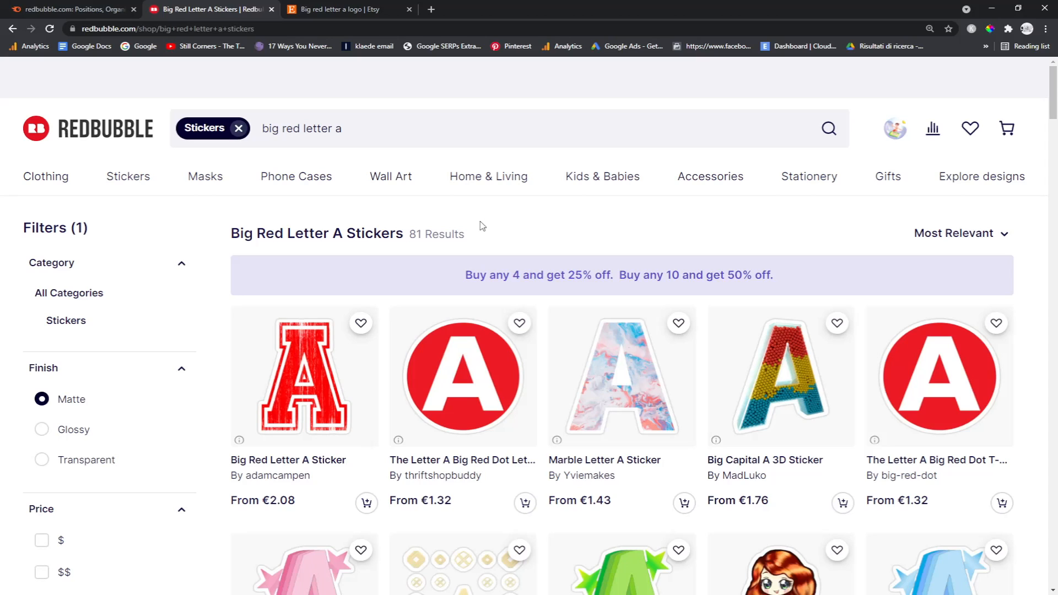
click(341, 8)
text(big red letter a logo)
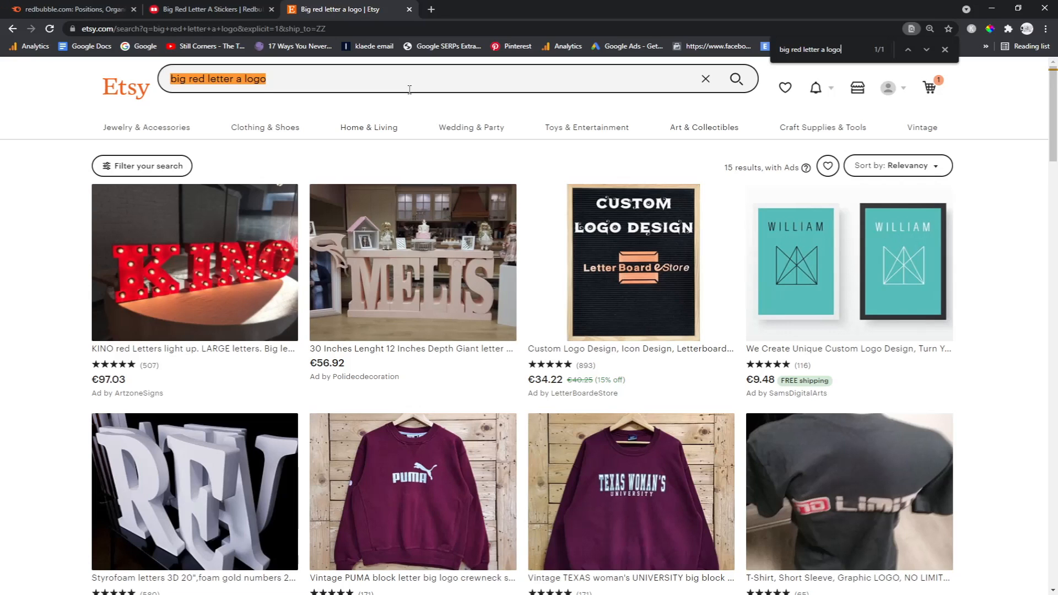
scroll(down, 3)
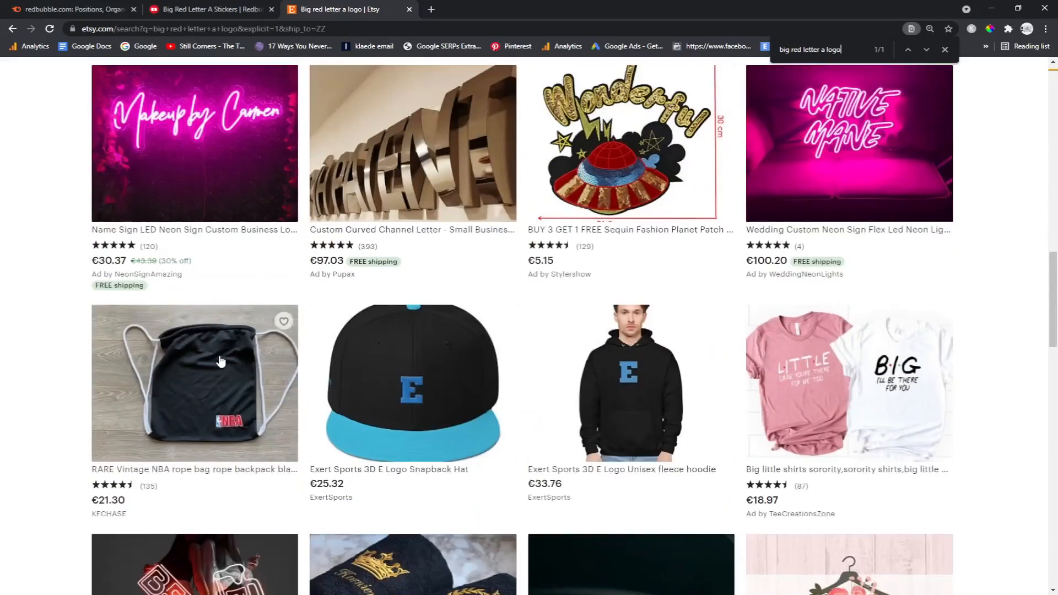
click(209, 9)
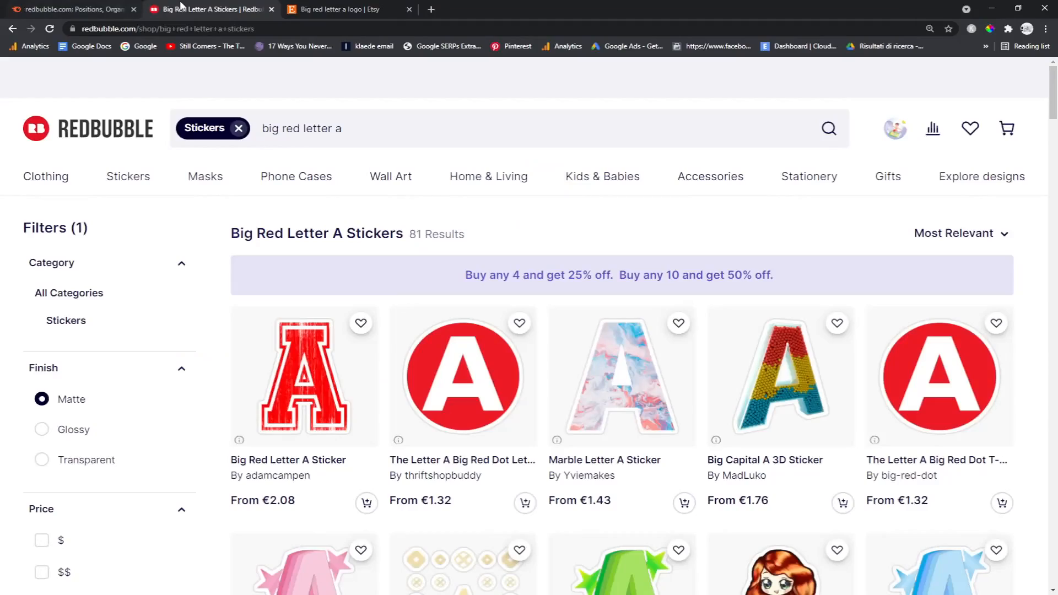
click(74, 9)
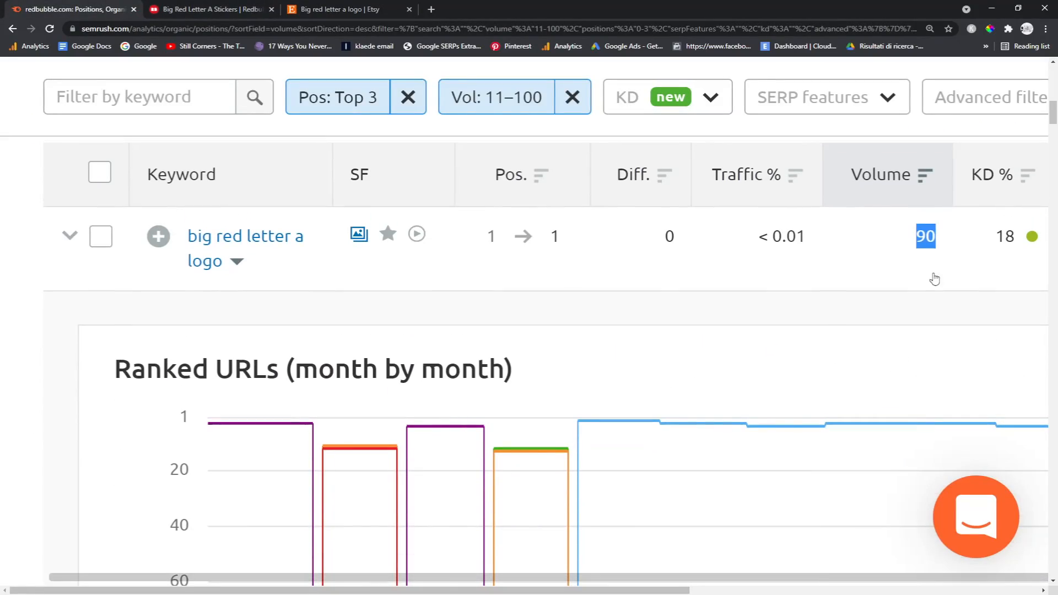
scroll(up, 3)
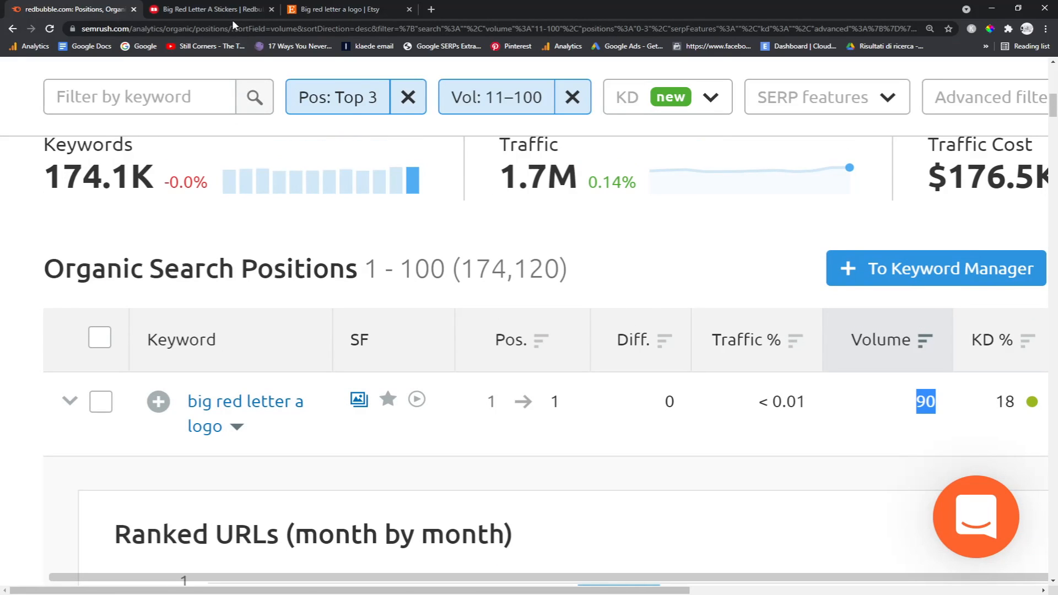
- Scroll Google's lower results for 'big red letter a logo', then return to the Semrush keyword report
click(209, 10)
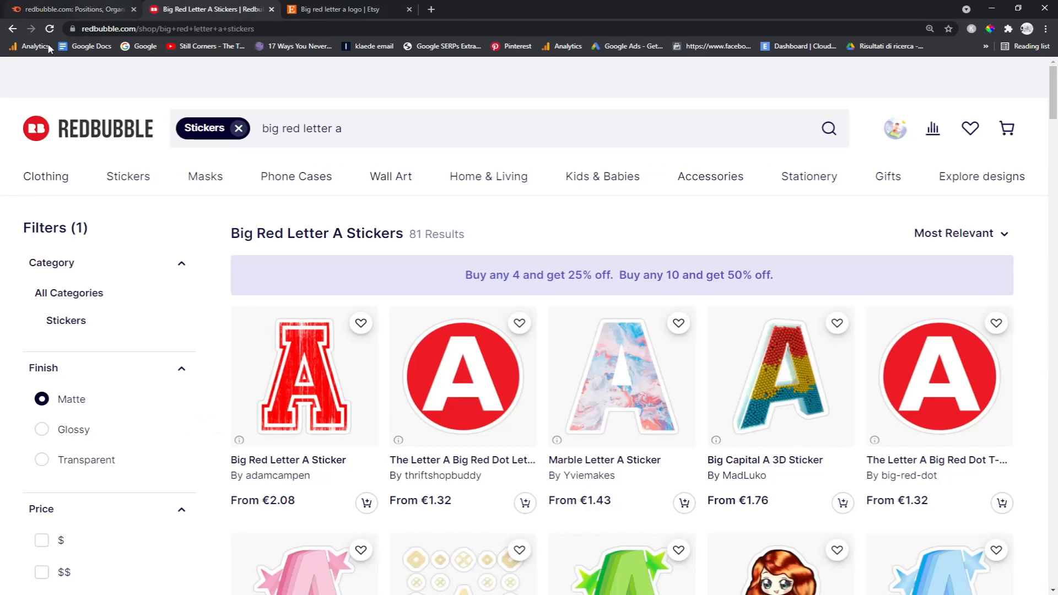
click(203, 10)
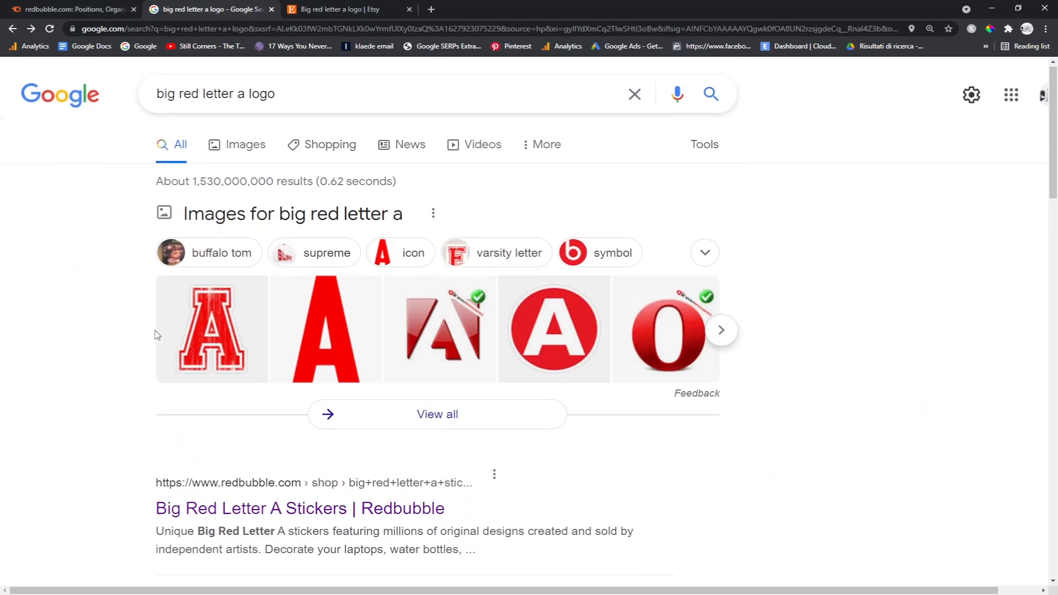
scroll(down, 3)
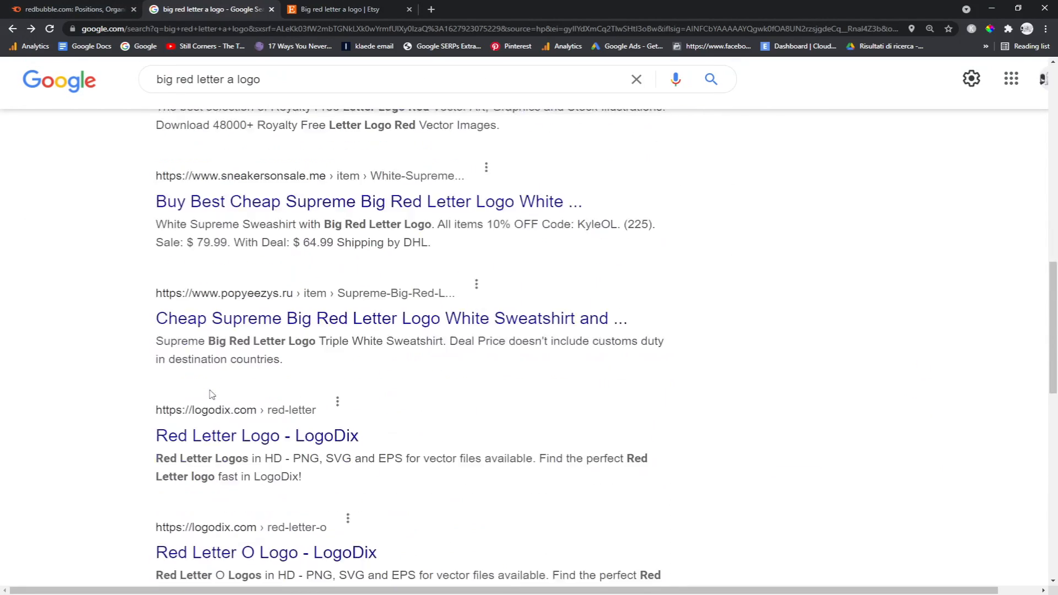
scroll(up, 3)
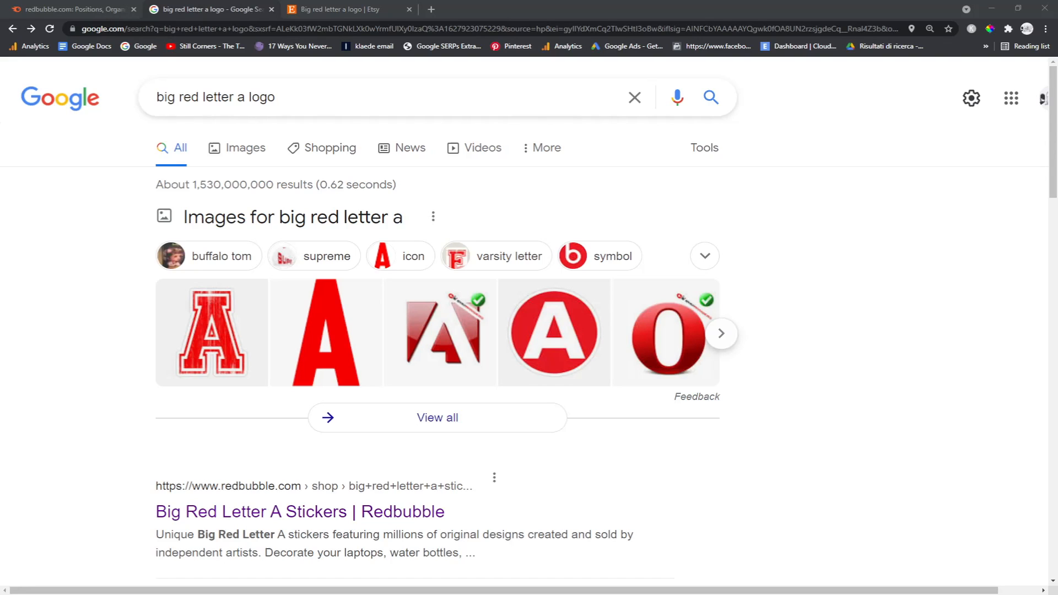
click(74, 9)
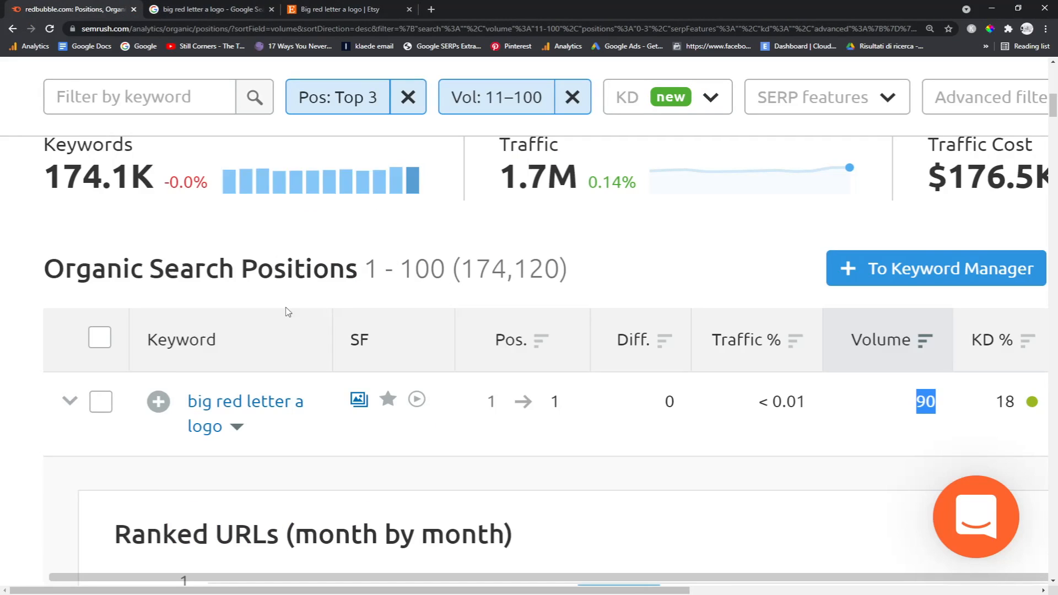
- Scan the volume-90 top-3 keywords and expand ranking details for the garfield tank keyword
scroll(down, 3)
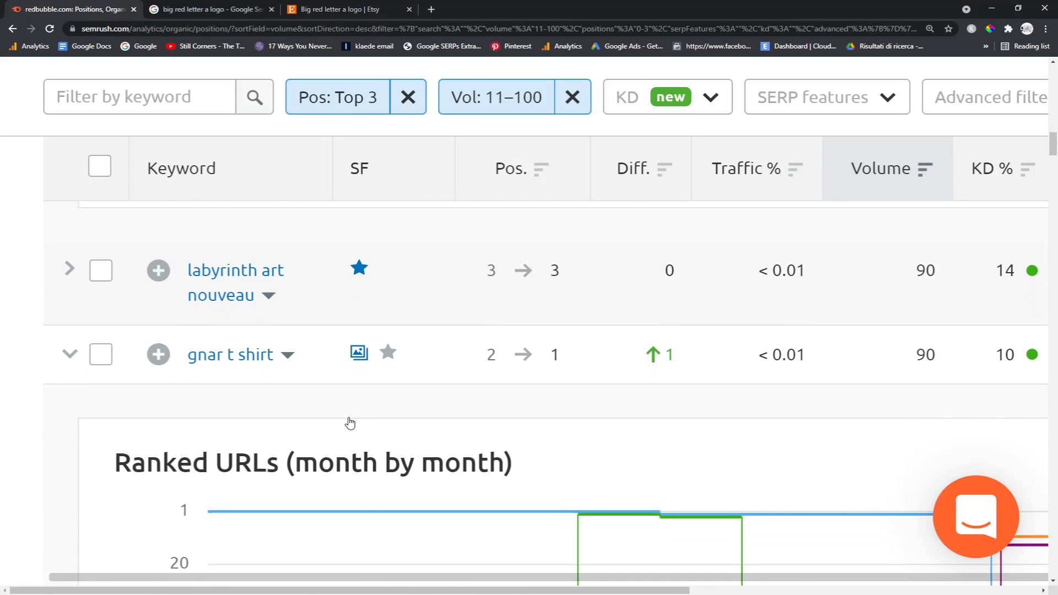
scroll(down, 3)
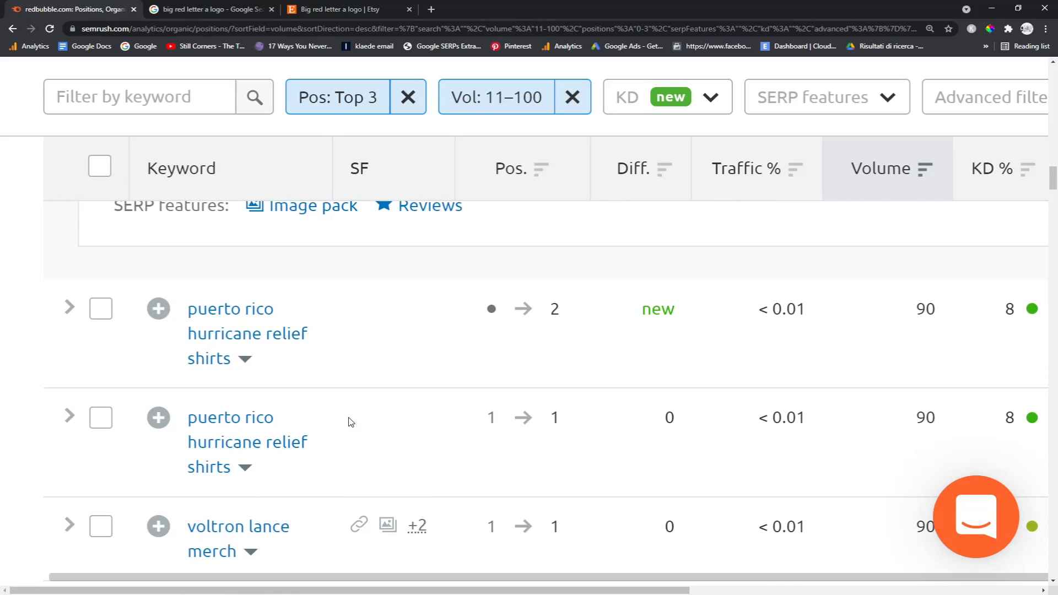
scroll(up, 3)
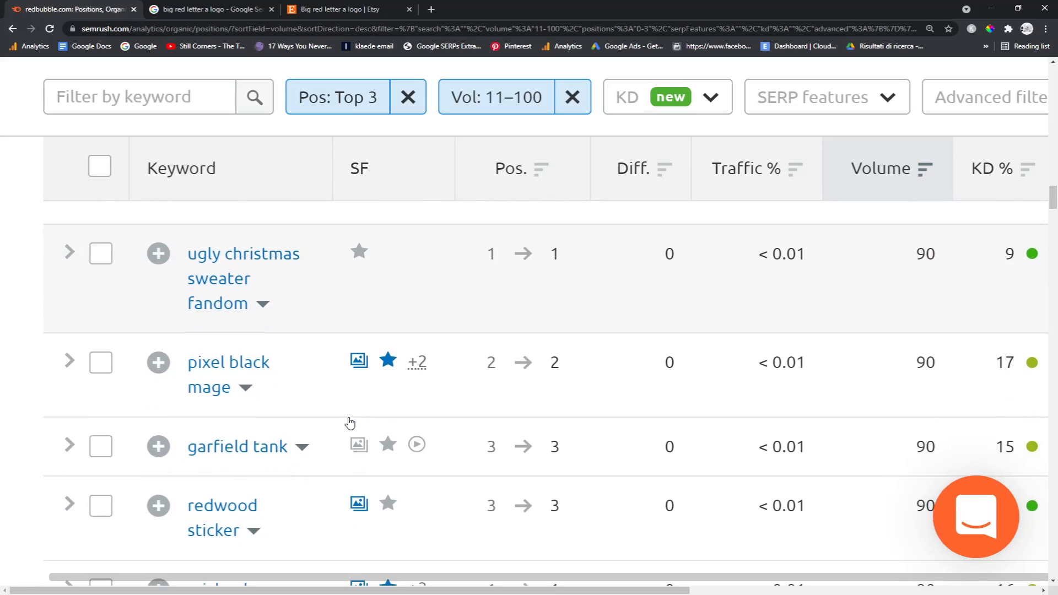
scroll(down, 3)
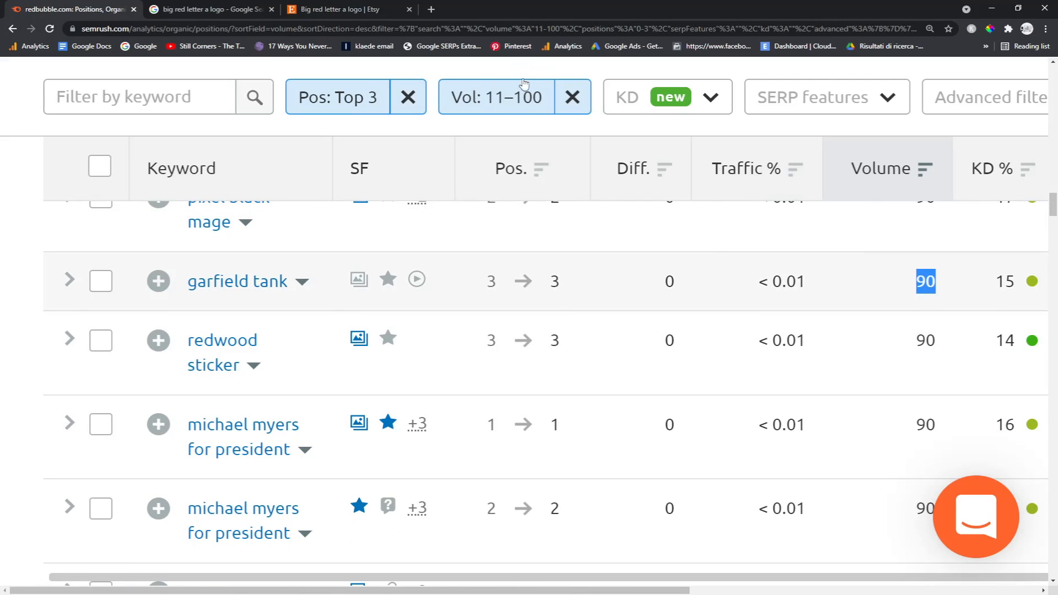
click(68, 281)
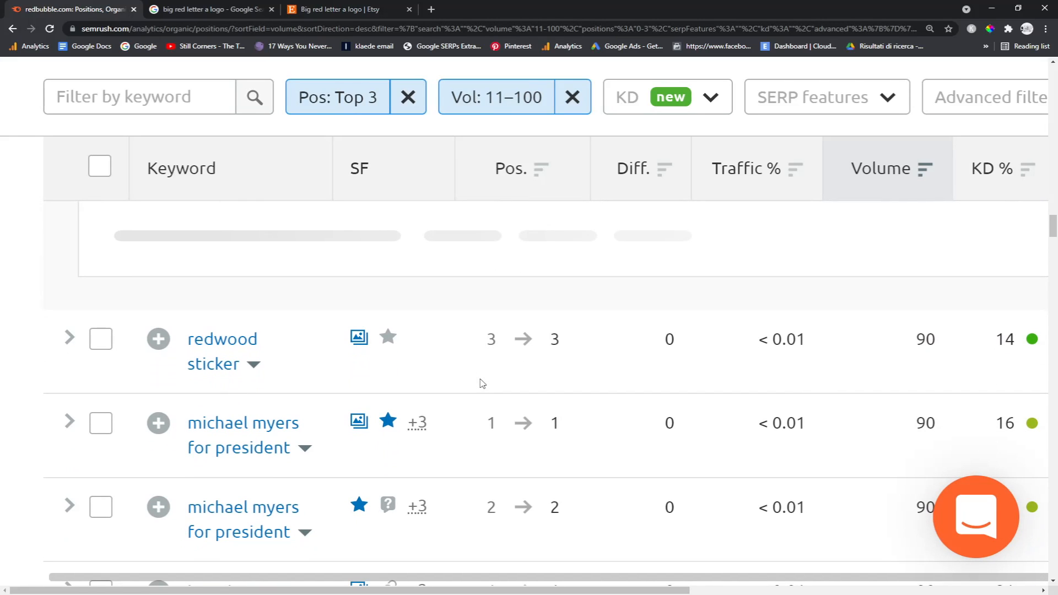
- Select 'chef wife quotes' further down the list and switch to the Google tab
scroll(down, 3)
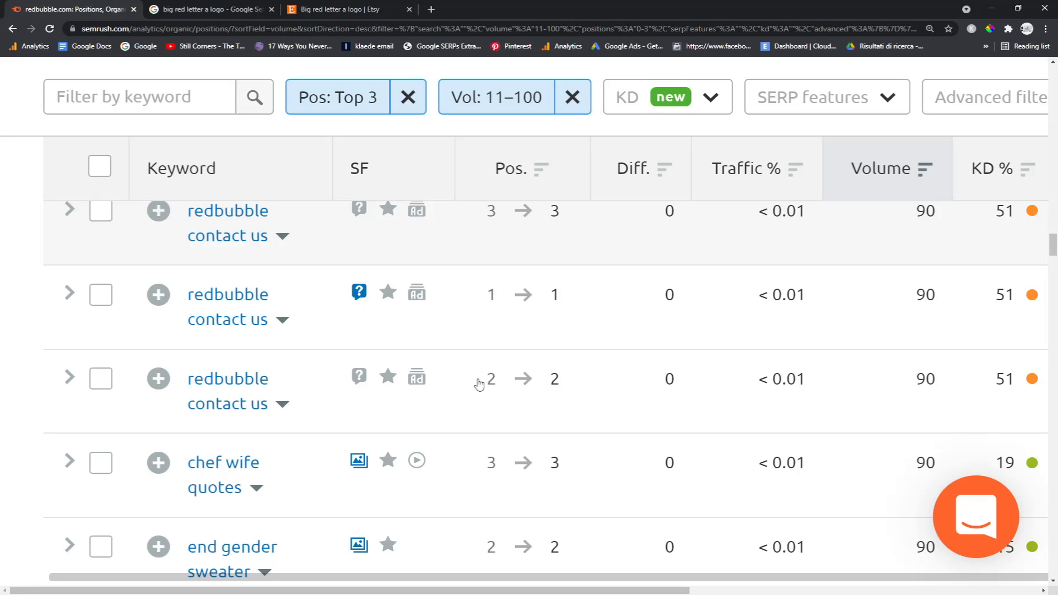
scroll(down, 3)
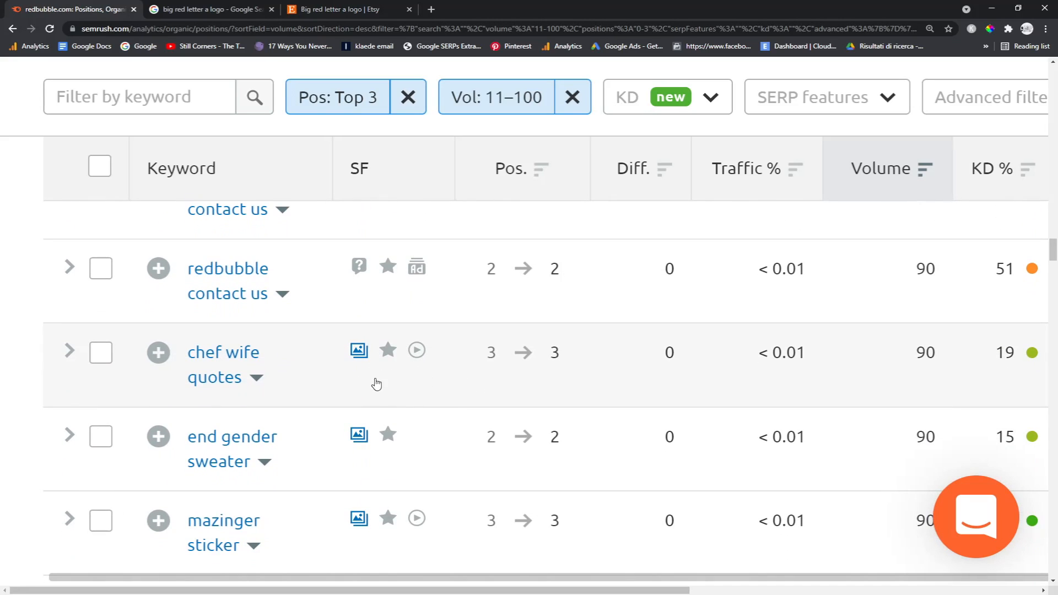
double_click(222, 351)
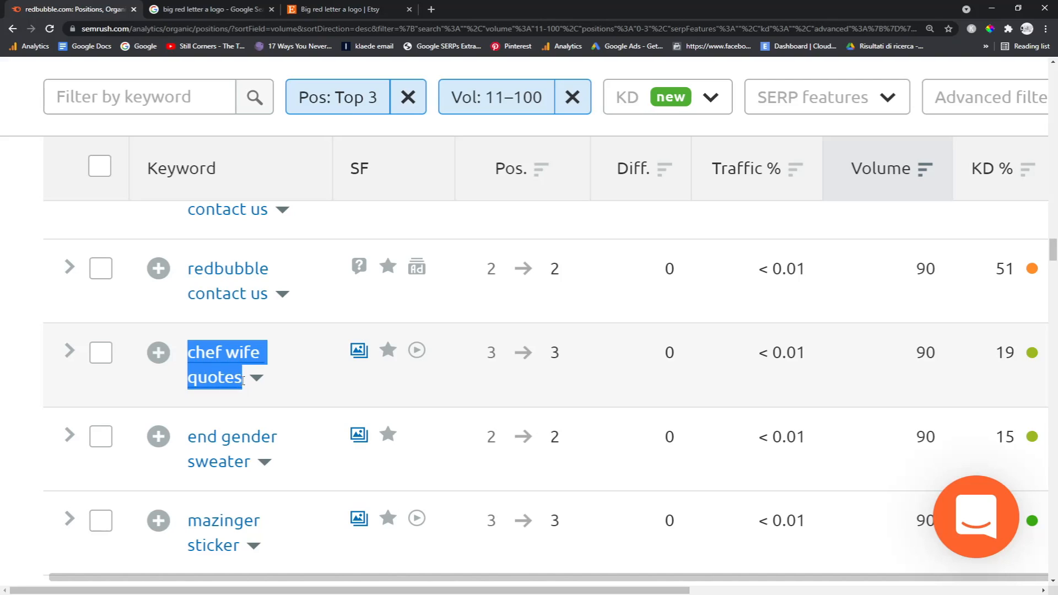
mouse_move(242, 386)
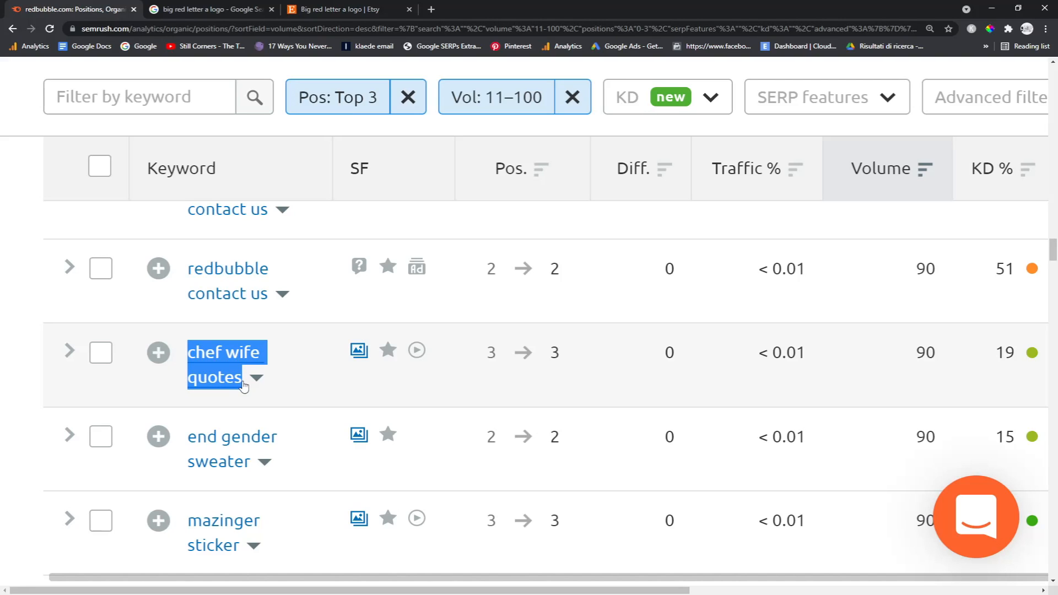
click(209, 9)
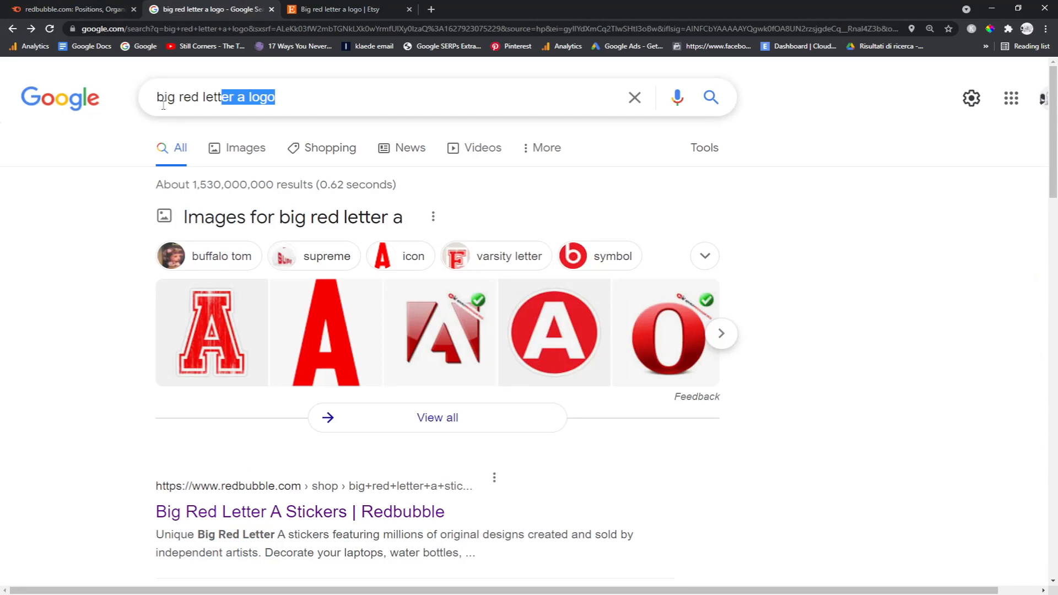
- Search Google for 'chef wife quotes', note the Redbubble pages ranking, then return to Semrush
text(chef wife quotes)
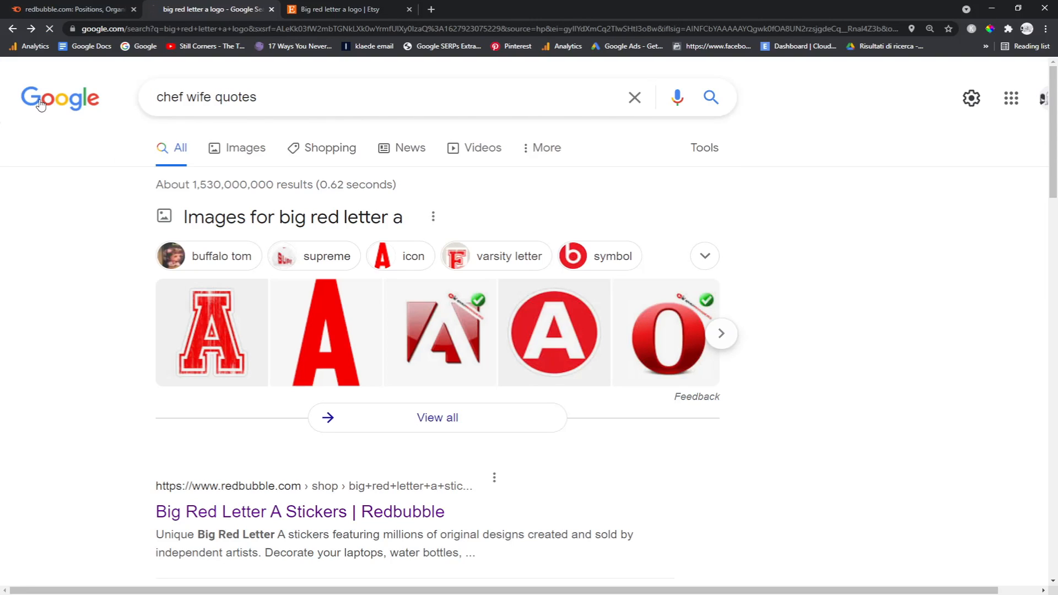
key(Return)
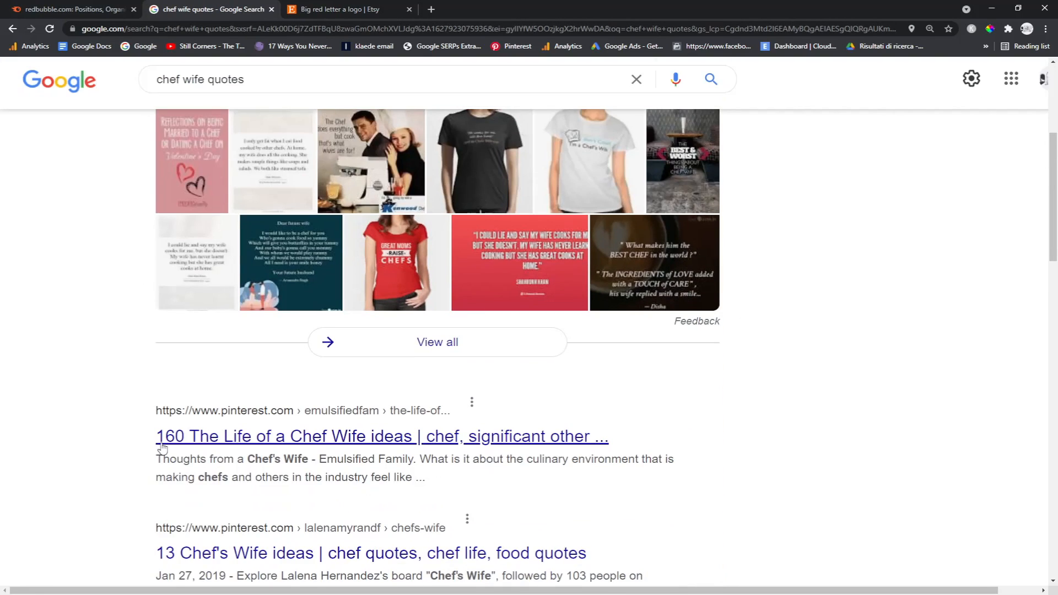
scroll(down, 3)
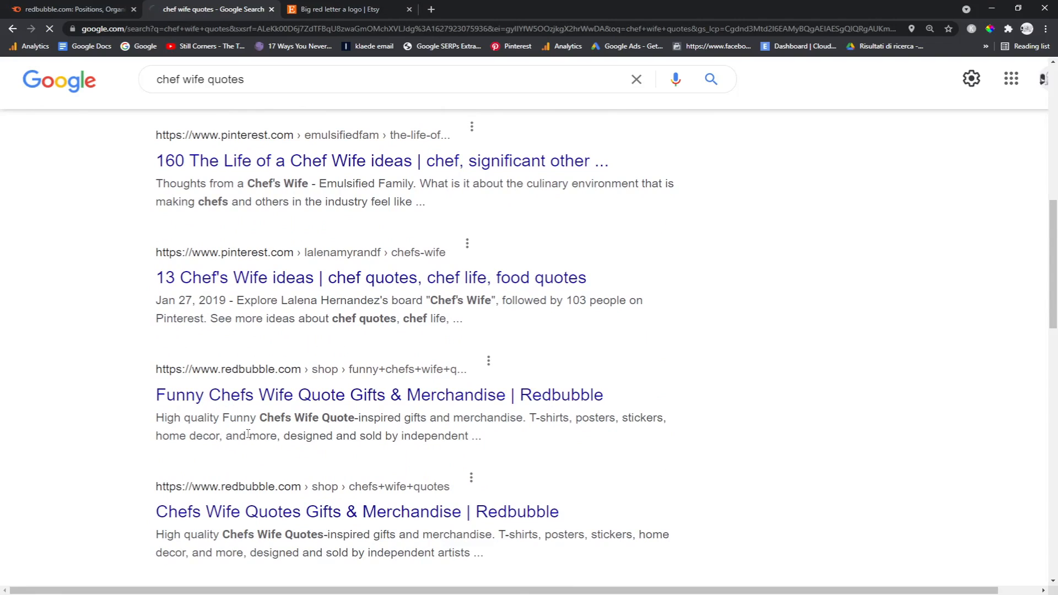
click(379, 394)
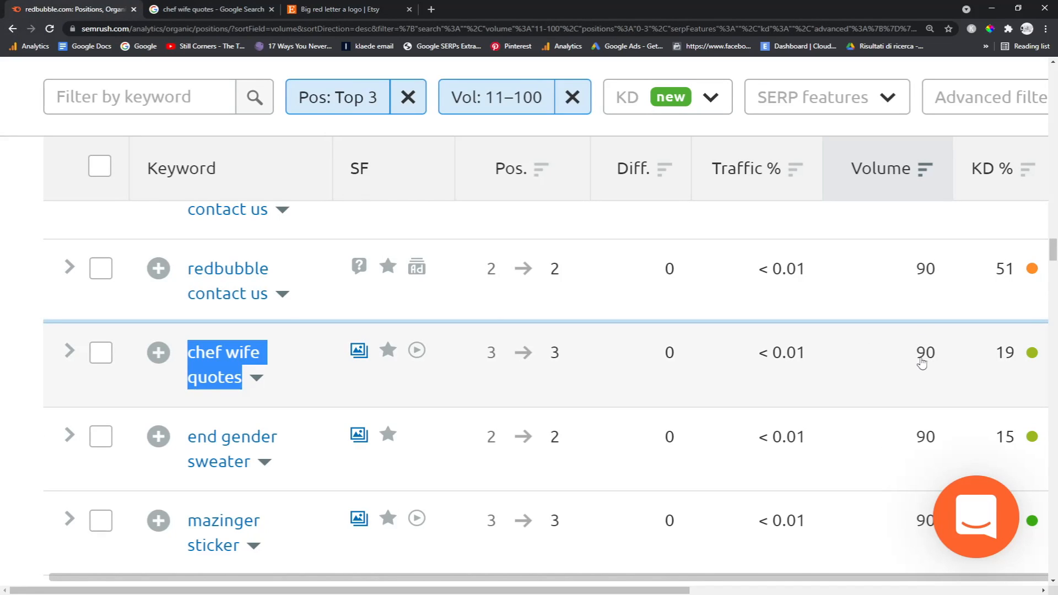
mouse_move(911, 362)
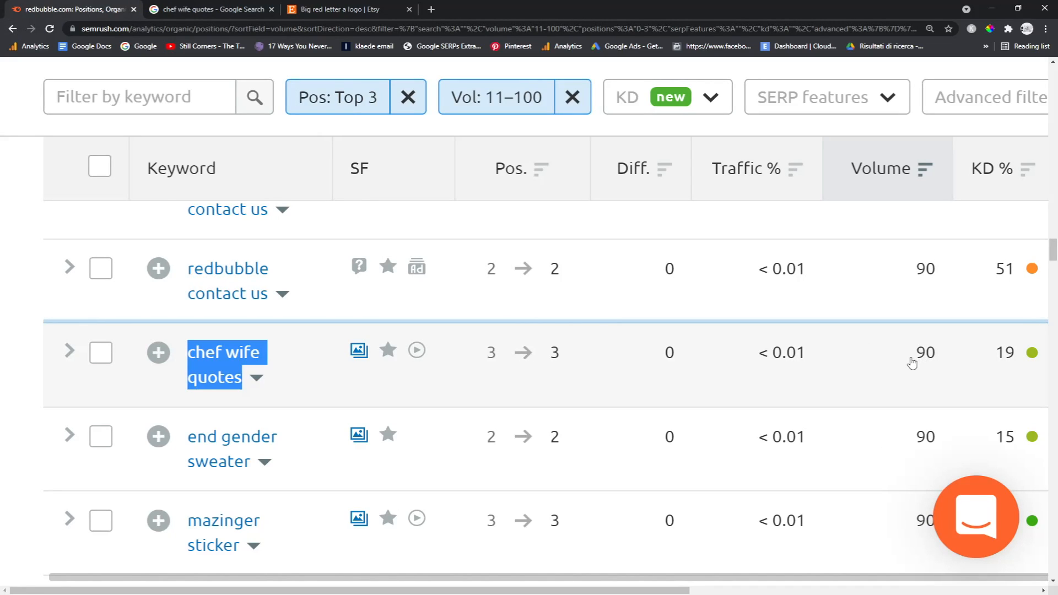
scroll(down, 3)
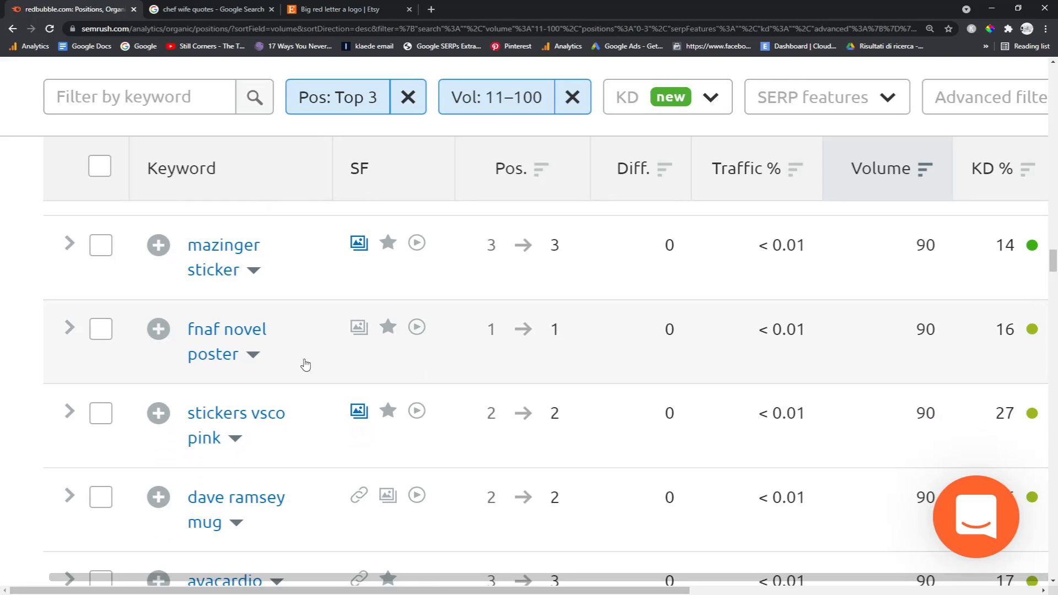
mouse_move(305, 356)
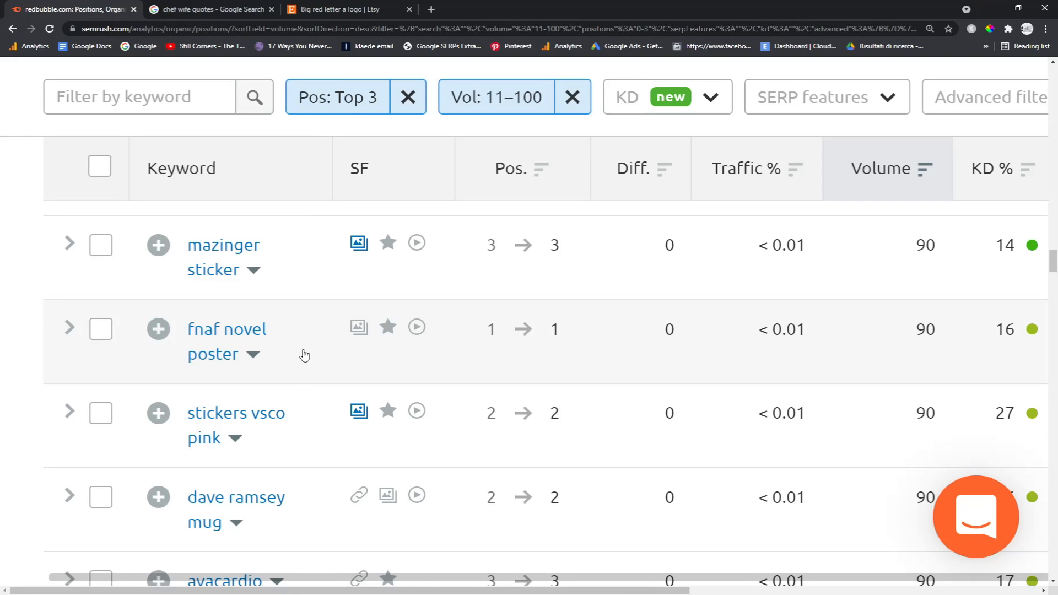
scroll(down, 3)
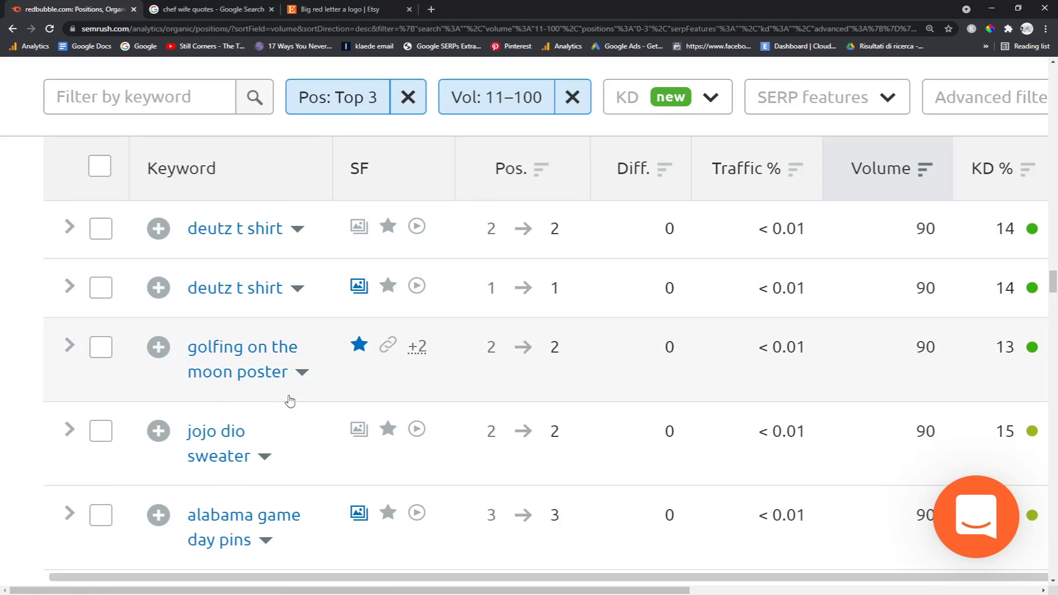
scroll(down, 3)
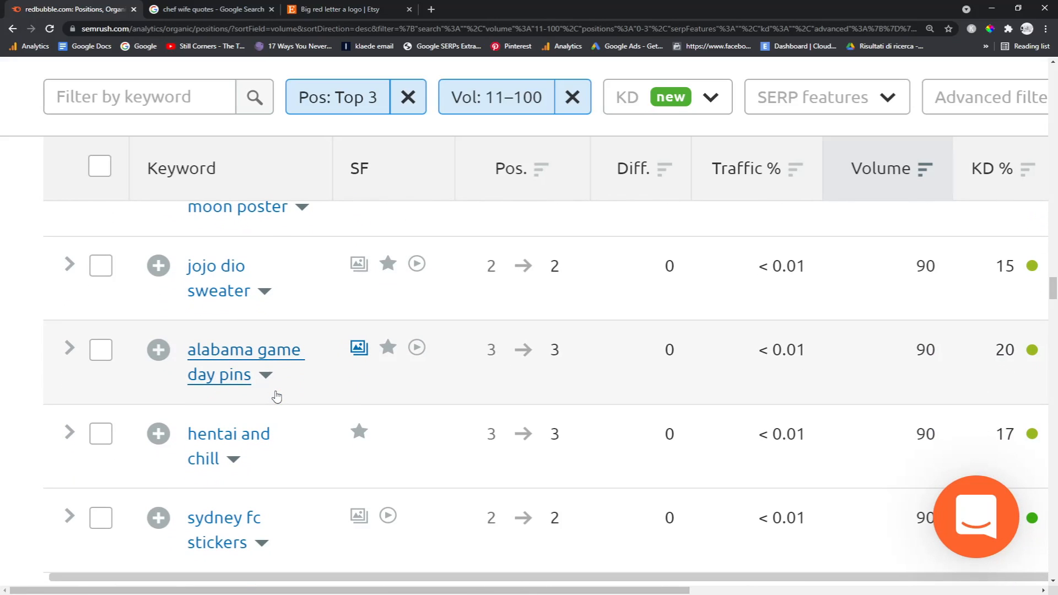
mouse_move(245, 389)
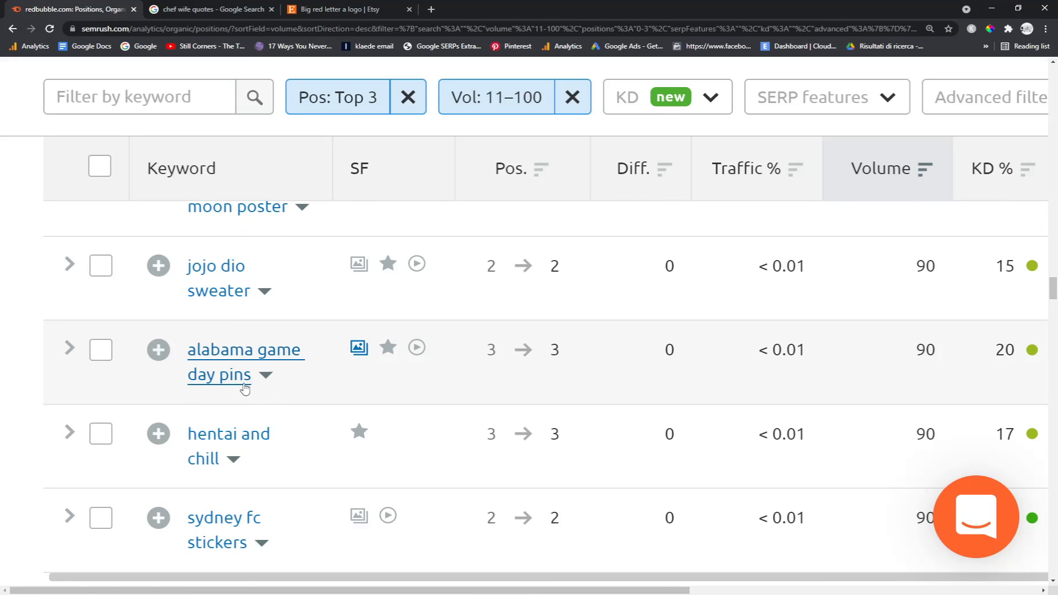
click(348, 8)
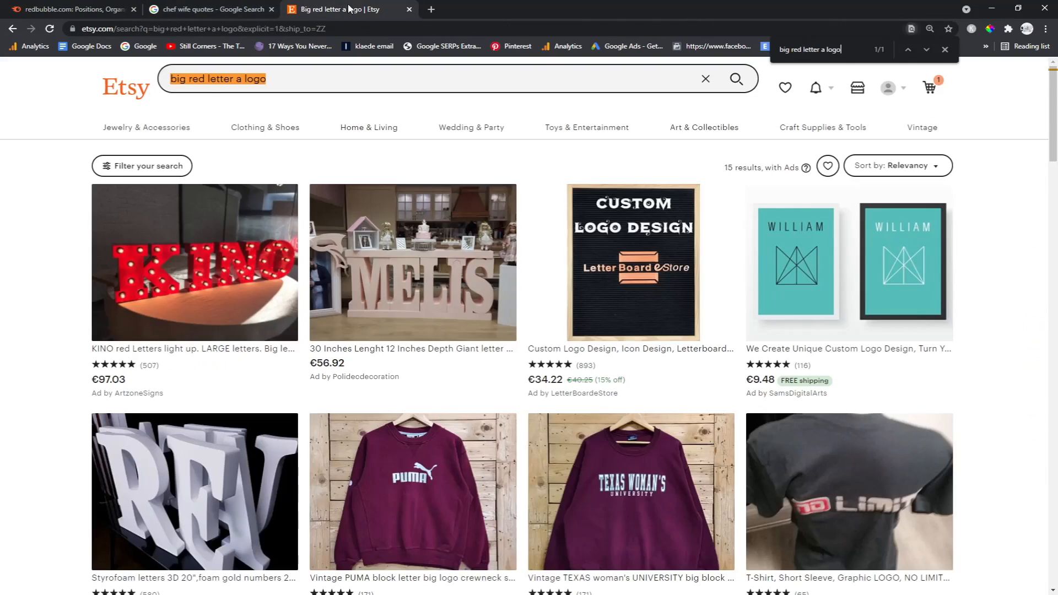
- Search Etsy for 'chef wife quotes' and drop the Ships to United Kingdom filter for worldwide results
click(209, 9)
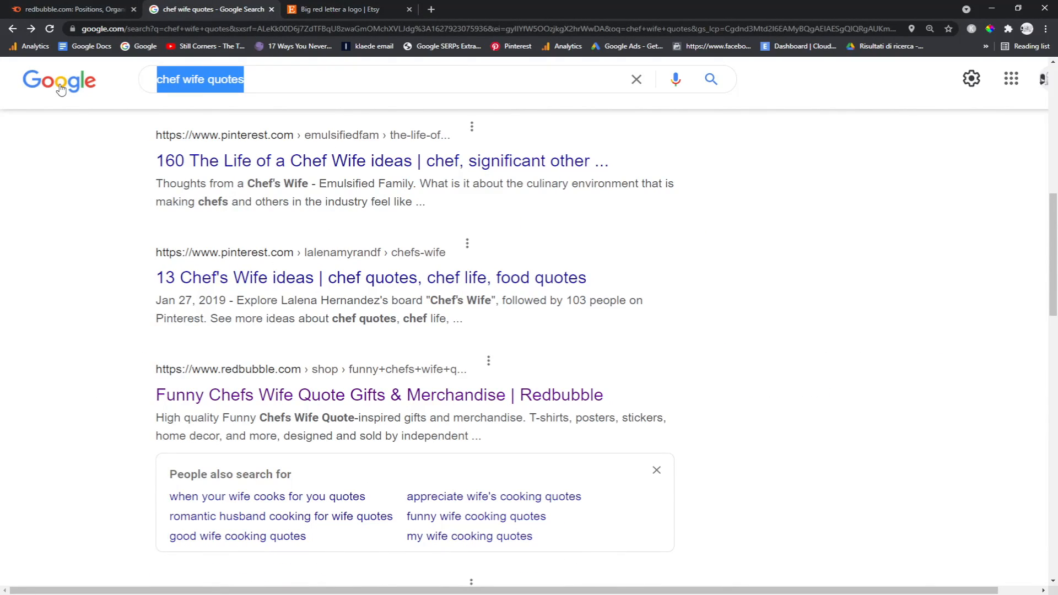
click(344, 9)
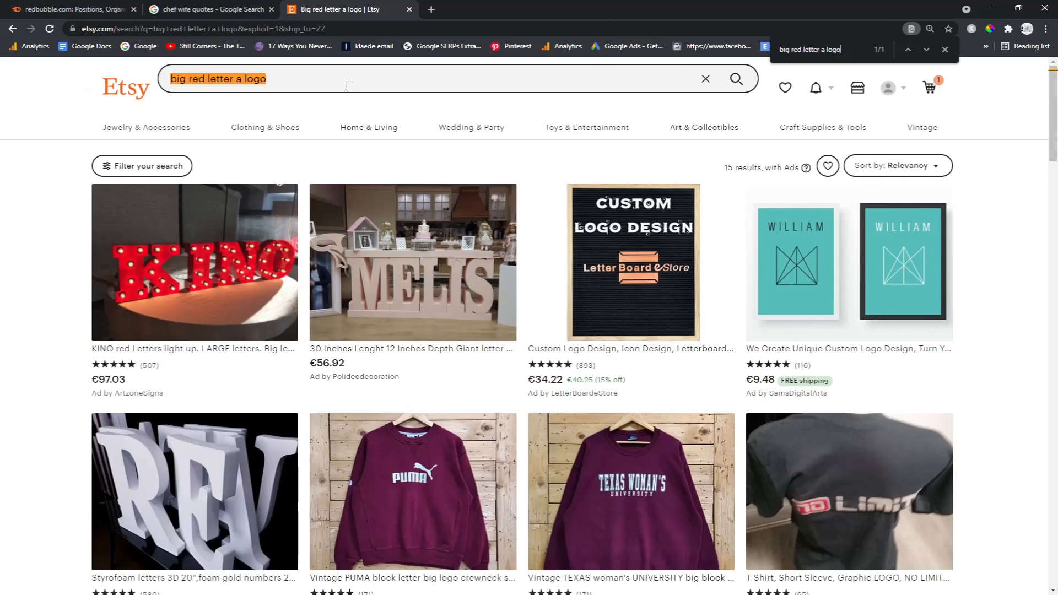
click(344, 78)
text(chef wife quotes)
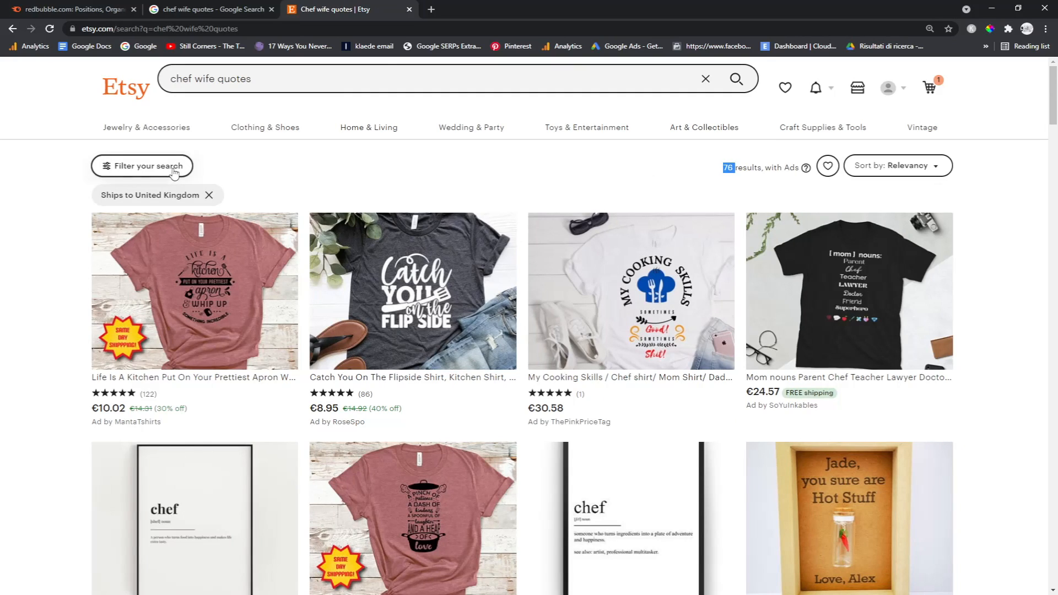
click(210, 195)
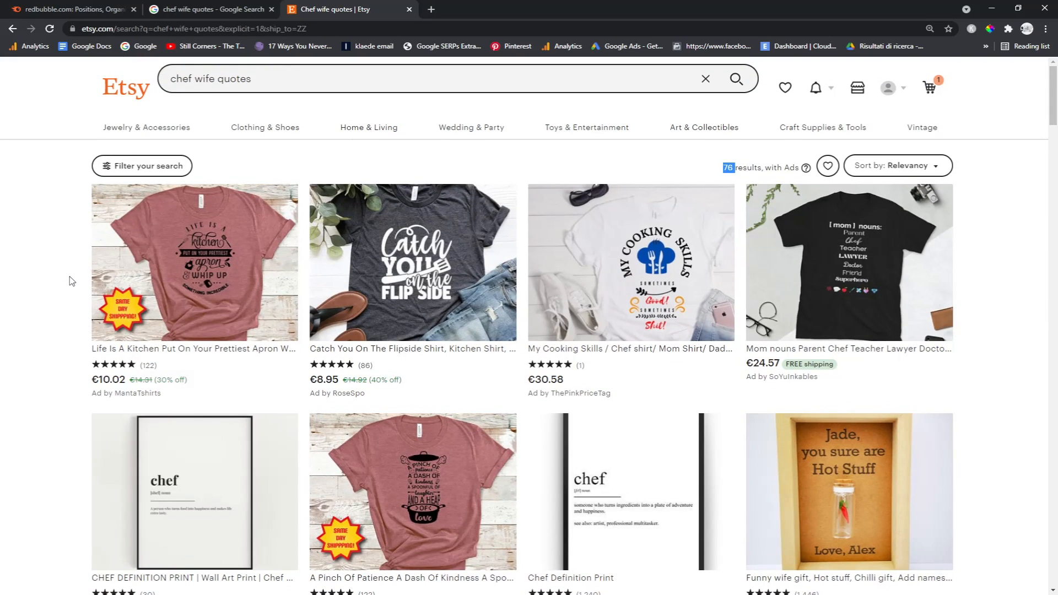
click(209, 9)
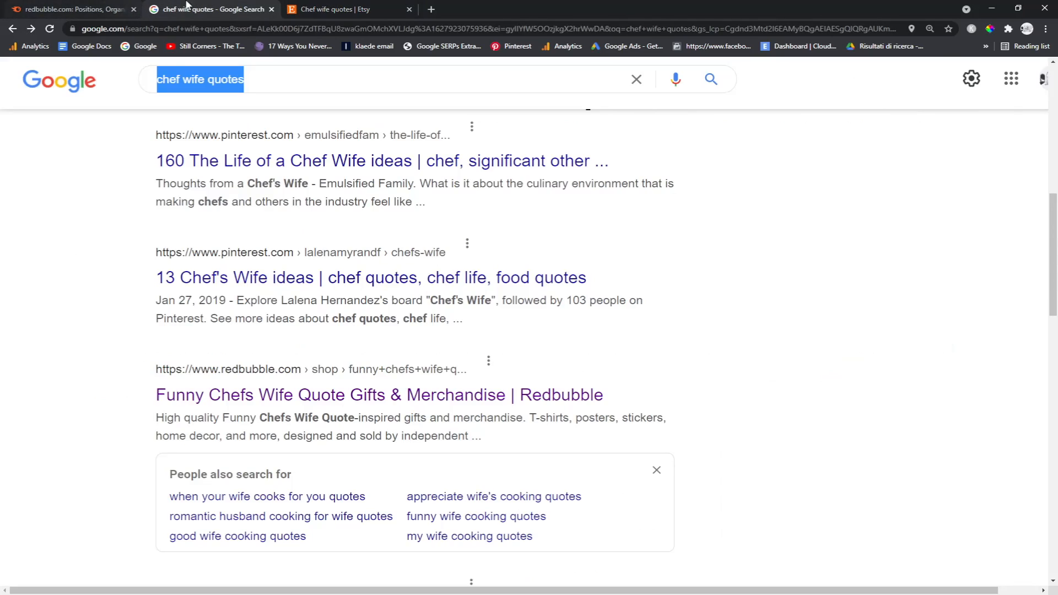
click(346, 9)
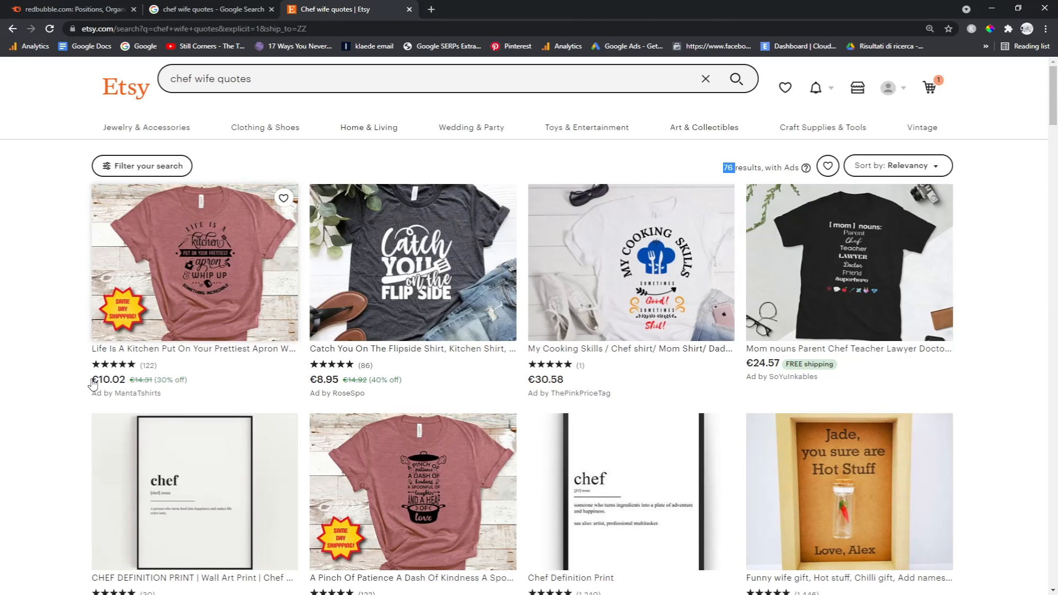
- Find the phrase on the page and scroll through Etsy's 76 chef-themed shirts, prints and mugs
key(Ctrl+f)
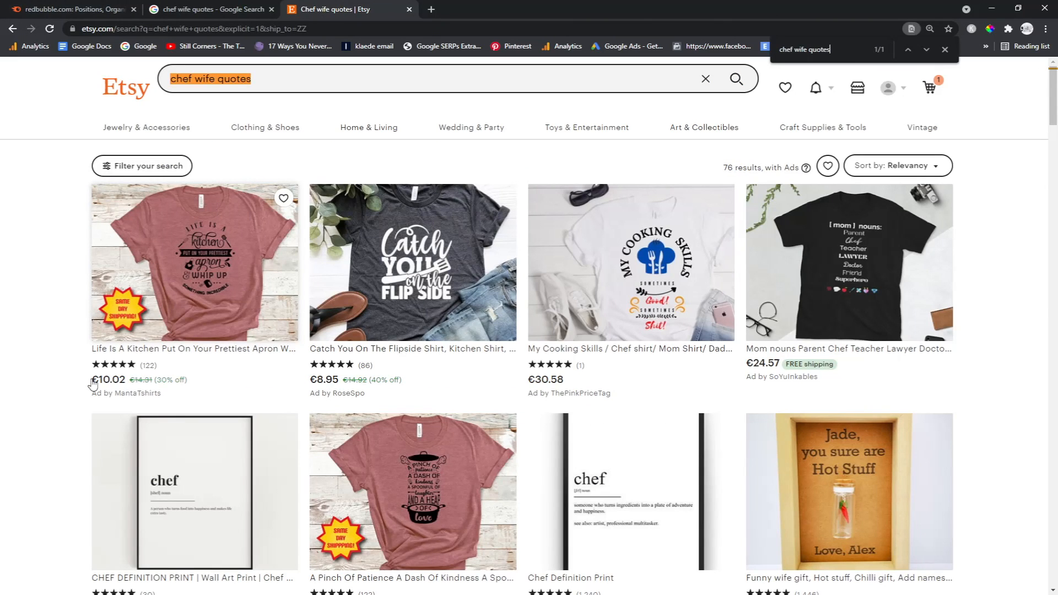
click(67, 9)
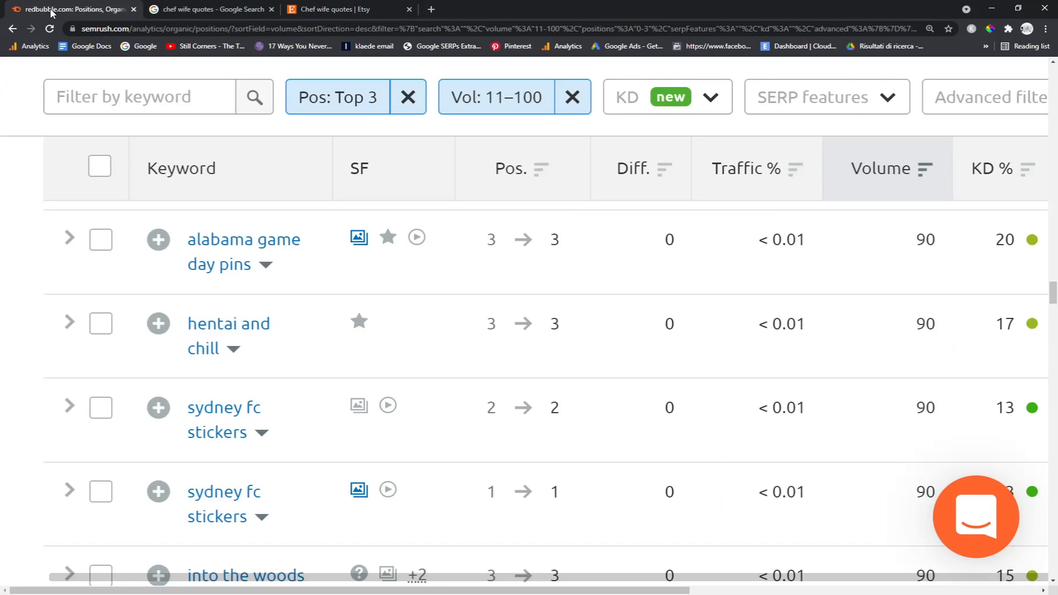
click(331, 9)
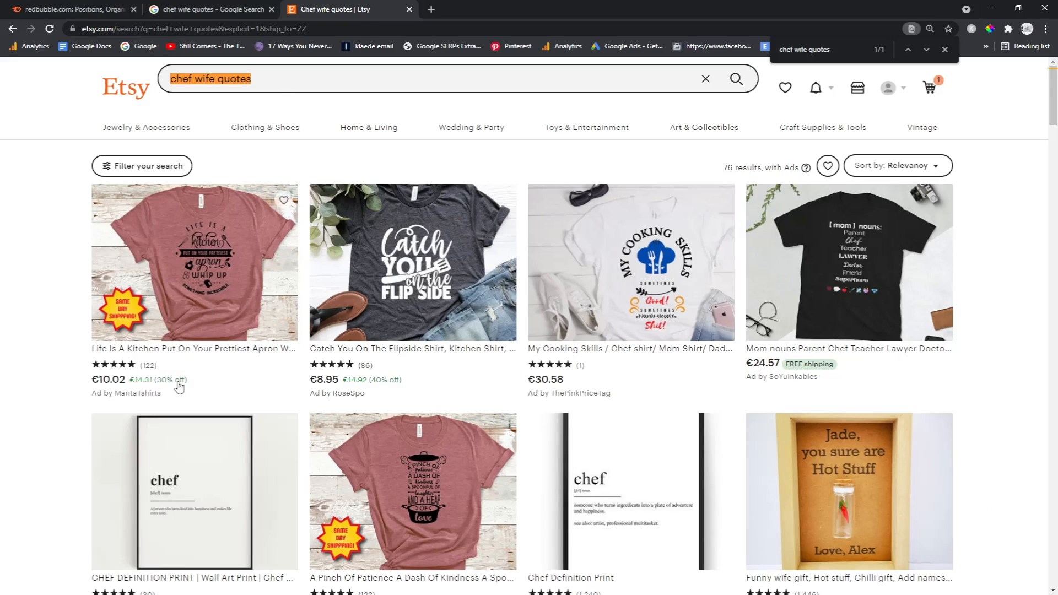
scroll(down, 3)
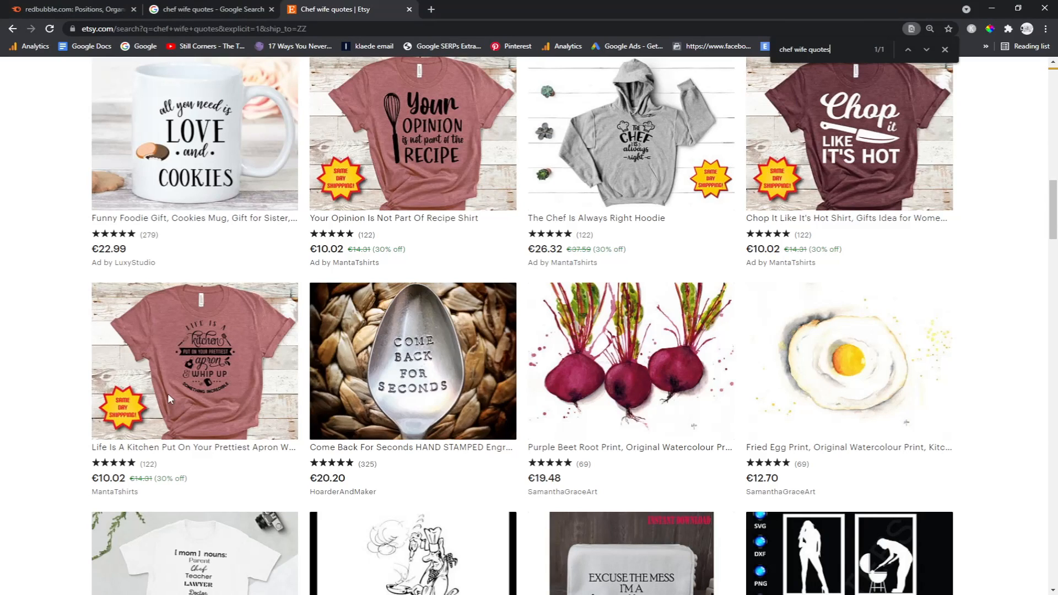
scroll(up, 3)
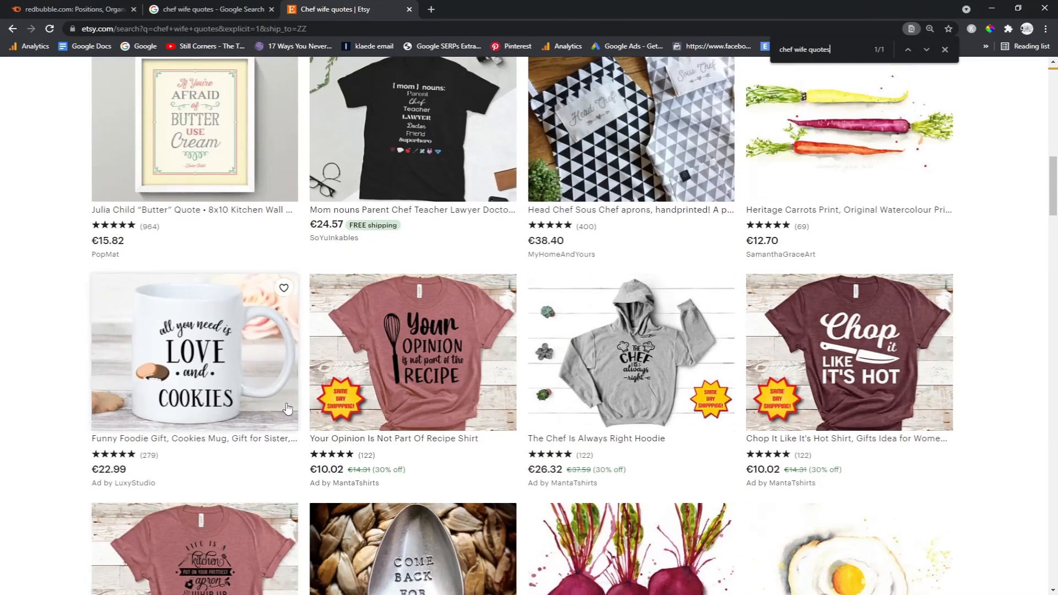
scroll(down, 3)
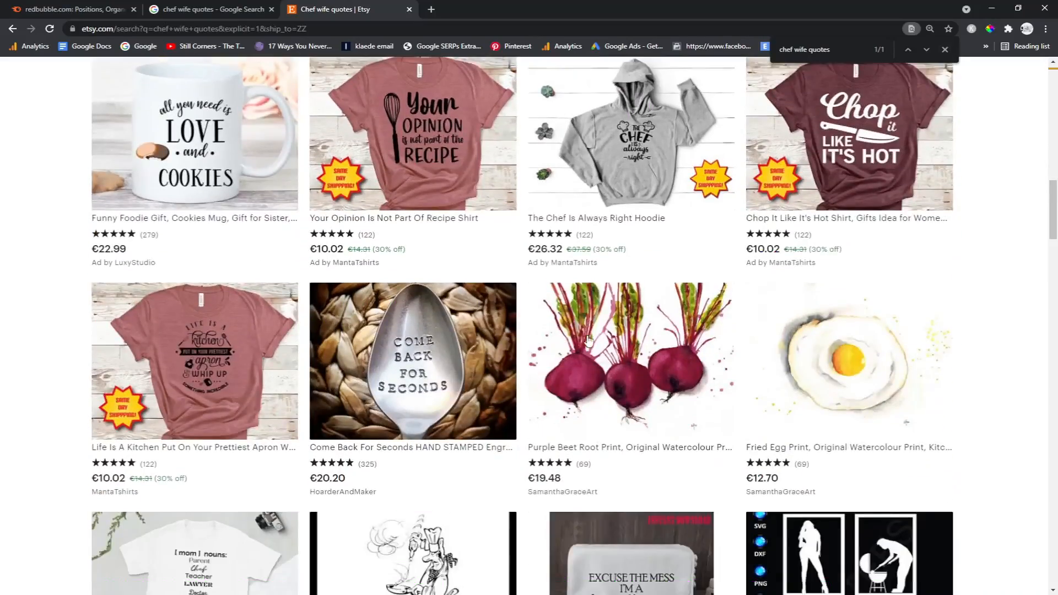
scroll(down, 3)
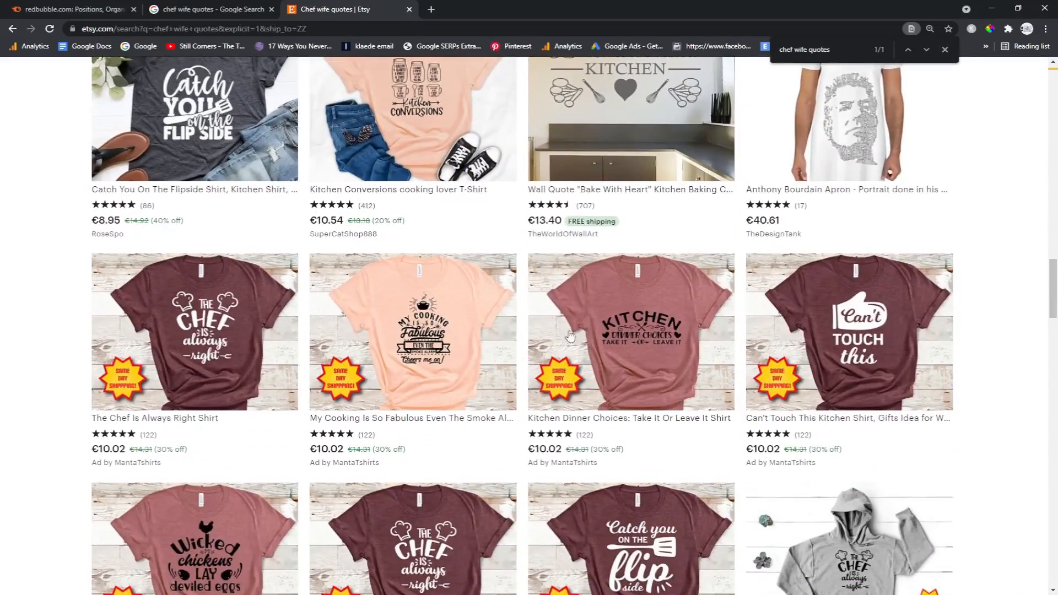
- Pick 'polar bear tights' from further down Semrush's volume-90 list and search it on Google
click(74, 9)
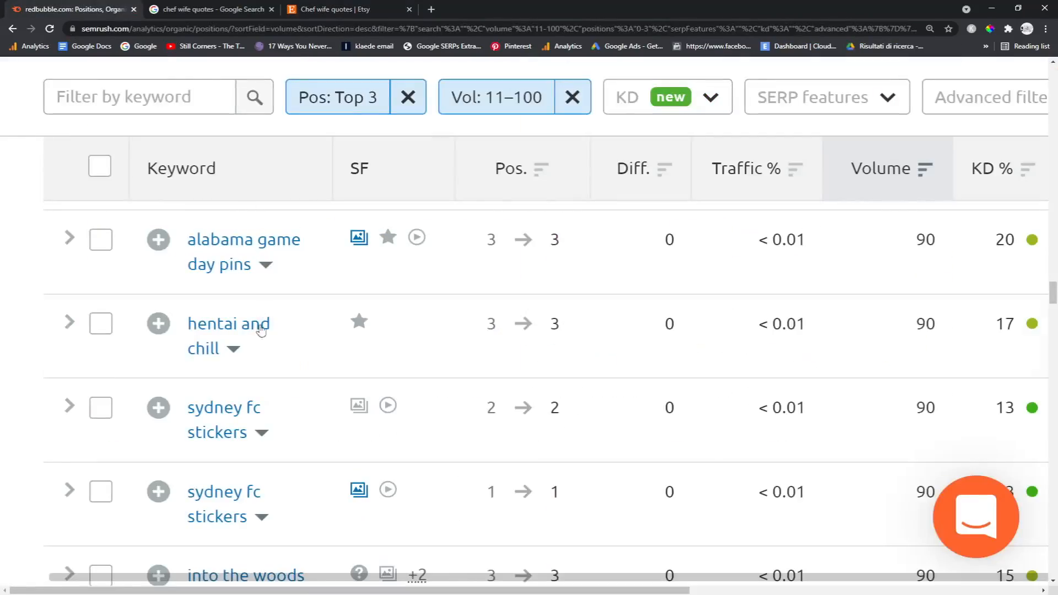
scroll(down, 3)
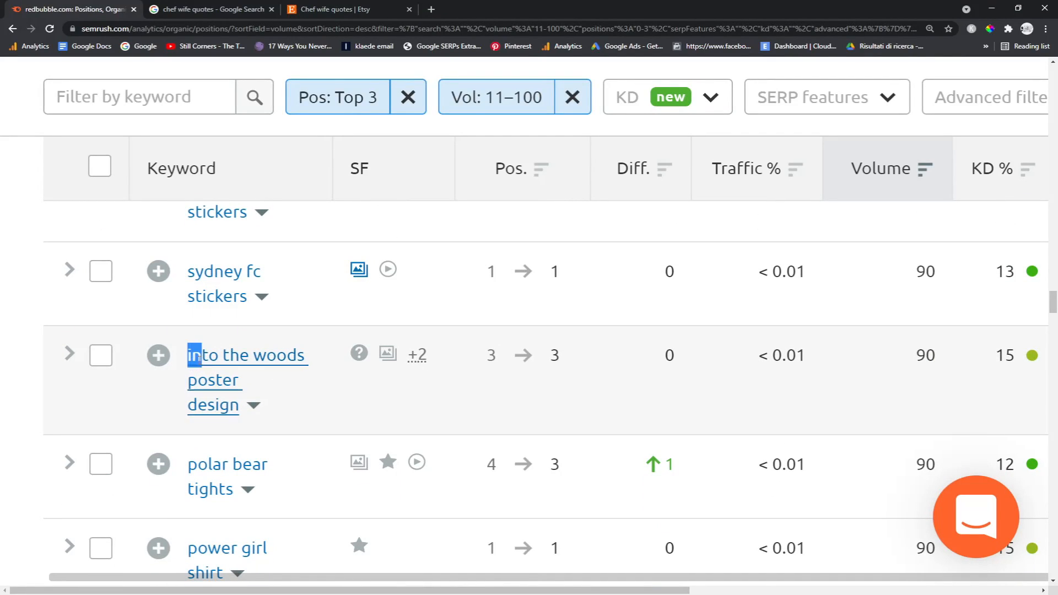
scroll(down, 3)
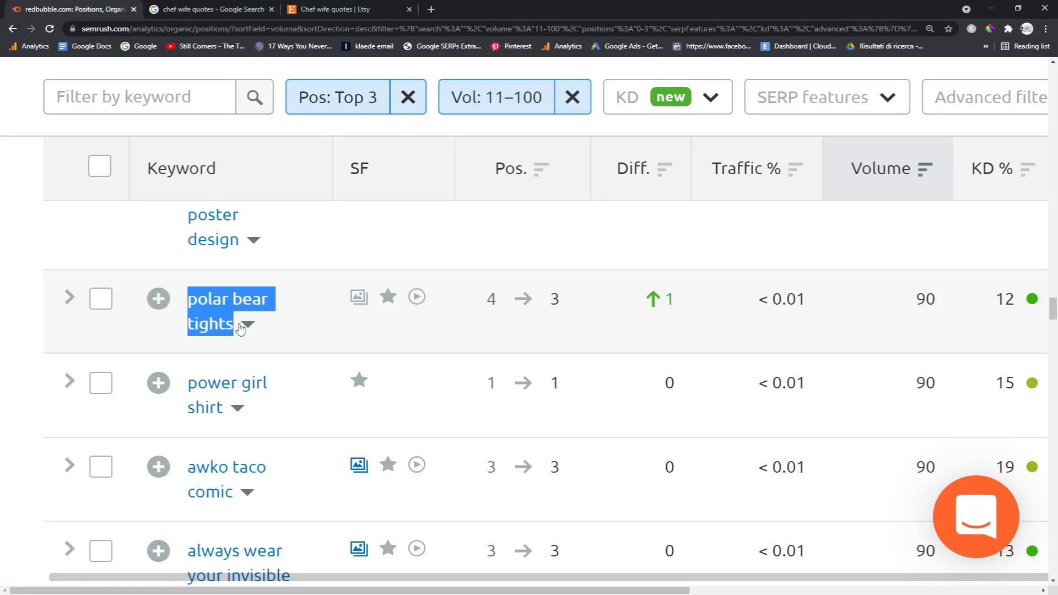
click(212, 9)
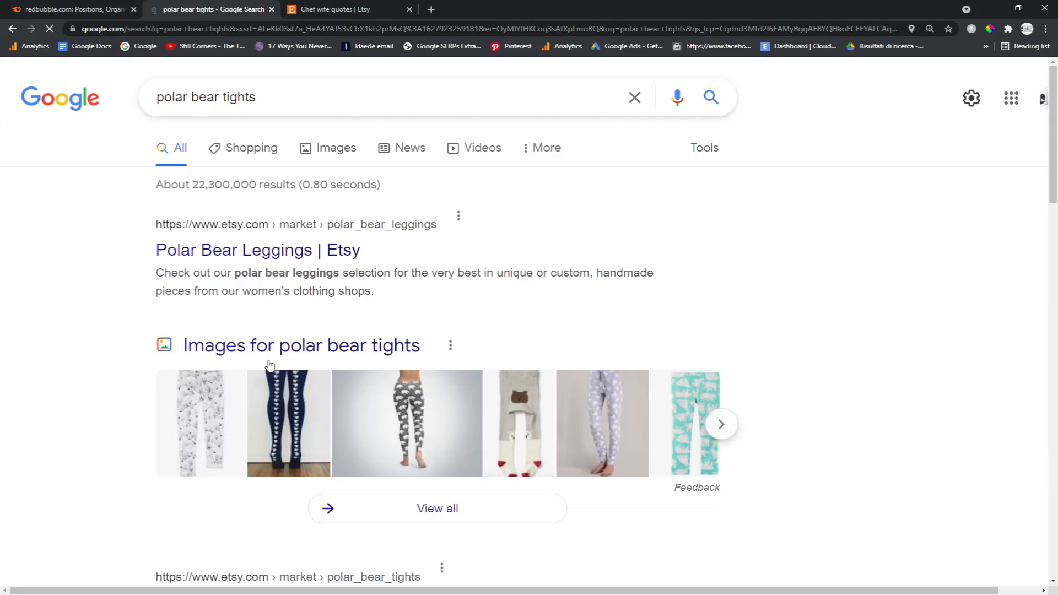
- Open Etsy's Polar Bear Leggings (841 results) and Redbubble's Polar Bear Leggings (7,193 results) from Google, then return to Semrush
click(258, 250)
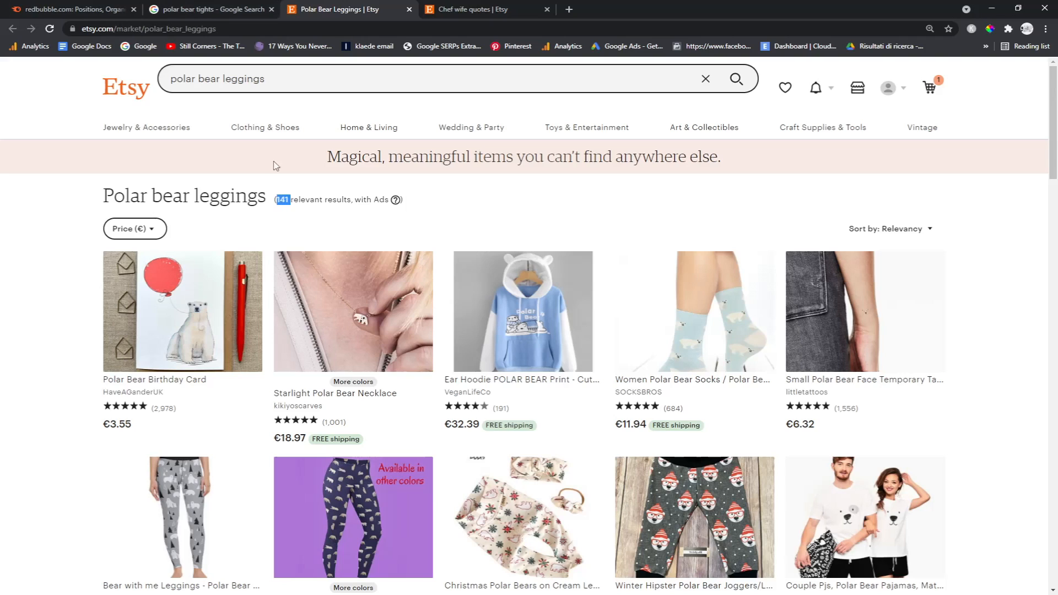
click(210, 9)
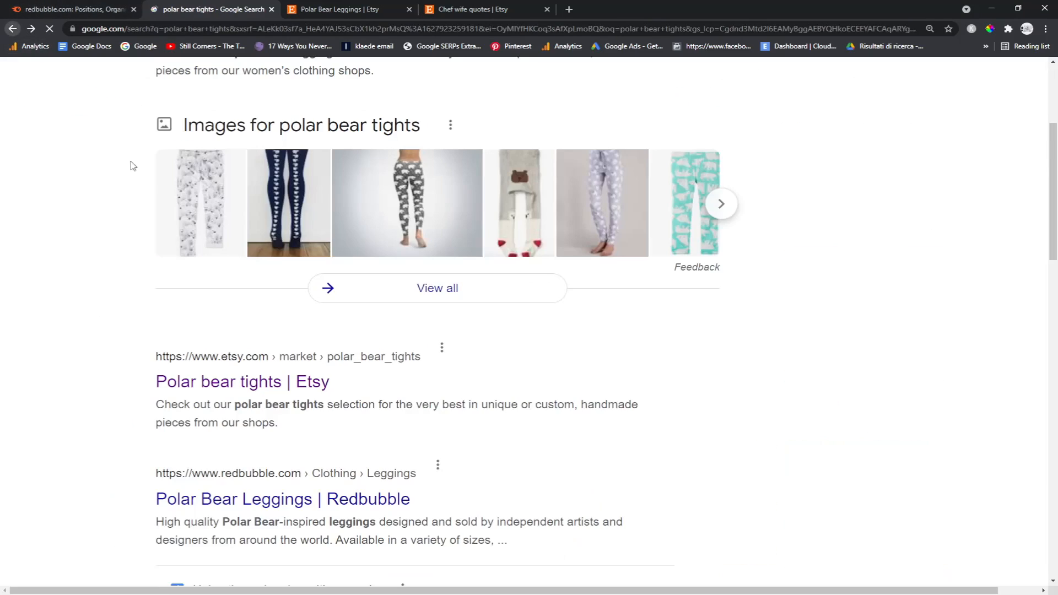
scroll(down, 3)
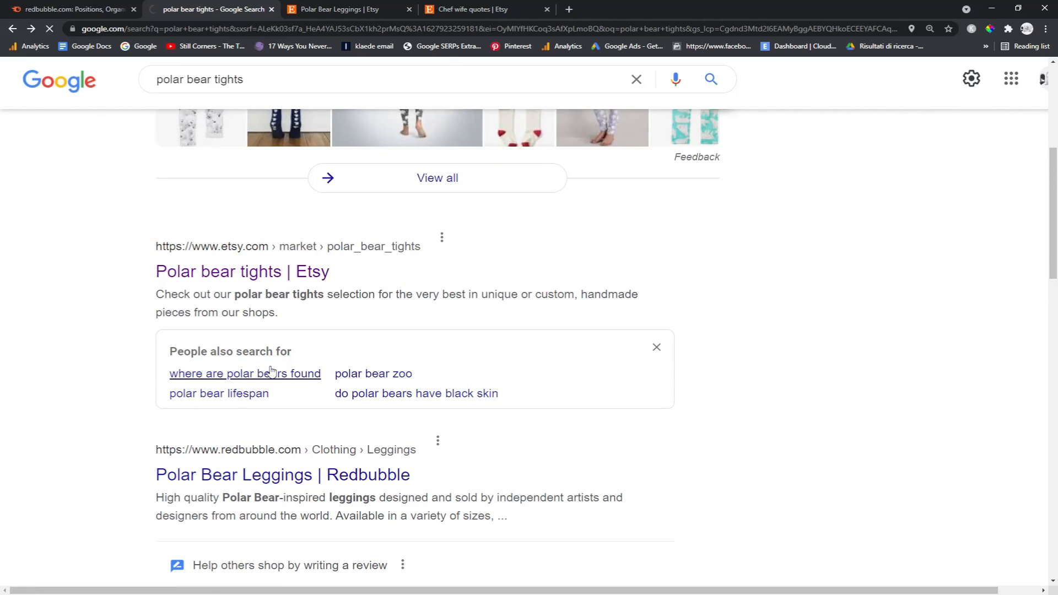
click(282, 474)
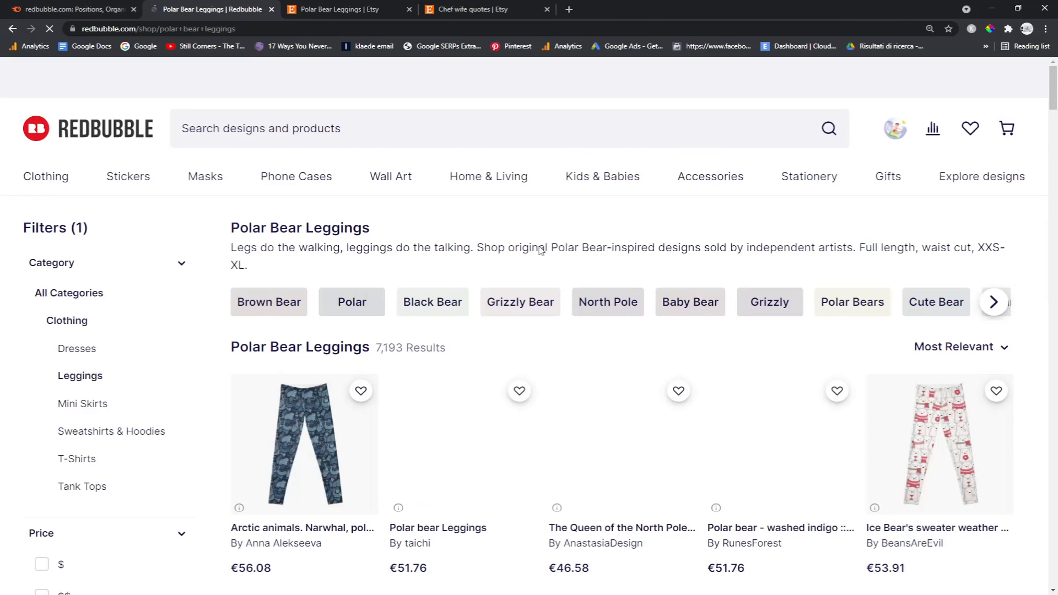
scroll(down, 3)
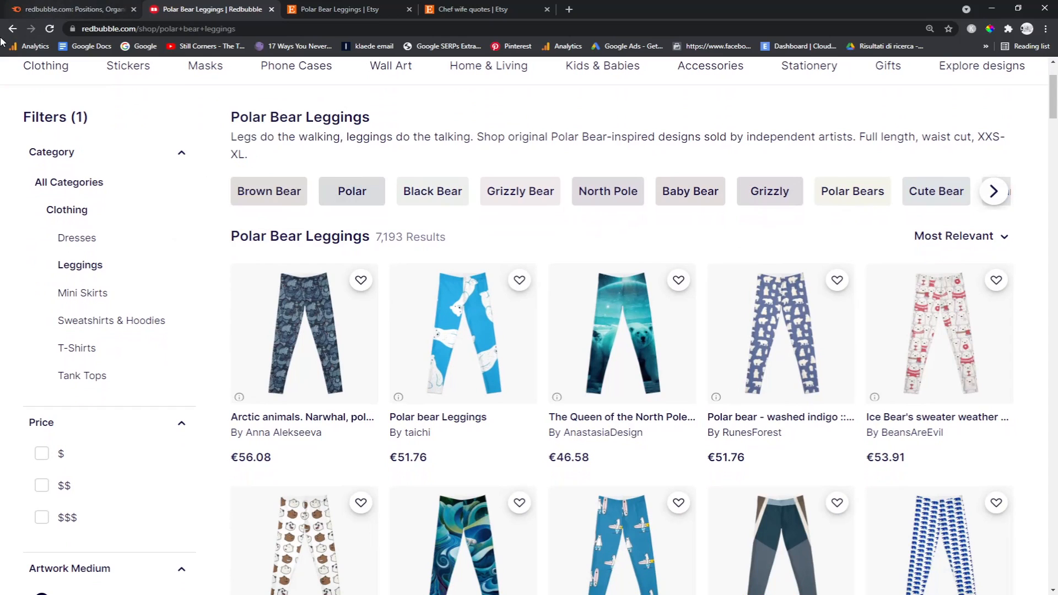
click(346, 9)
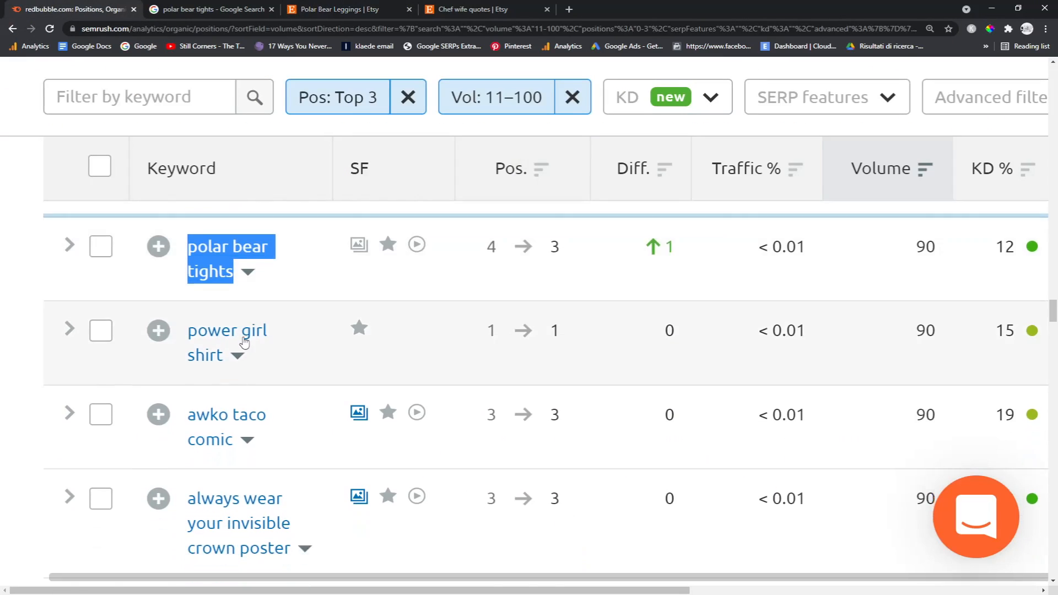
- Pick 'always wear your invisible crown poster' (position 3) from the list and switch to Google
scroll(down, 3)
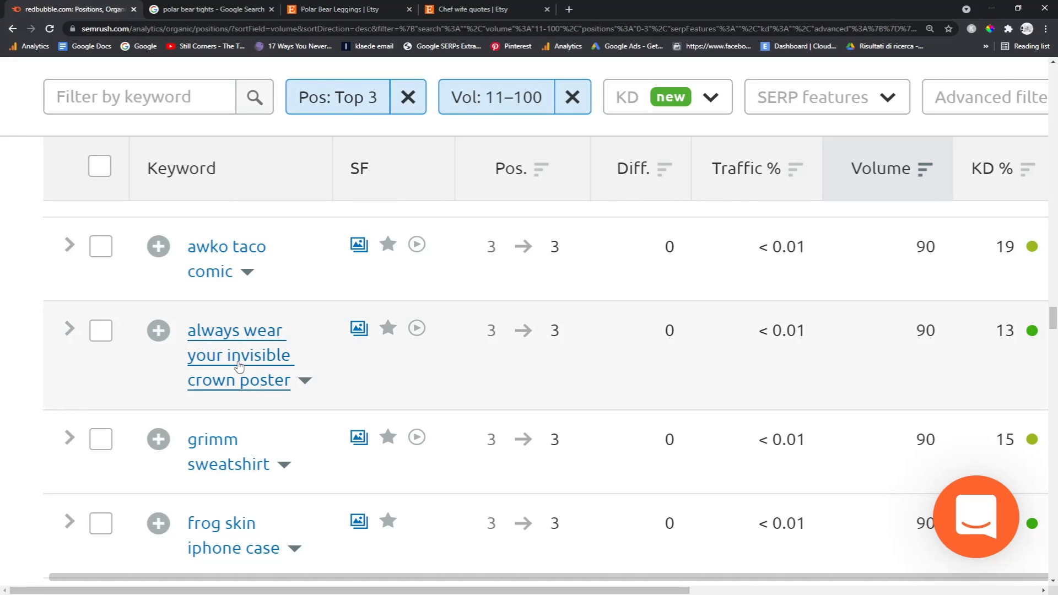
scroll(down, 3)
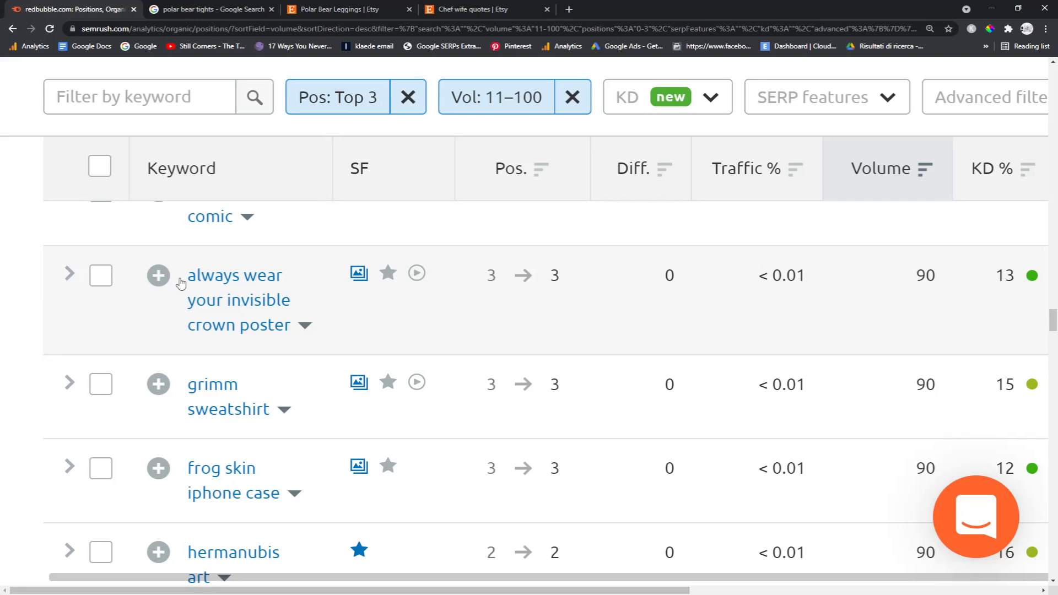
mouse_move(212, 278)
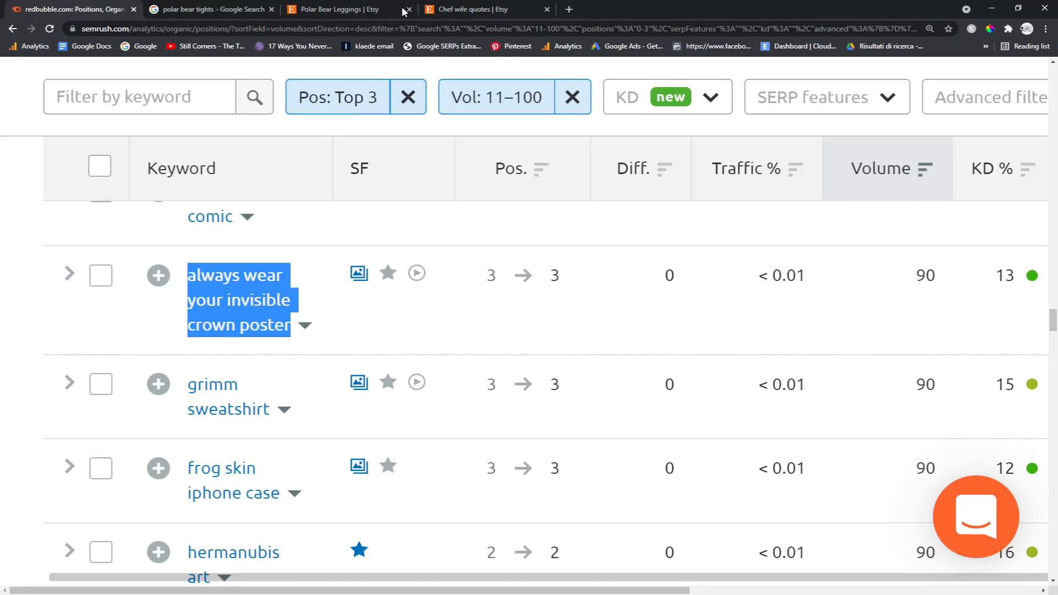
click(209, 9)
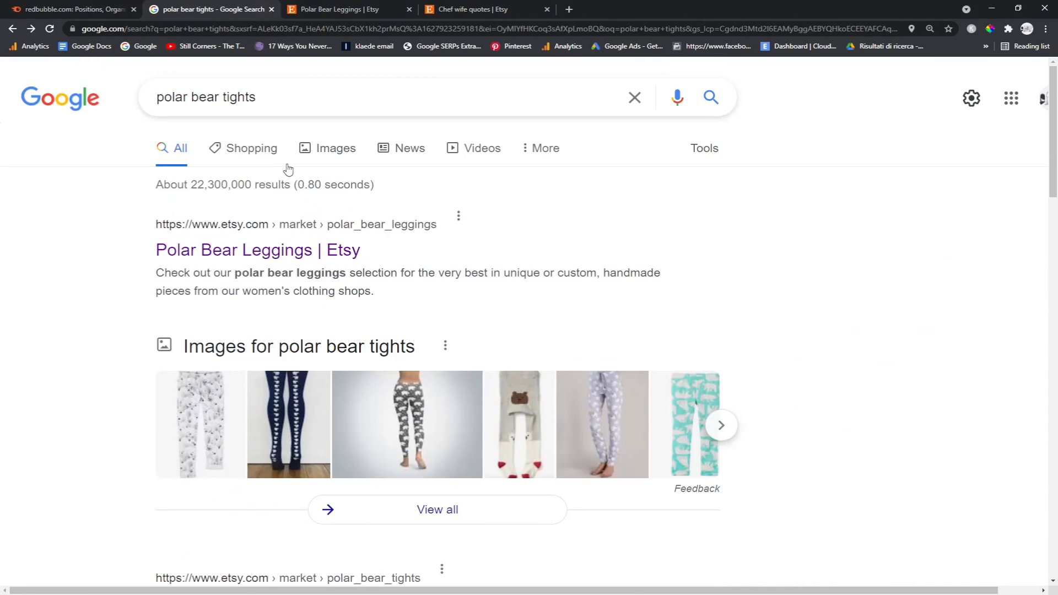
- Search Google for 'always wear your invisible crown poster' and check Redbubble's wall art result, then move to the Etsy results
text(always wear your invisible crown poster)
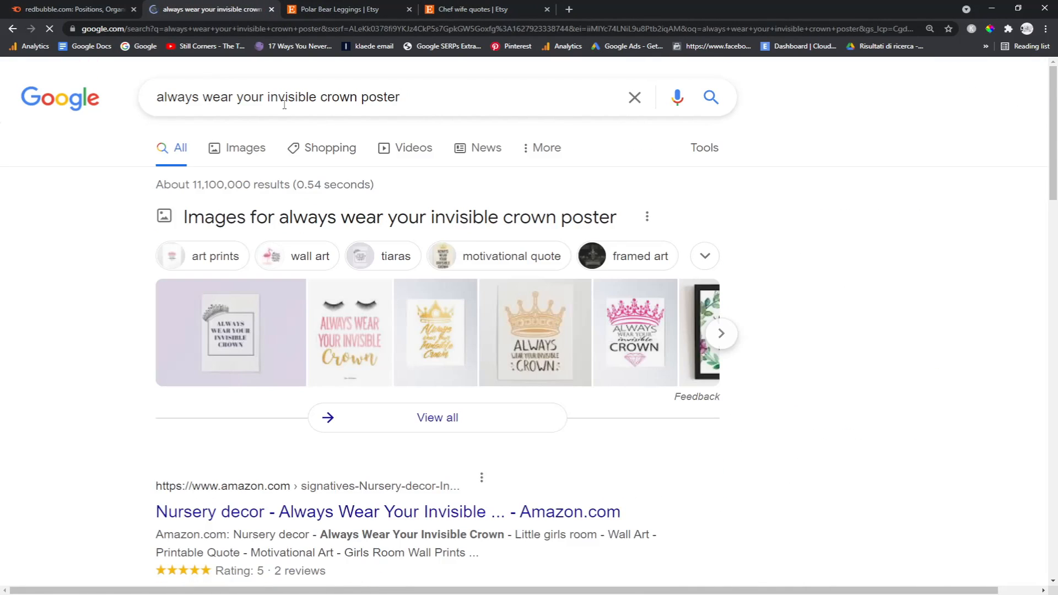
scroll(down, 3)
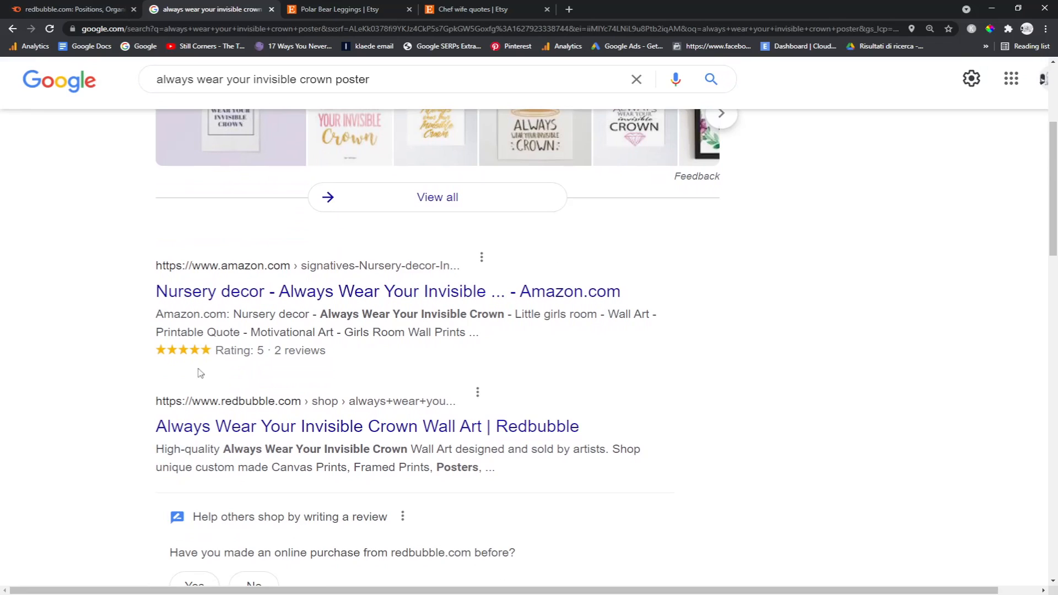
click(365, 425)
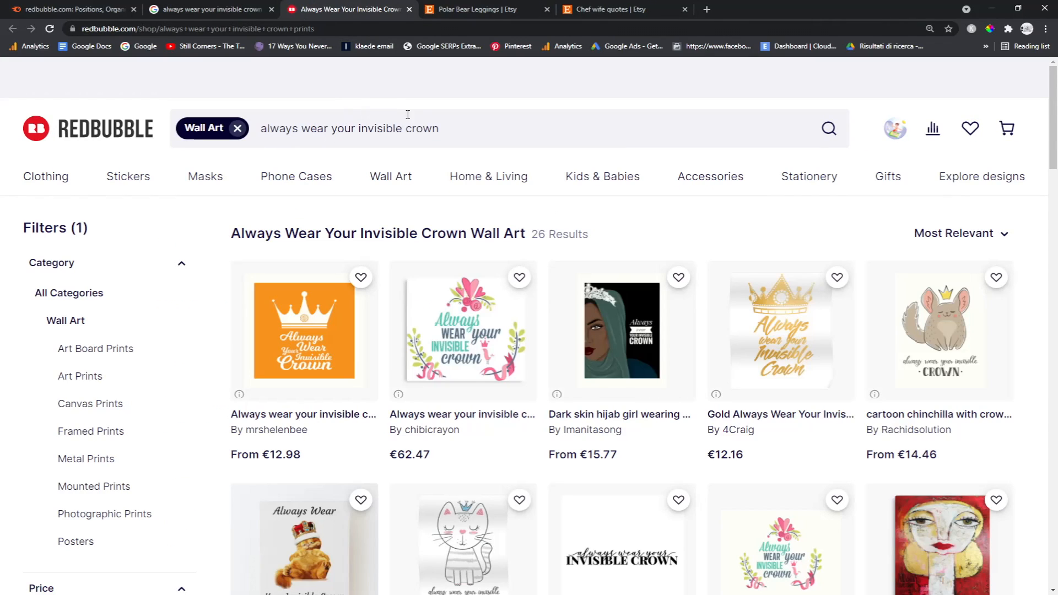
click(473, 10)
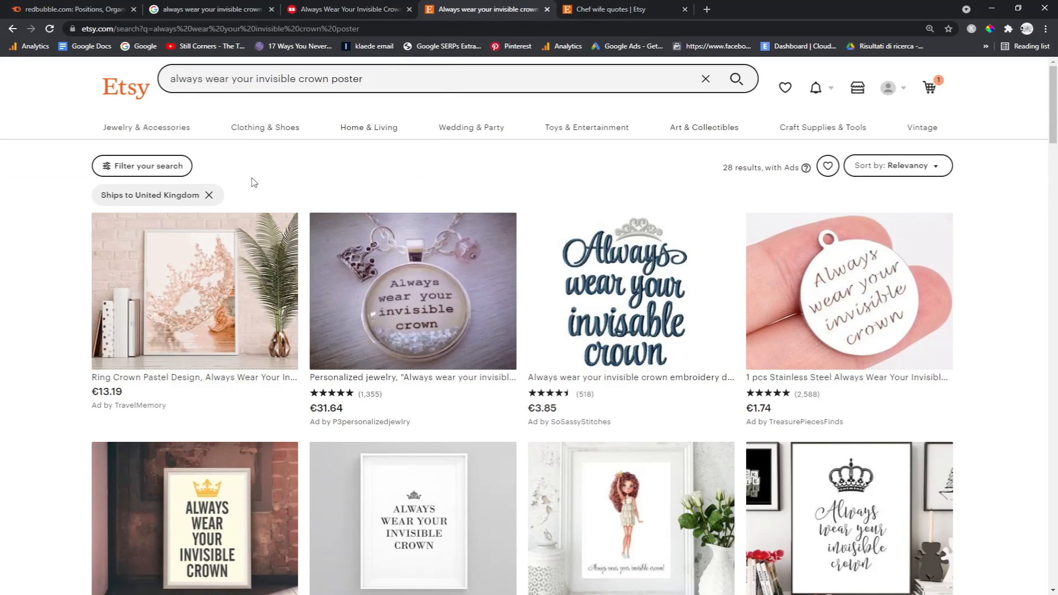
- Remove the 'Ships to United Kingdom' restriction and browse the Etsy invisible crown poster listings
click(209, 195)
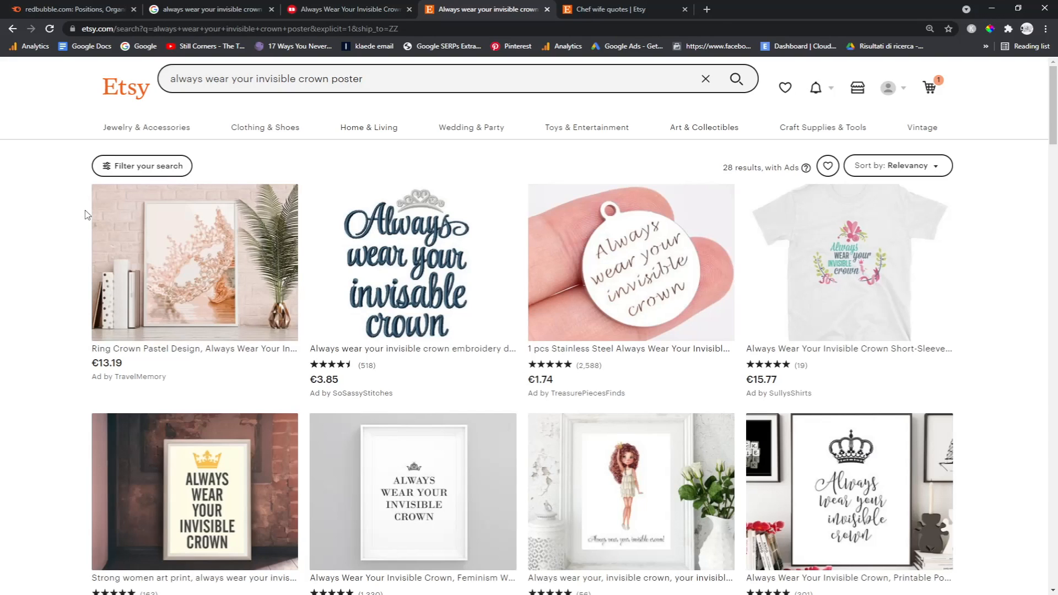
key(ctrl+f)
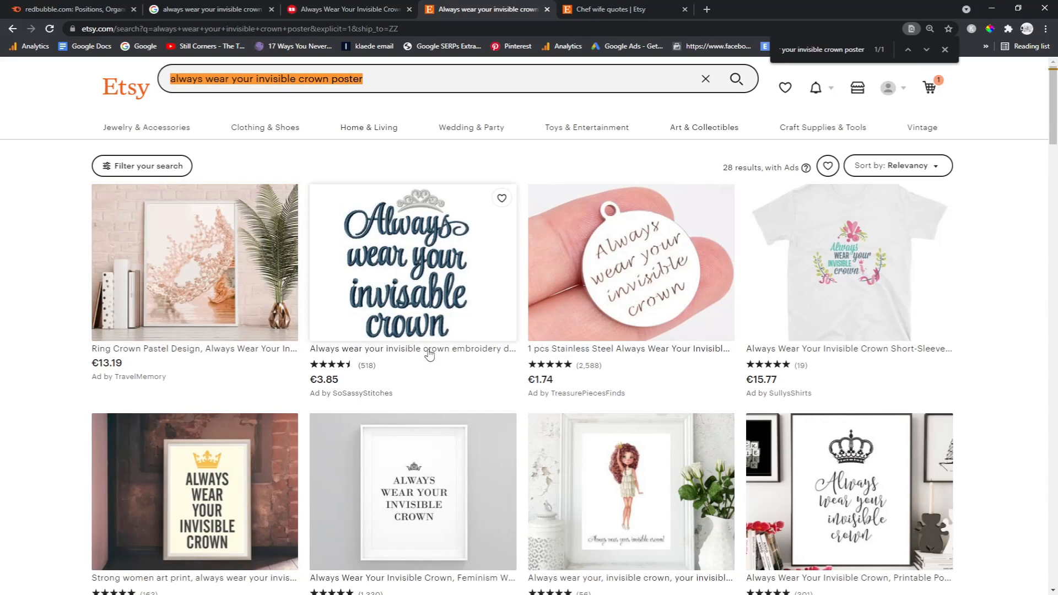
scroll(down, 3)
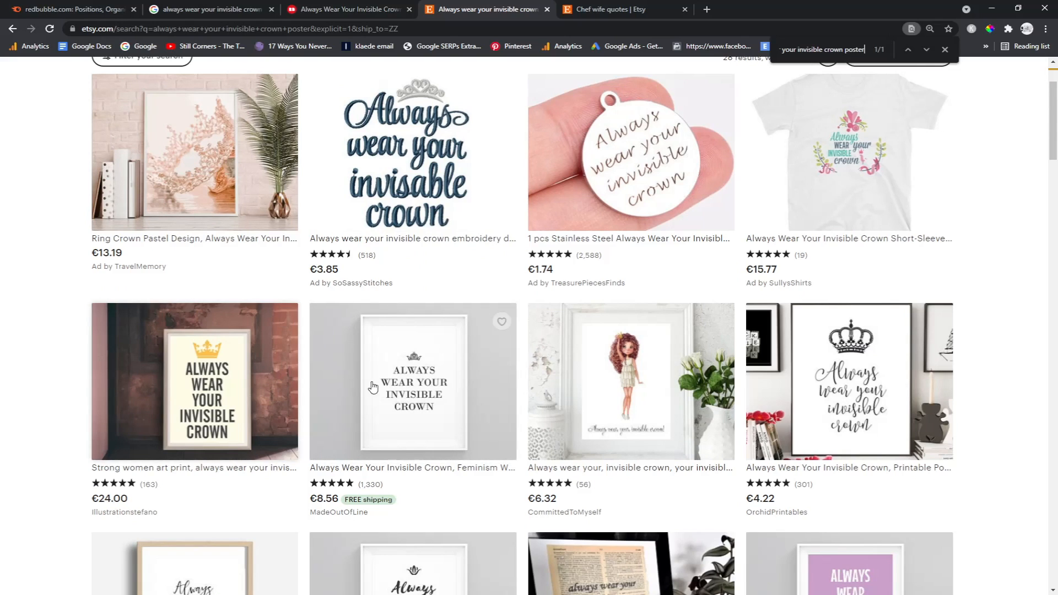
scroll(down, 3)
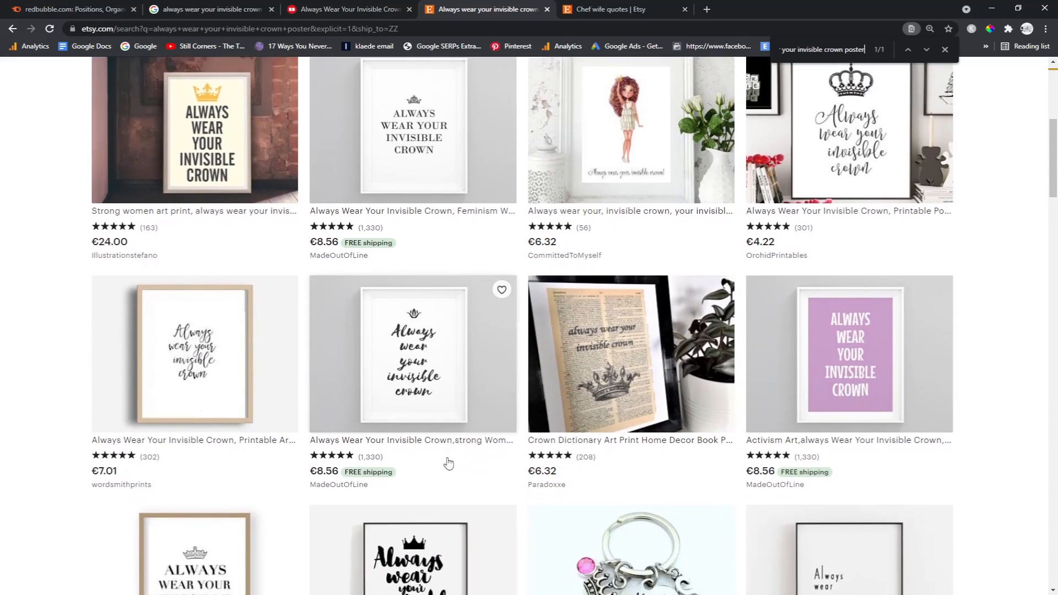
scroll(up, 3)
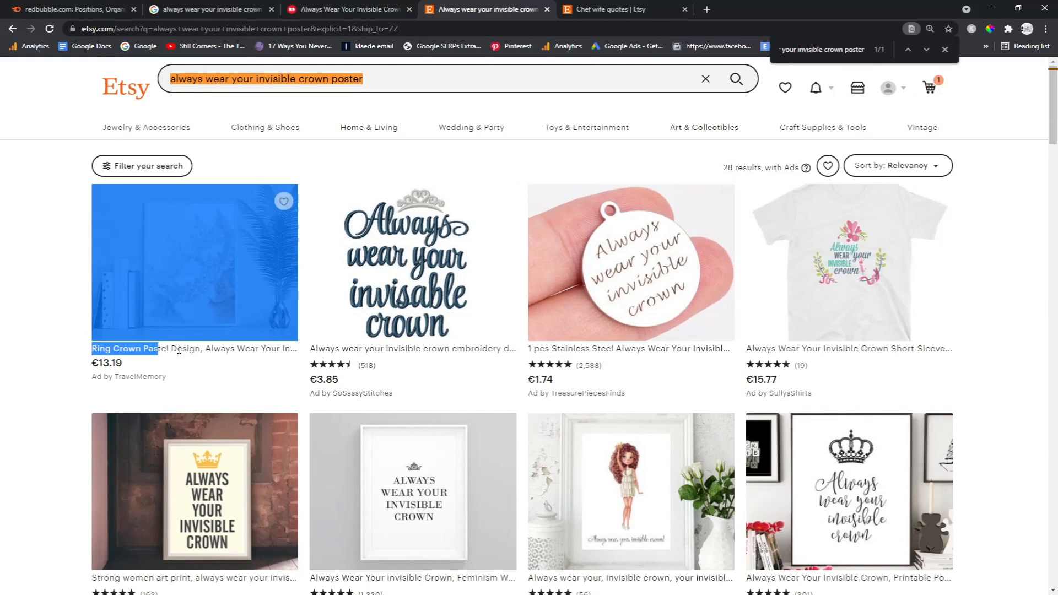
scroll(down, 3)
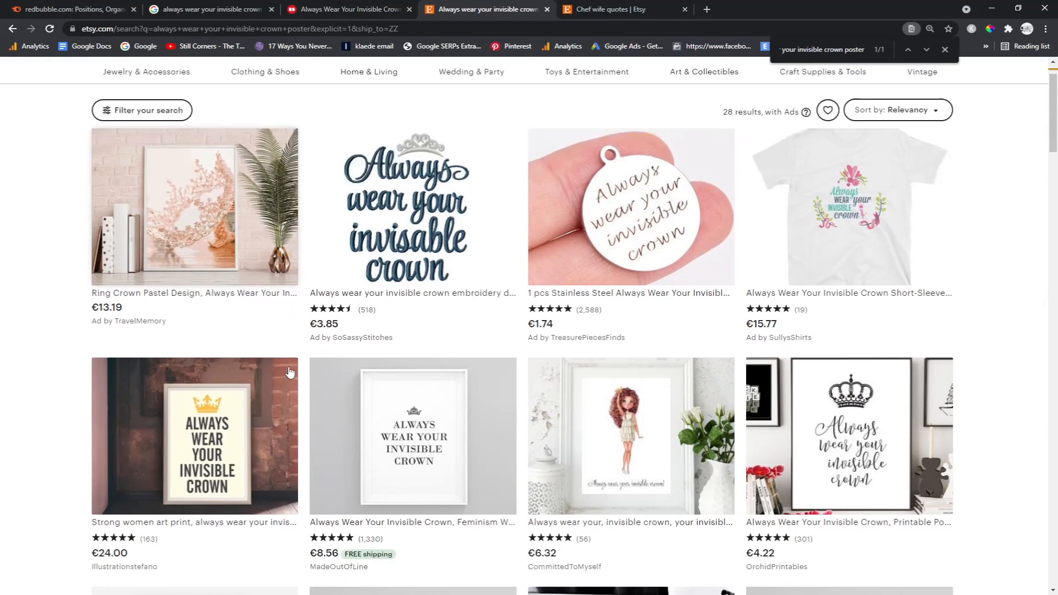
scroll(down, 3)
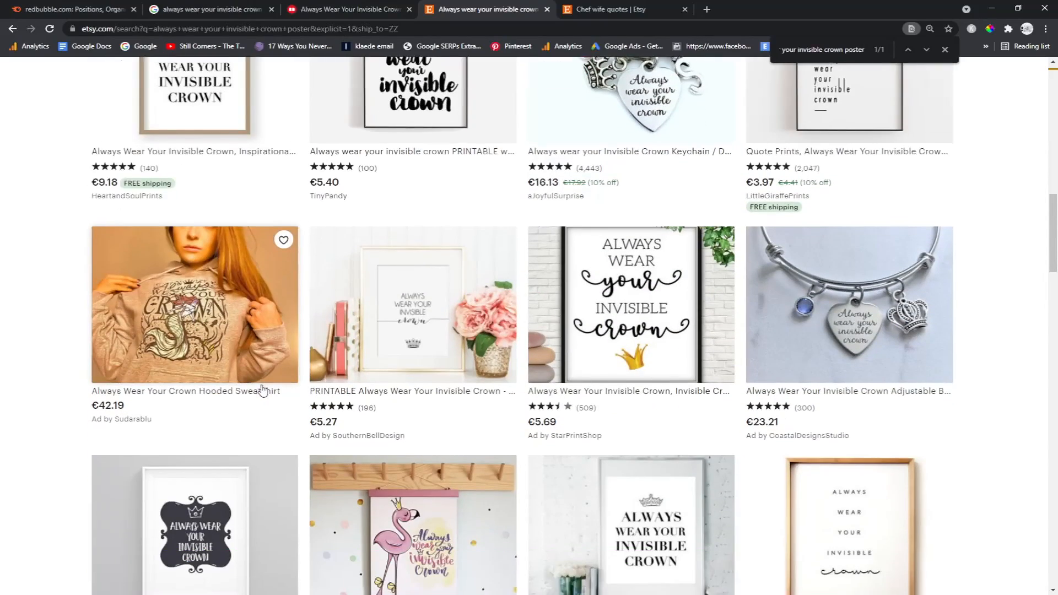
scroll(down, 3)
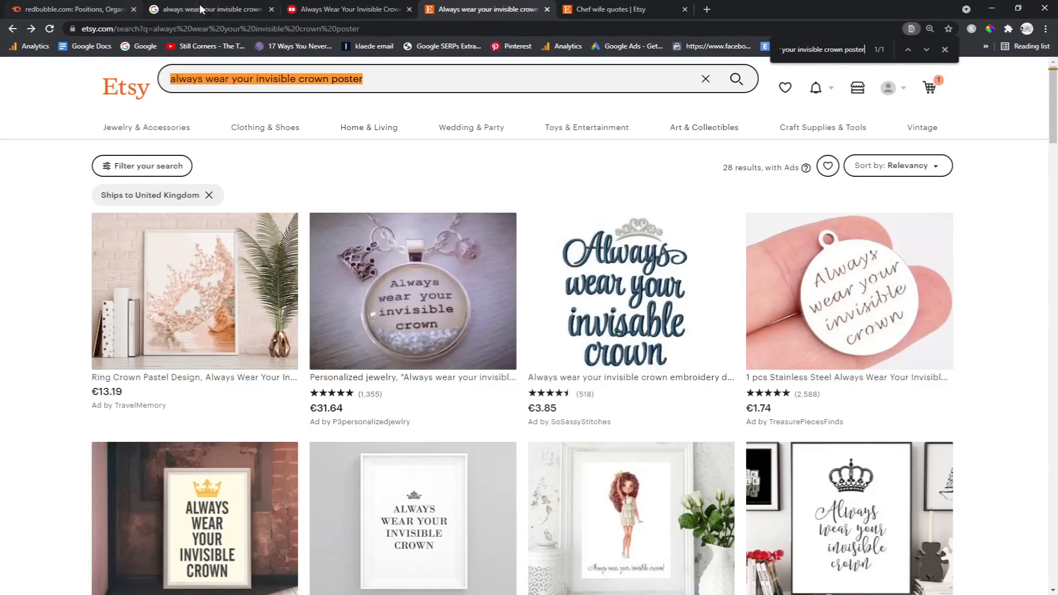
- Pass the chef wife quotes results and return to the Semrush top-3 keyword report
click(617, 9)
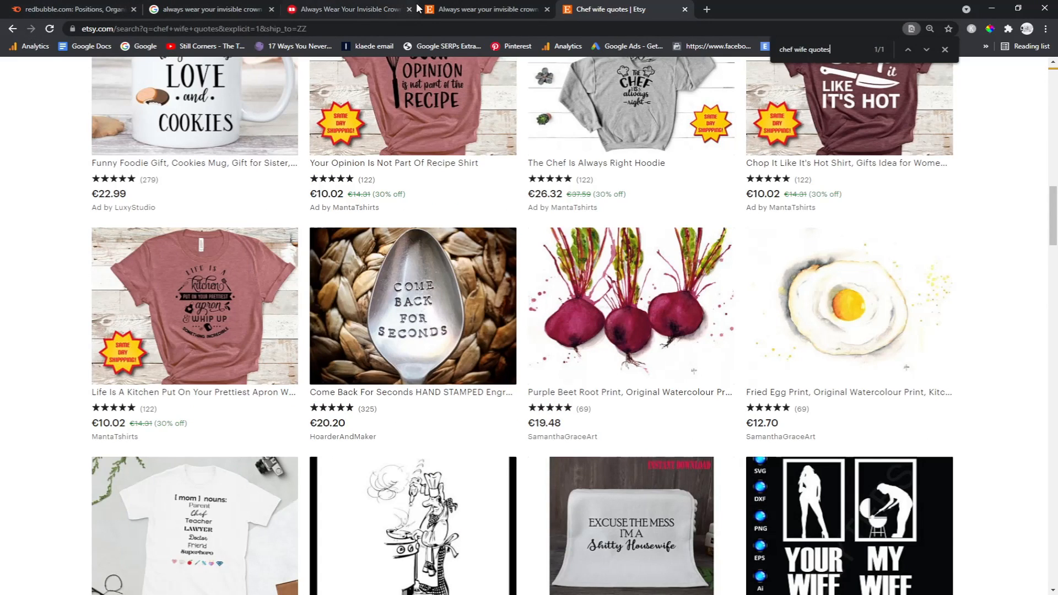
click(486, 8)
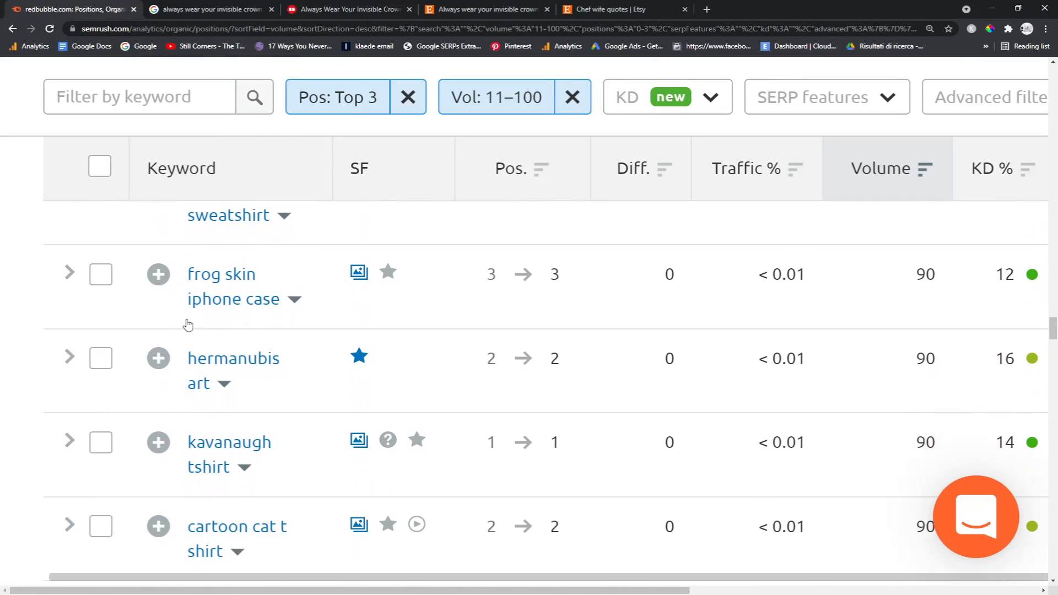
- Review the volume-90 keywords and open Redbubble's Coming To America sweatshirts page for 'coming to america sweater'
scroll(down, 3)
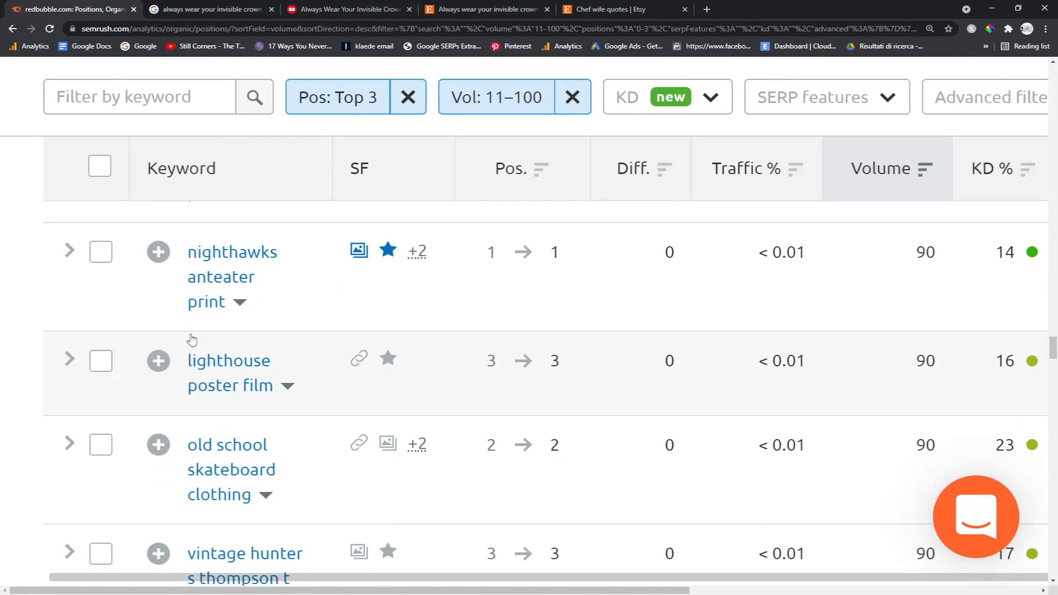
scroll(down, 3)
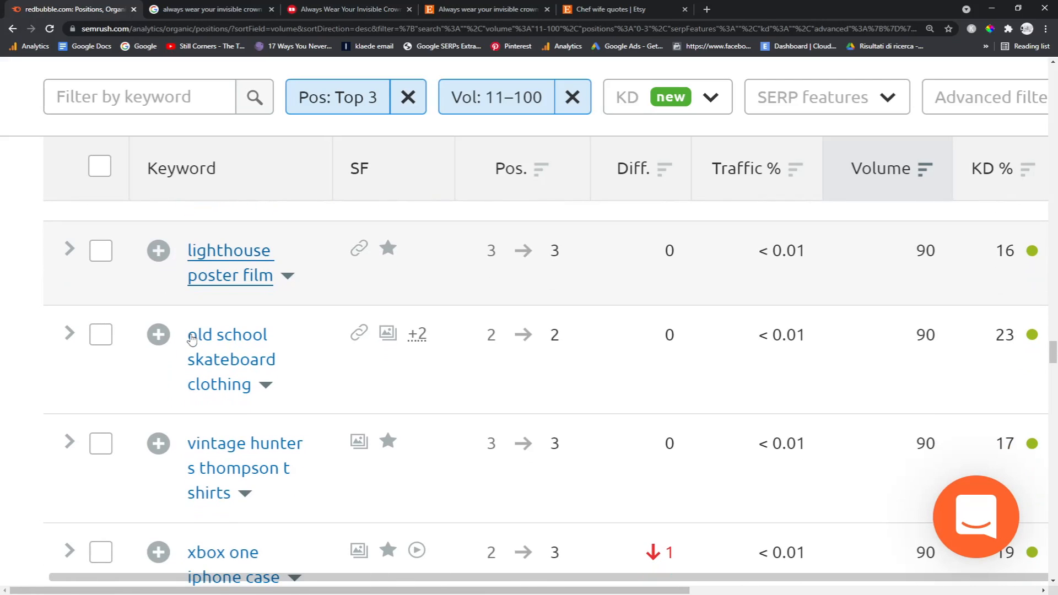
scroll(down, 3)
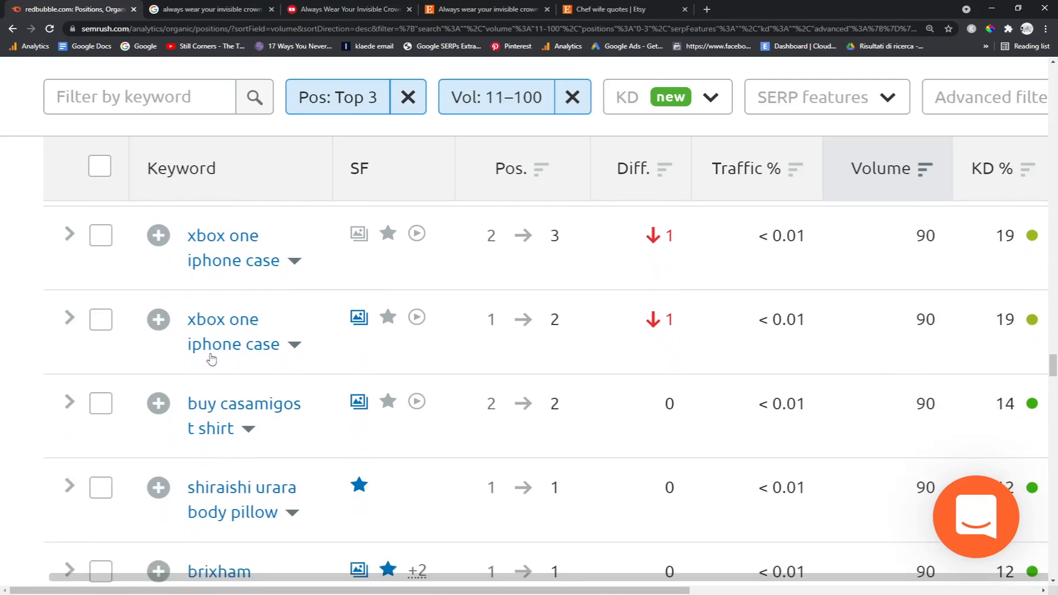
scroll(down, 3)
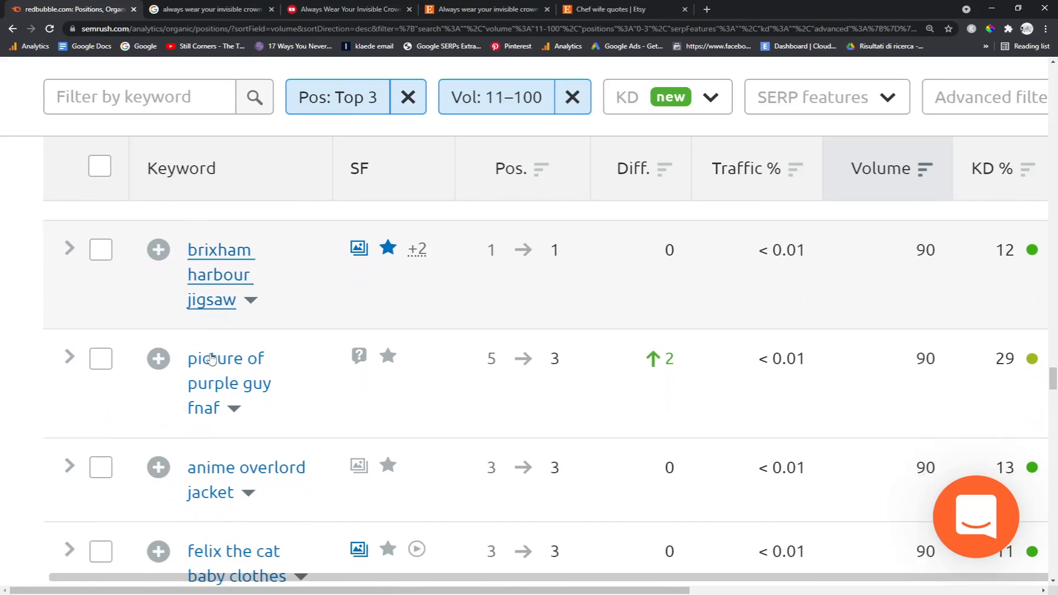
scroll(down, 3)
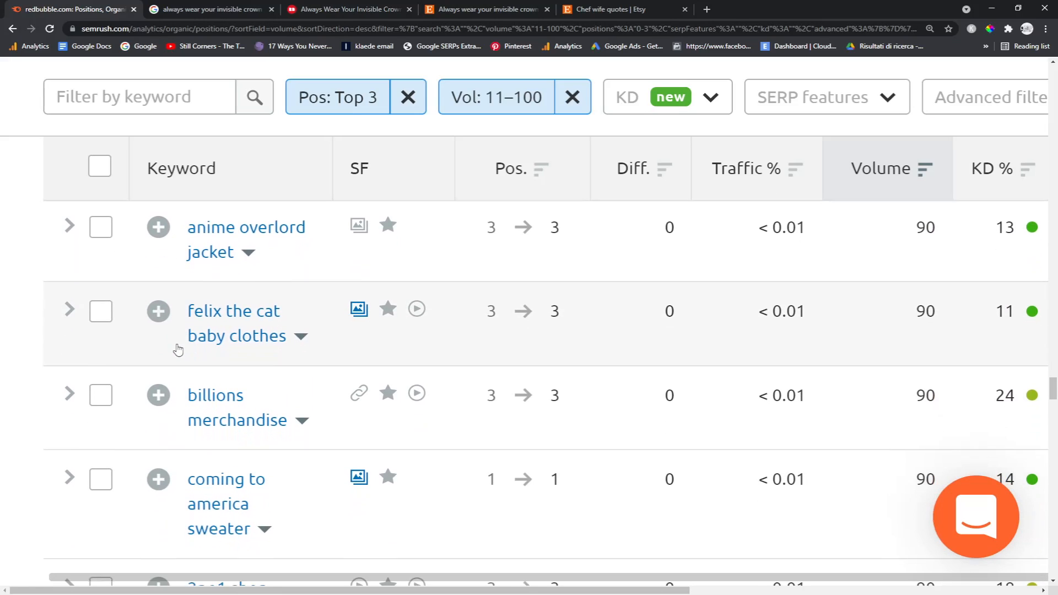
scroll(down, 3)
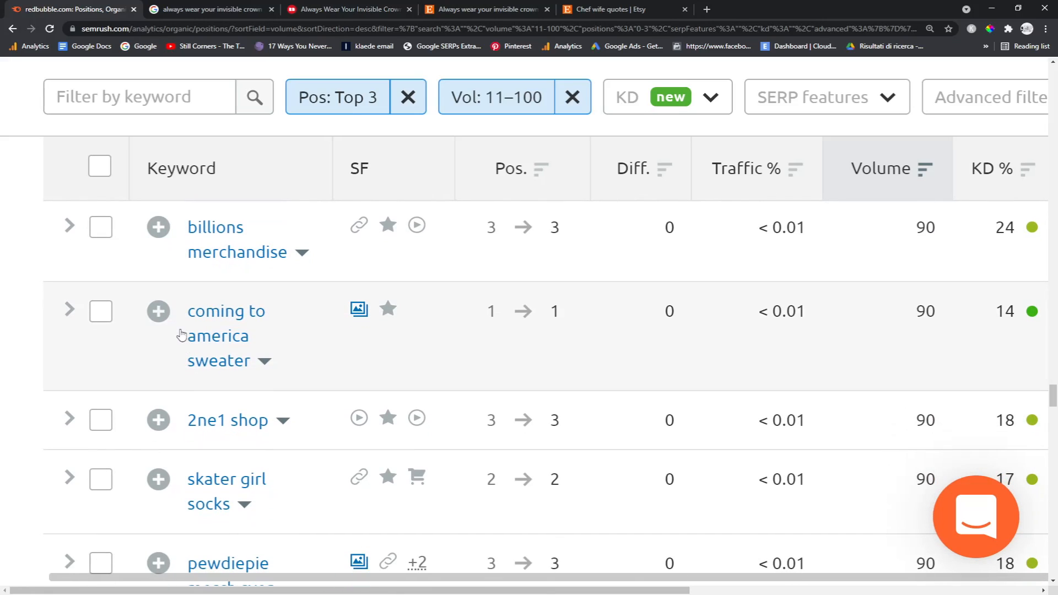
click(210, 10)
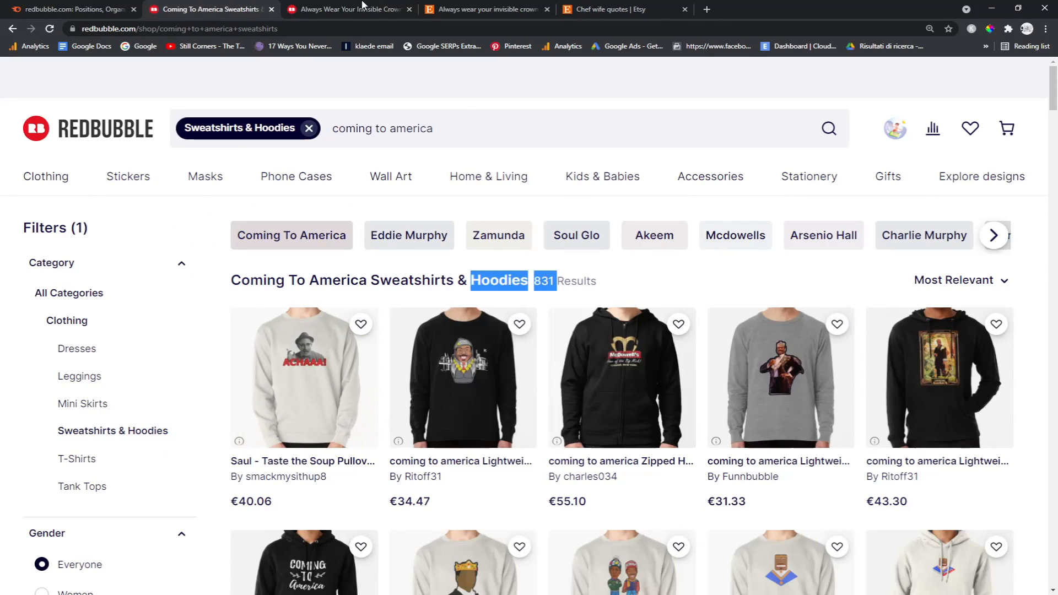
- Search Etsy for 'coming to america sweater', then return to the Semrush keyword report
click(486, 9)
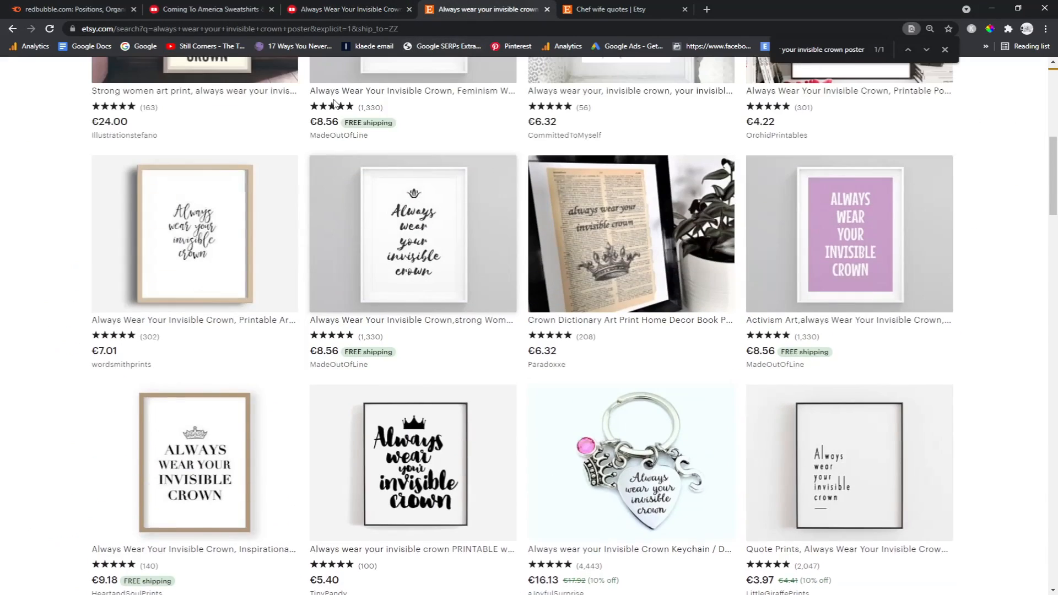
scroll(up, 3)
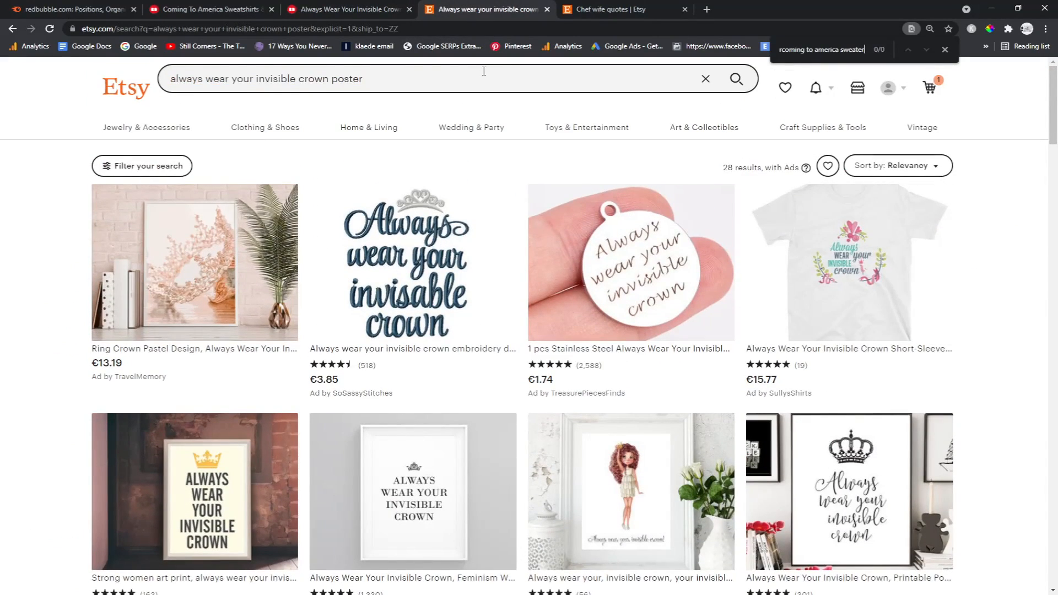
text(coming to america sweater)
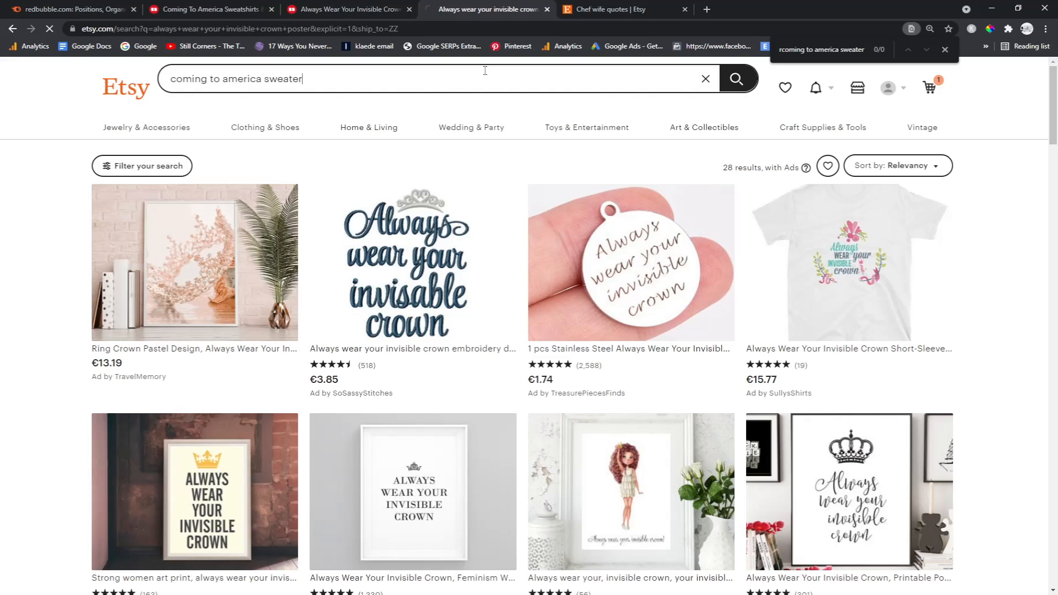
key(Return)
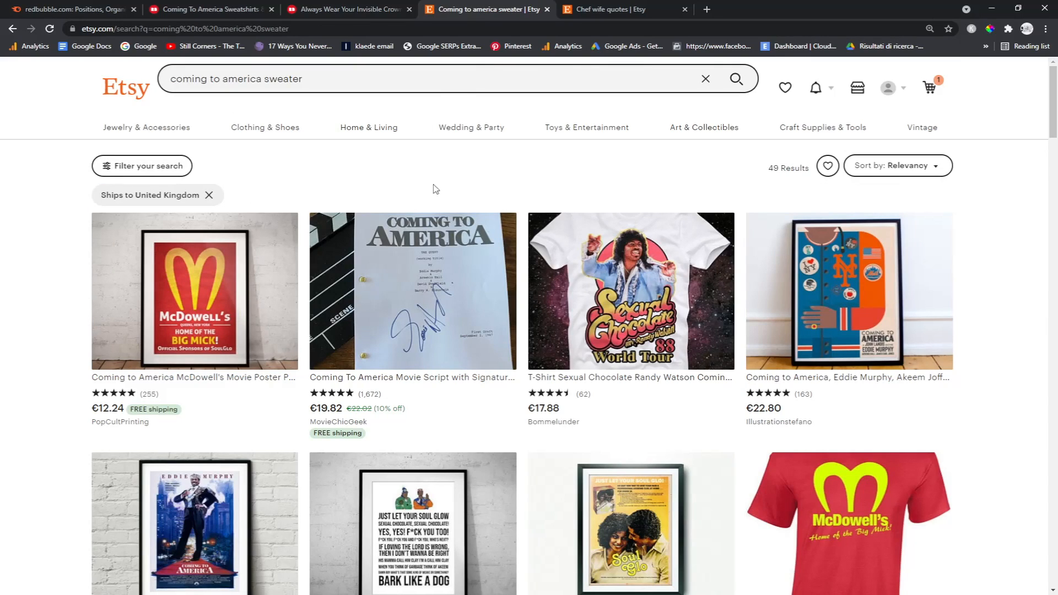
click(67, 9)
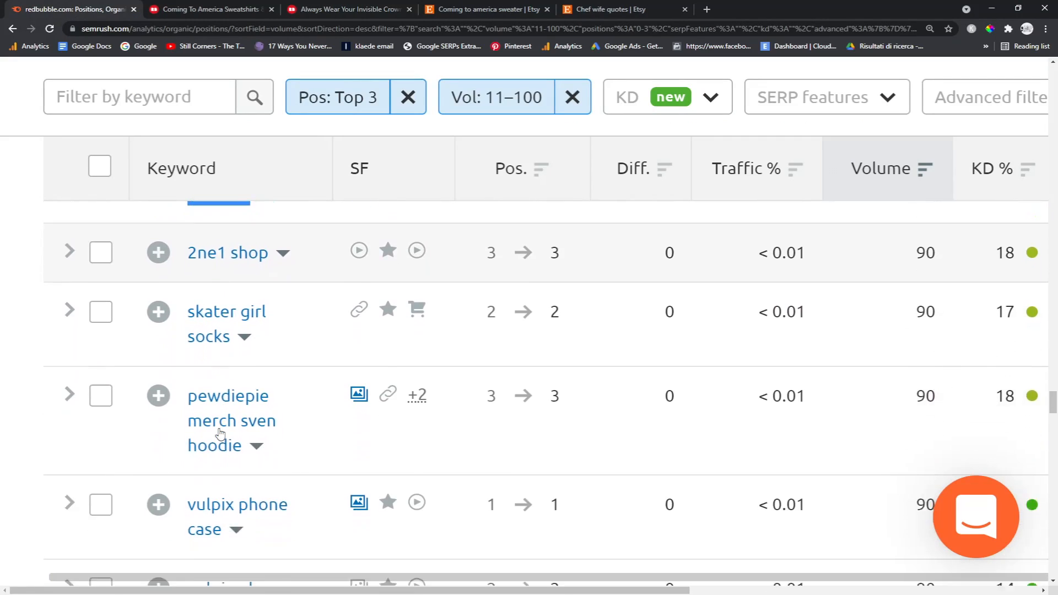
- Scroll further down the volume-90 list past terms like jabba the hutt socks and george bush sticker
scroll(down, 3)
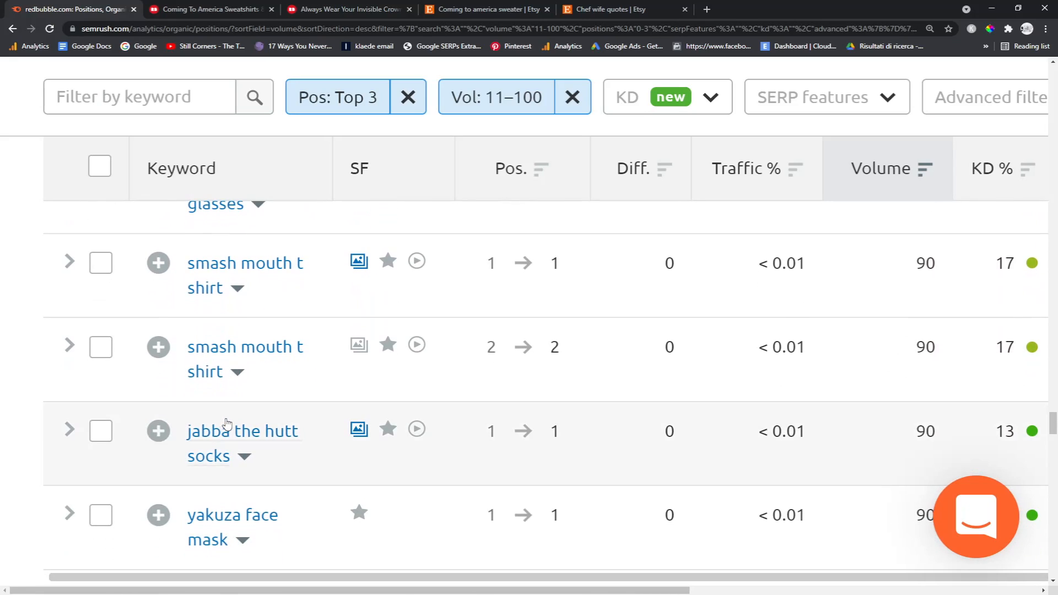
scroll(down, 3)
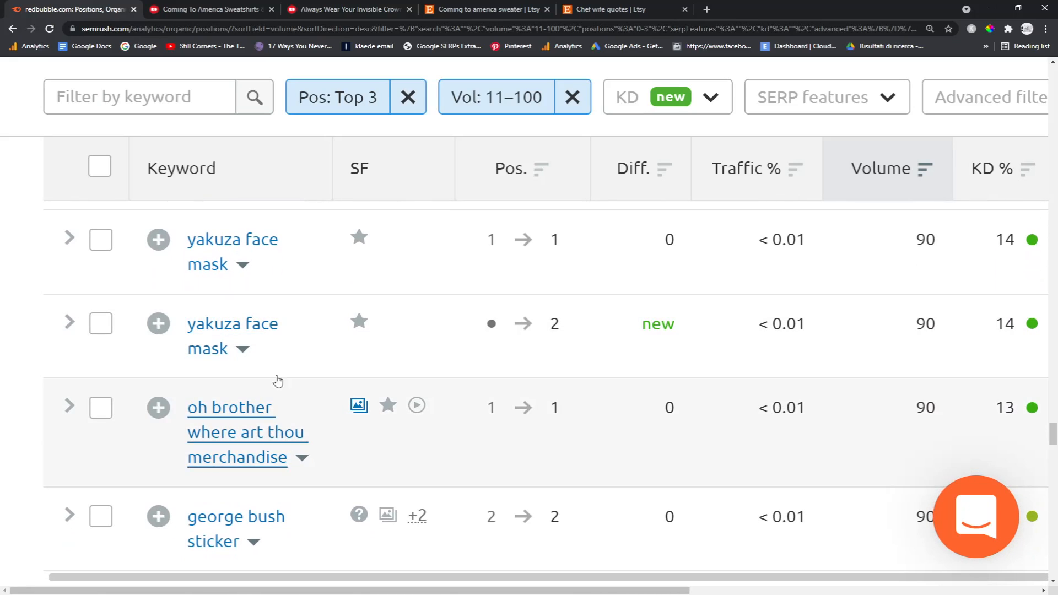
scroll(down, 3)
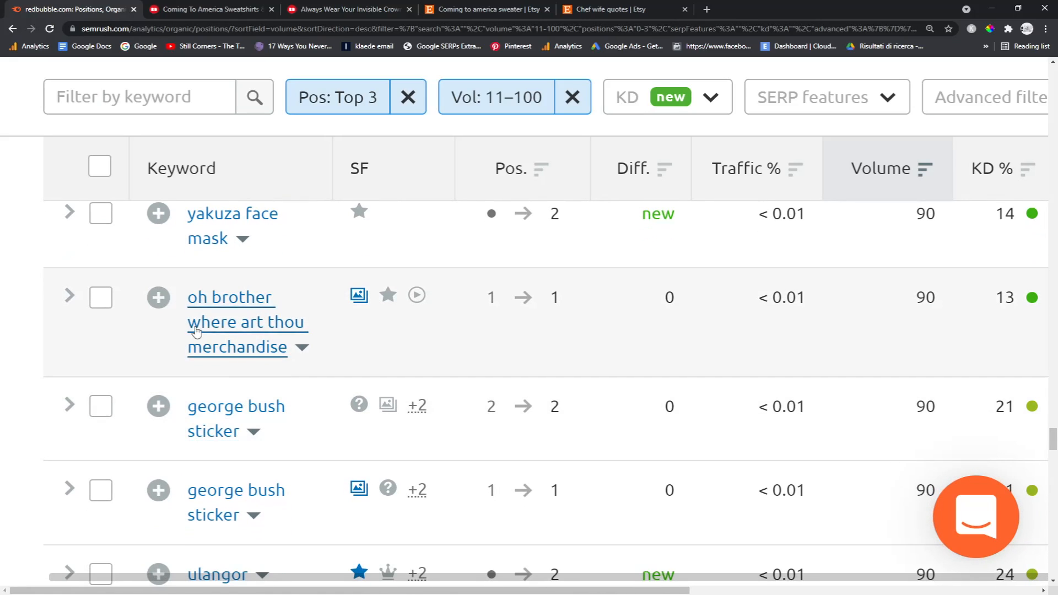
scroll(down, 3)
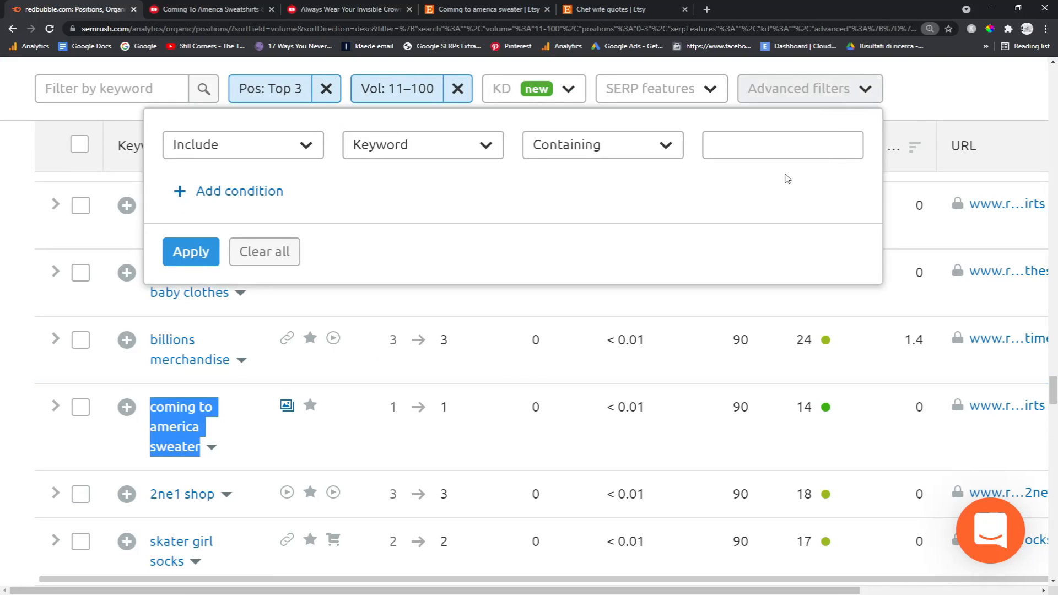
- Apply an Exclude > Keyword > Containing filter for 'merch, merchandise' to the top-3 report
click(241, 145)
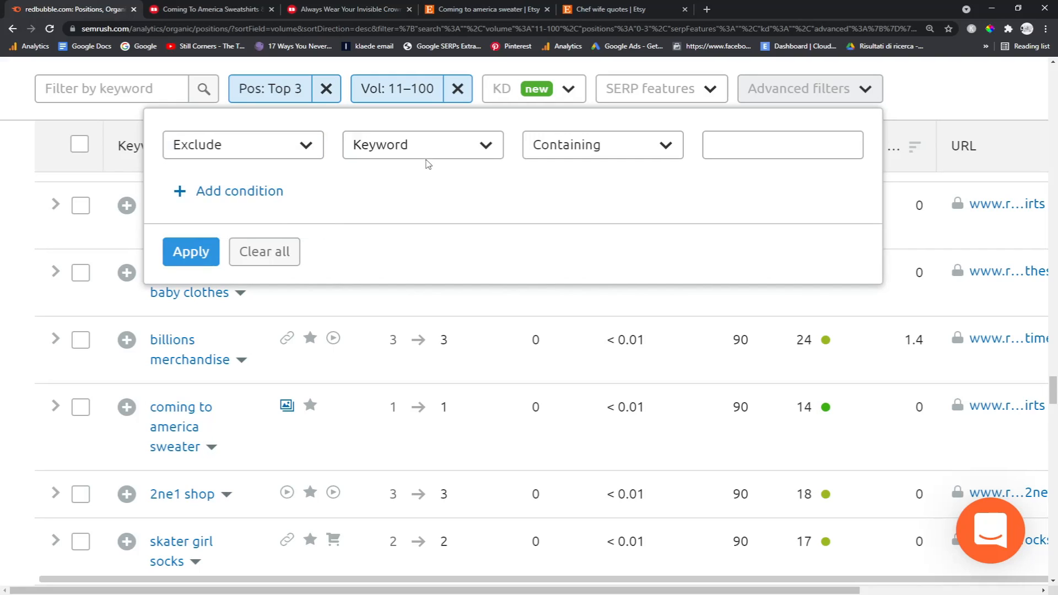
click(782, 144)
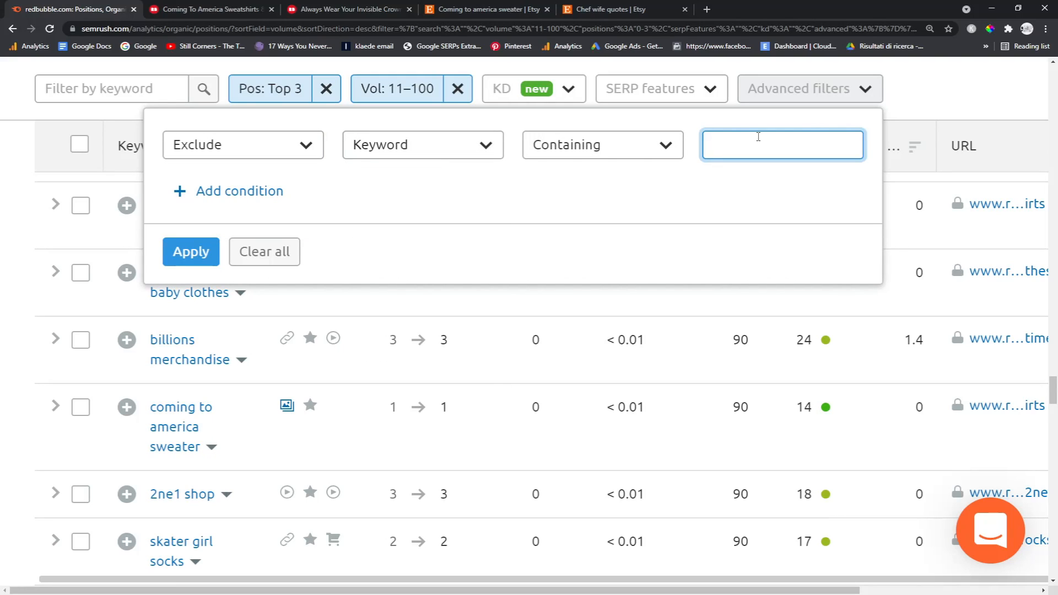
text(merch,)
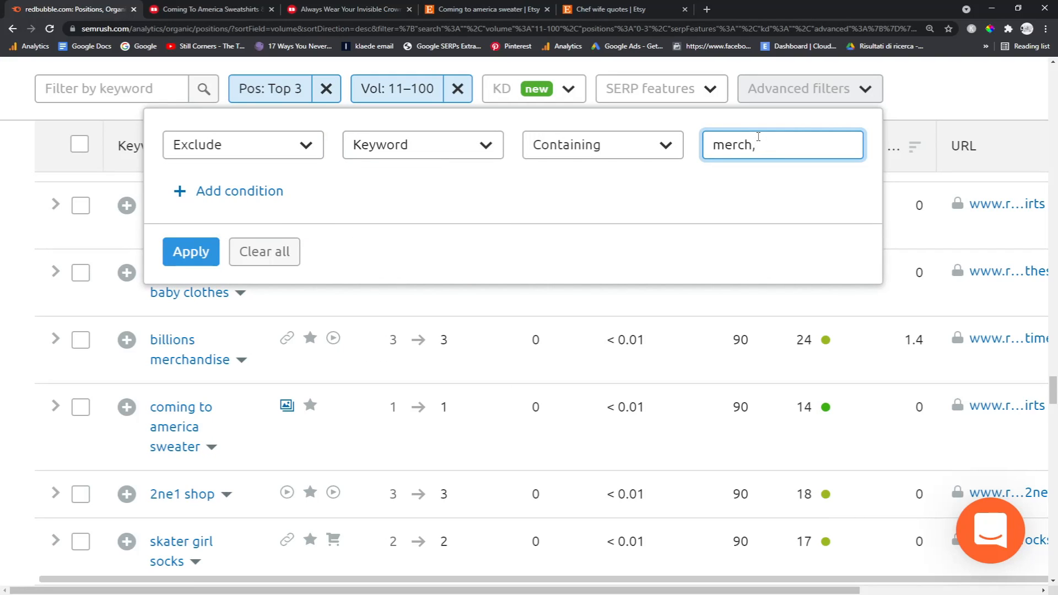
text(mercha)
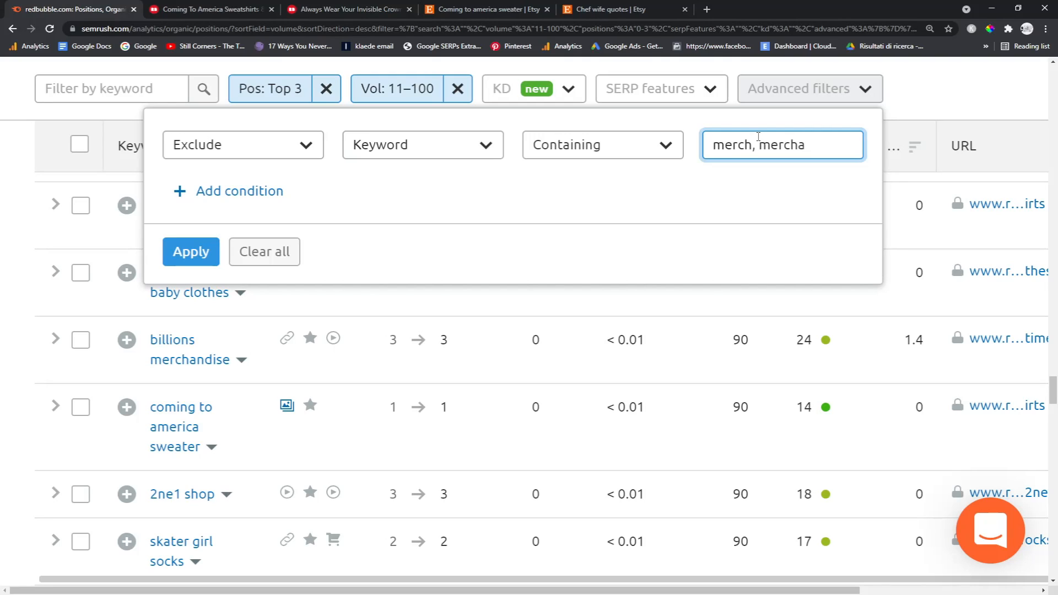
text(ndise)
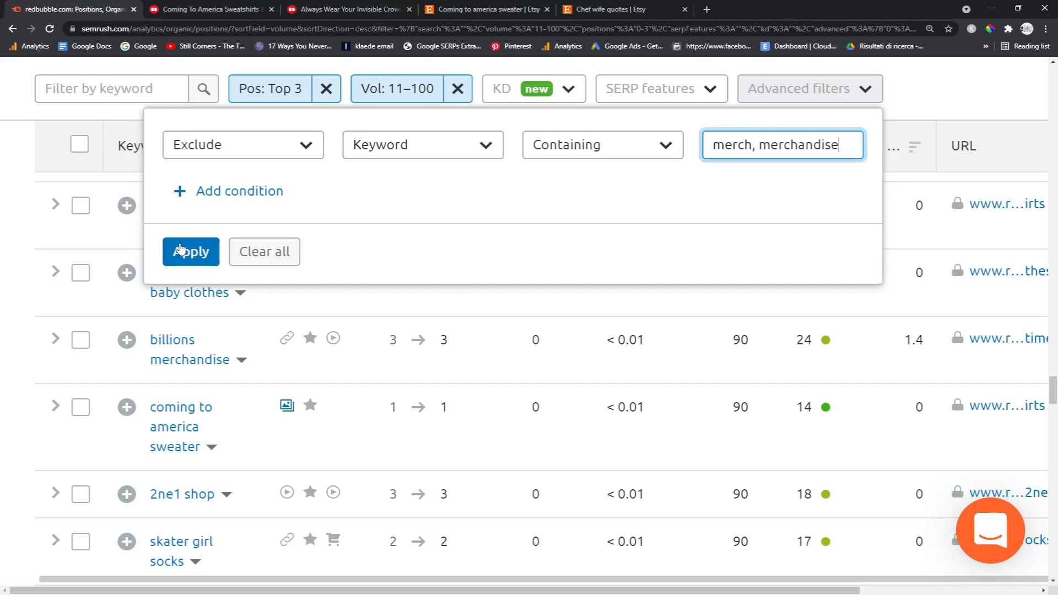
click(191, 252)
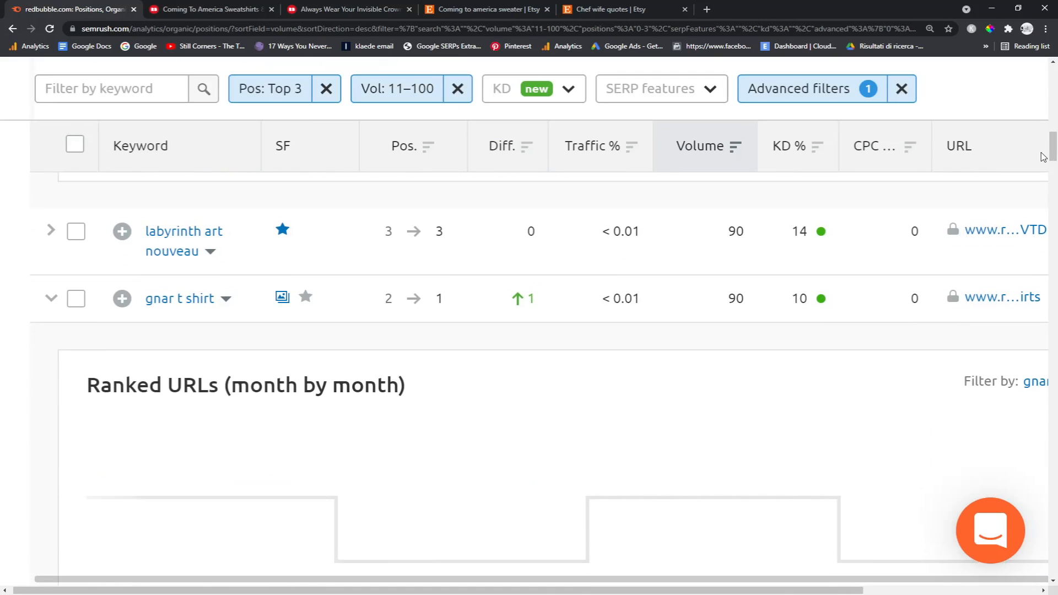
scroll(up, 3)
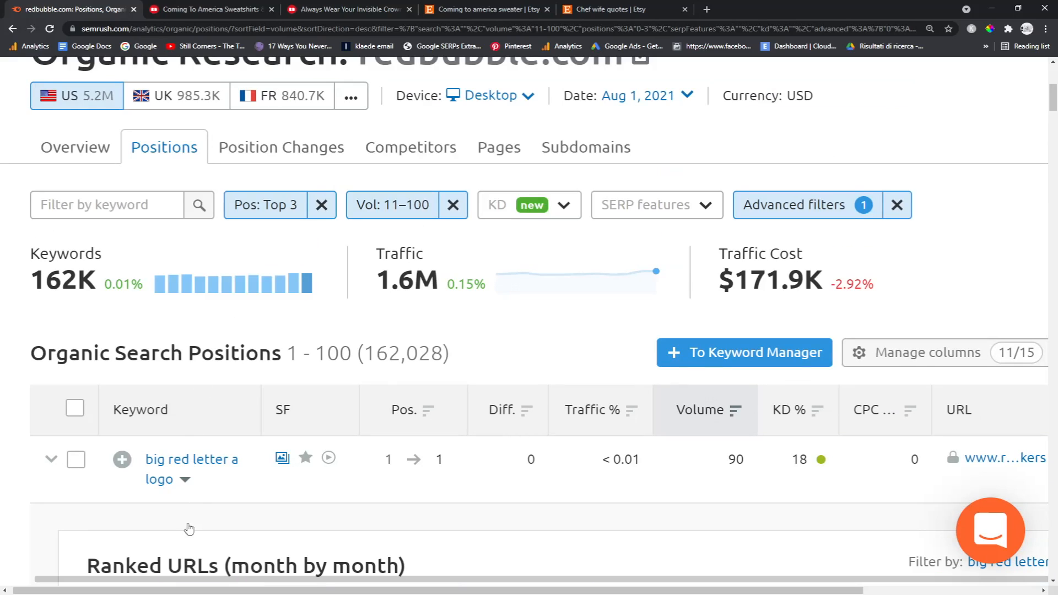
scroll(down, 3)
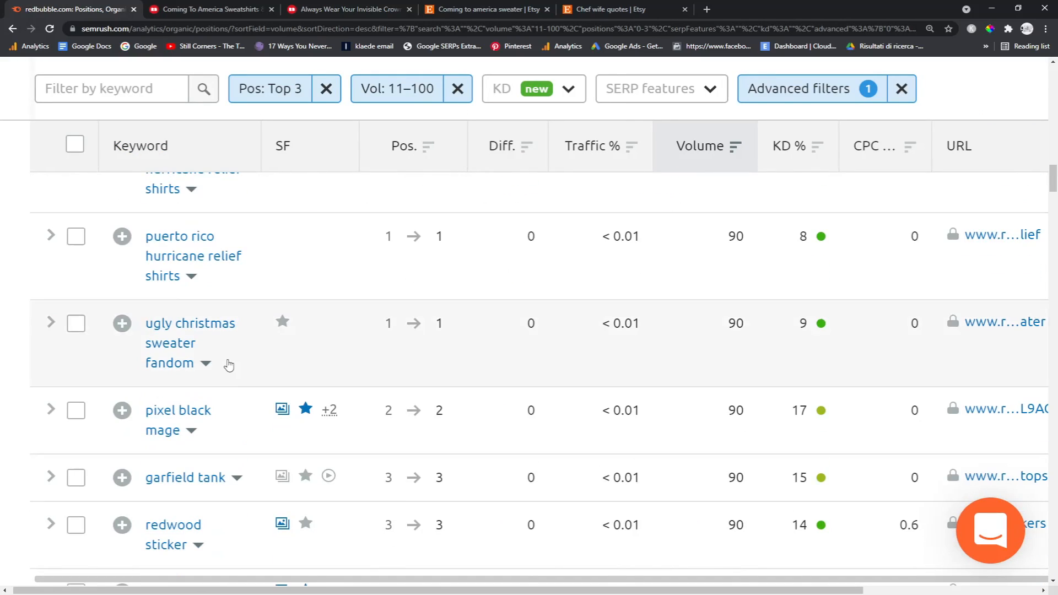
scroll(down, 3)
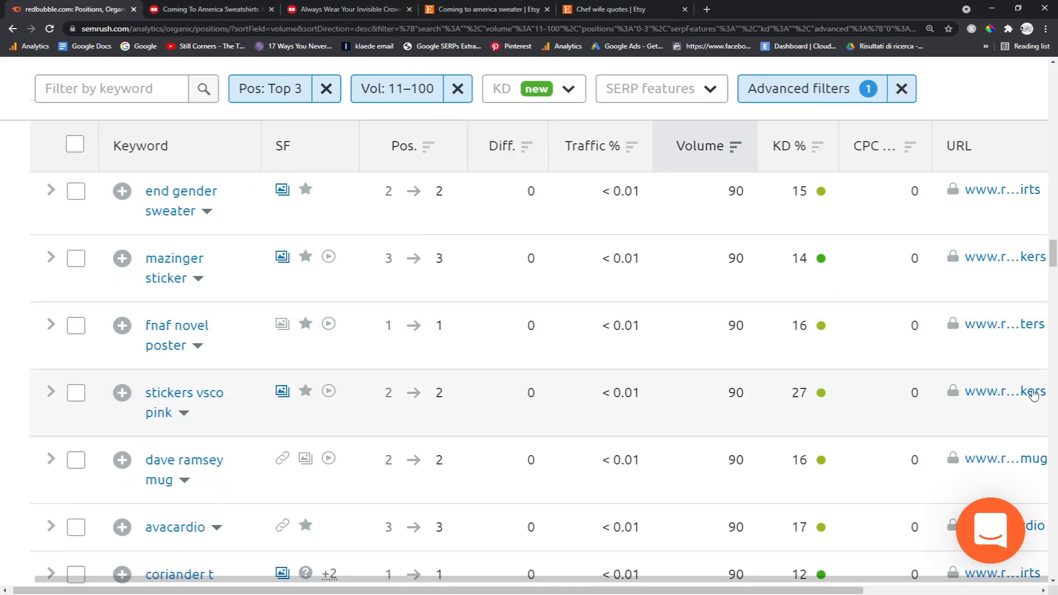
scroll(down, 3)
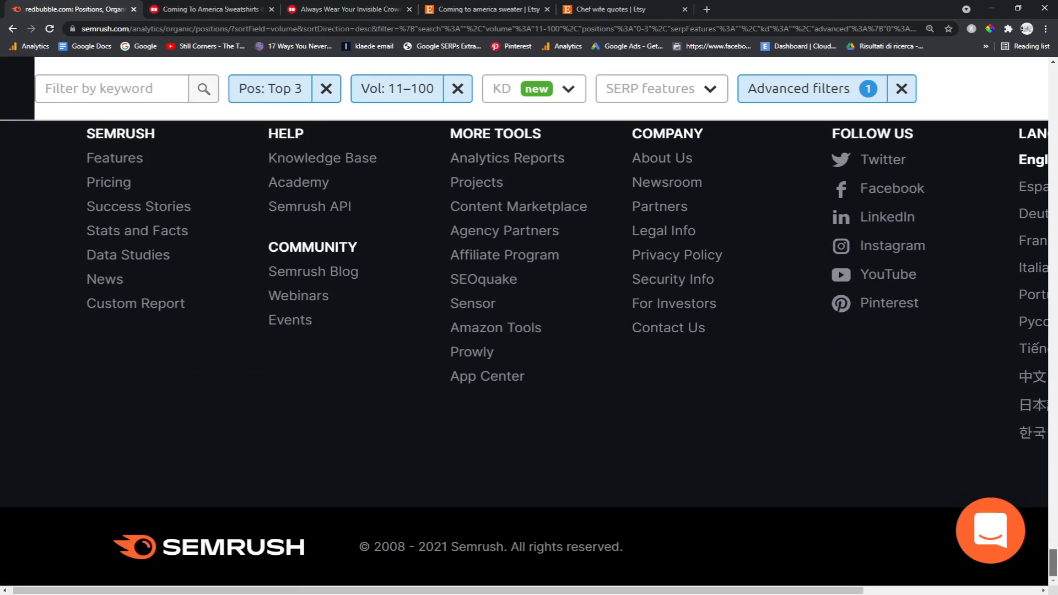
scroll(up, 3)
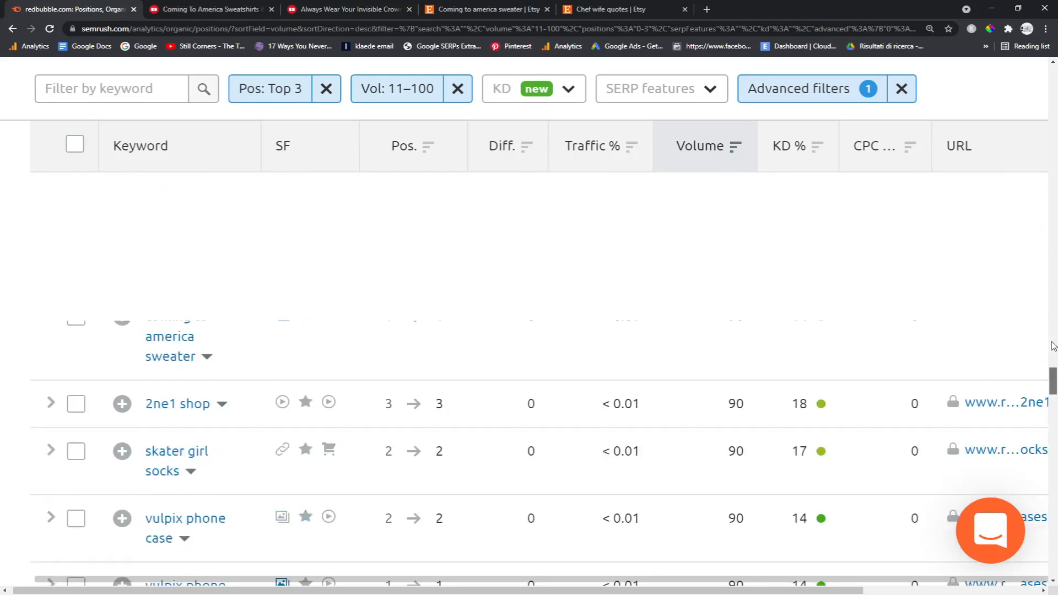
scroll(up, 3)
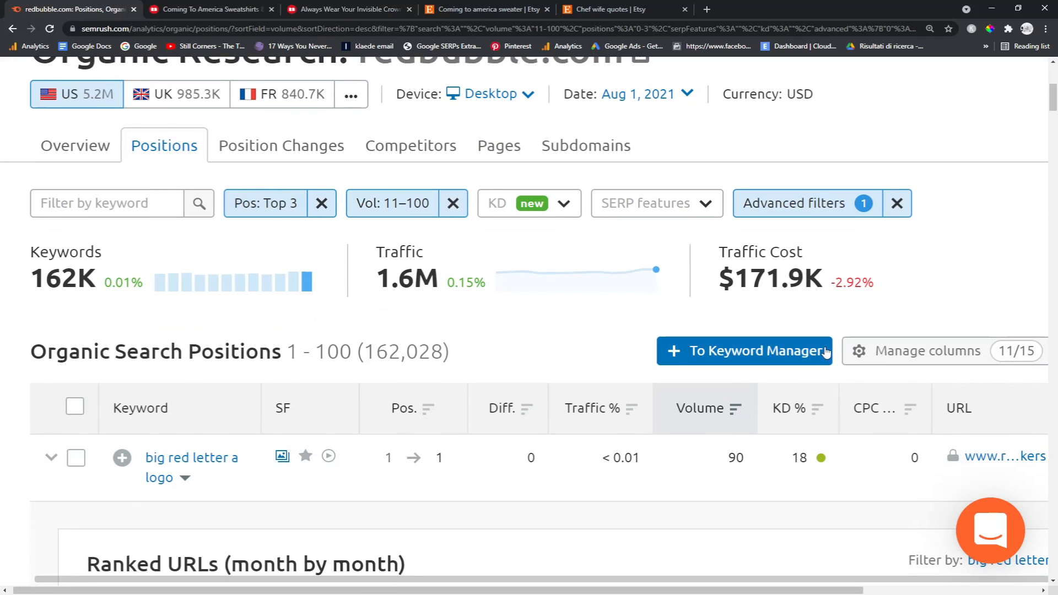
mouse_move(866, 330)
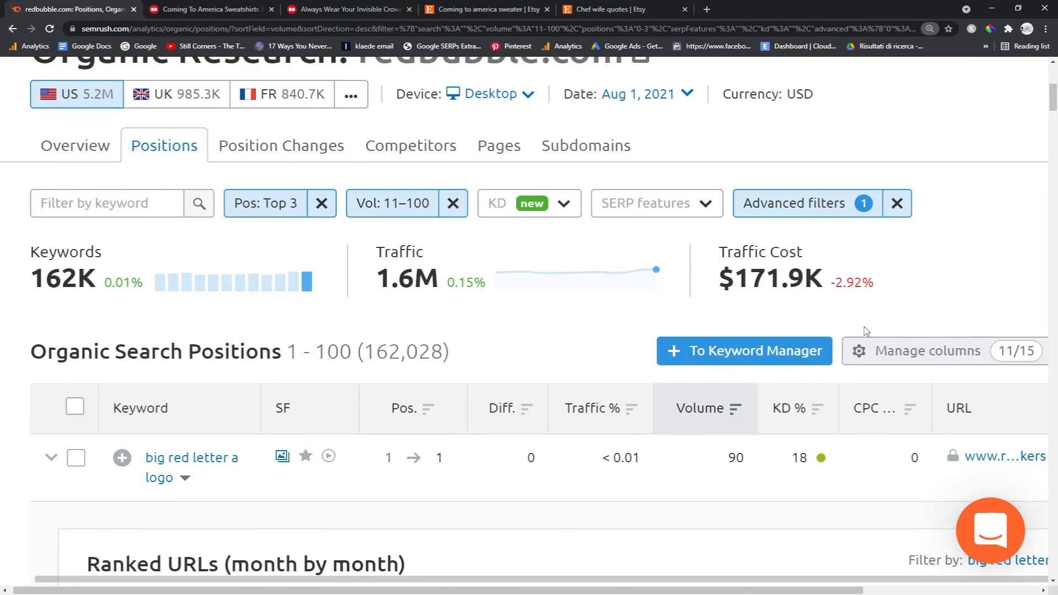
click(970, 204)
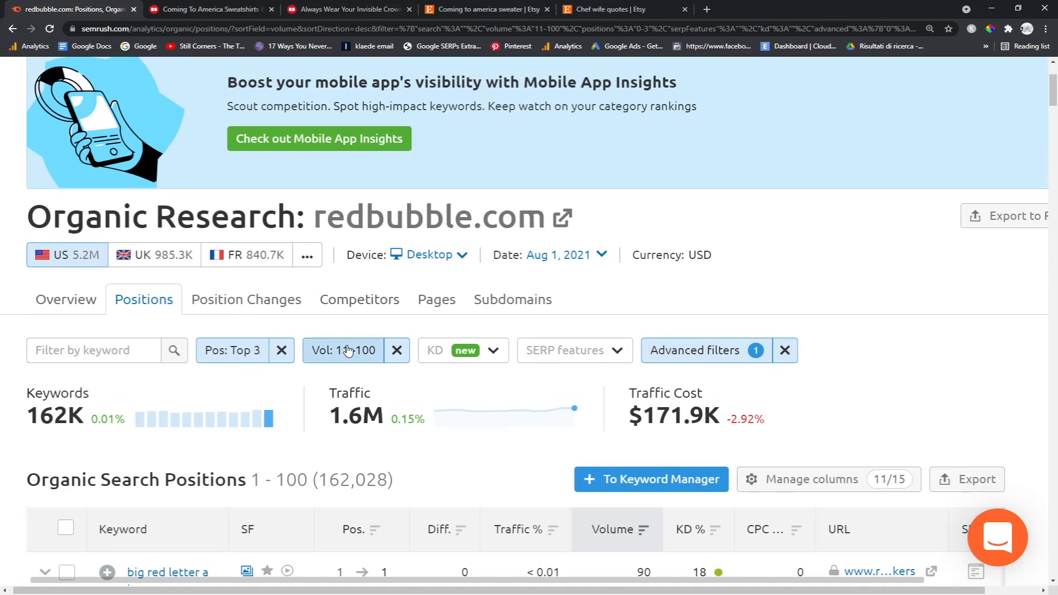
- Try the 1–10, 101–1,000 and 1,001–10,000 search volume ranges on the filtered list
click(344, 351)
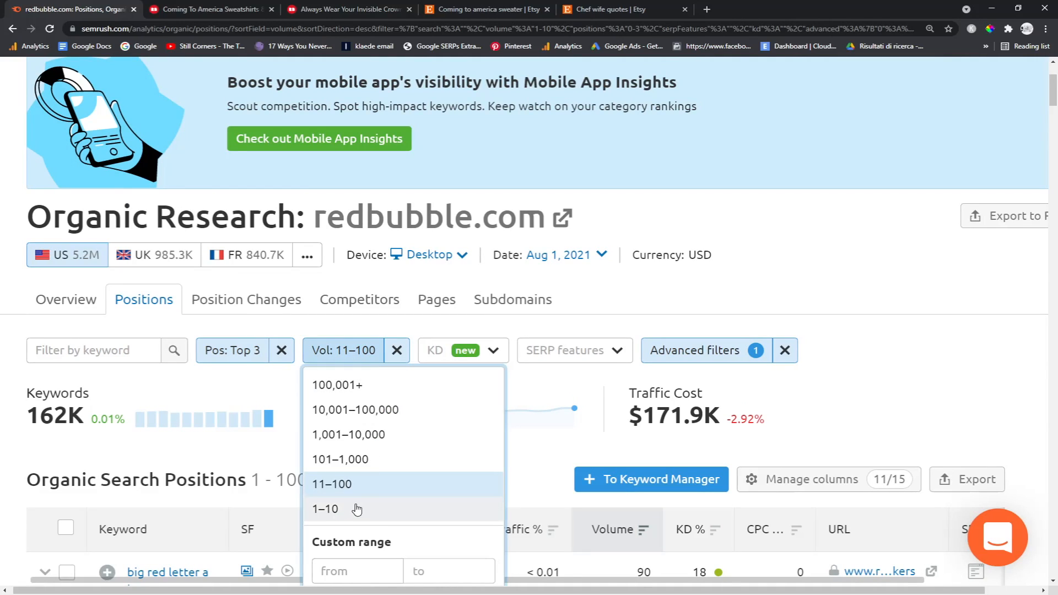
click(325, 509)
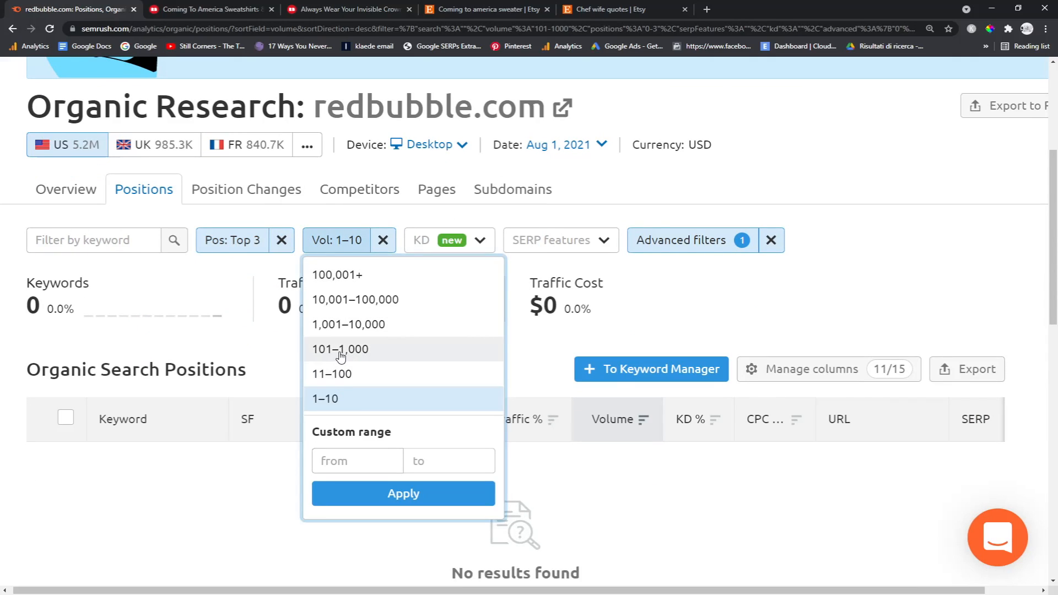
click(340, 349)
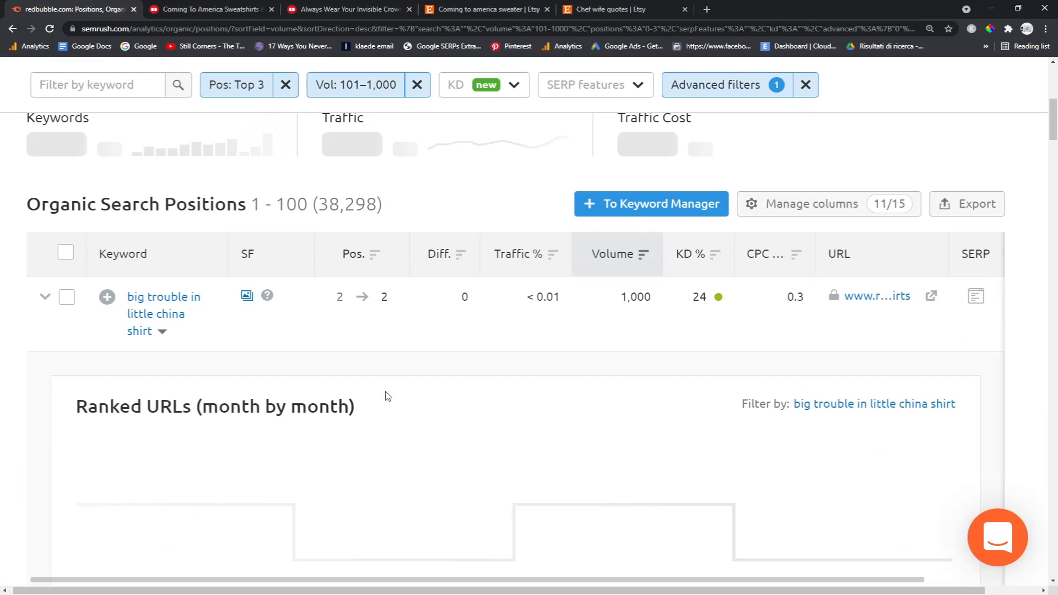
scroll(up, 3)
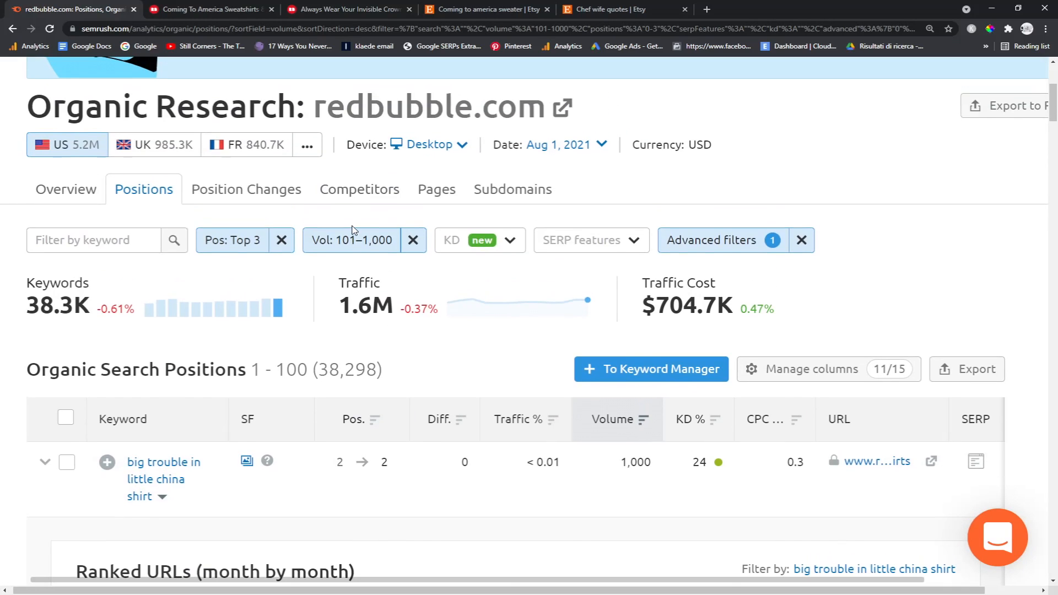
mouse_move(345, 239)
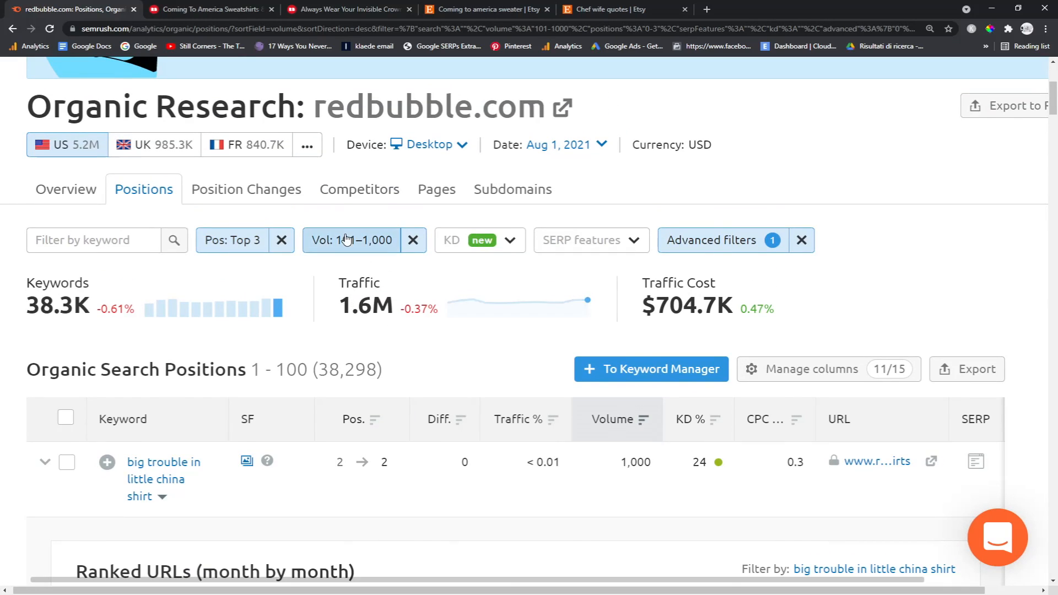
click(350, 239)
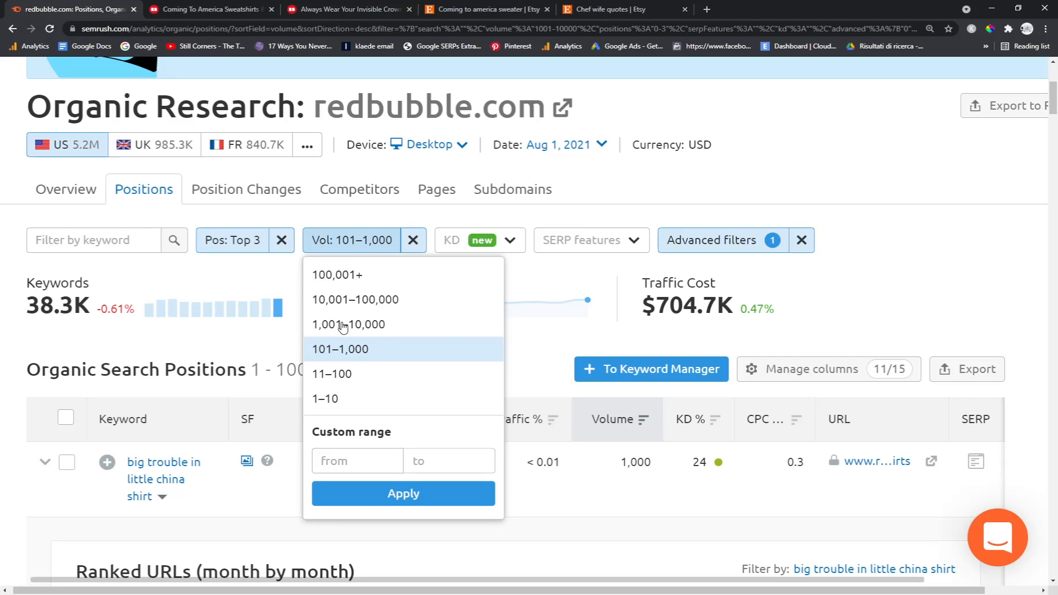
click(349, 324)
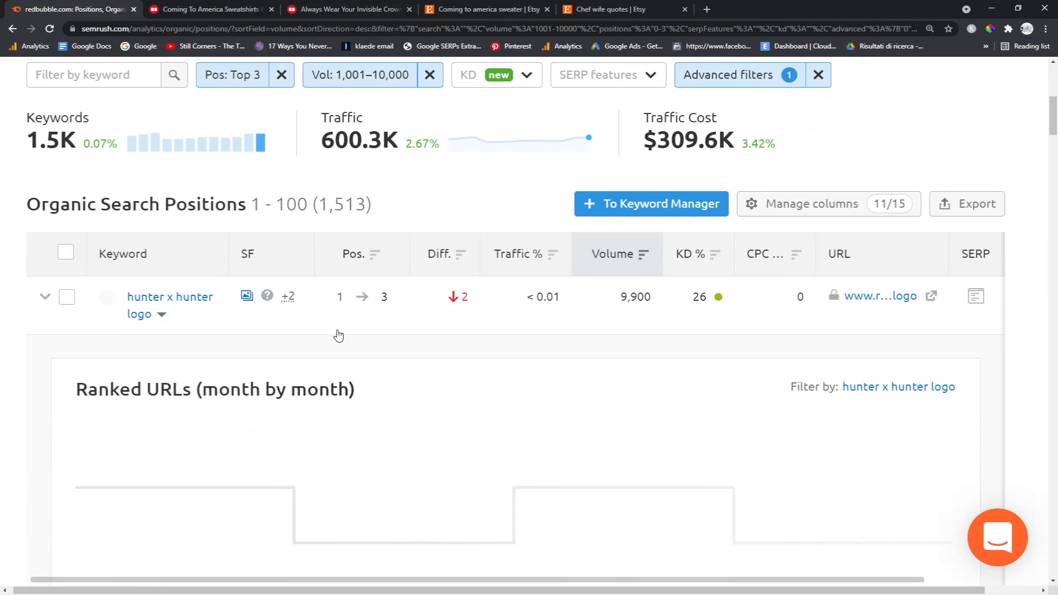
- Settle on the 10,001–100,000 volume range, leaving 52 keywords such as 'bad bunny logo'
scroll(up, 3)
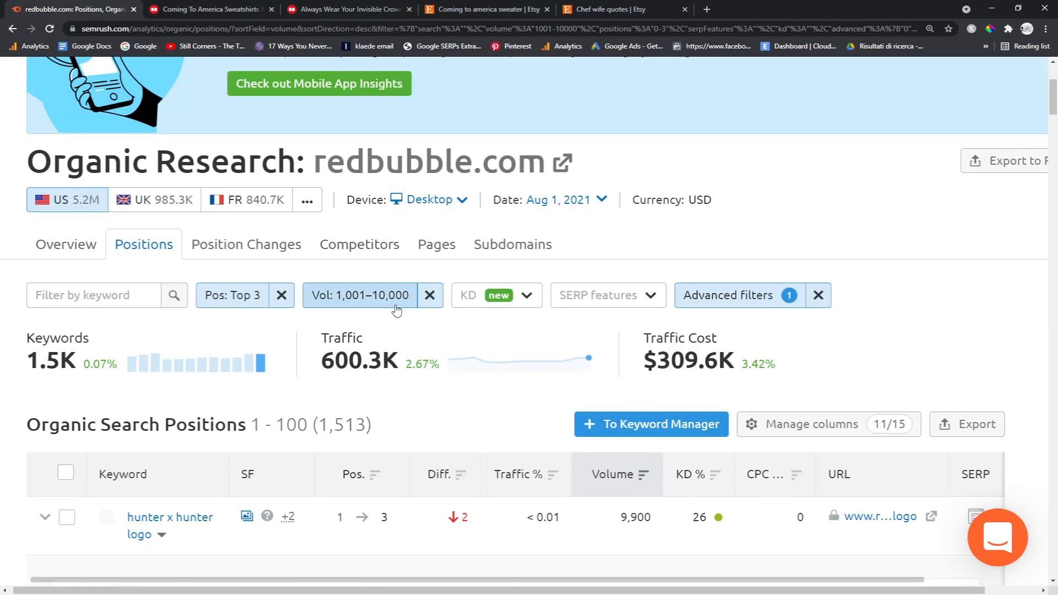
click(360, 296)
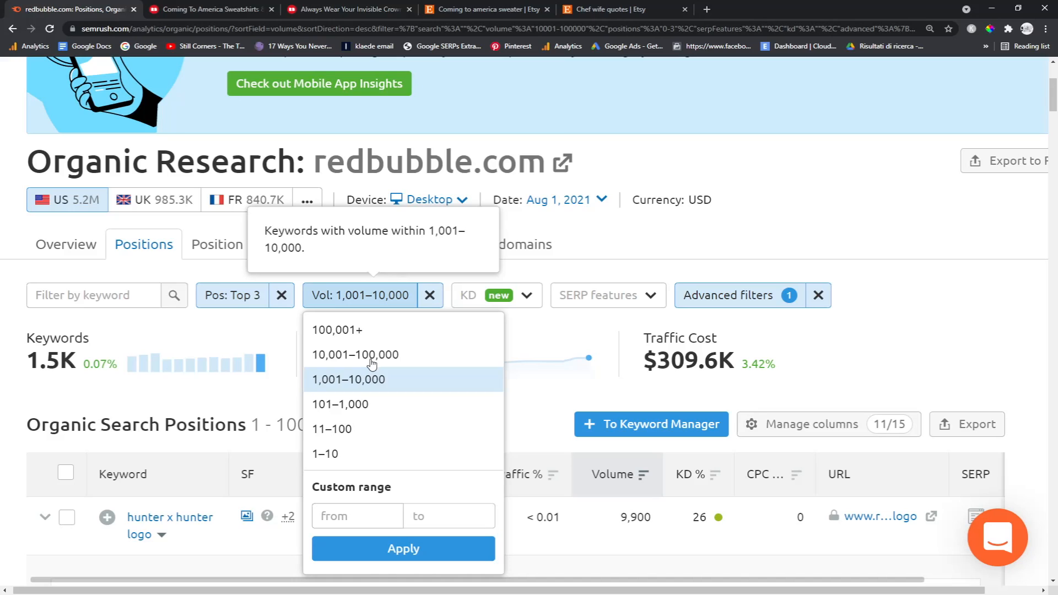
click(354, 353)
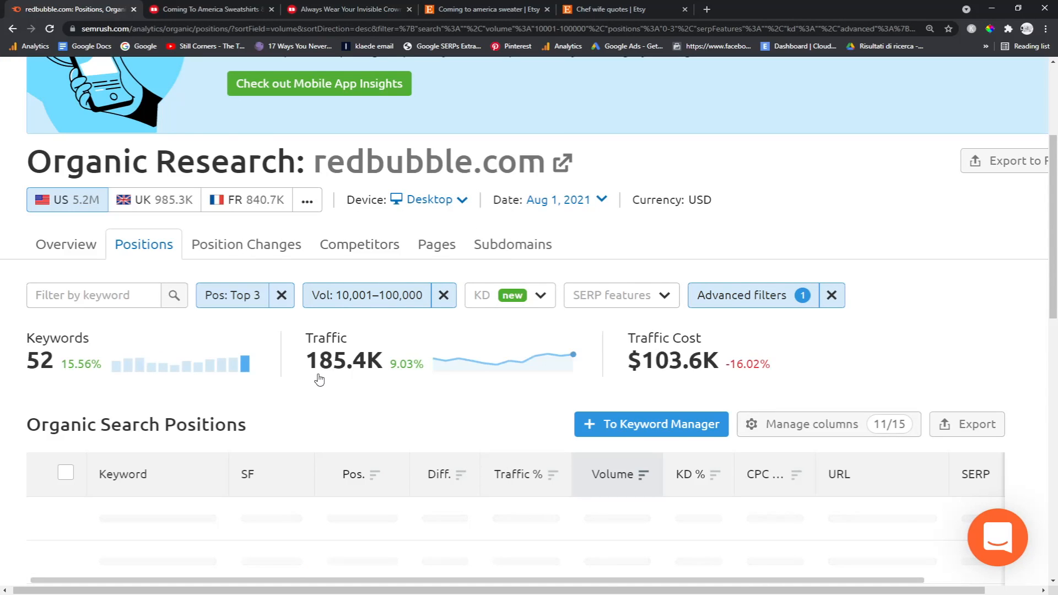
scroll(down, 3)
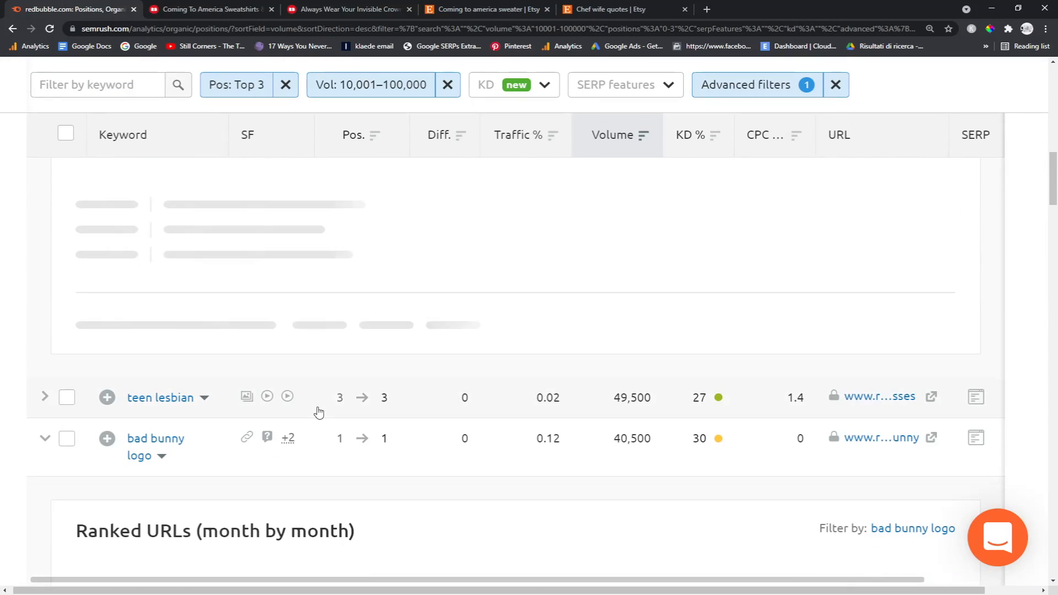
- Search Google for 'shiratorizawa' from the list, then keep scrolling past sexy shrek and wandavision poster
scroll(down, 3)
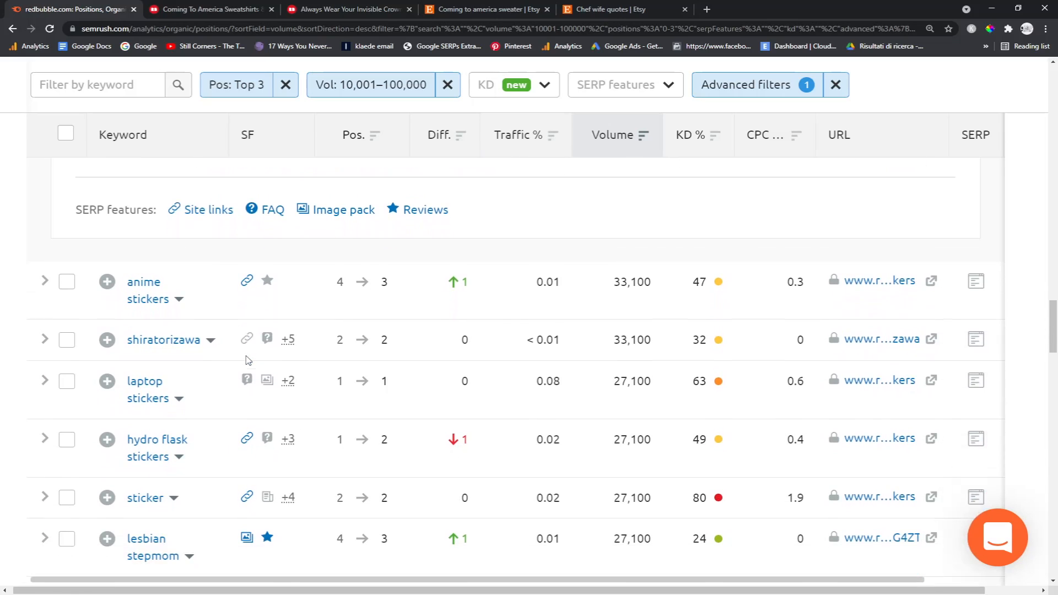
scroll(up, 3)
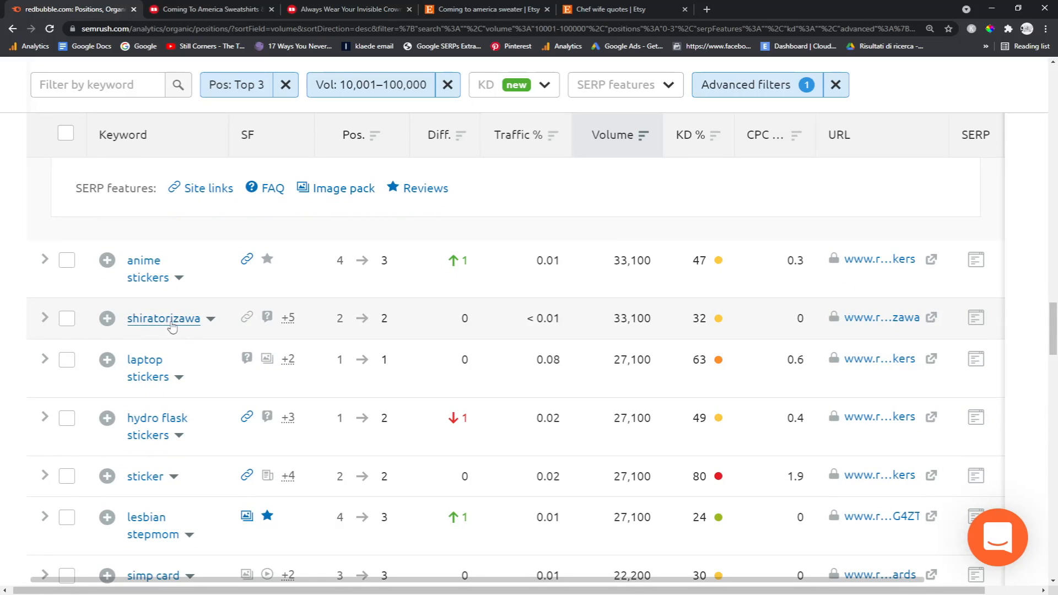
click(209, 10)
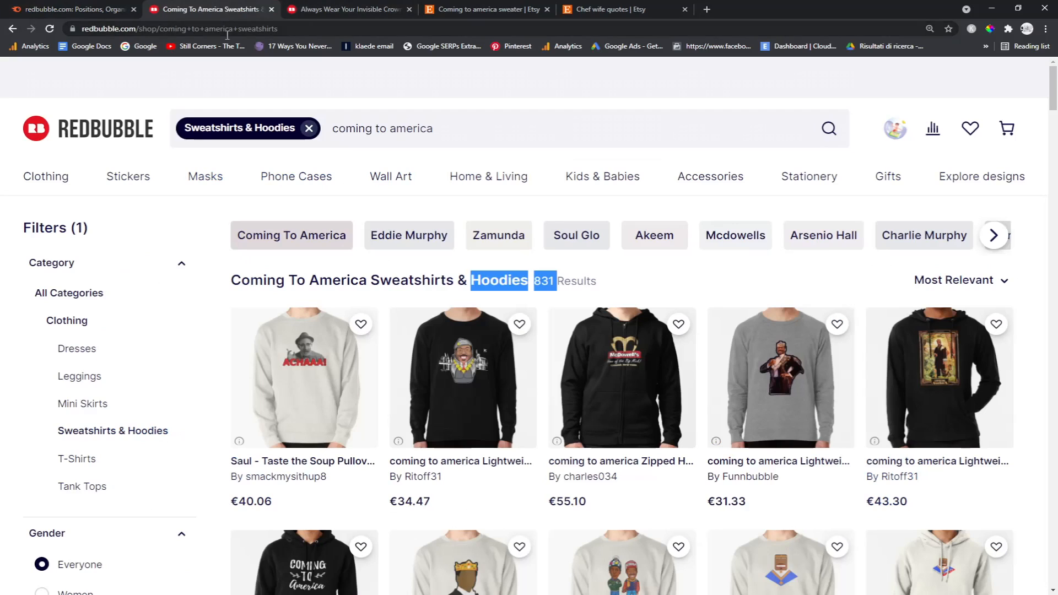
click(209, 9)
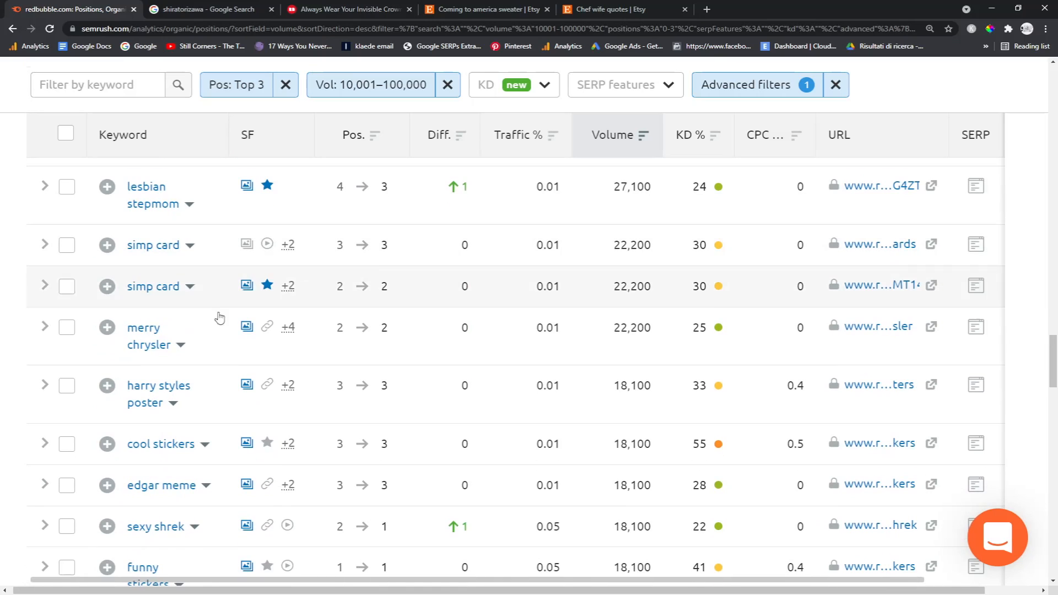
scroll(down, 3)
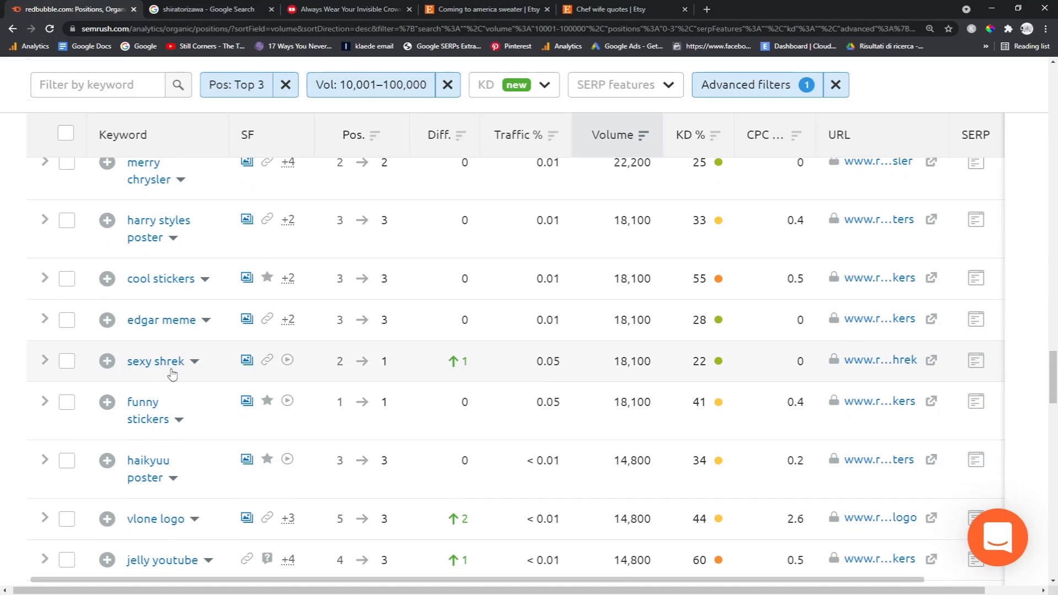
scroll(down, 3)
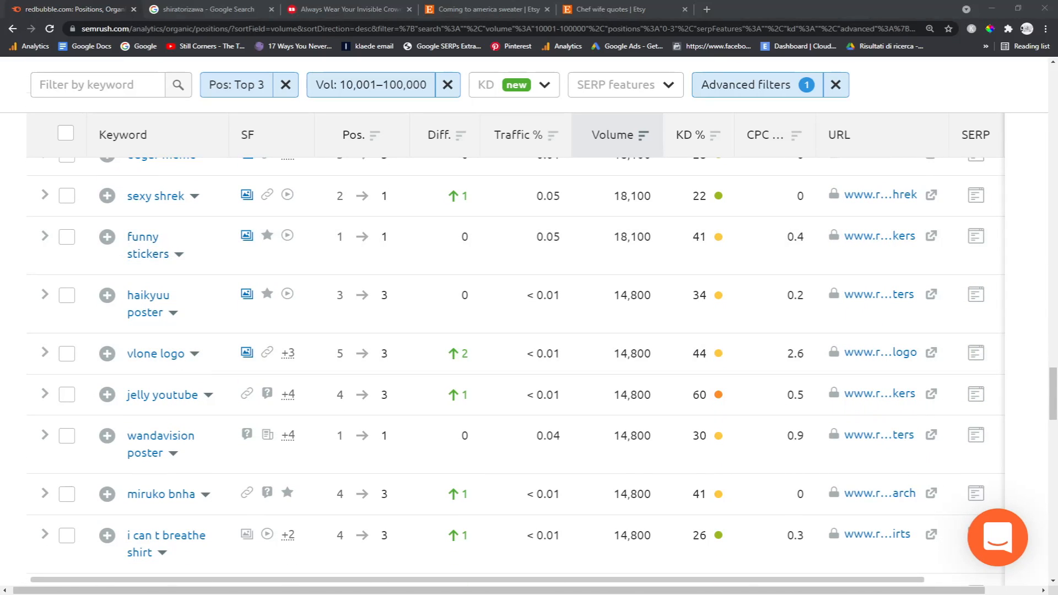
mouse_move(161, 436)
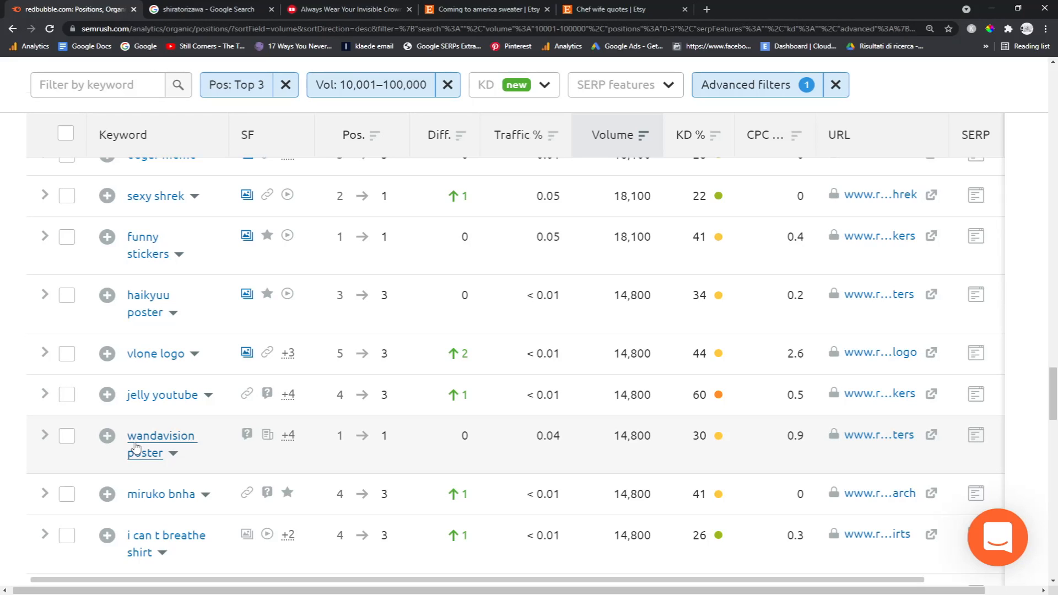